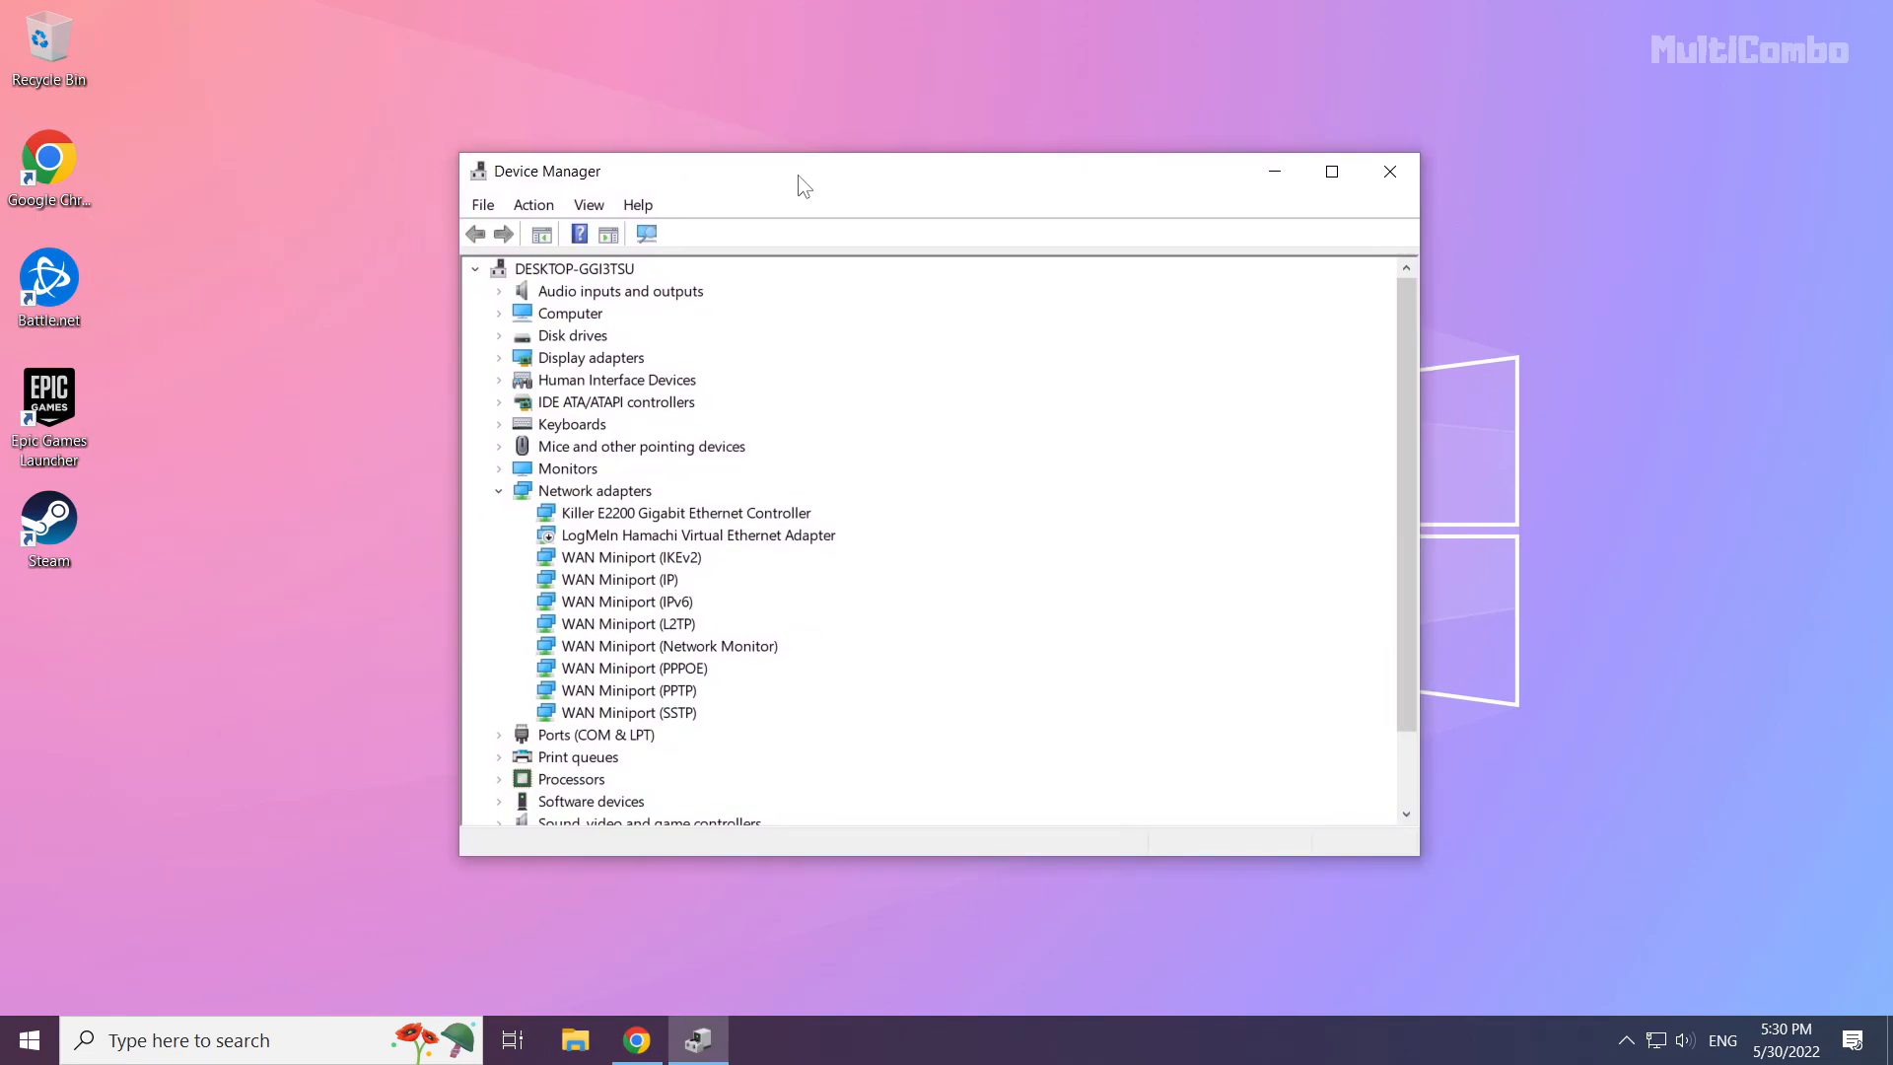
# Expand Display adapters and select the NVIDIA GeForce GTX 1050 Ti
pyautogui.click(591, 357)
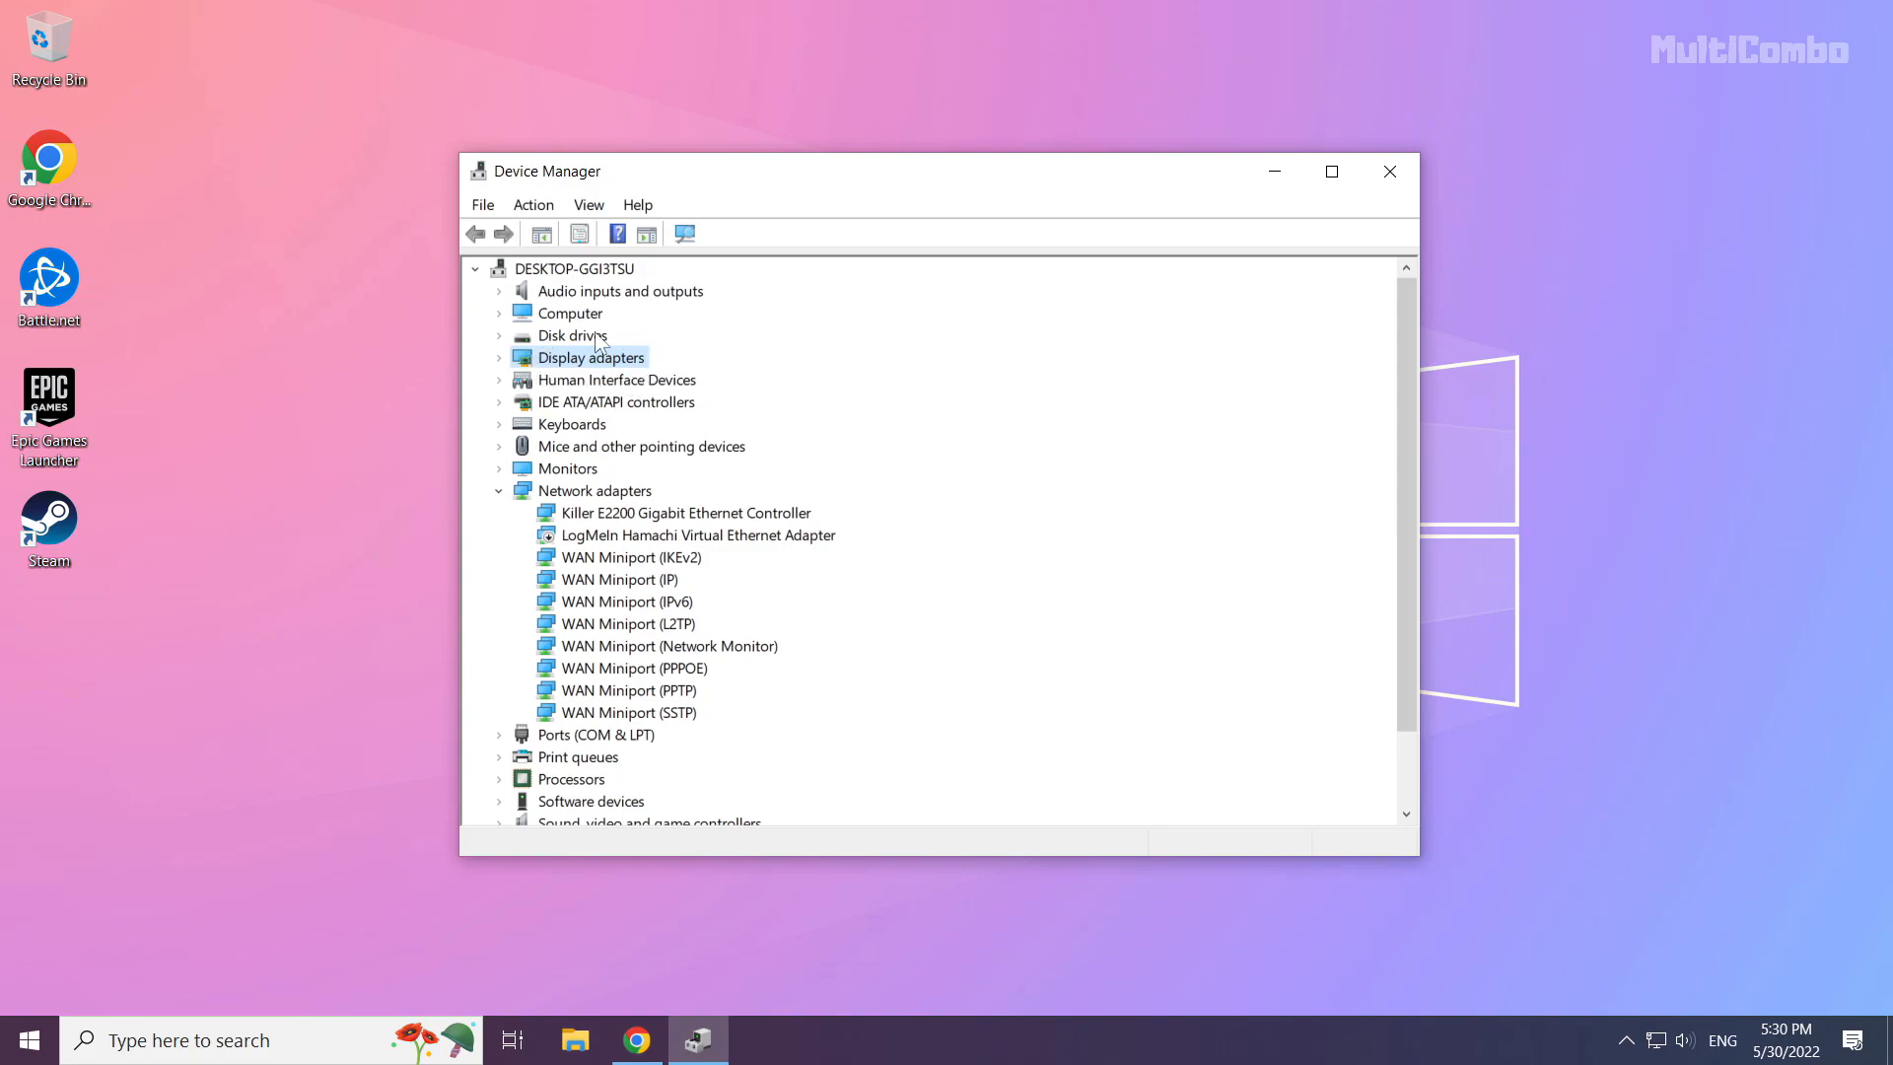
pyautogui.moveTo(503, 371)
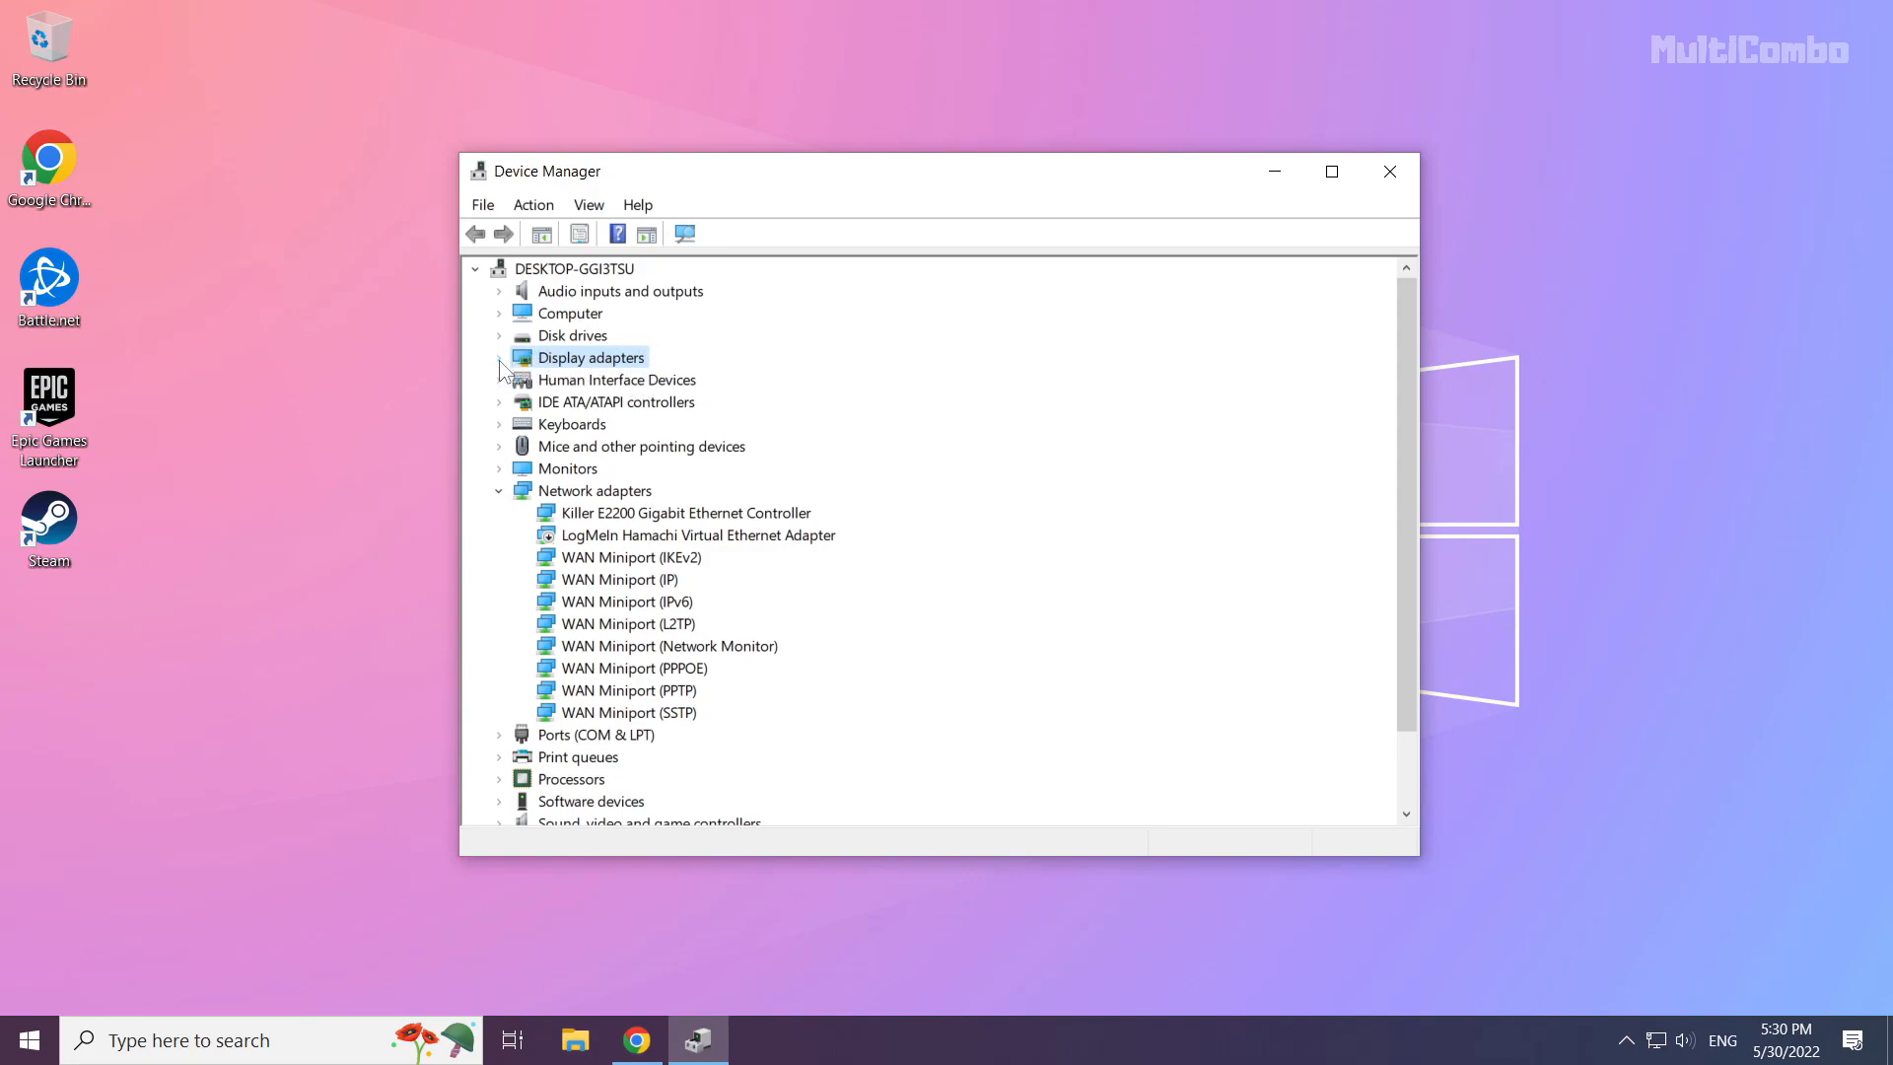
pyautogui.click(499, 357)
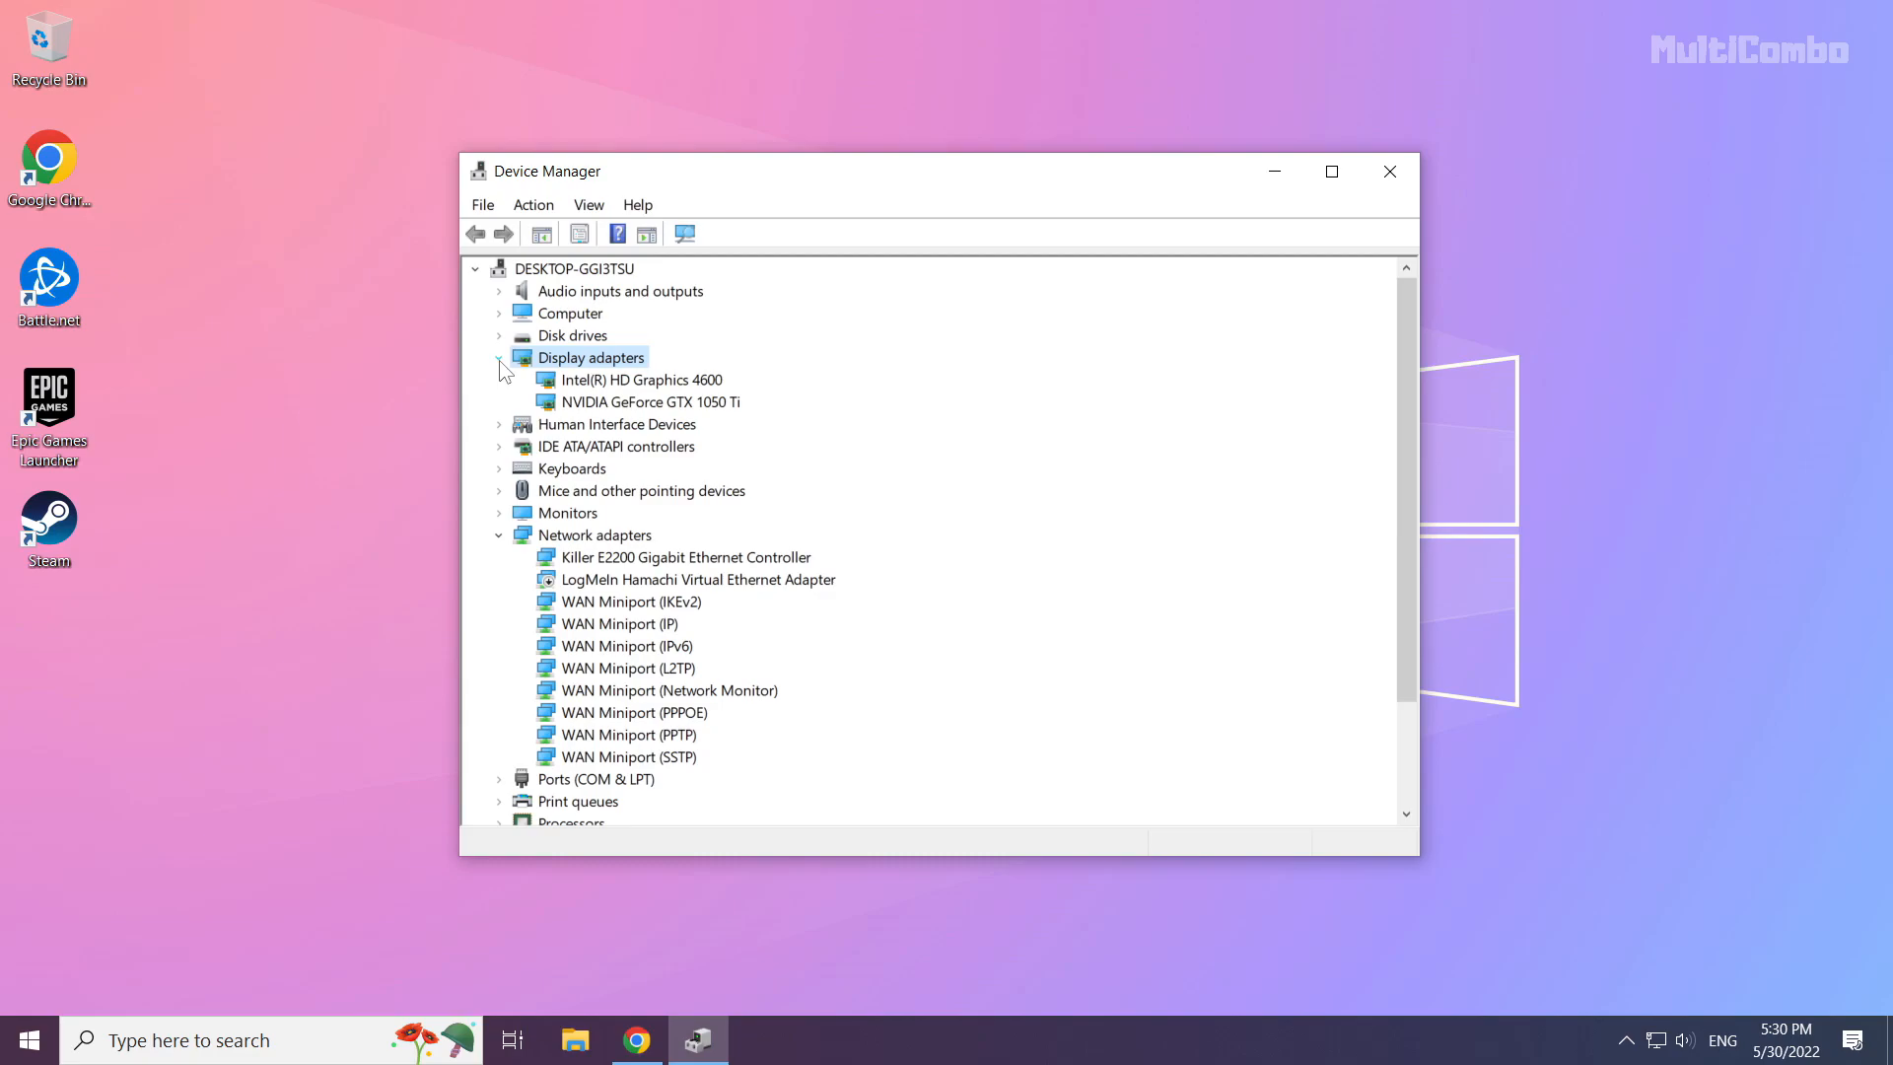
pyautogui.moveTo(610, 417)
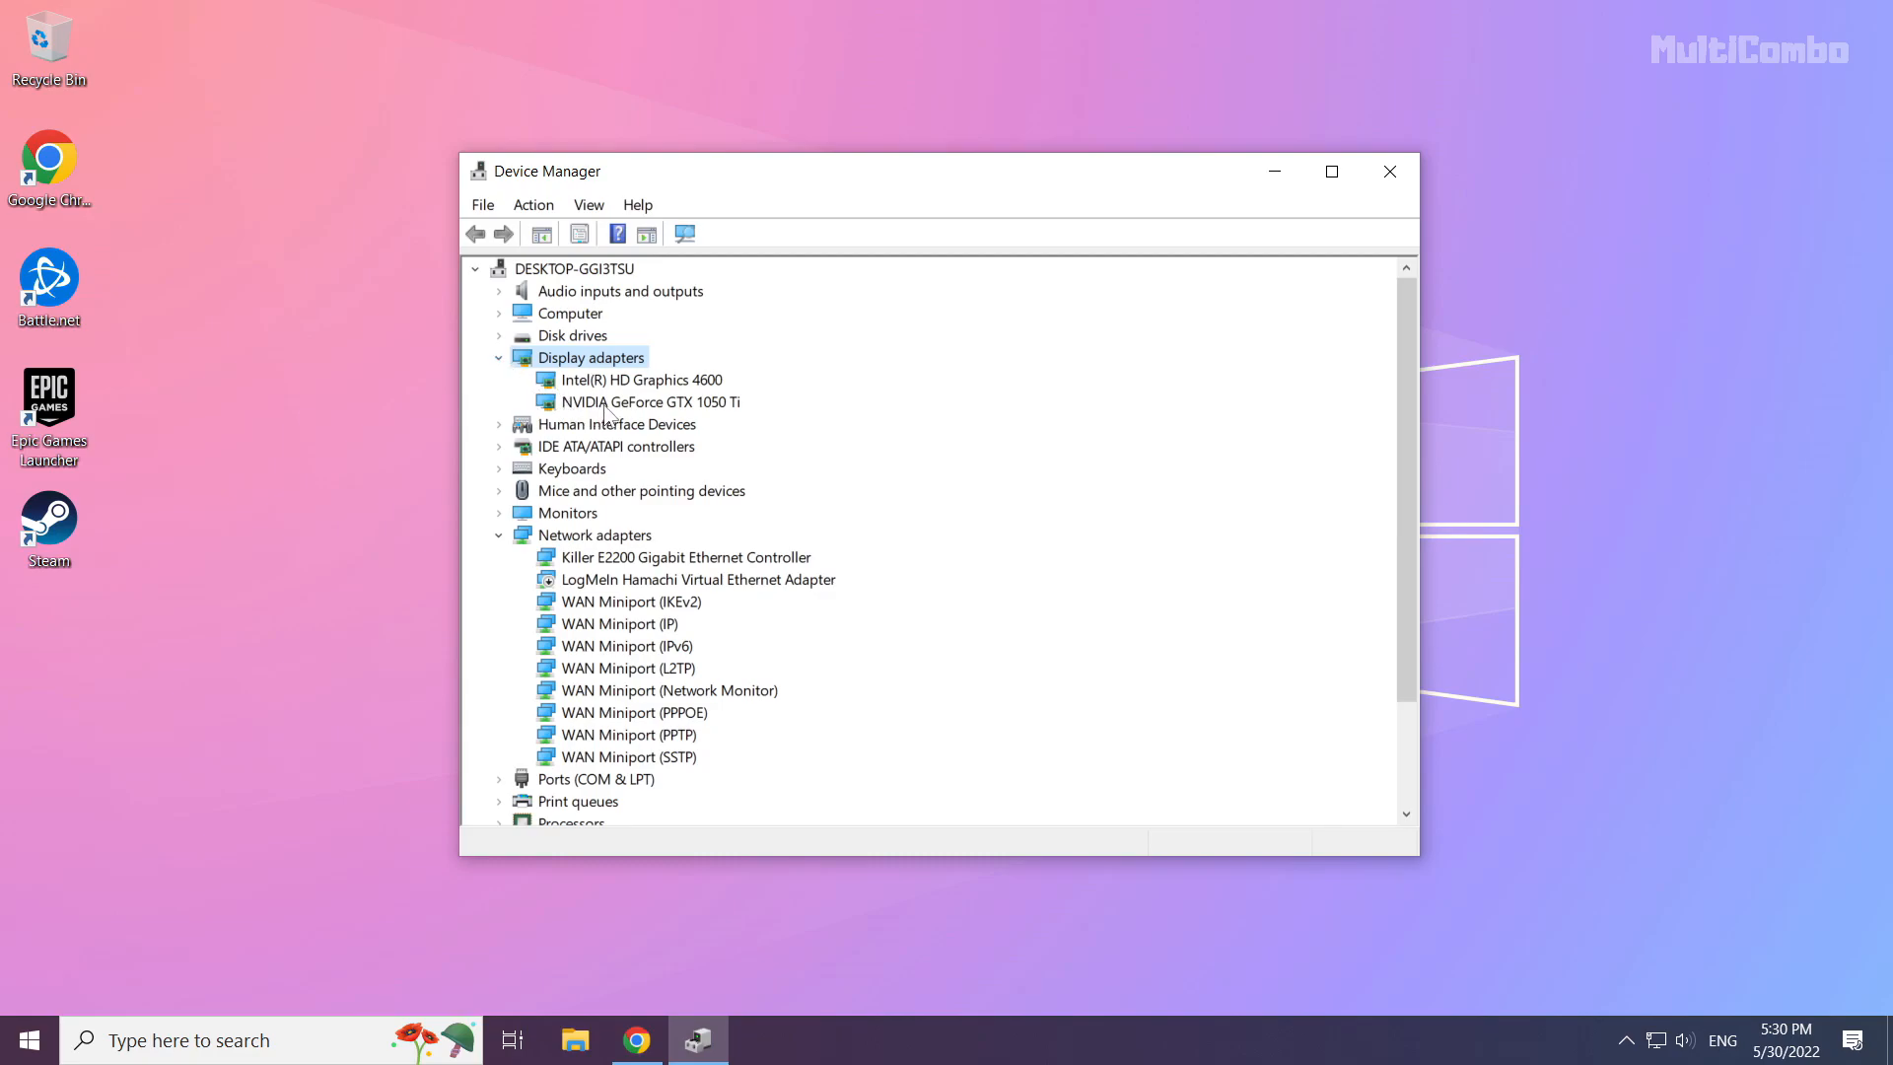
pyautogui.click(649, 401)
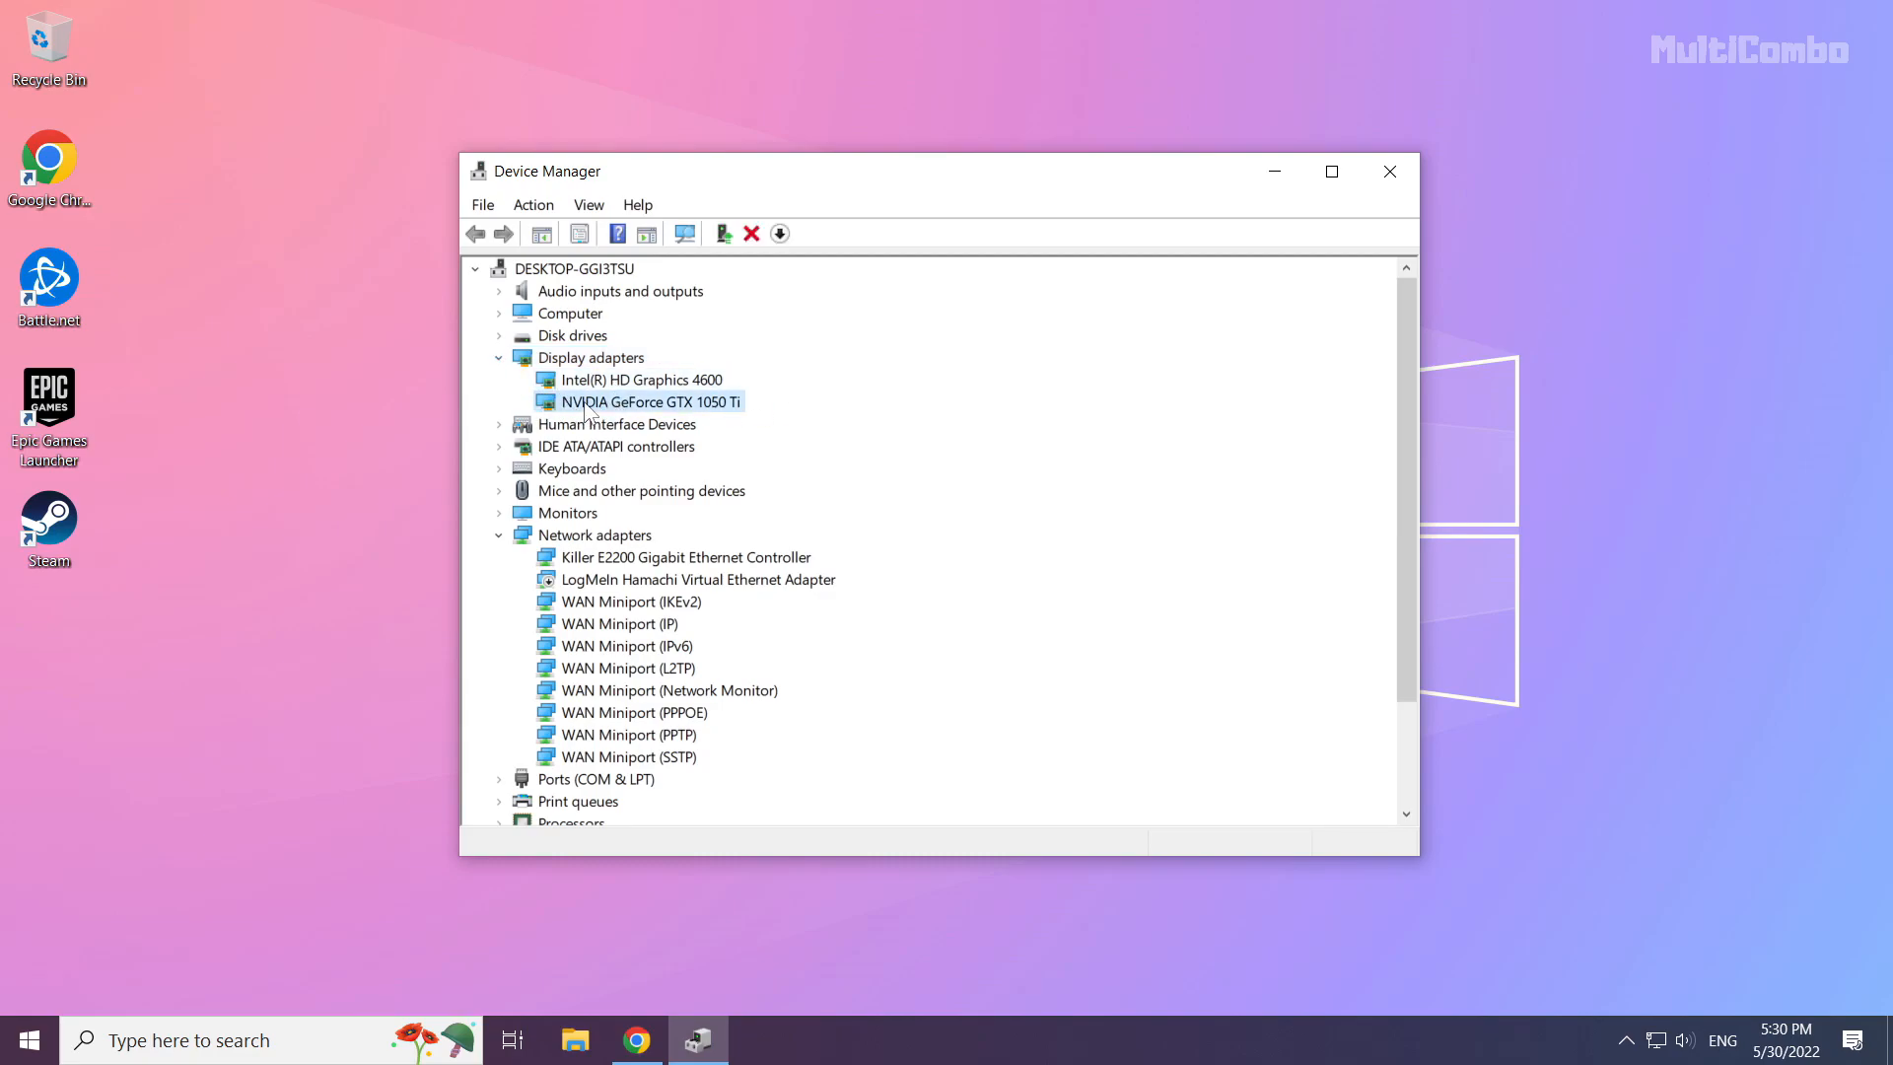
pyautogui.moveTo(619, 414)
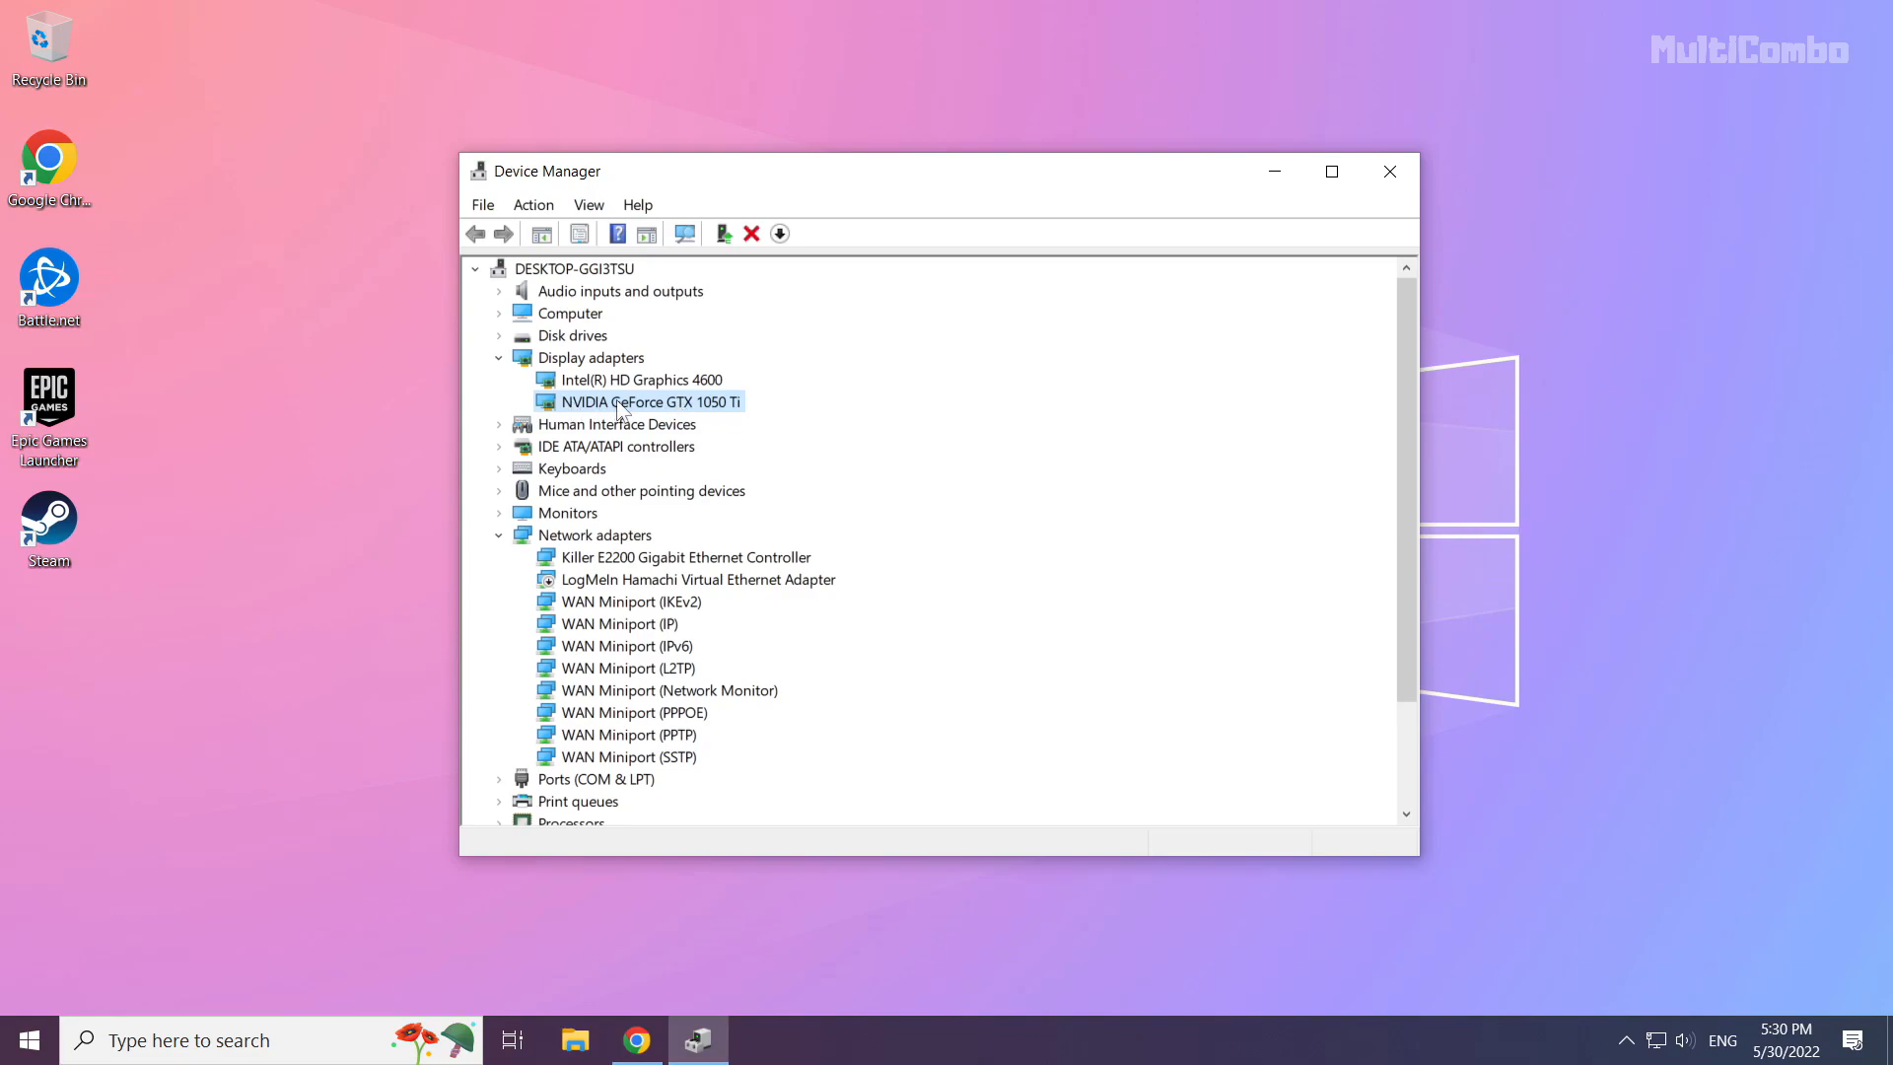
# Search automatically for a newer NVIDIA driver, confirming the best one is already installed
pyautogui.rightClick(639, 401)
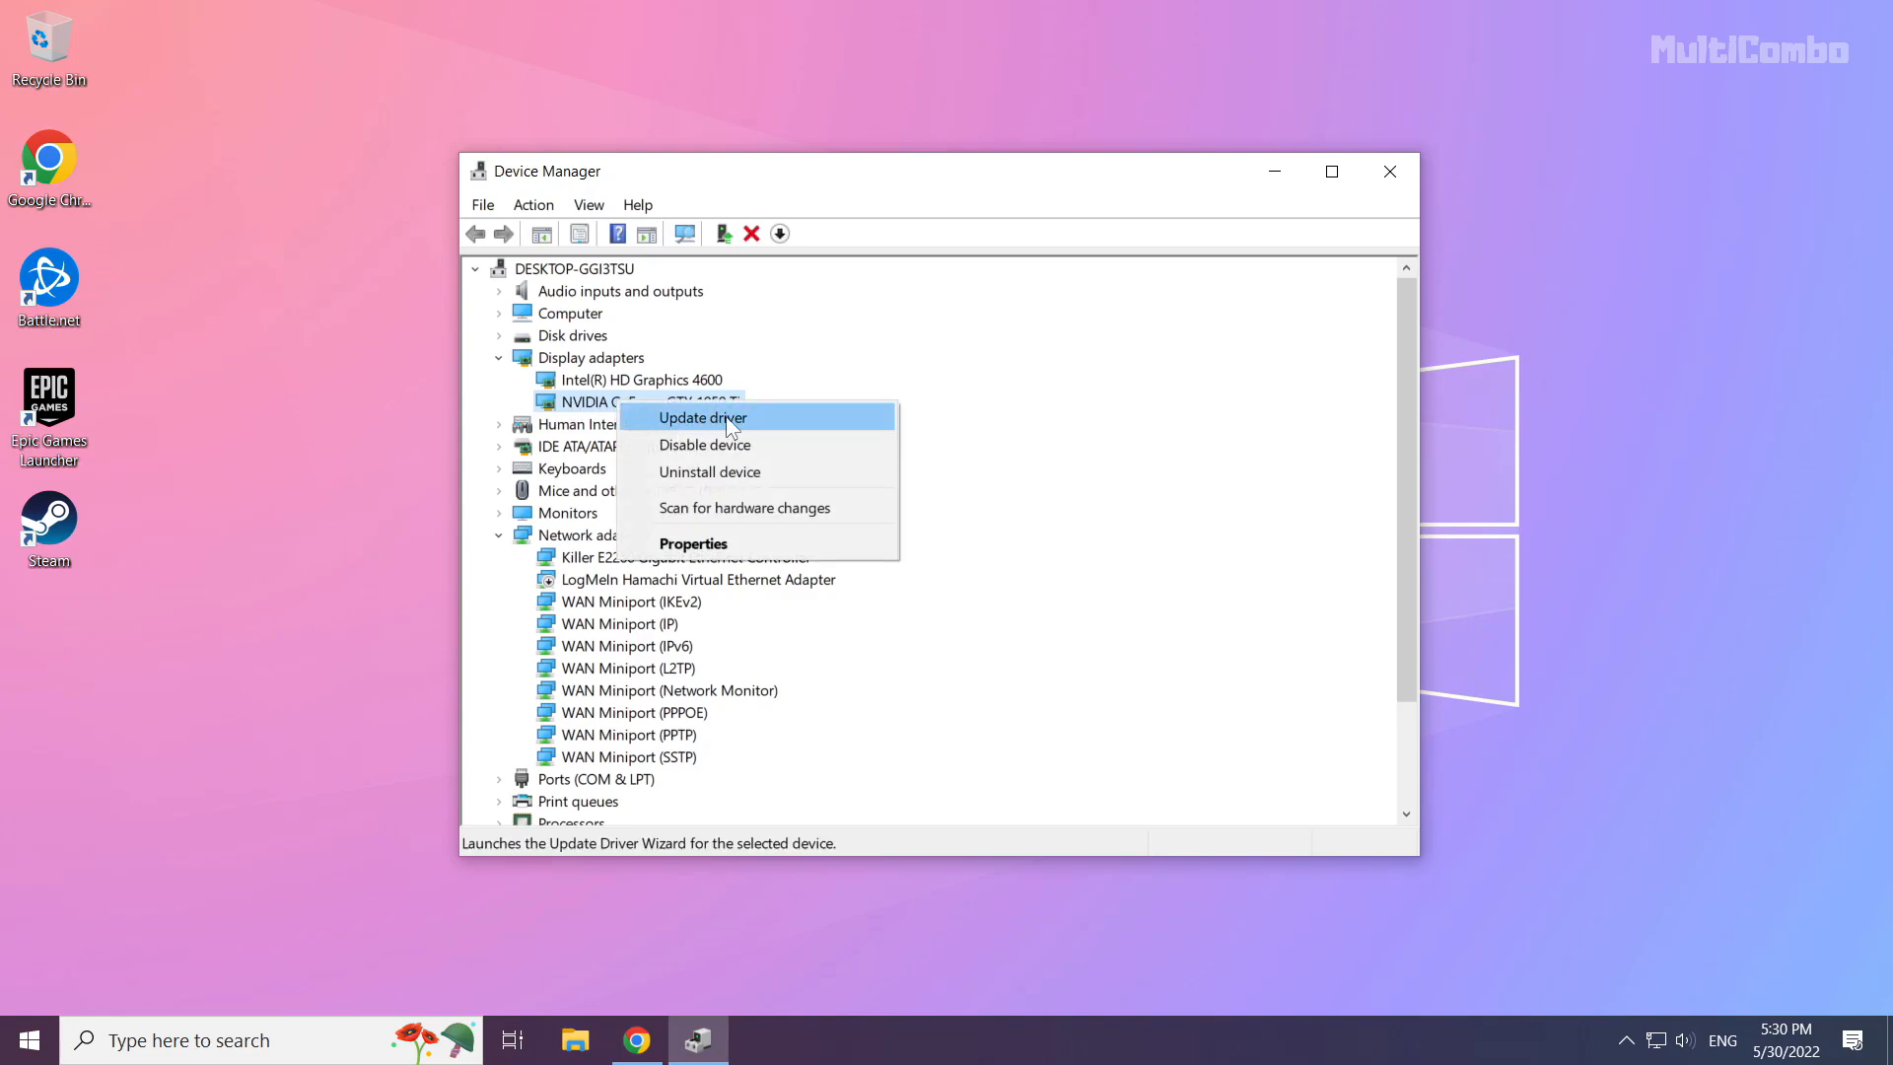
pyautogui.click(702, 419)
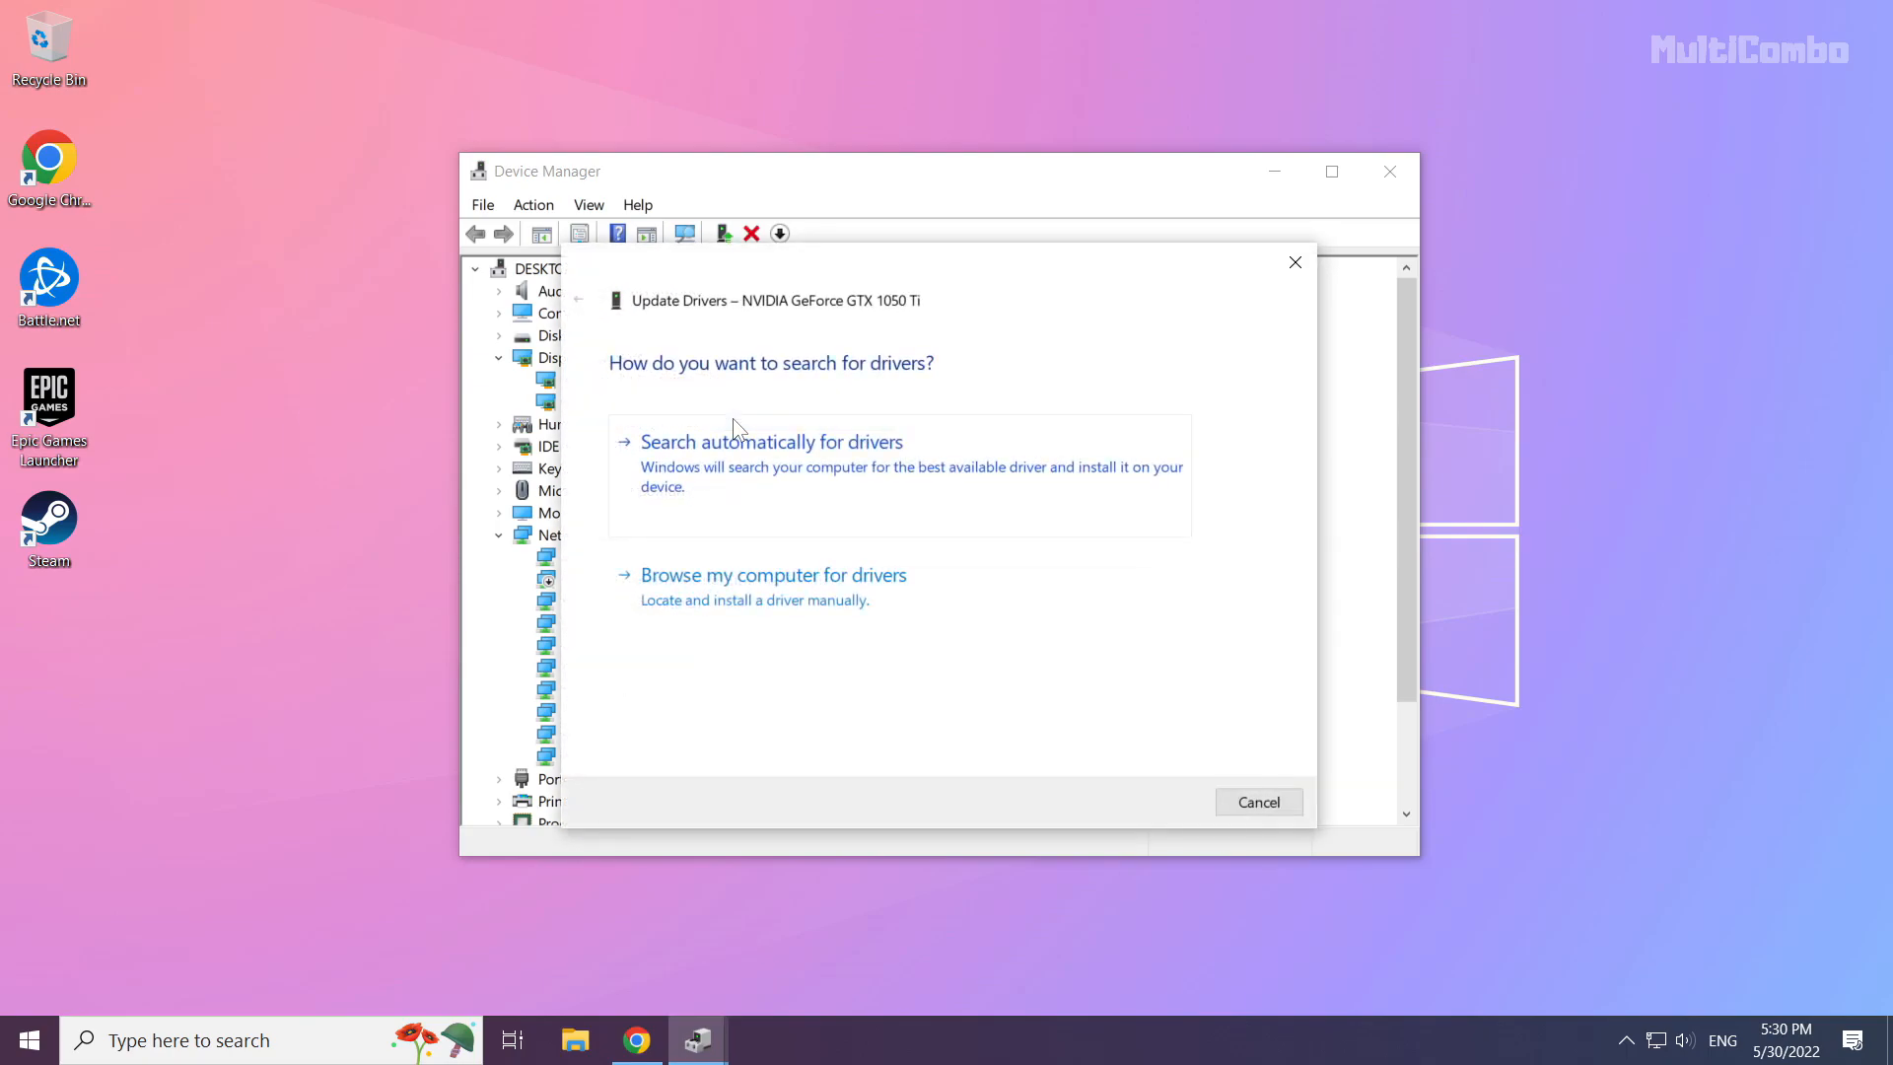
pyautogui.moveTo(842, 407)
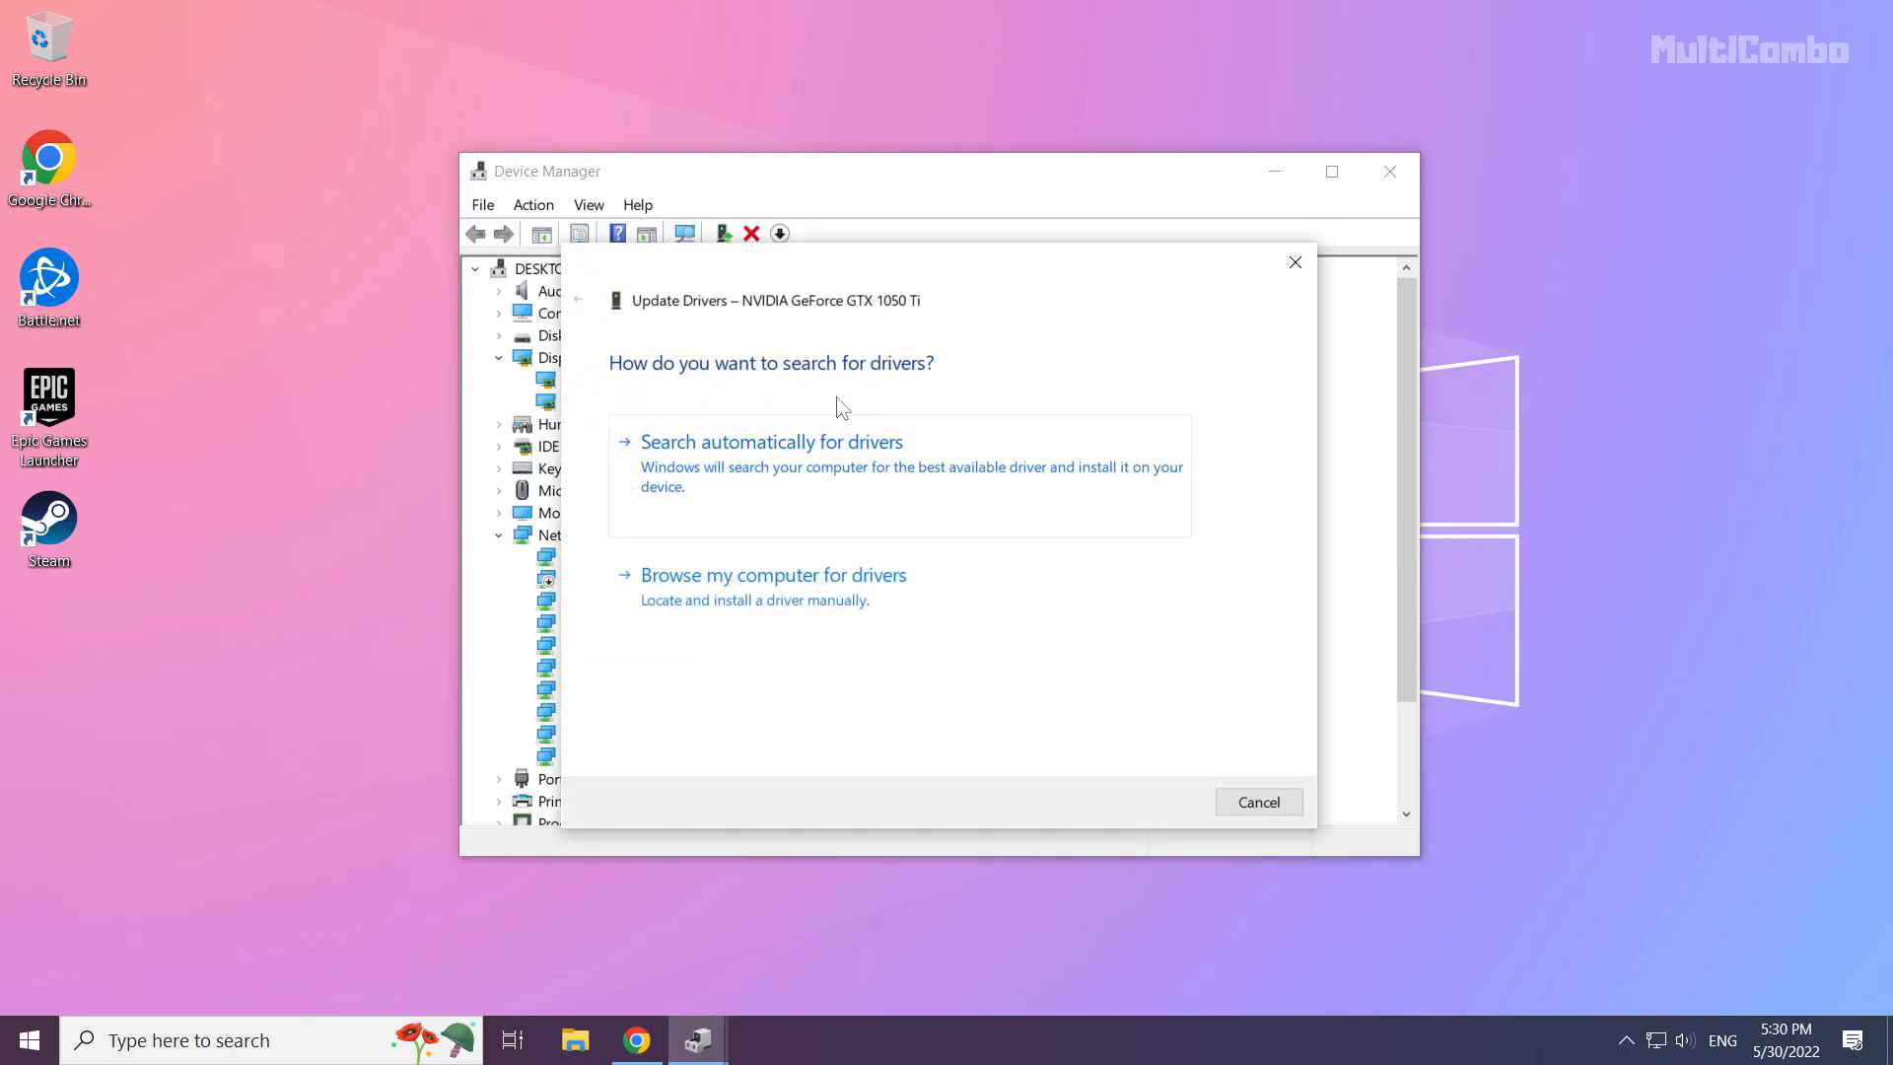
pyautogui.moveTo(842, 477)
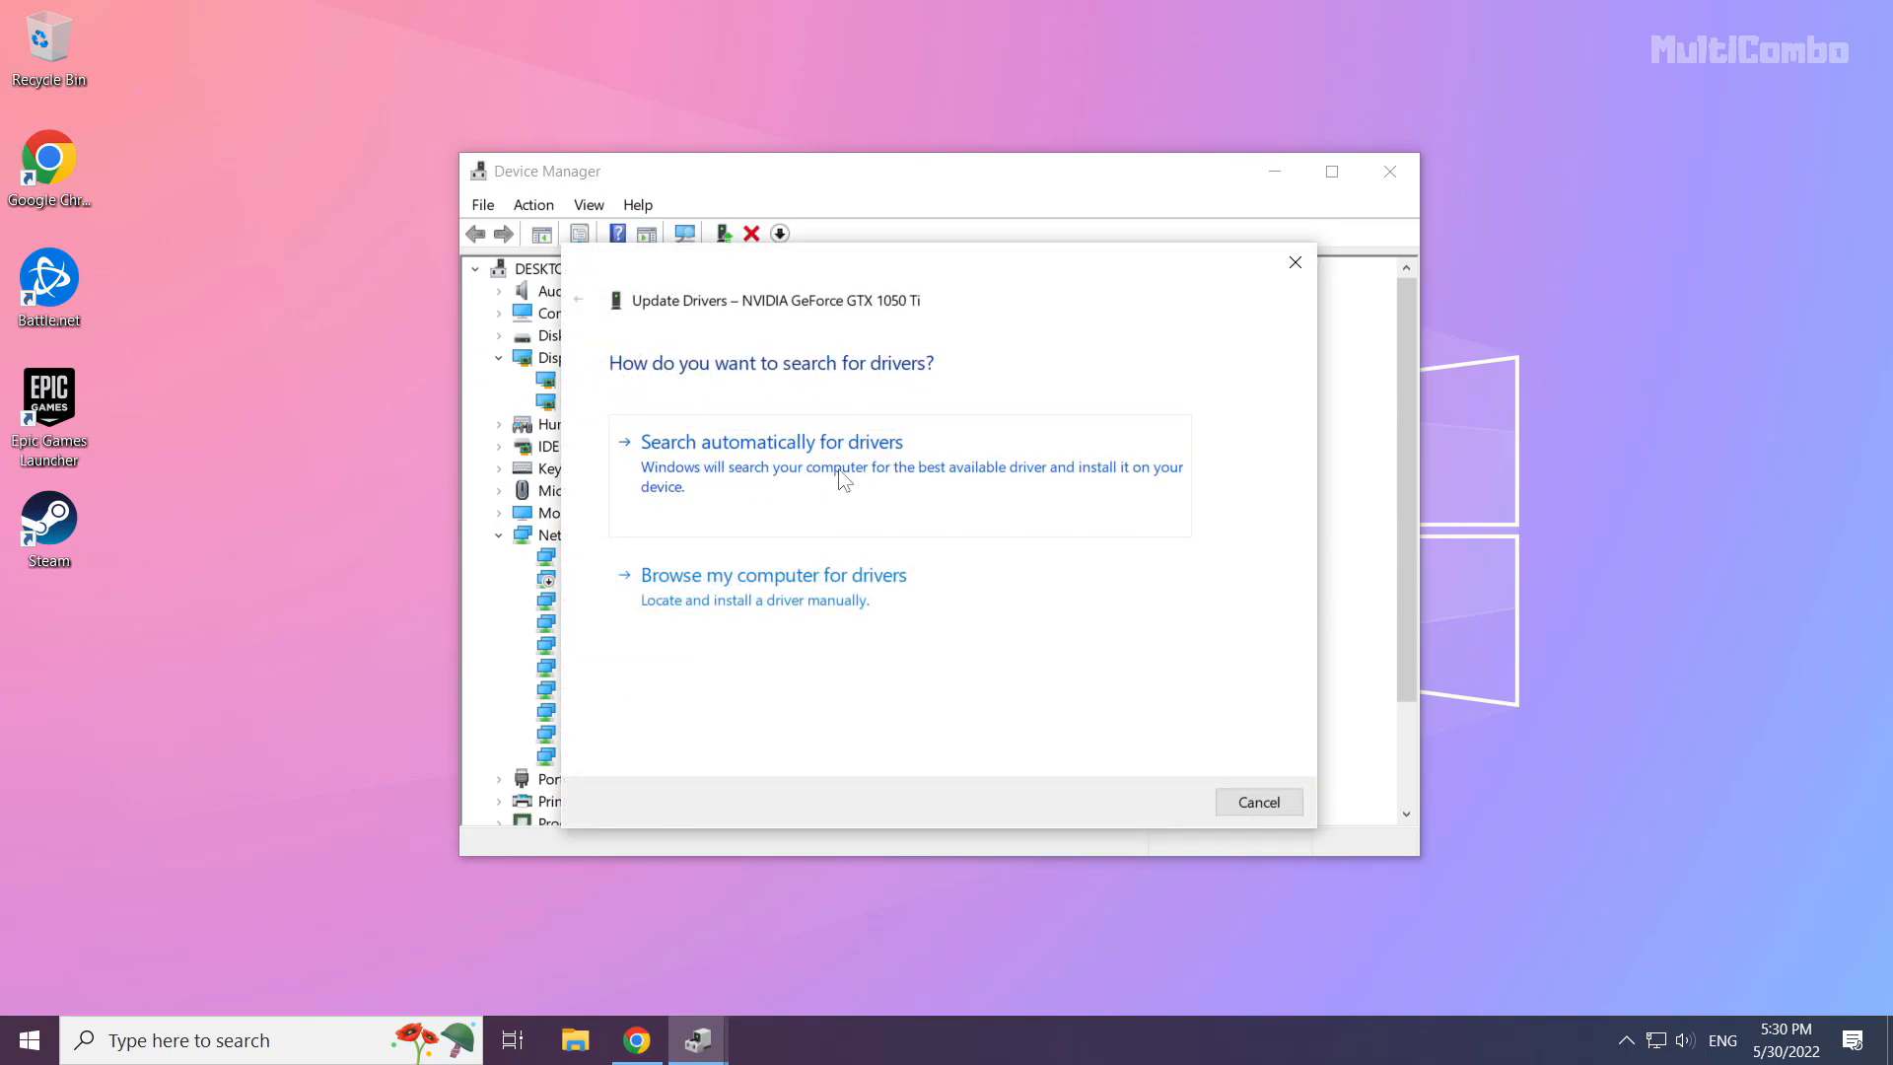
pyautogui.moveTo(847, 501)
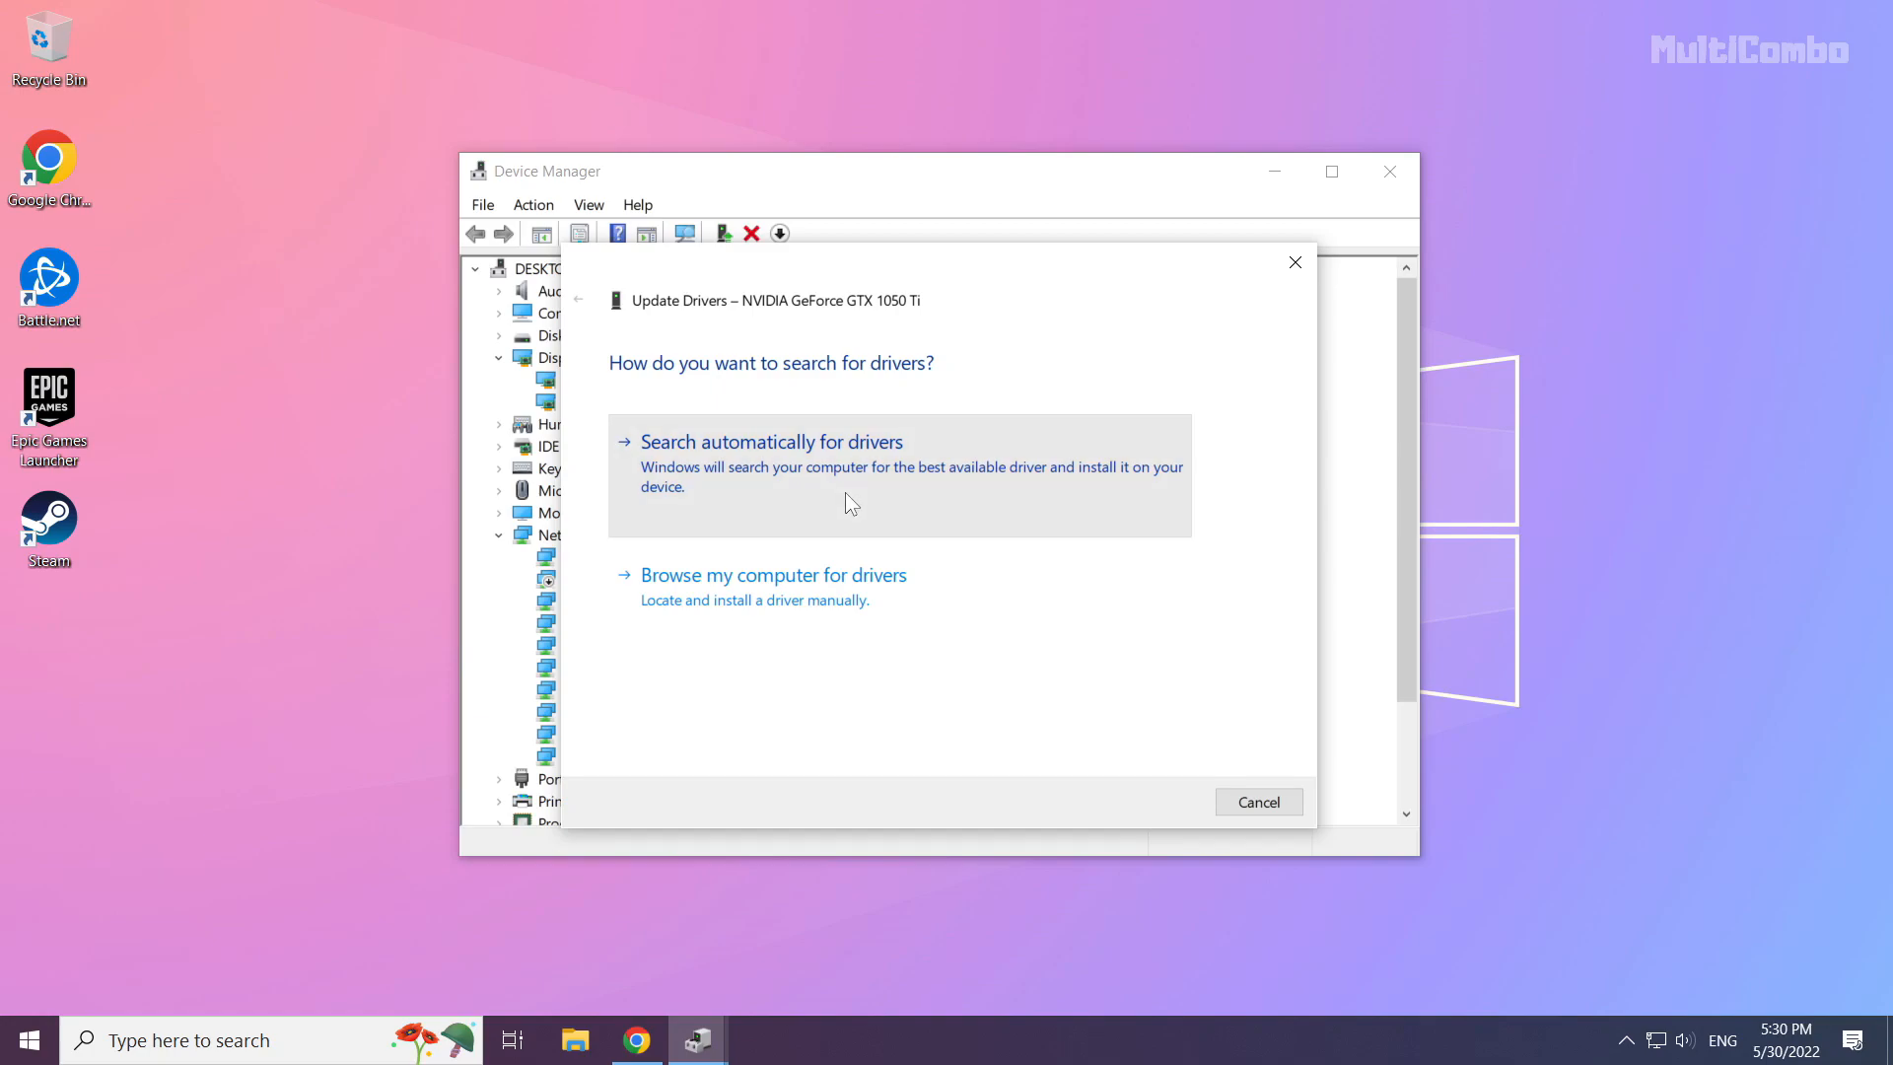
pyautogui.click(772, 440)
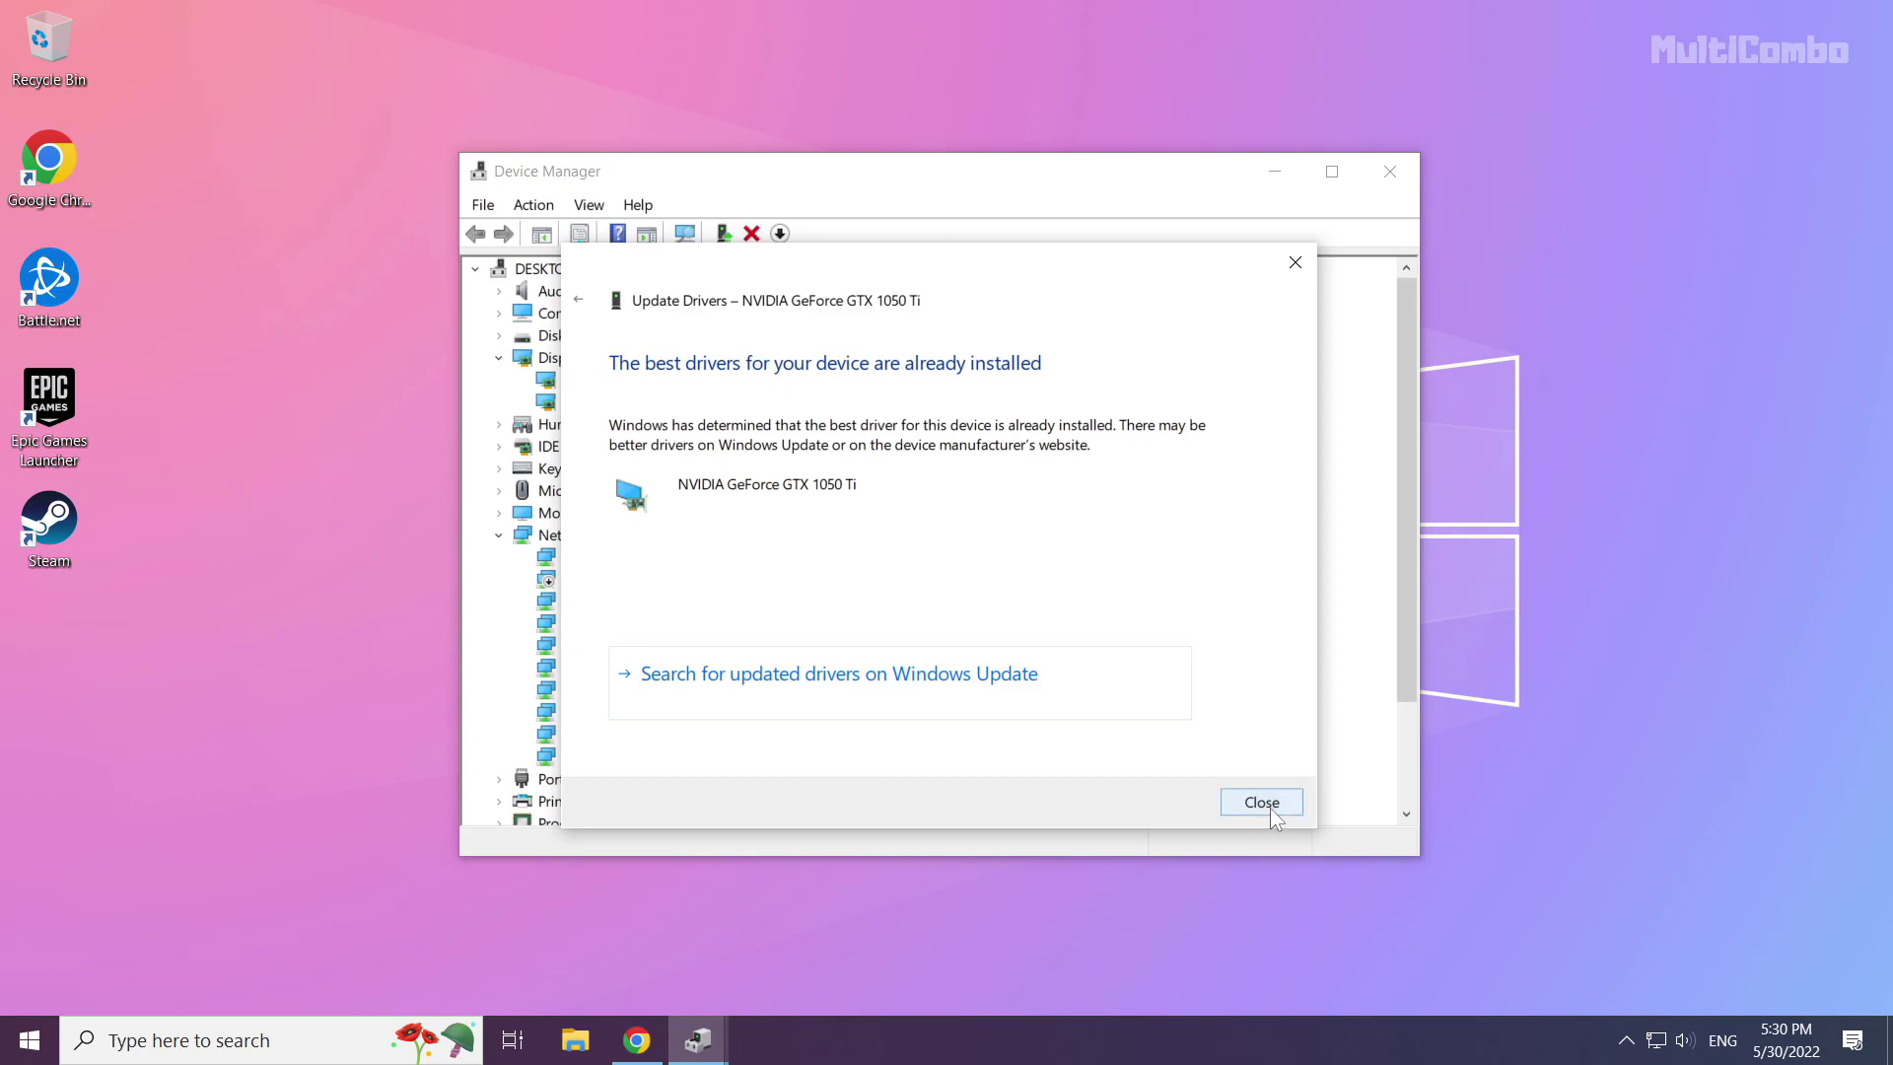
pyautogui.click(1260, 802)
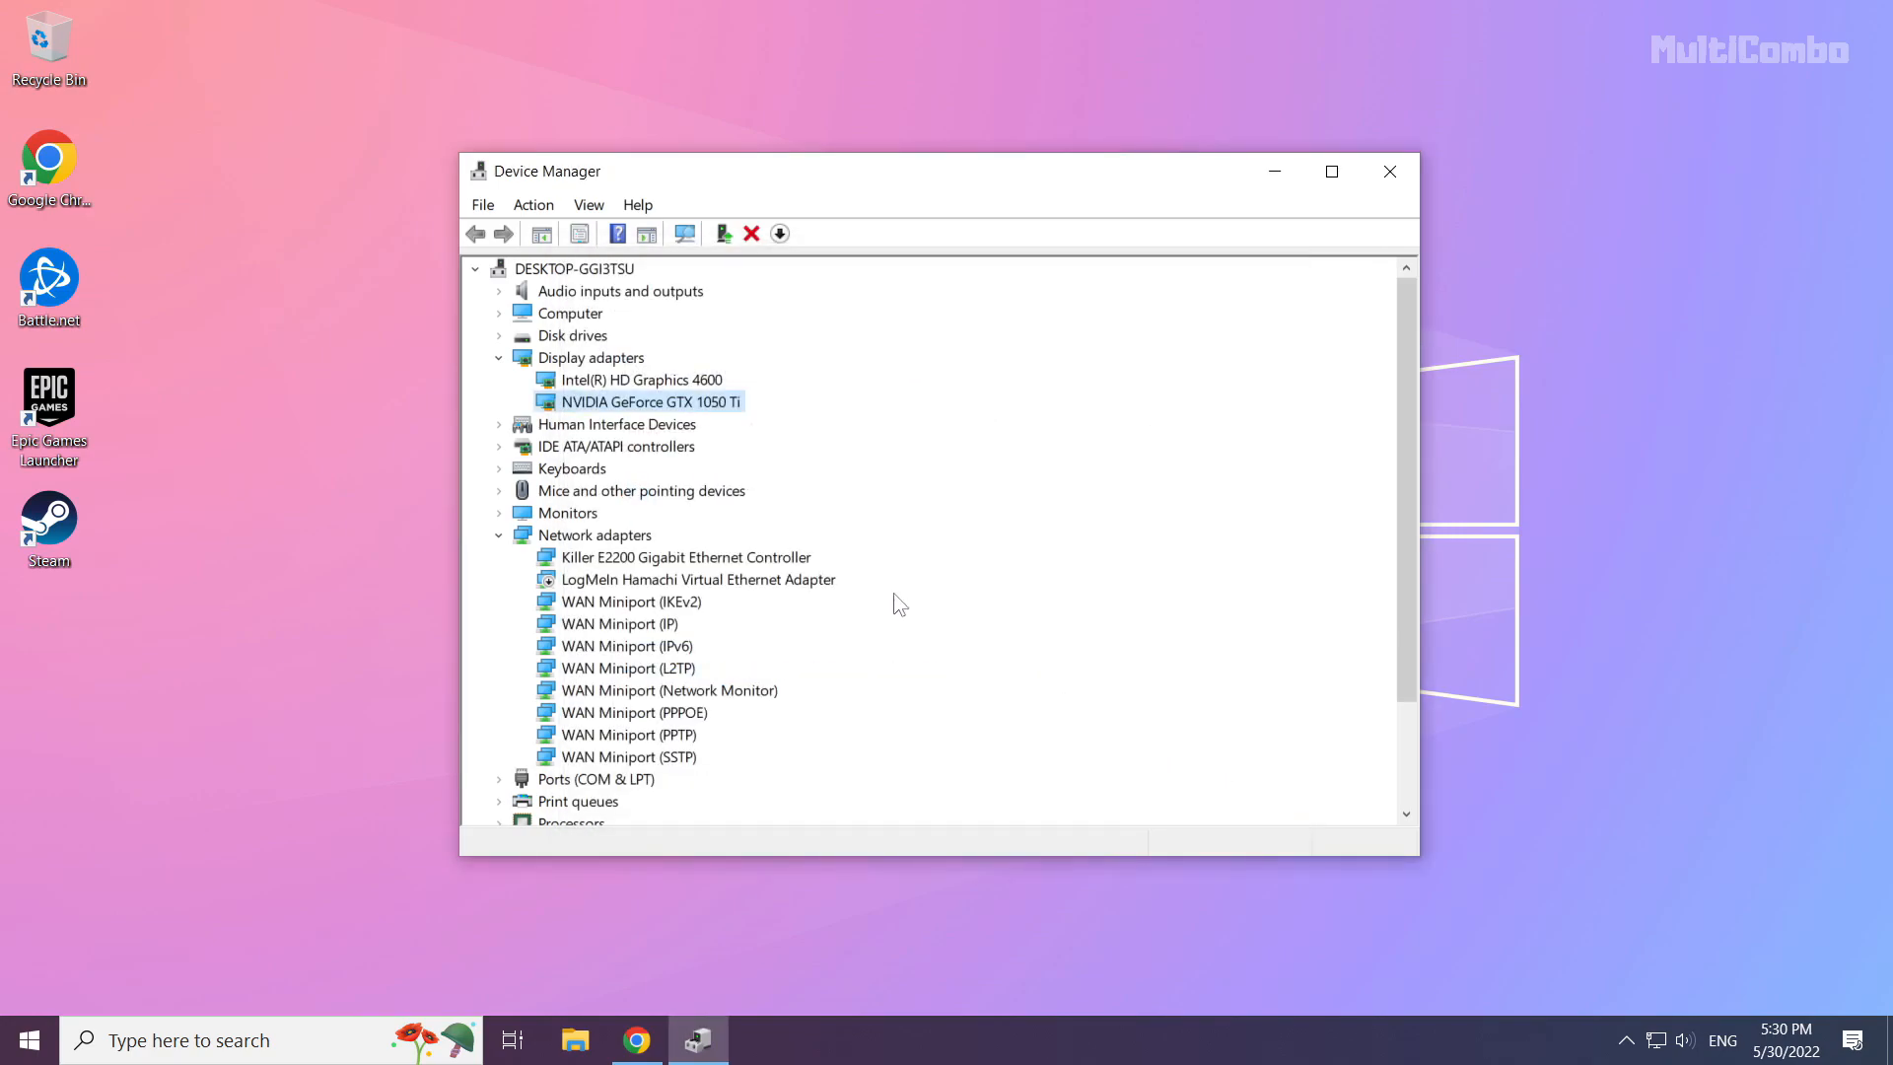
# Search automatically for an Intel HD Graphics 4600 driver, find it current, and close Device Manager
pyautogui.click(639, 379)
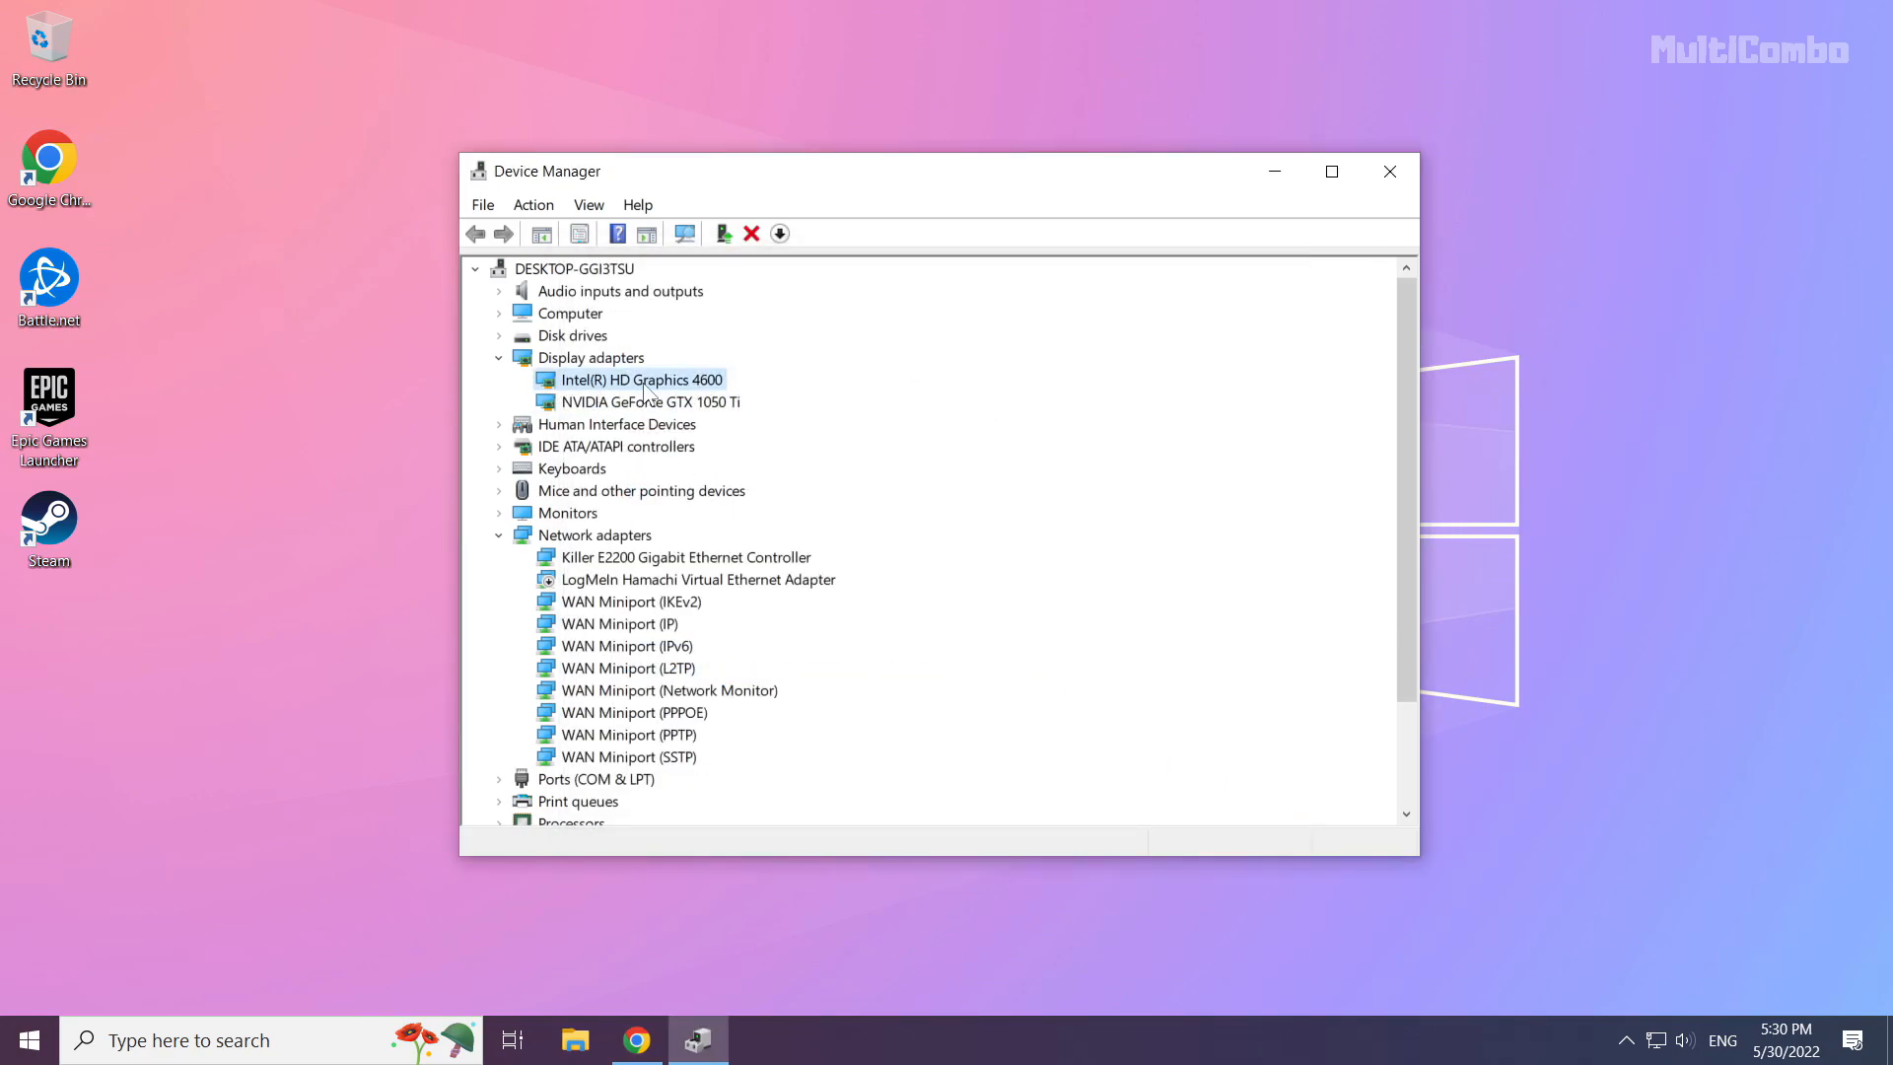
pyautogui.rightClick(637, 379)
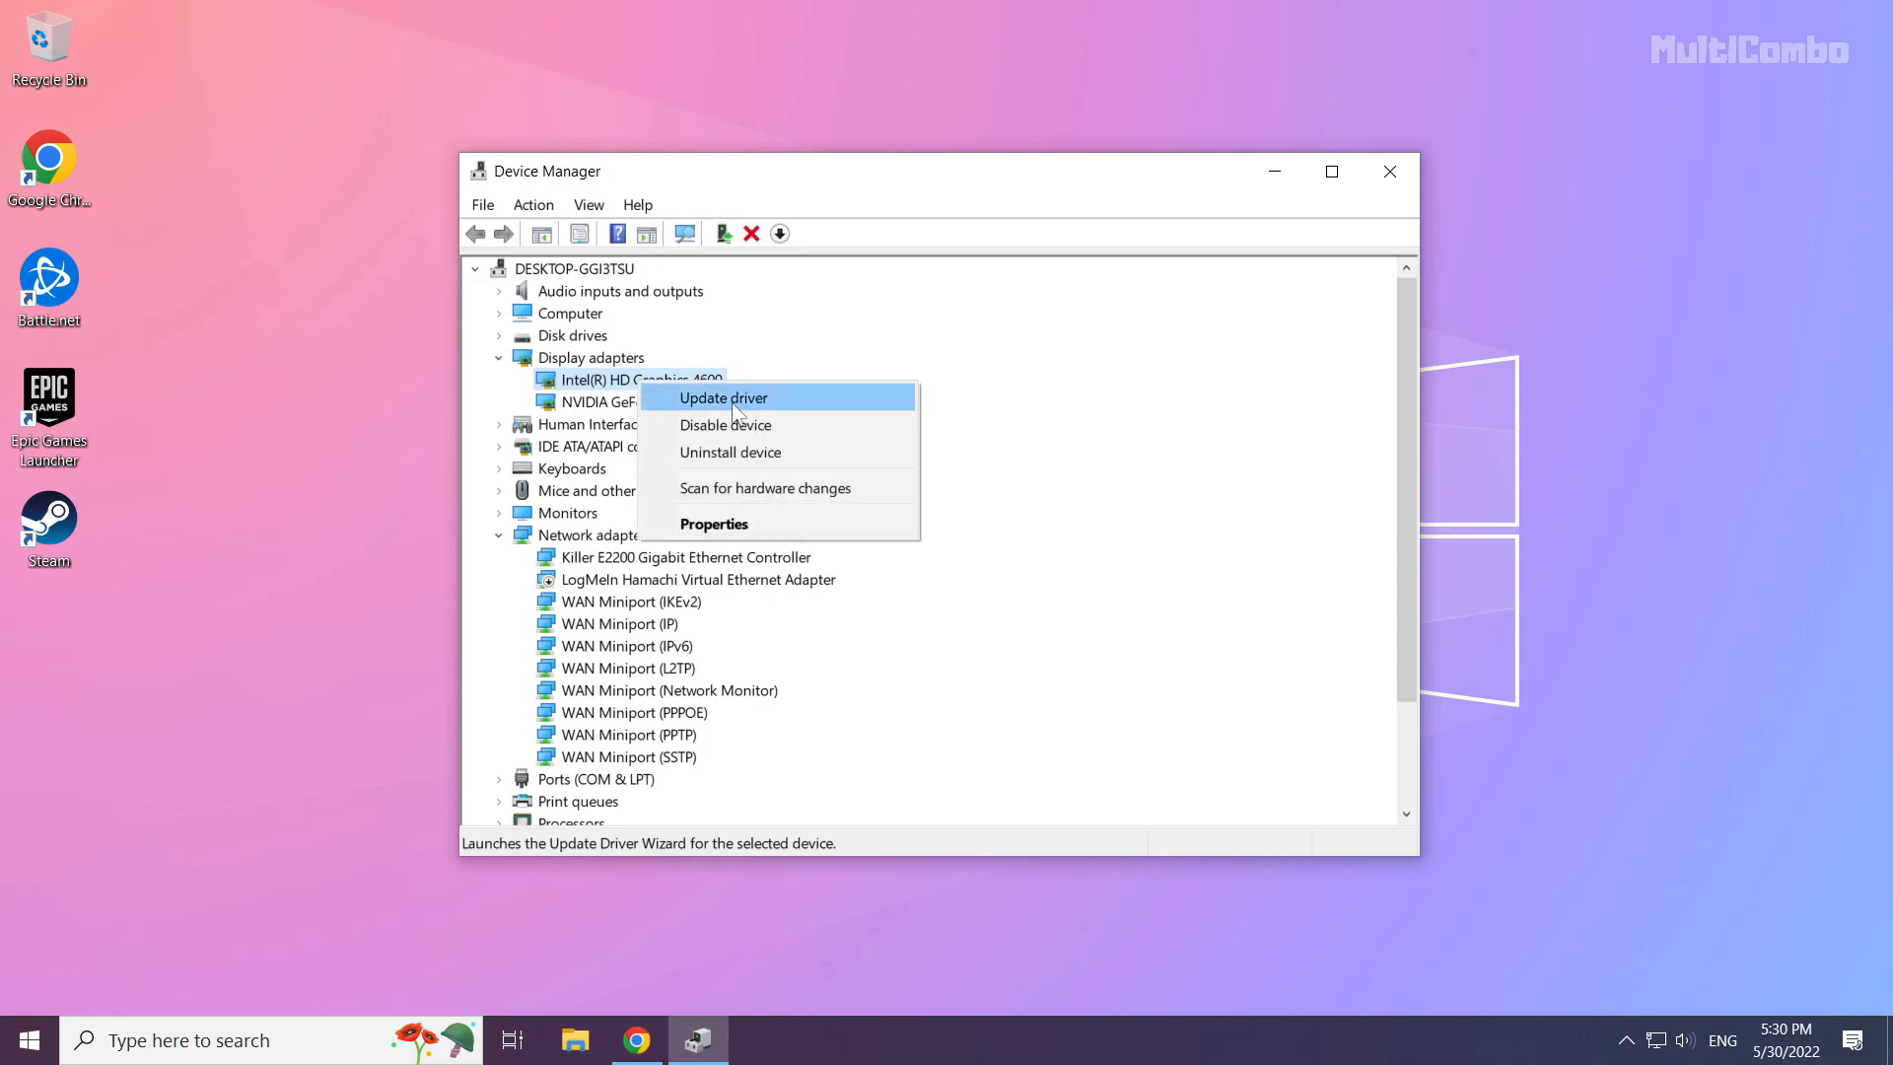
pyautogui.moveTo(797, 410)
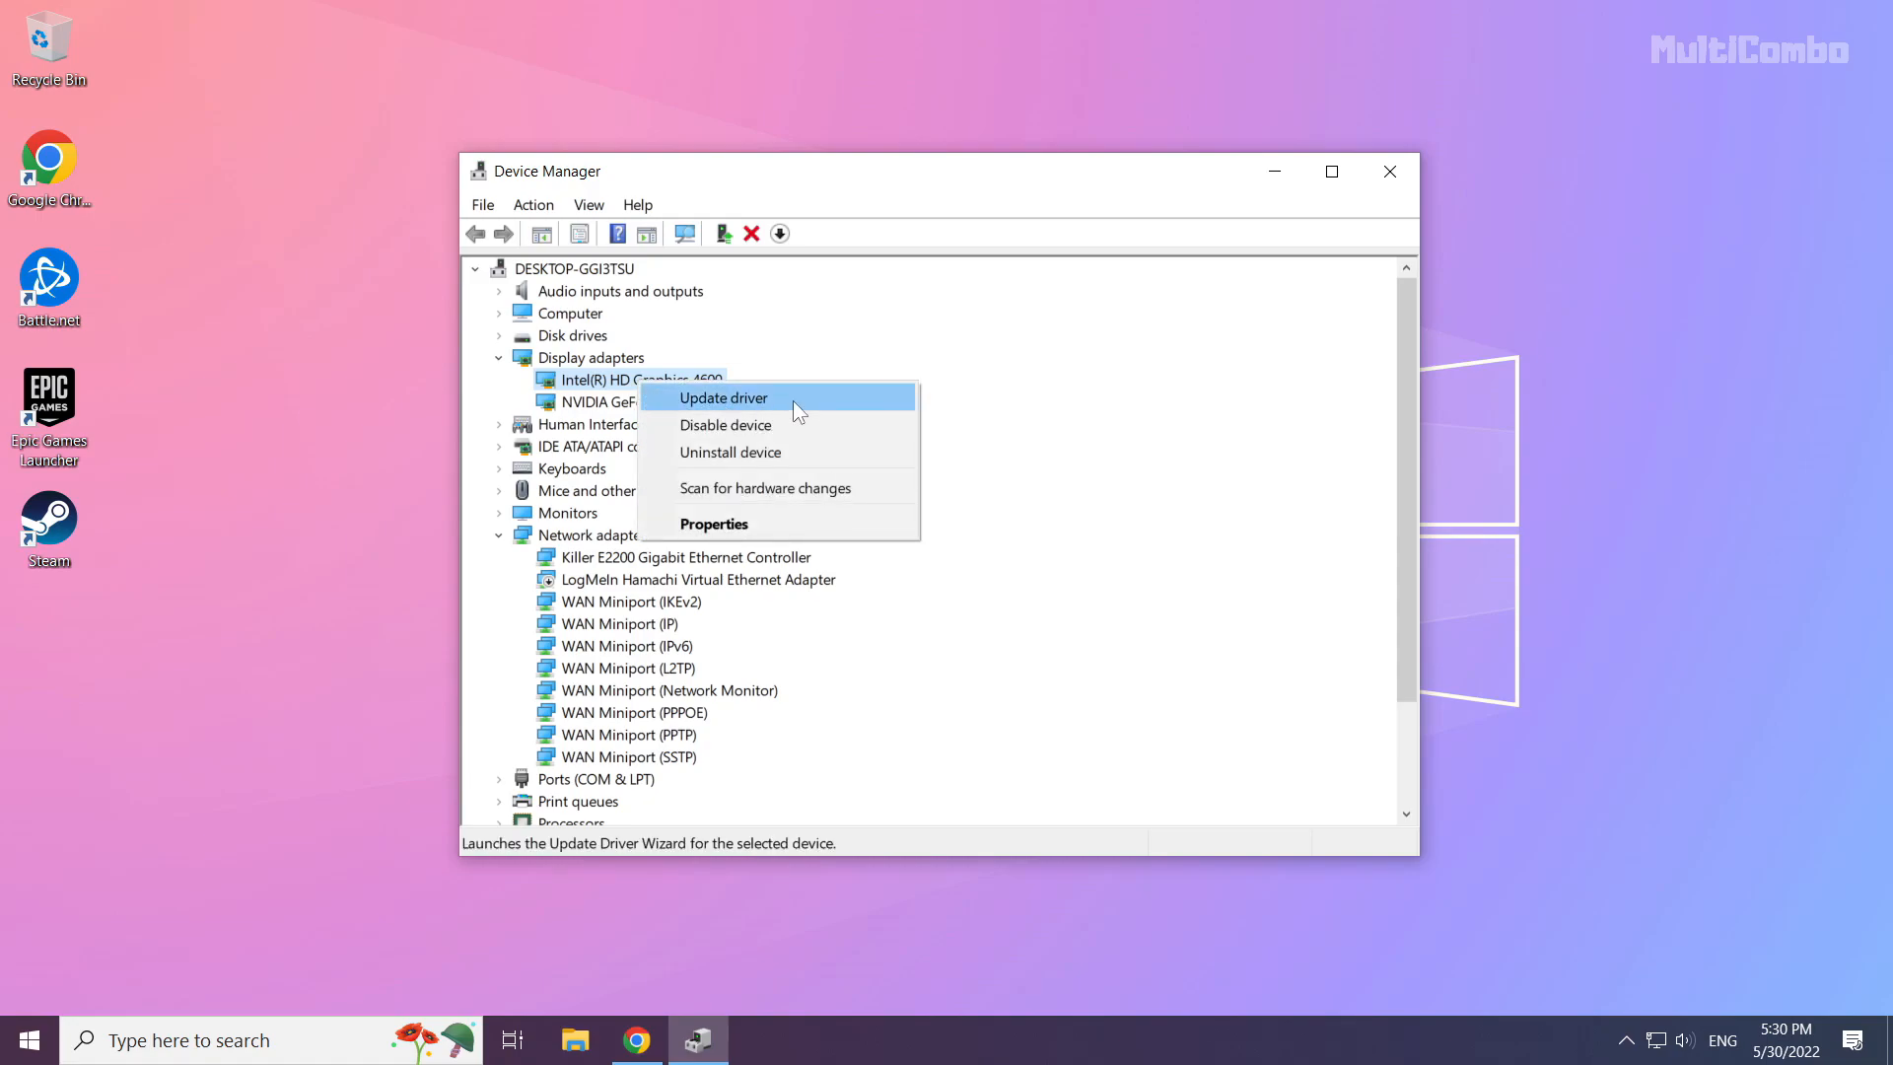
pyautogui.click(722, 396)
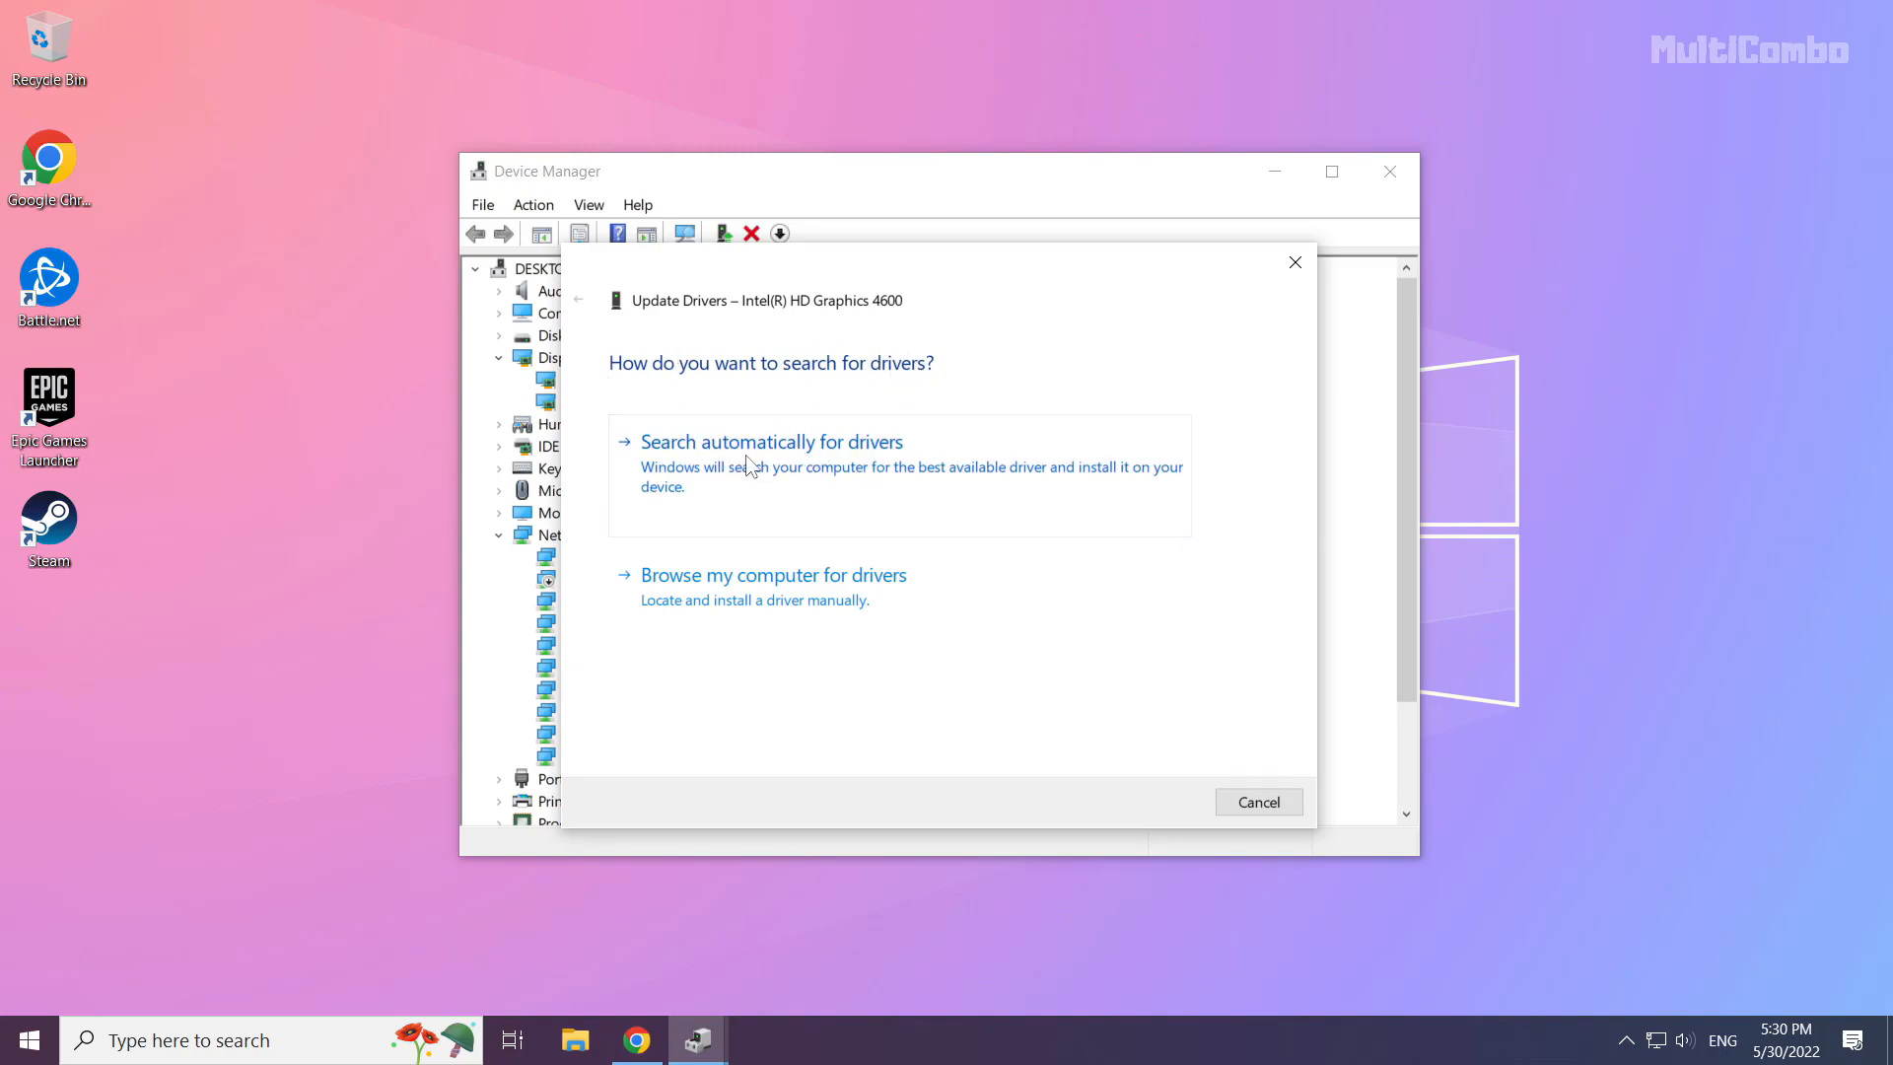
pyautogui.click(771, 440)
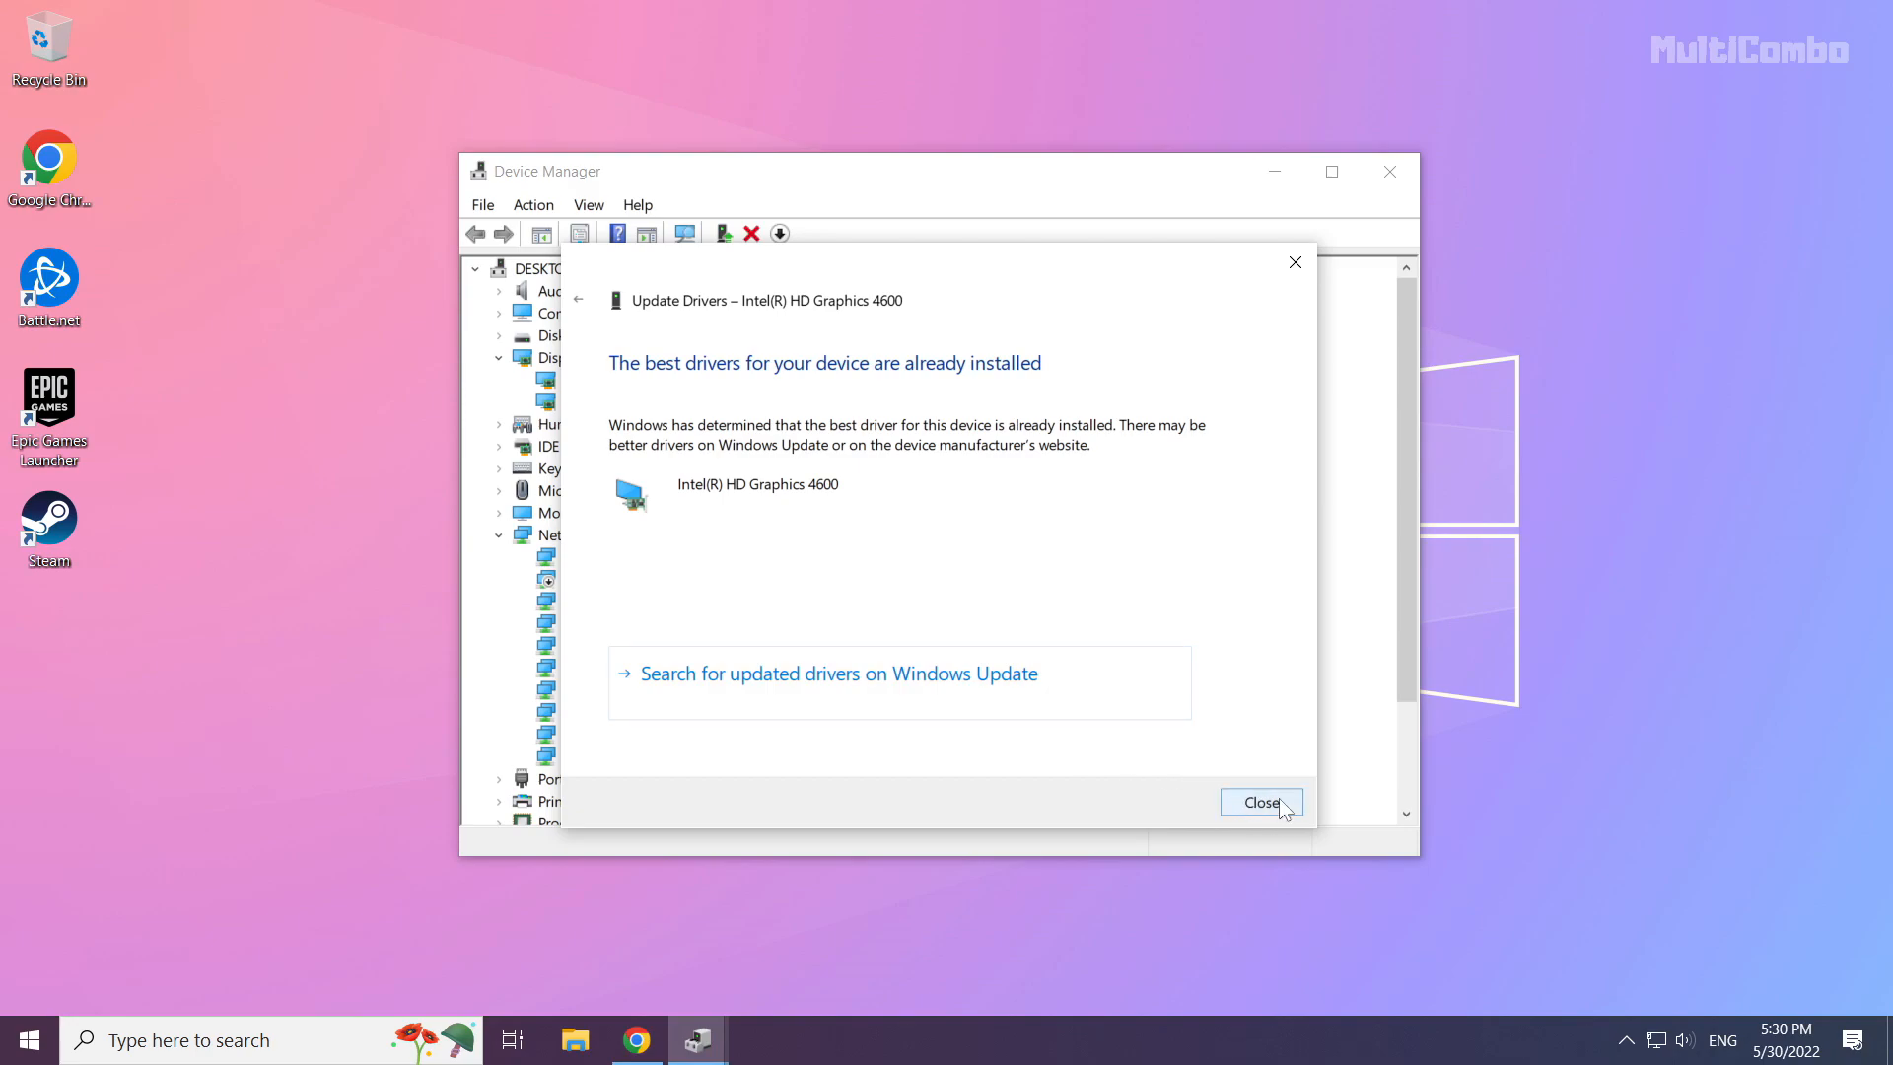
pyautogui.click(1260, 802)
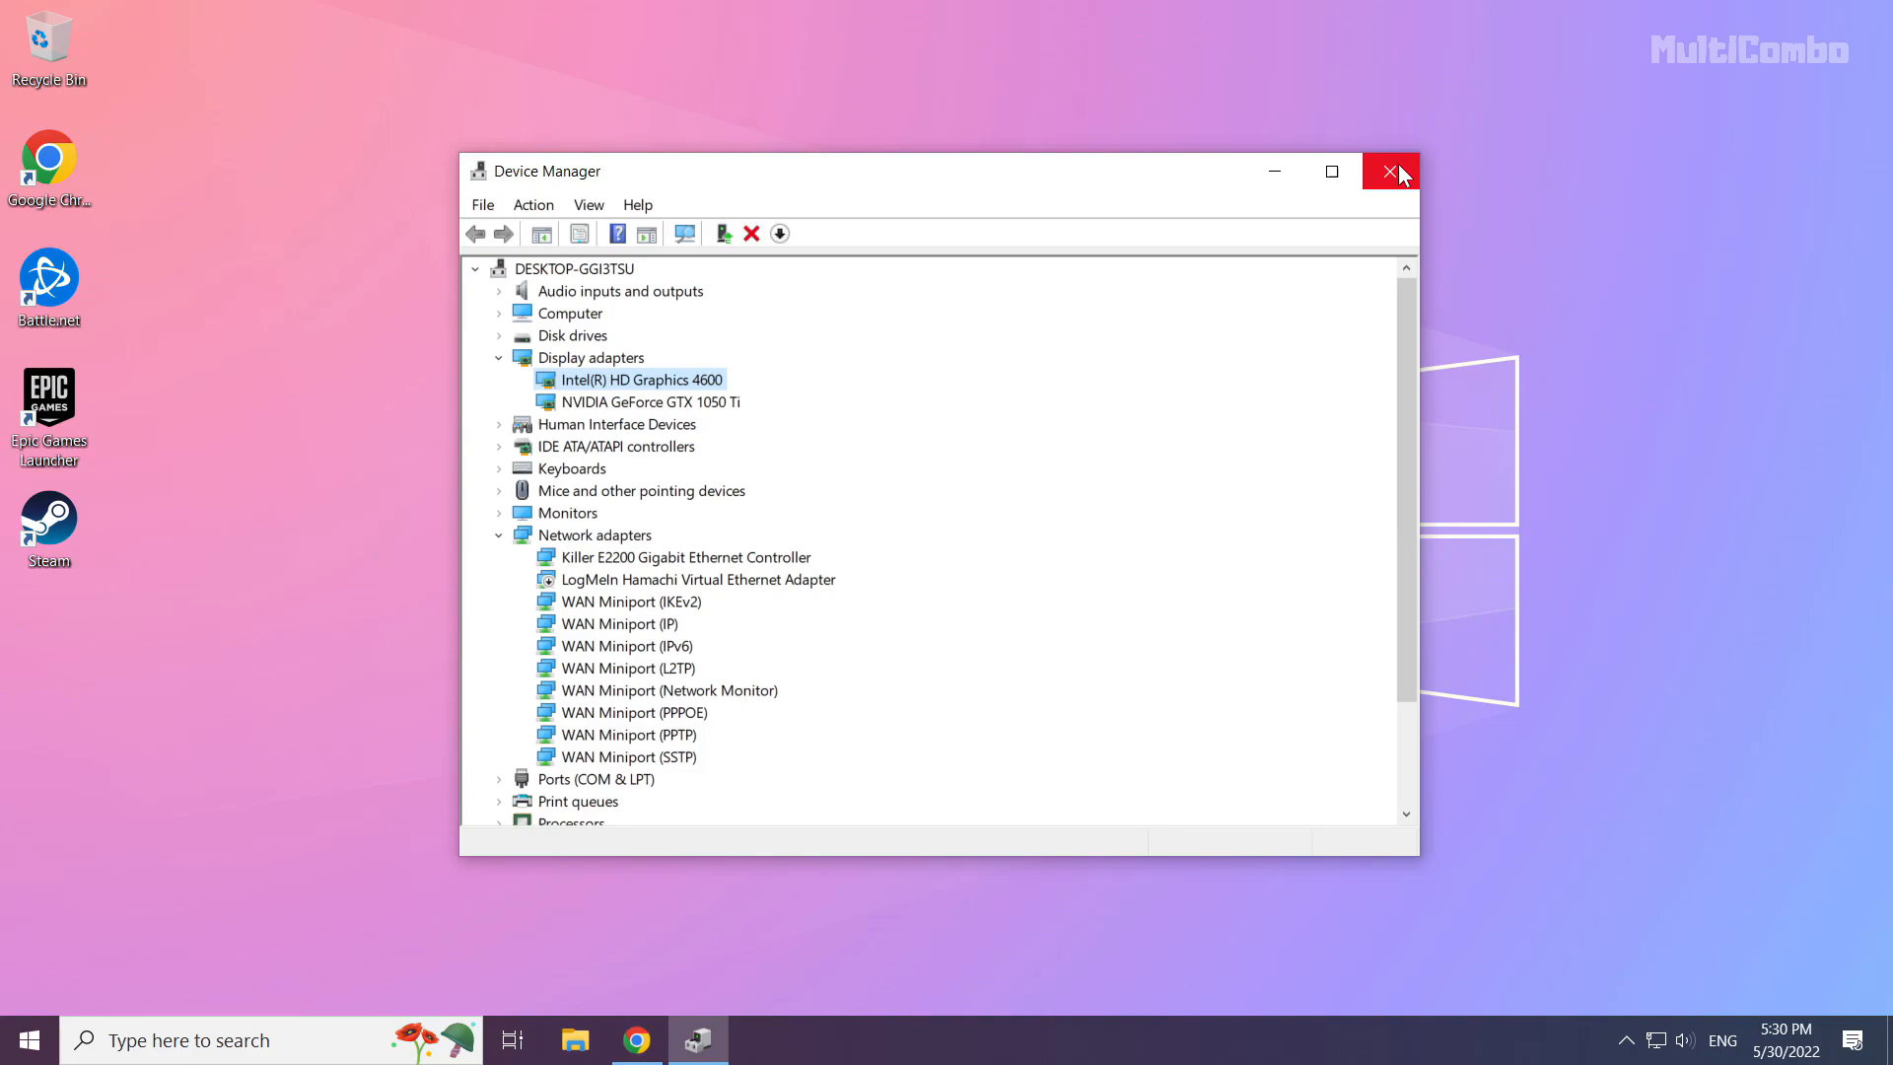
pyautogui.moveTo(1390, 171)
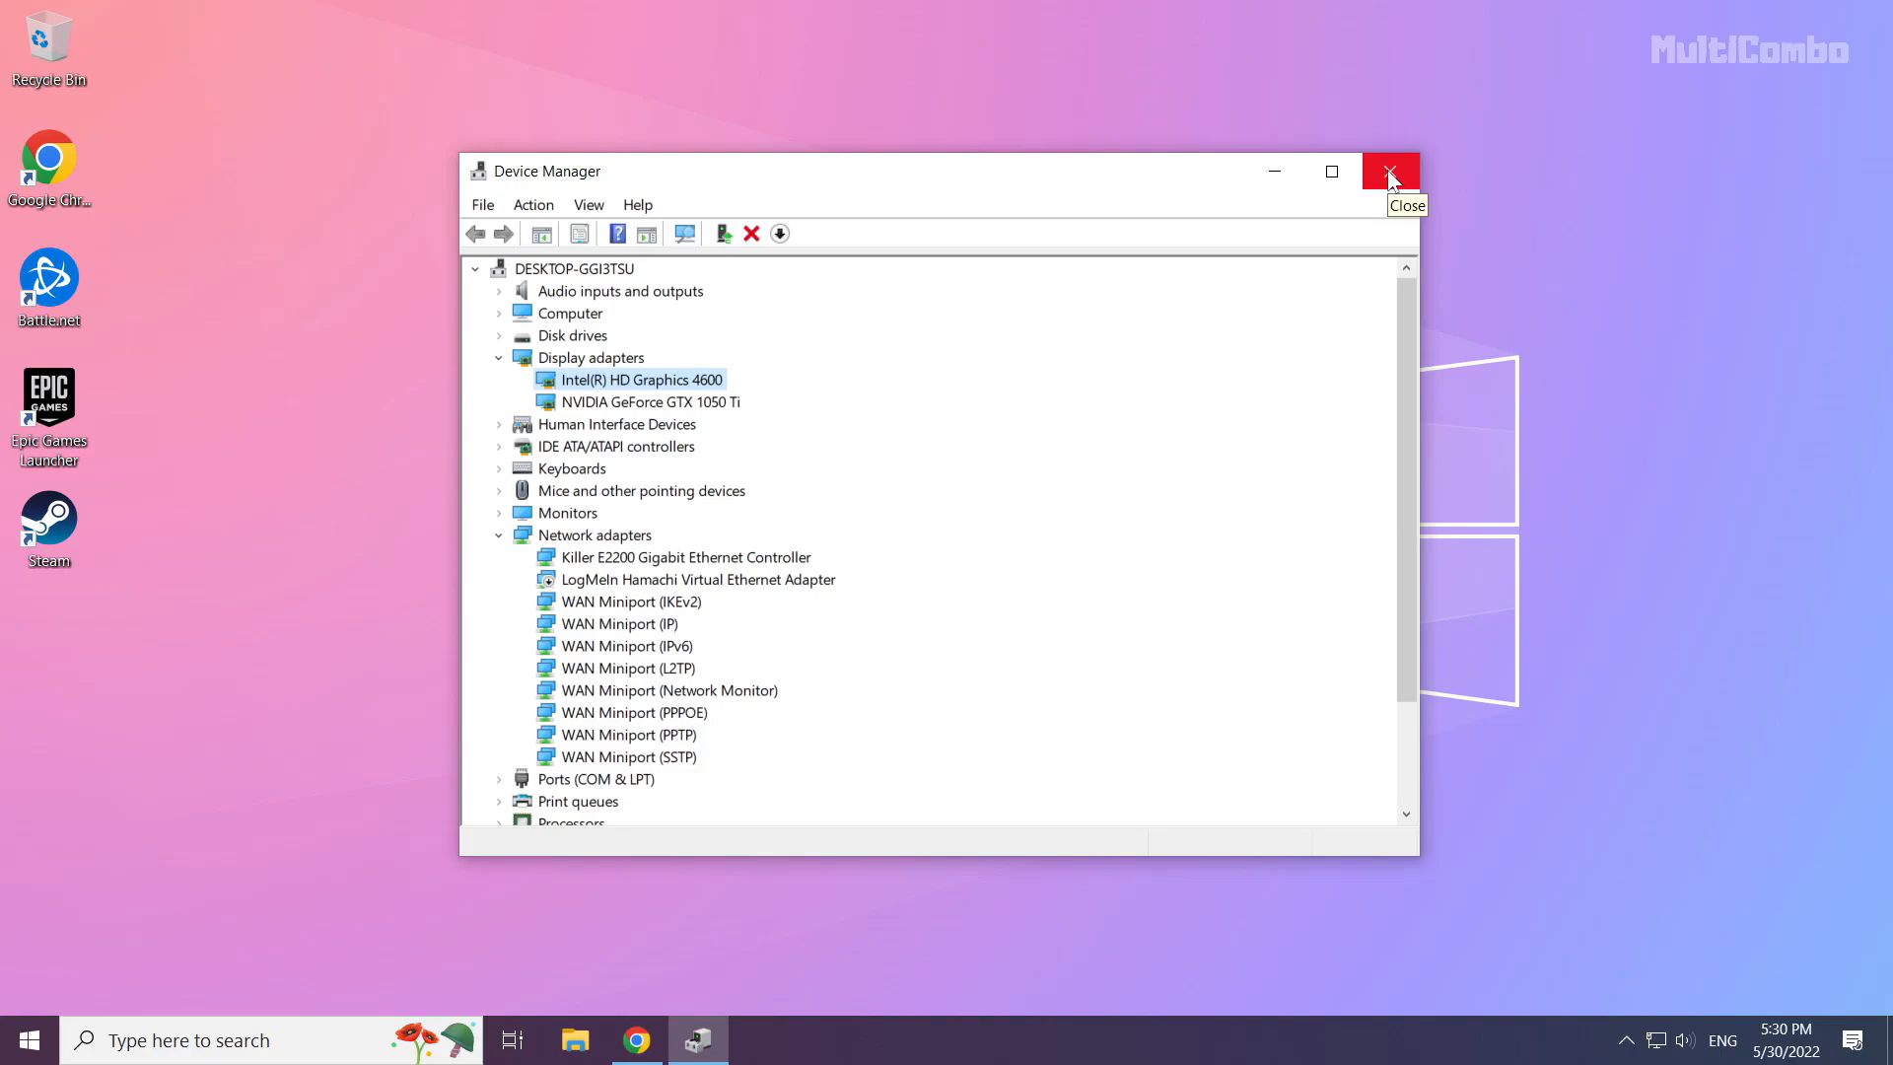
pyautogui.click(1390, 170)
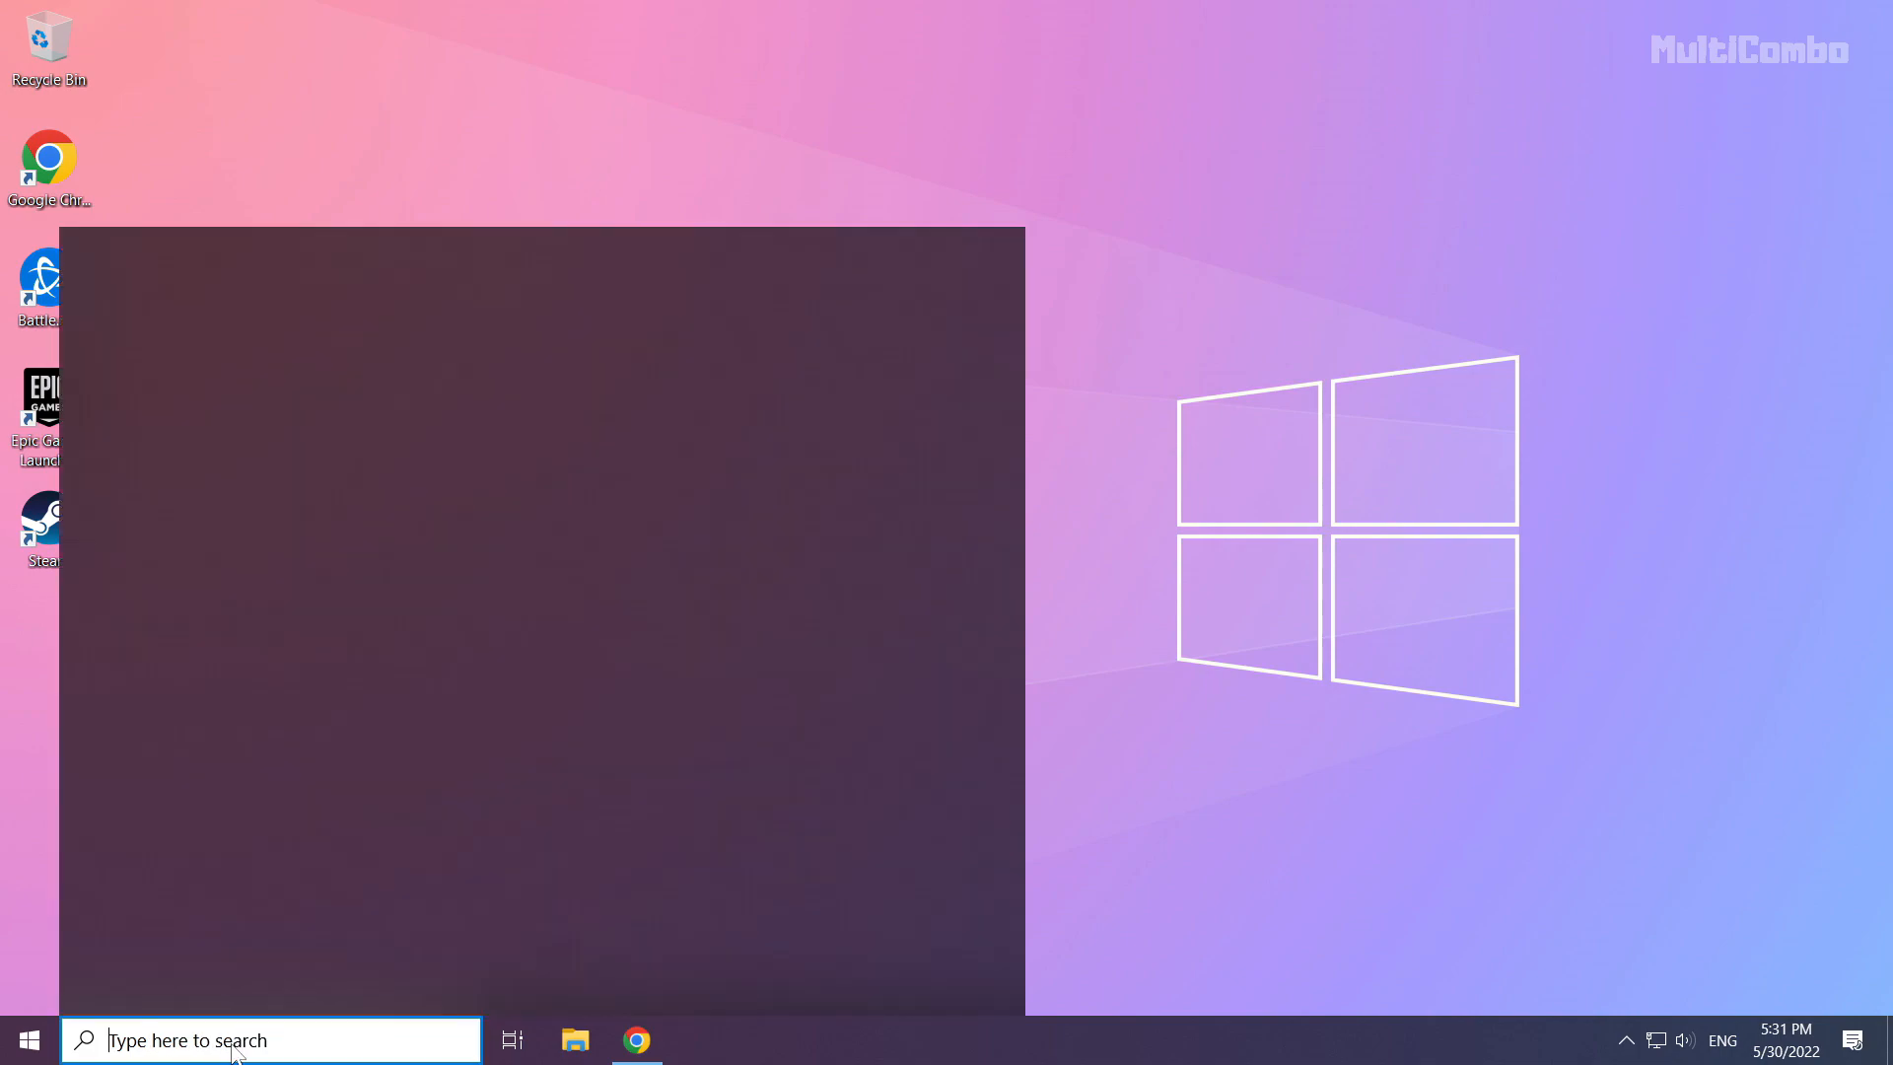
# Search 'update', run Windows Update's Check for updates, confirm it is up to date, and close Settings
pyautogui.click(272, 1040)
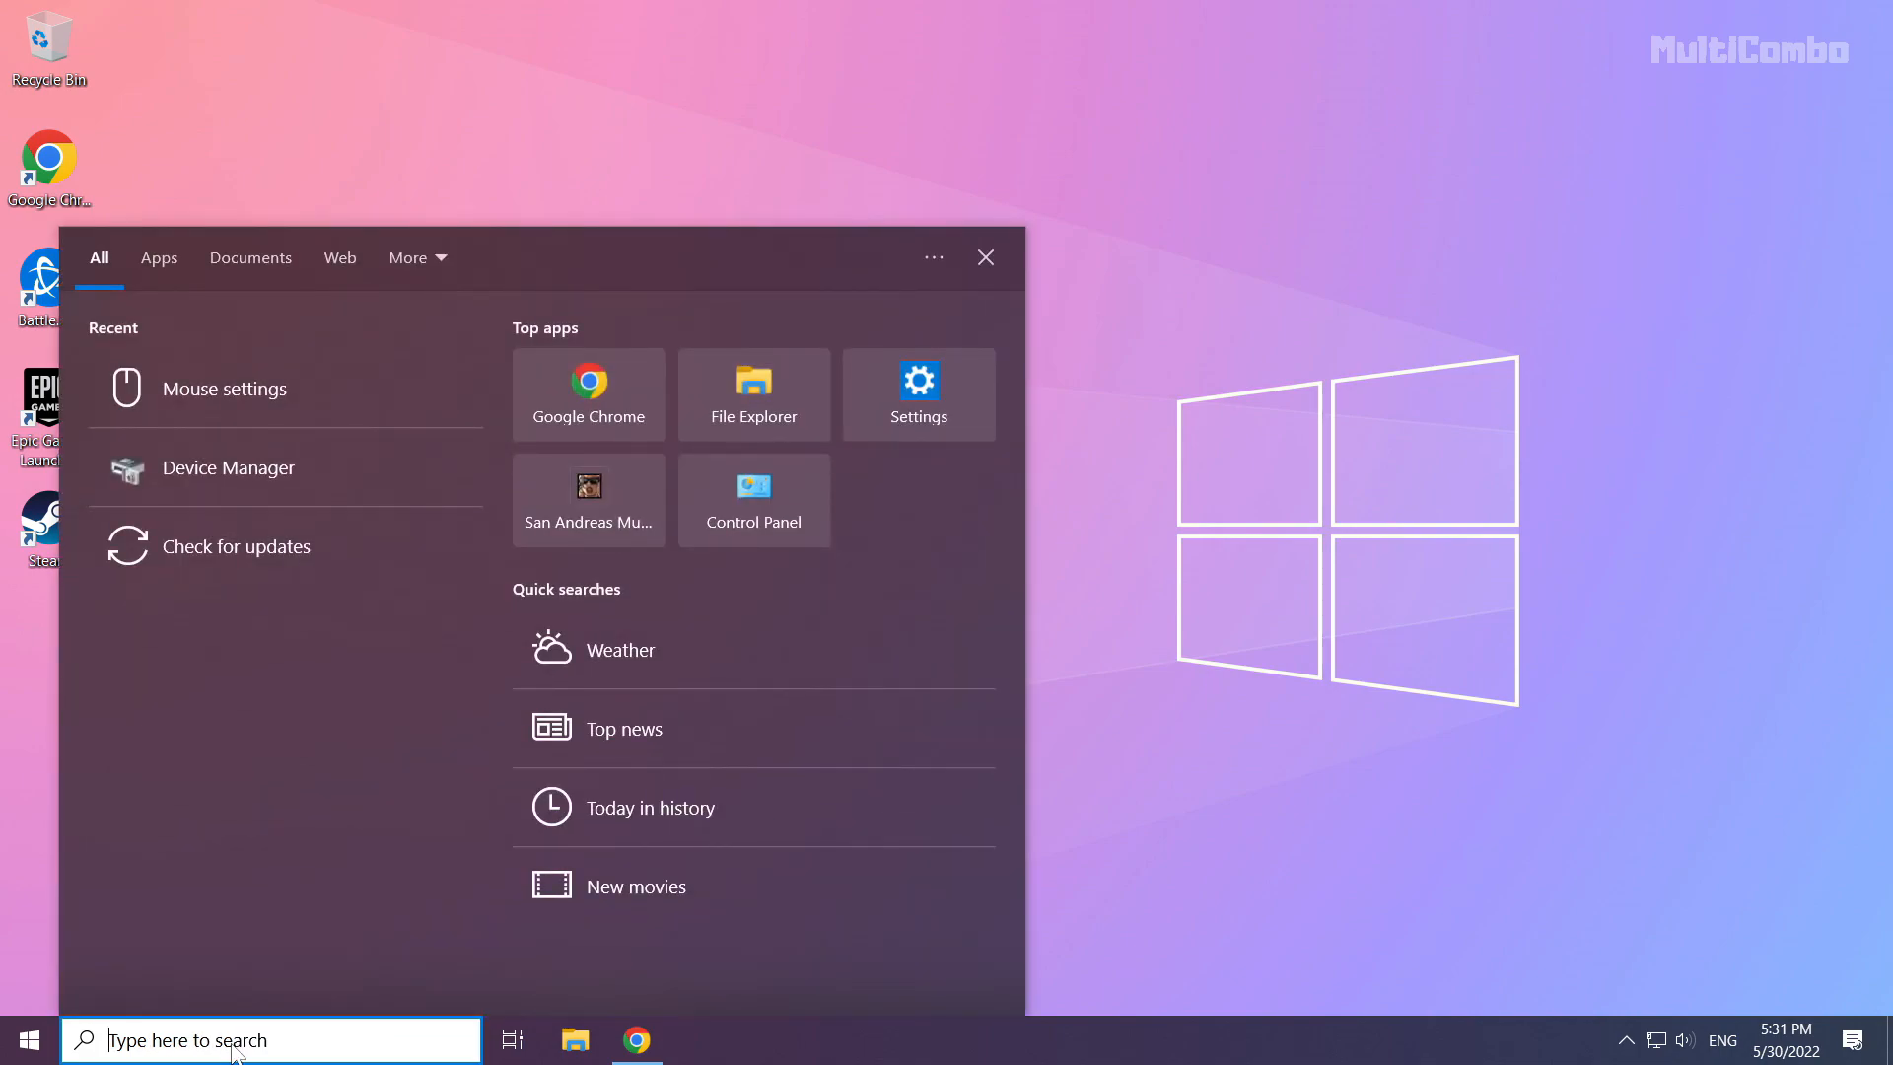
pyautogui.write('update')
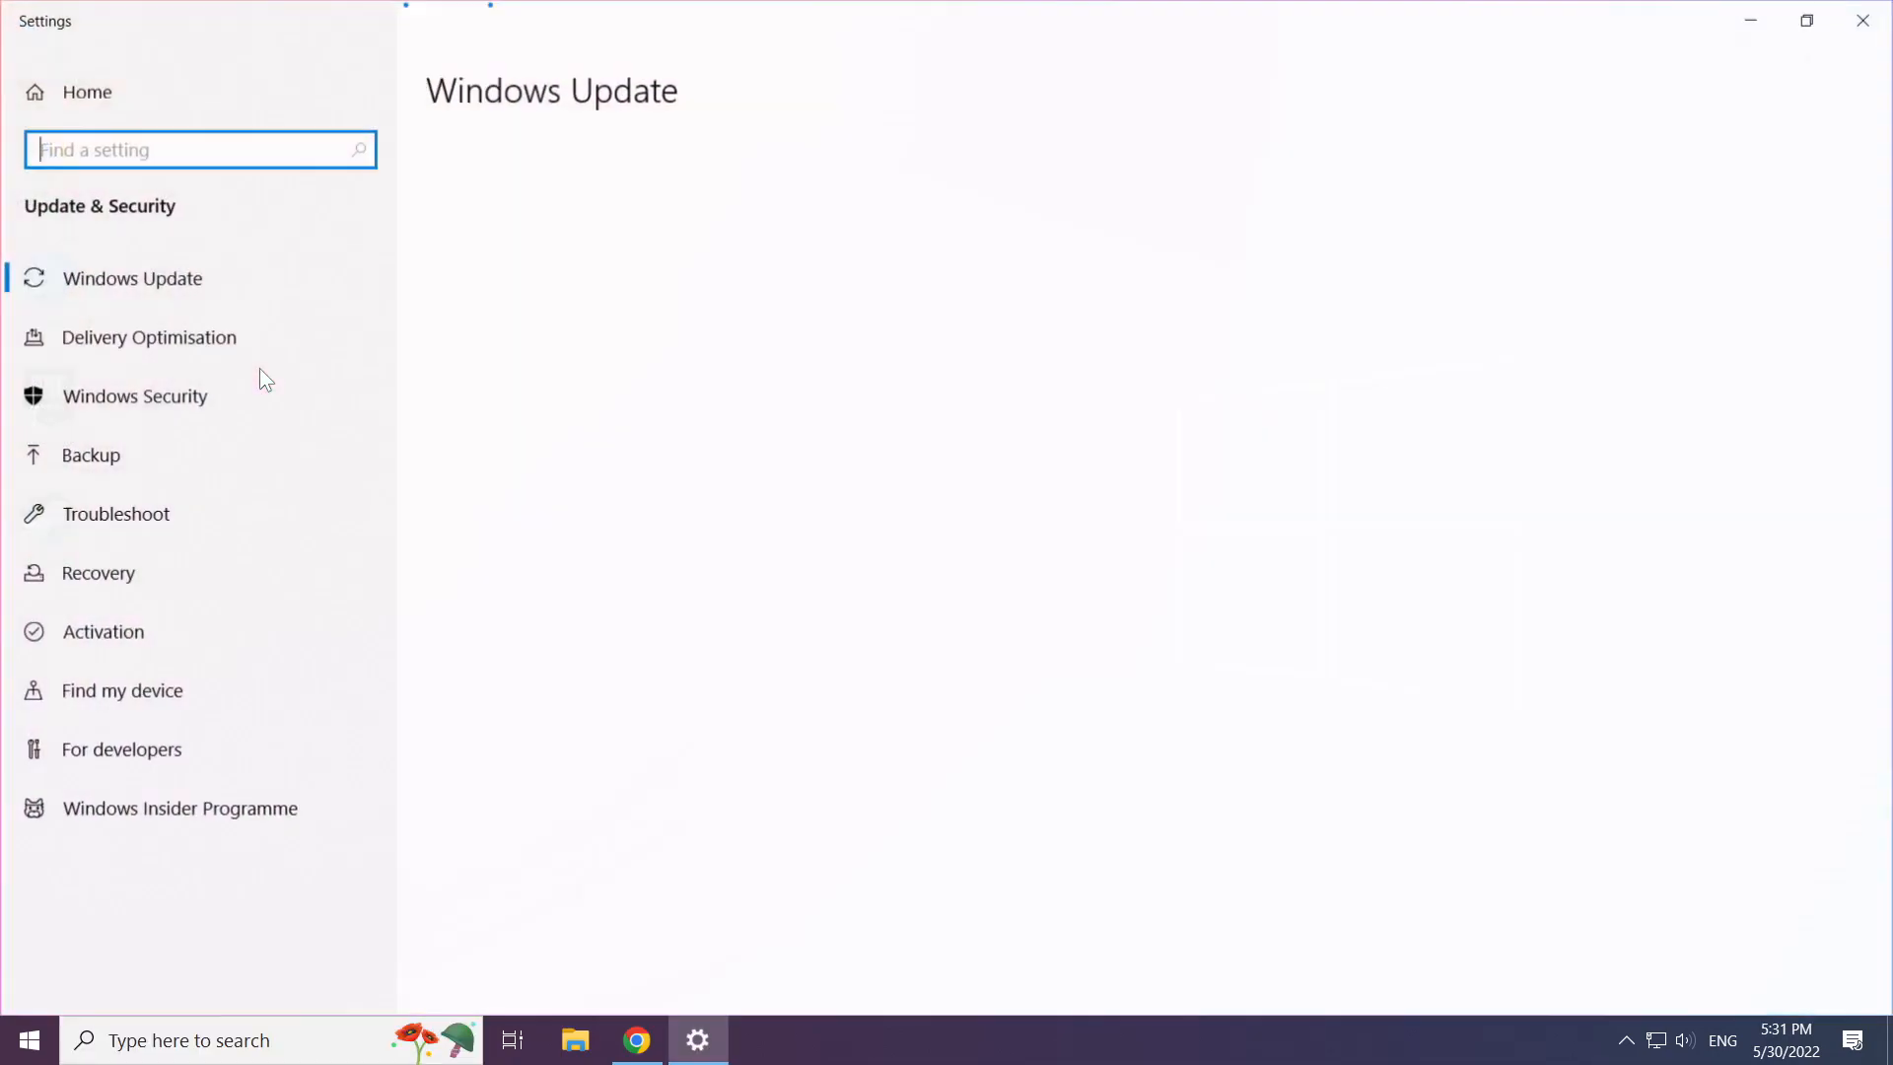
pyautogui.click(132, 278)
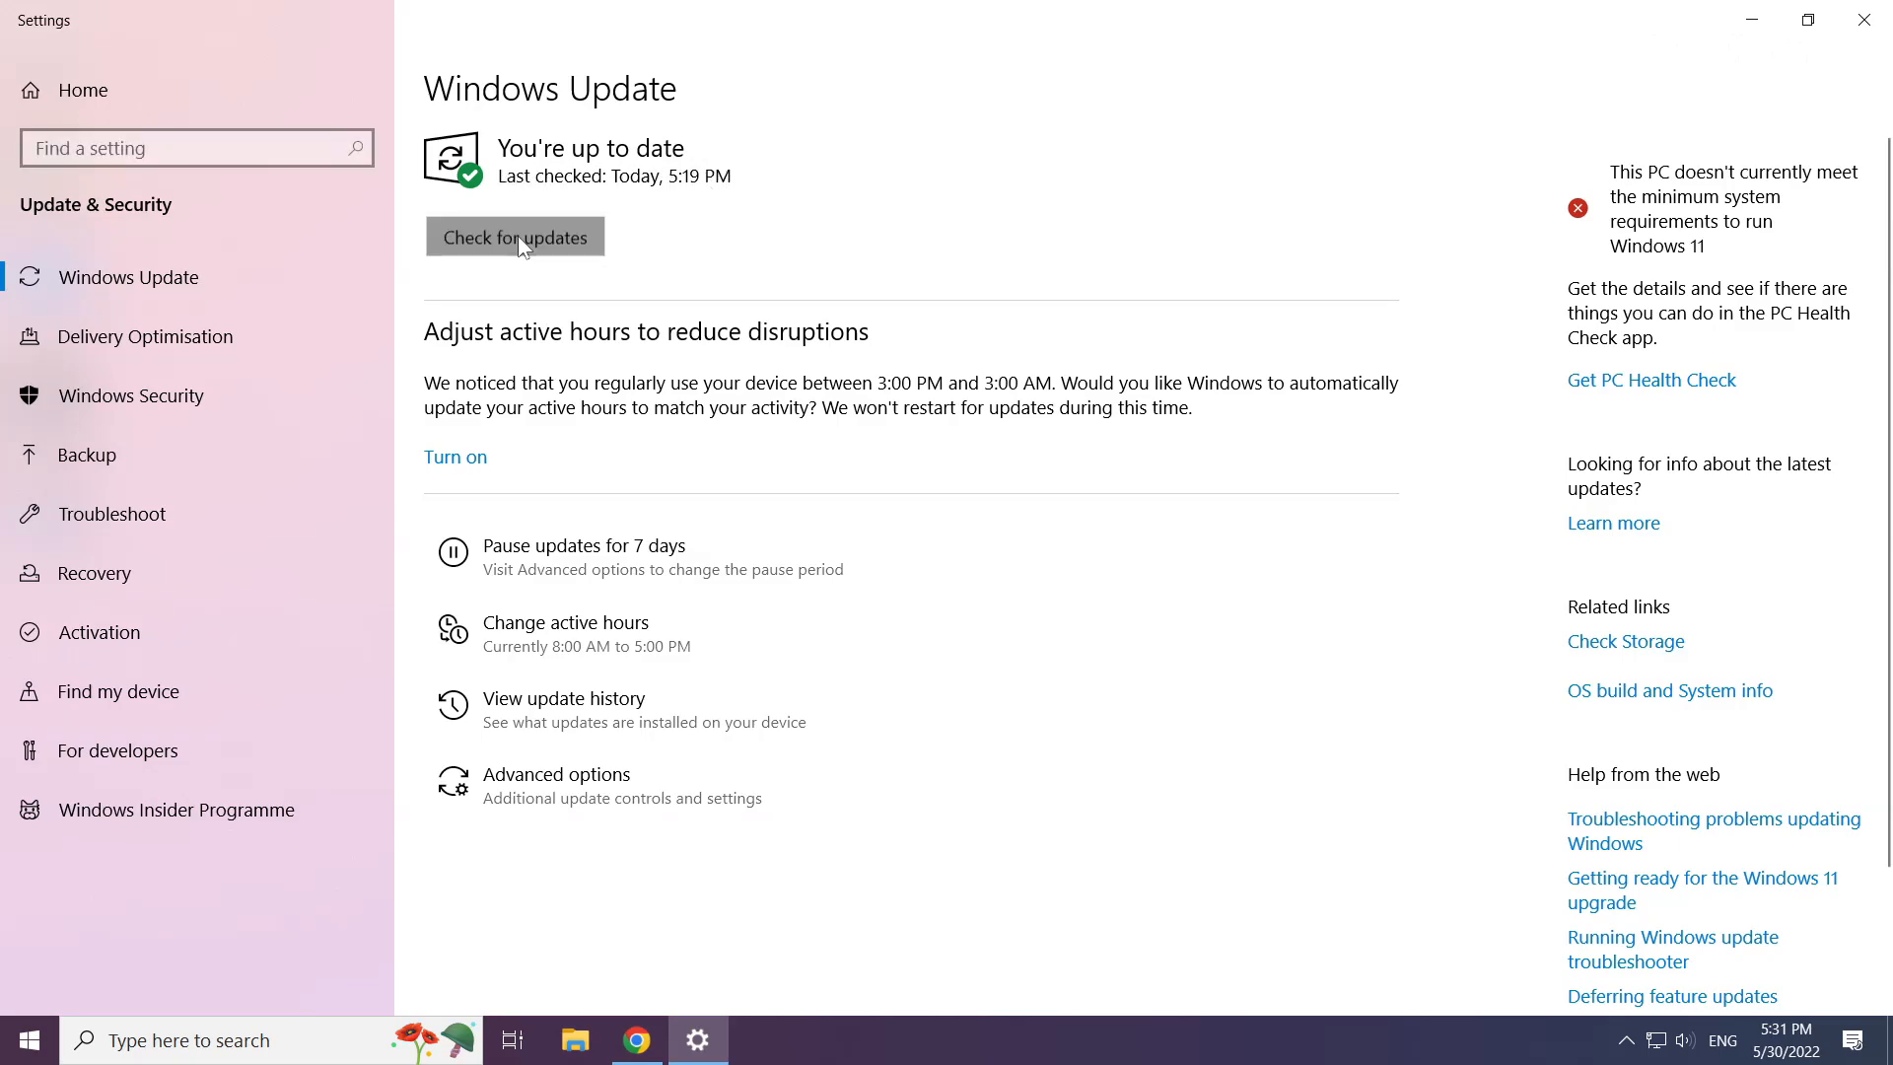
pyautogui.click(514, 236)
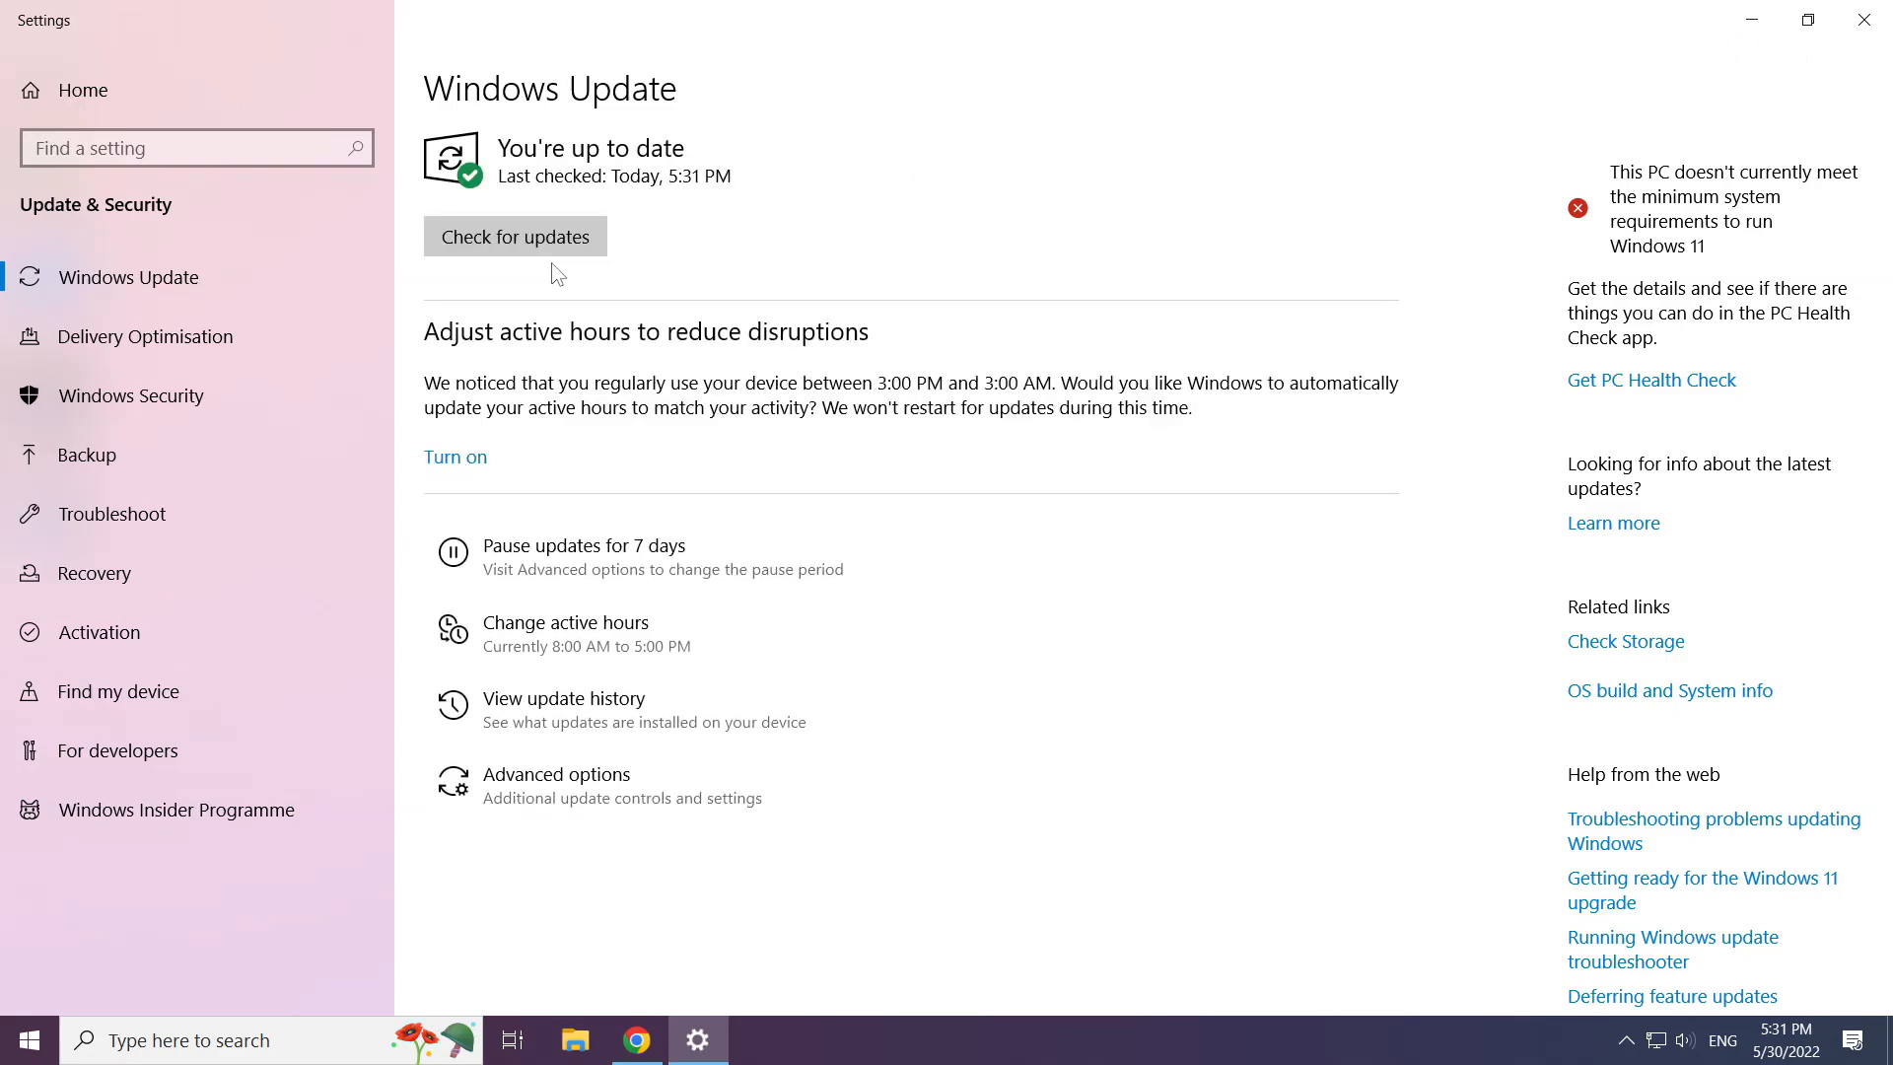
pyautogui.moveTo(1863, 19)
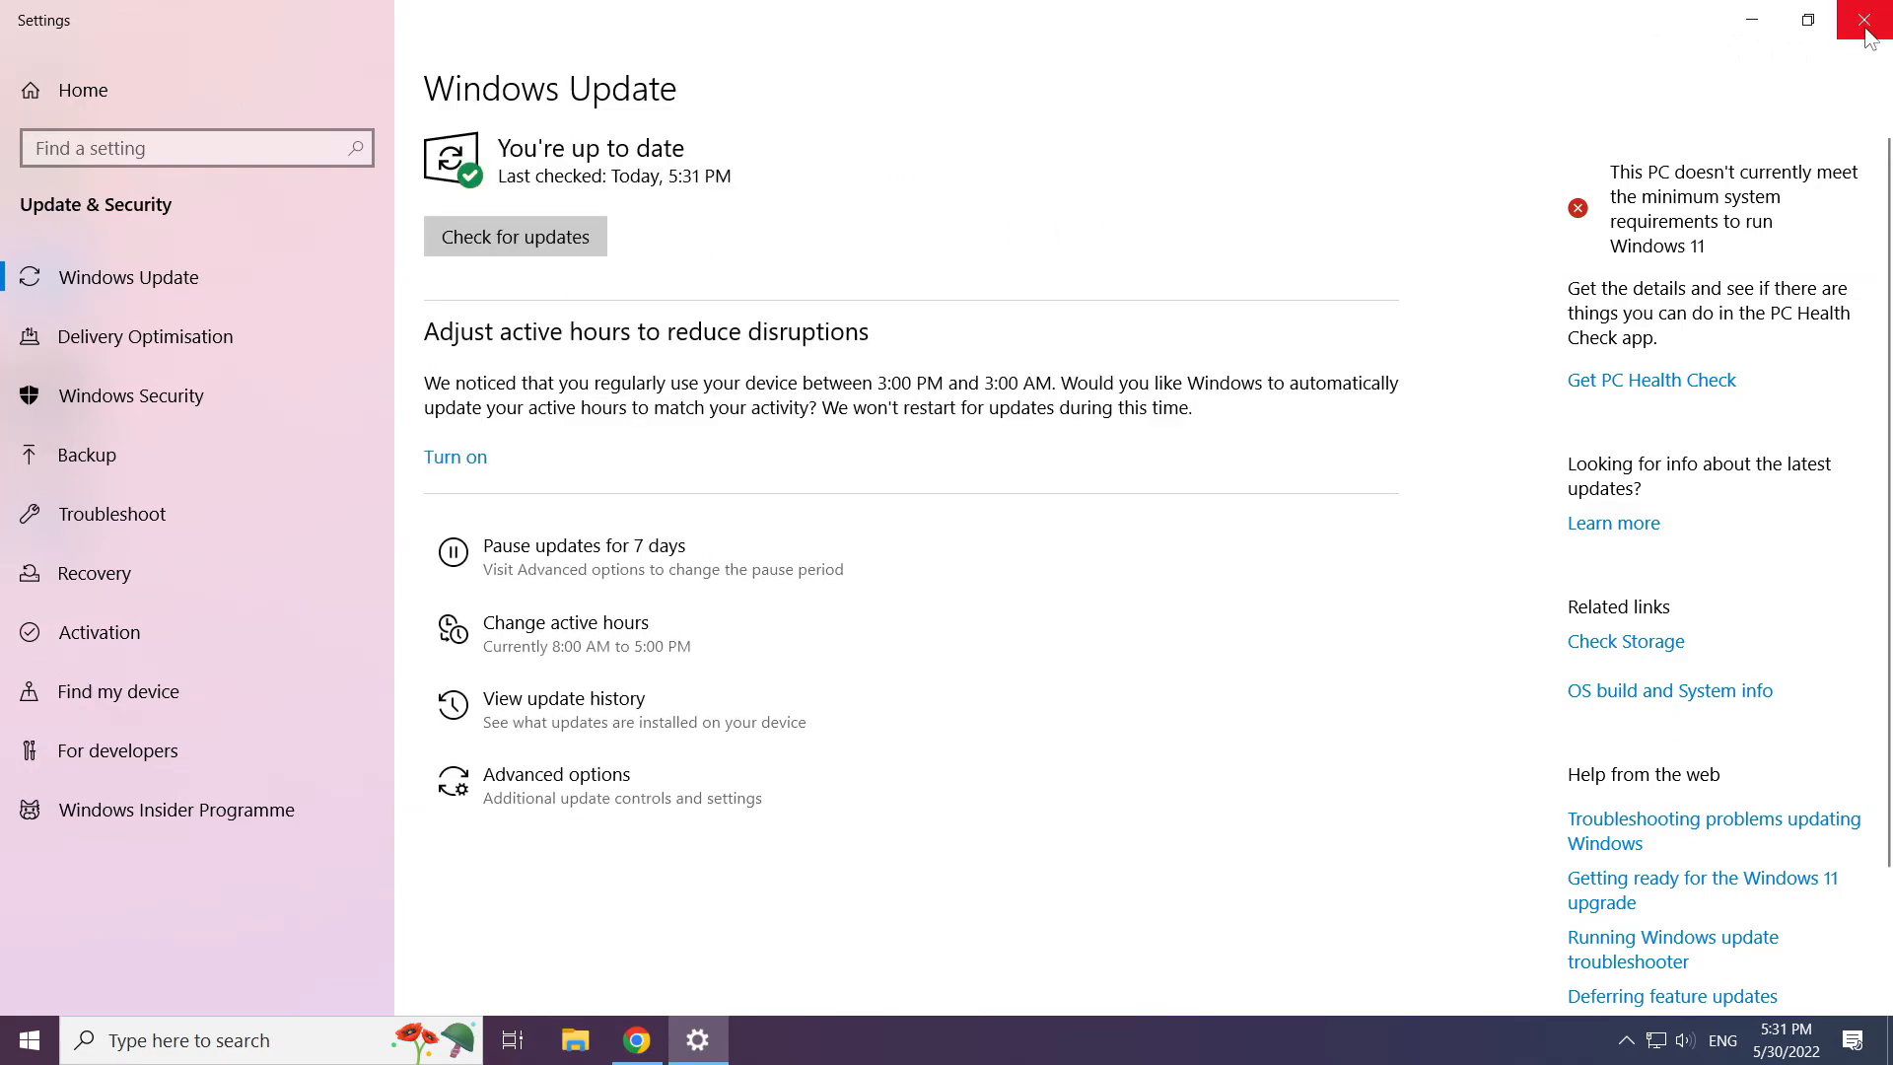
pyautogui.click(1870, 20)
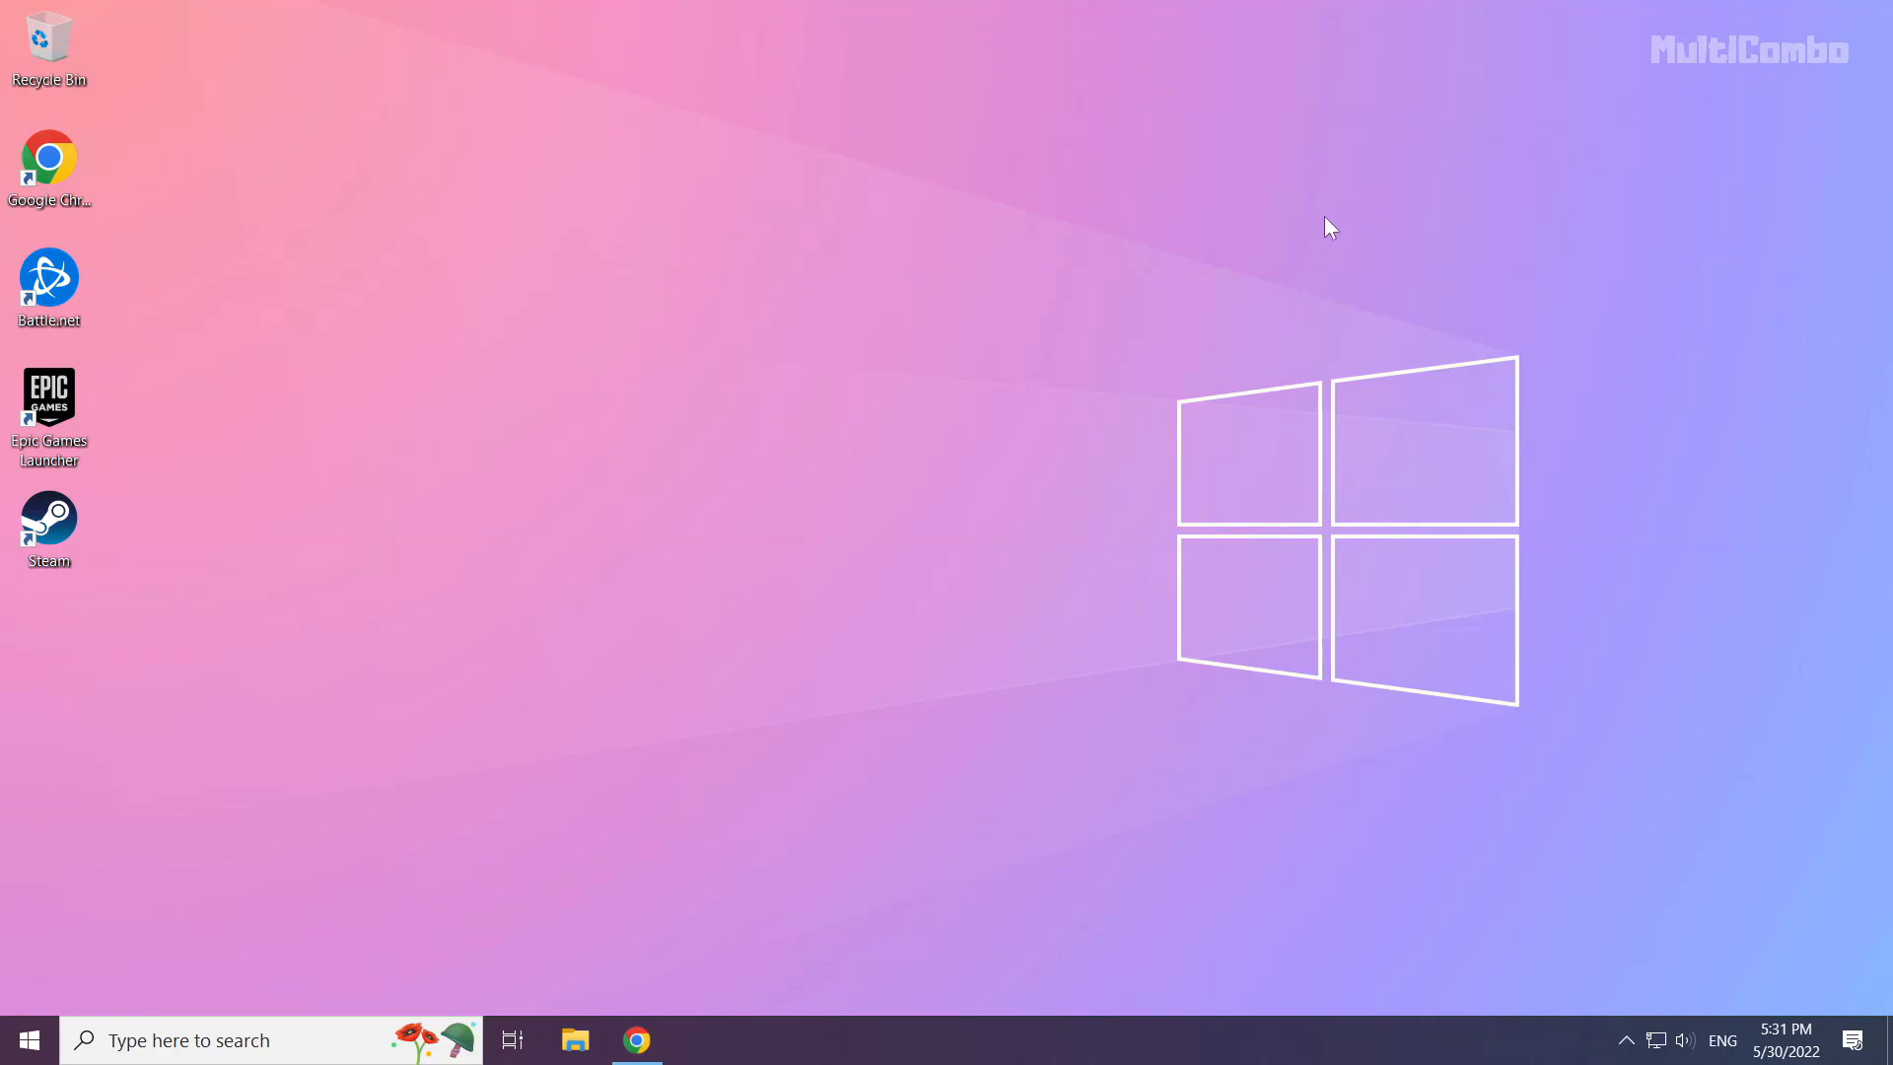
pyautogui.moveTo(890, 536)
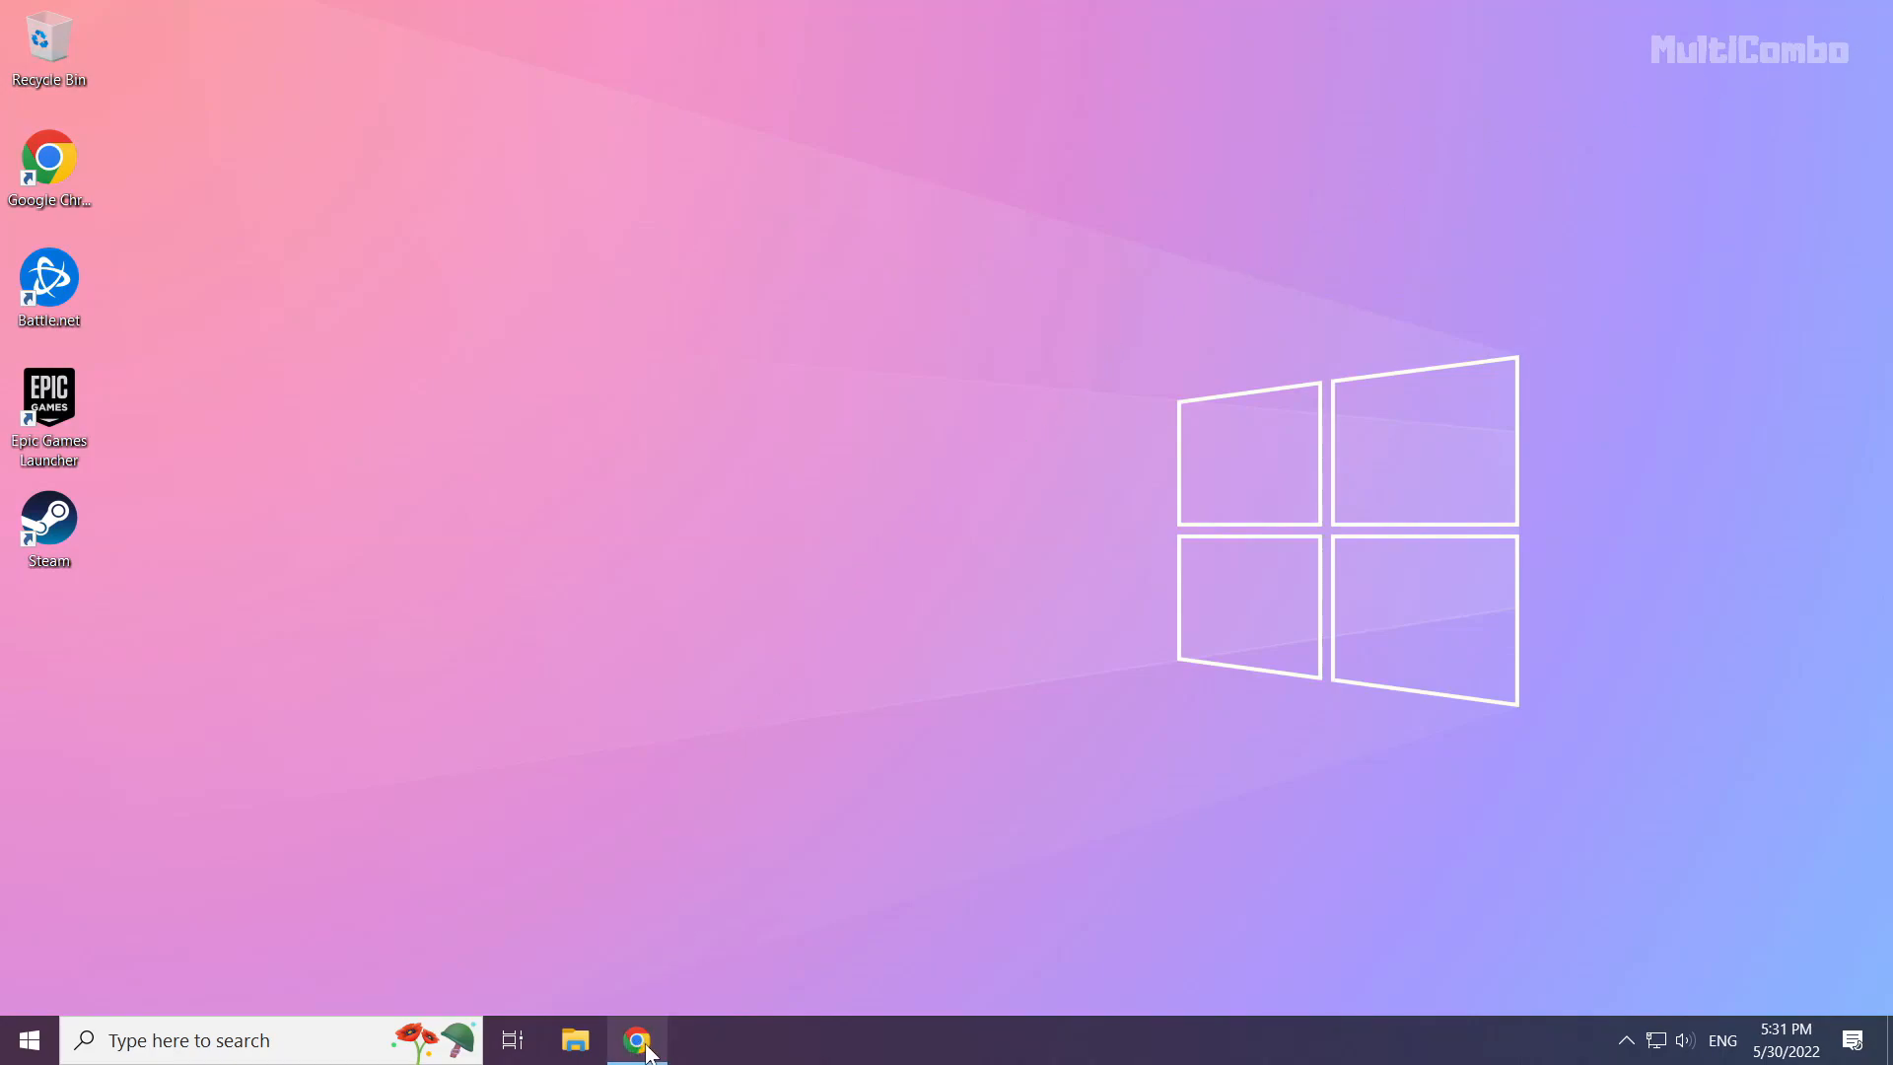
# Download the DirectX End-User Runtime Web Installer from Microsoft's page in Chrome
pyautogui.click(637, 1040)
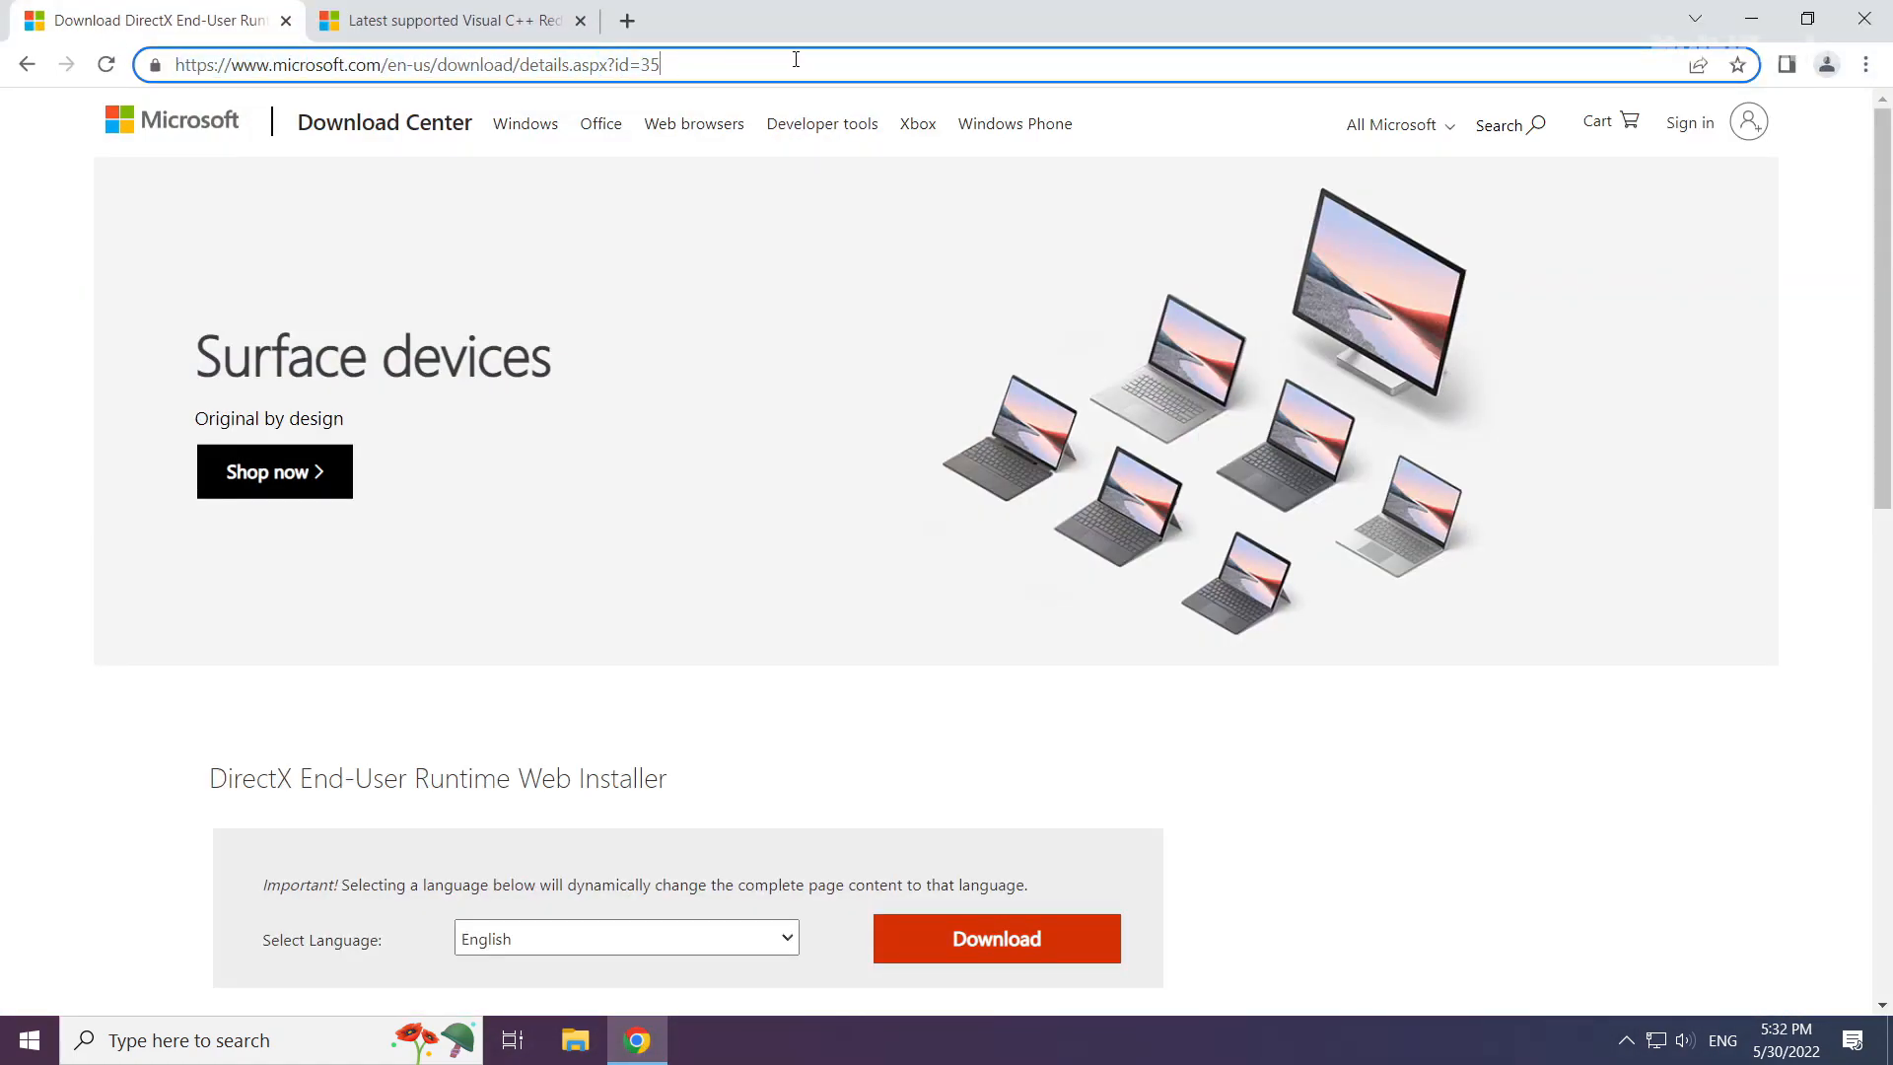
pyautogui.click(757, 718)
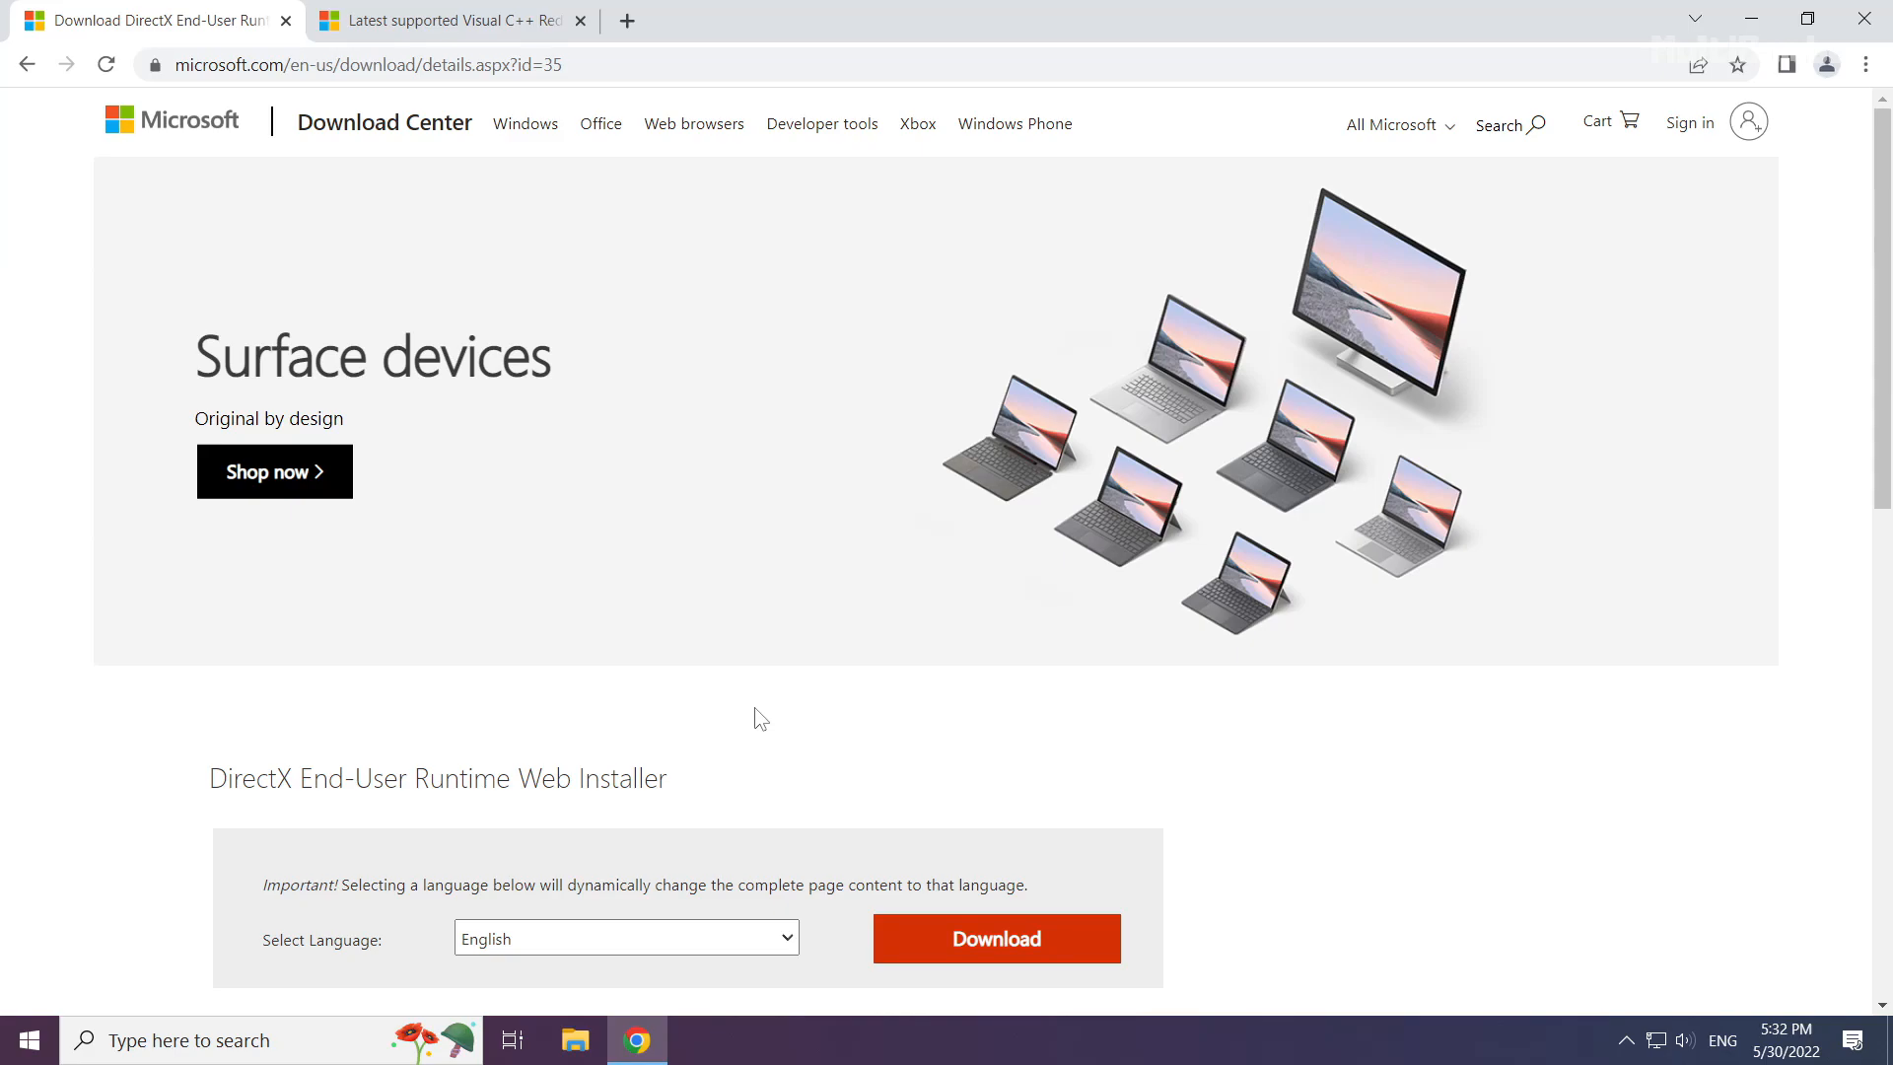
pyautogui.scroll(-3)
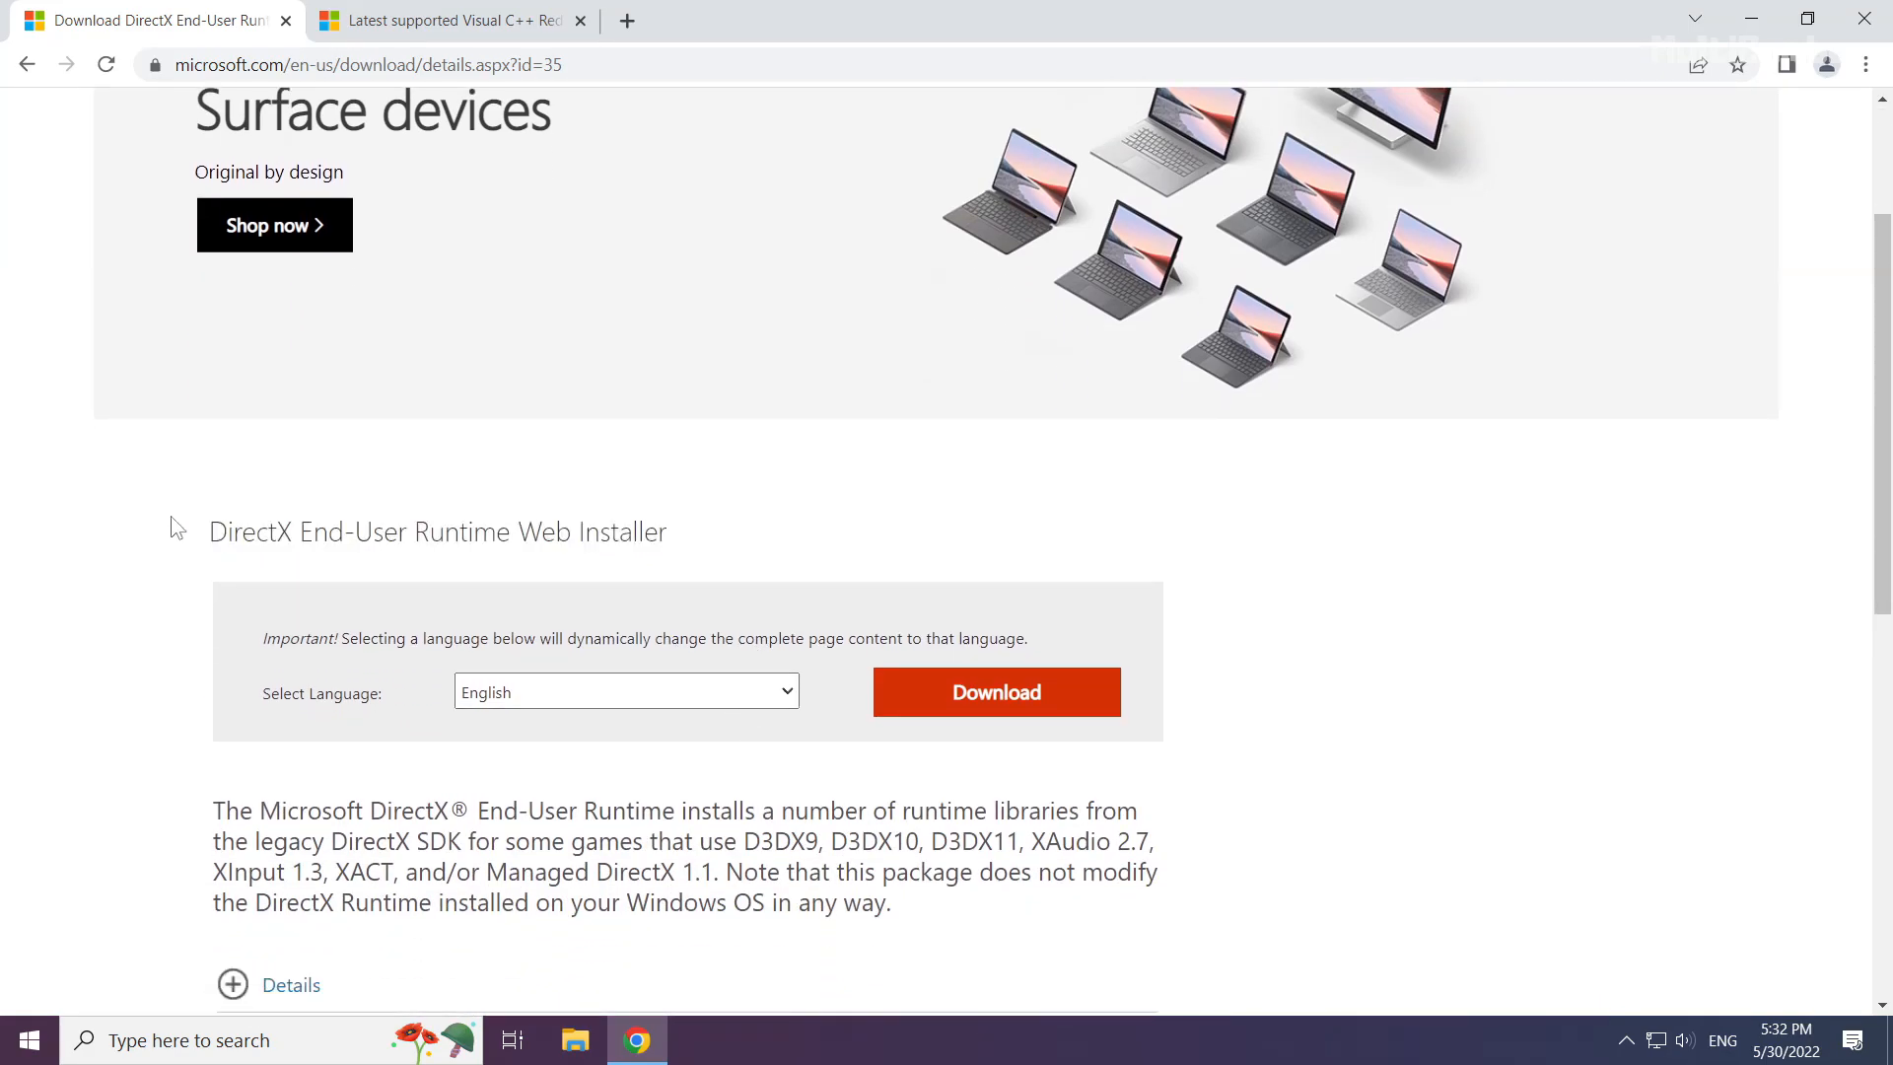
pyautogui.moveTo(988, 714)
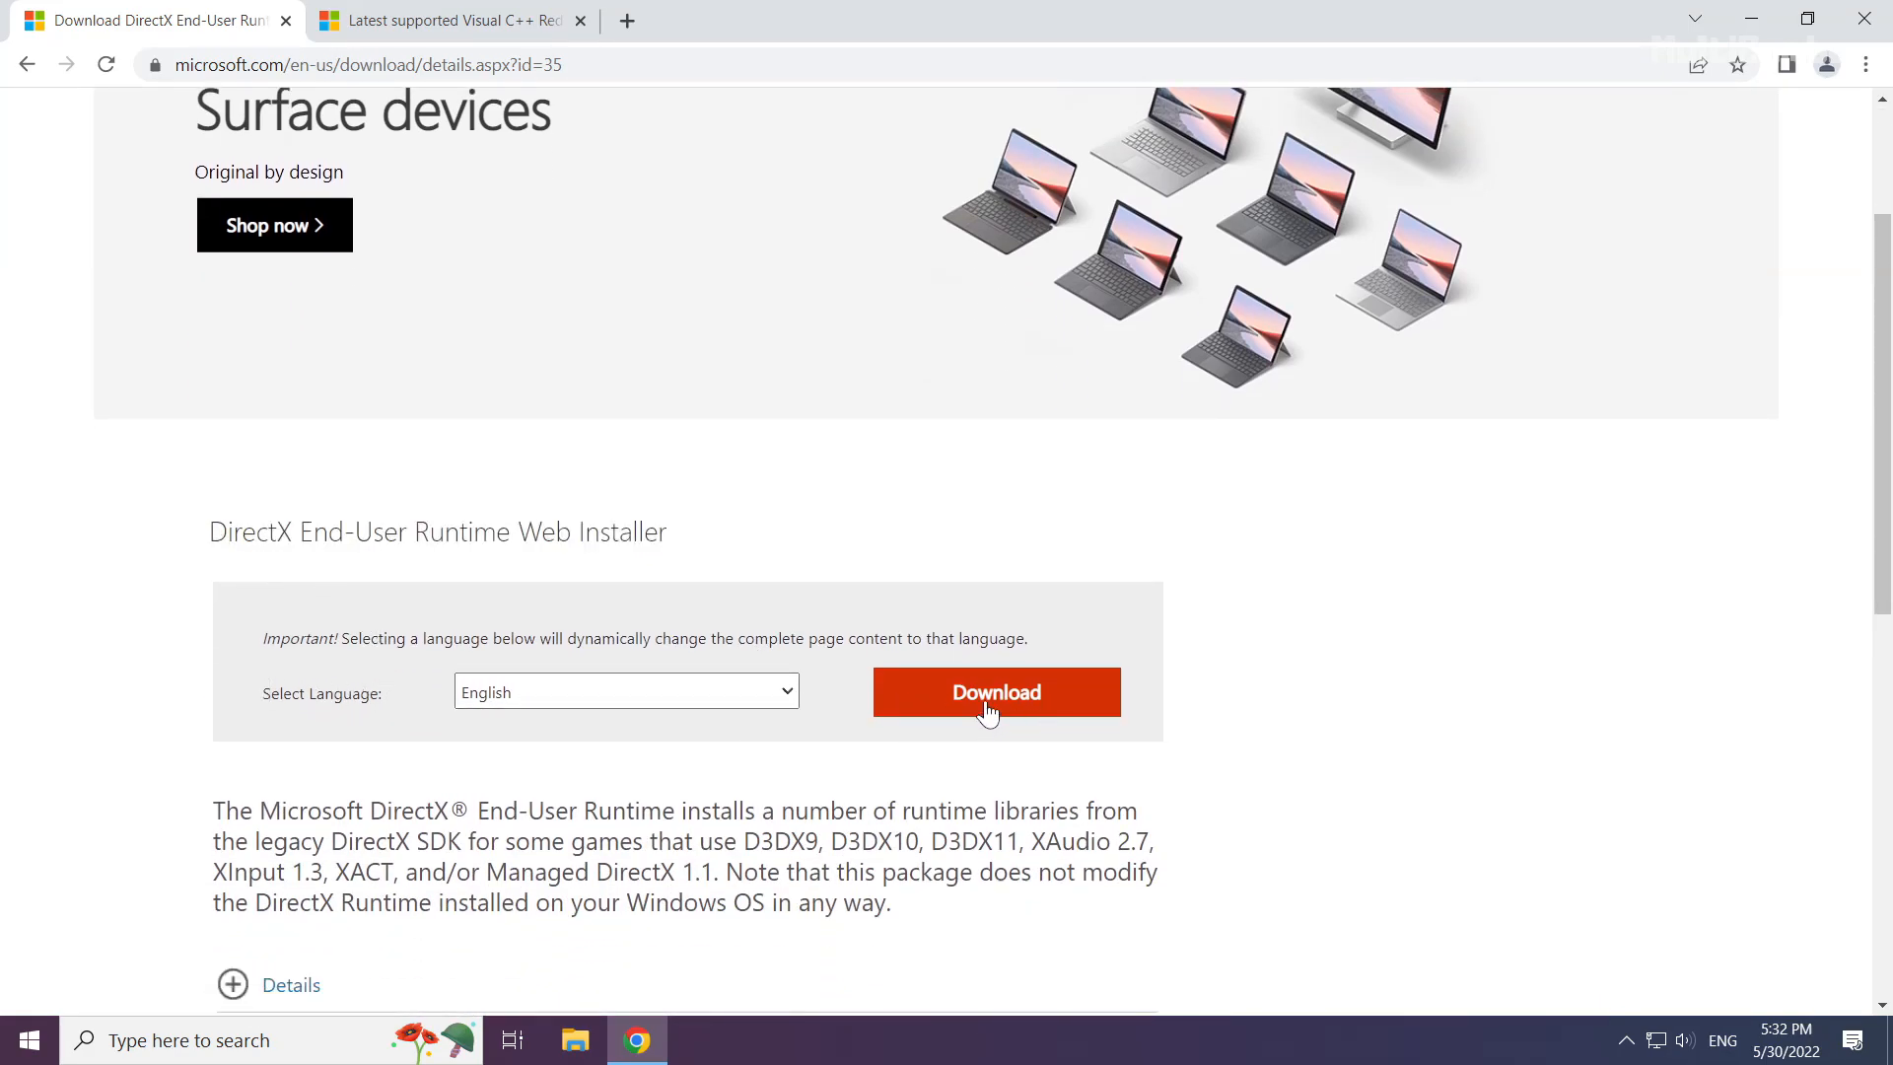
pyautogui.click(994, 692)
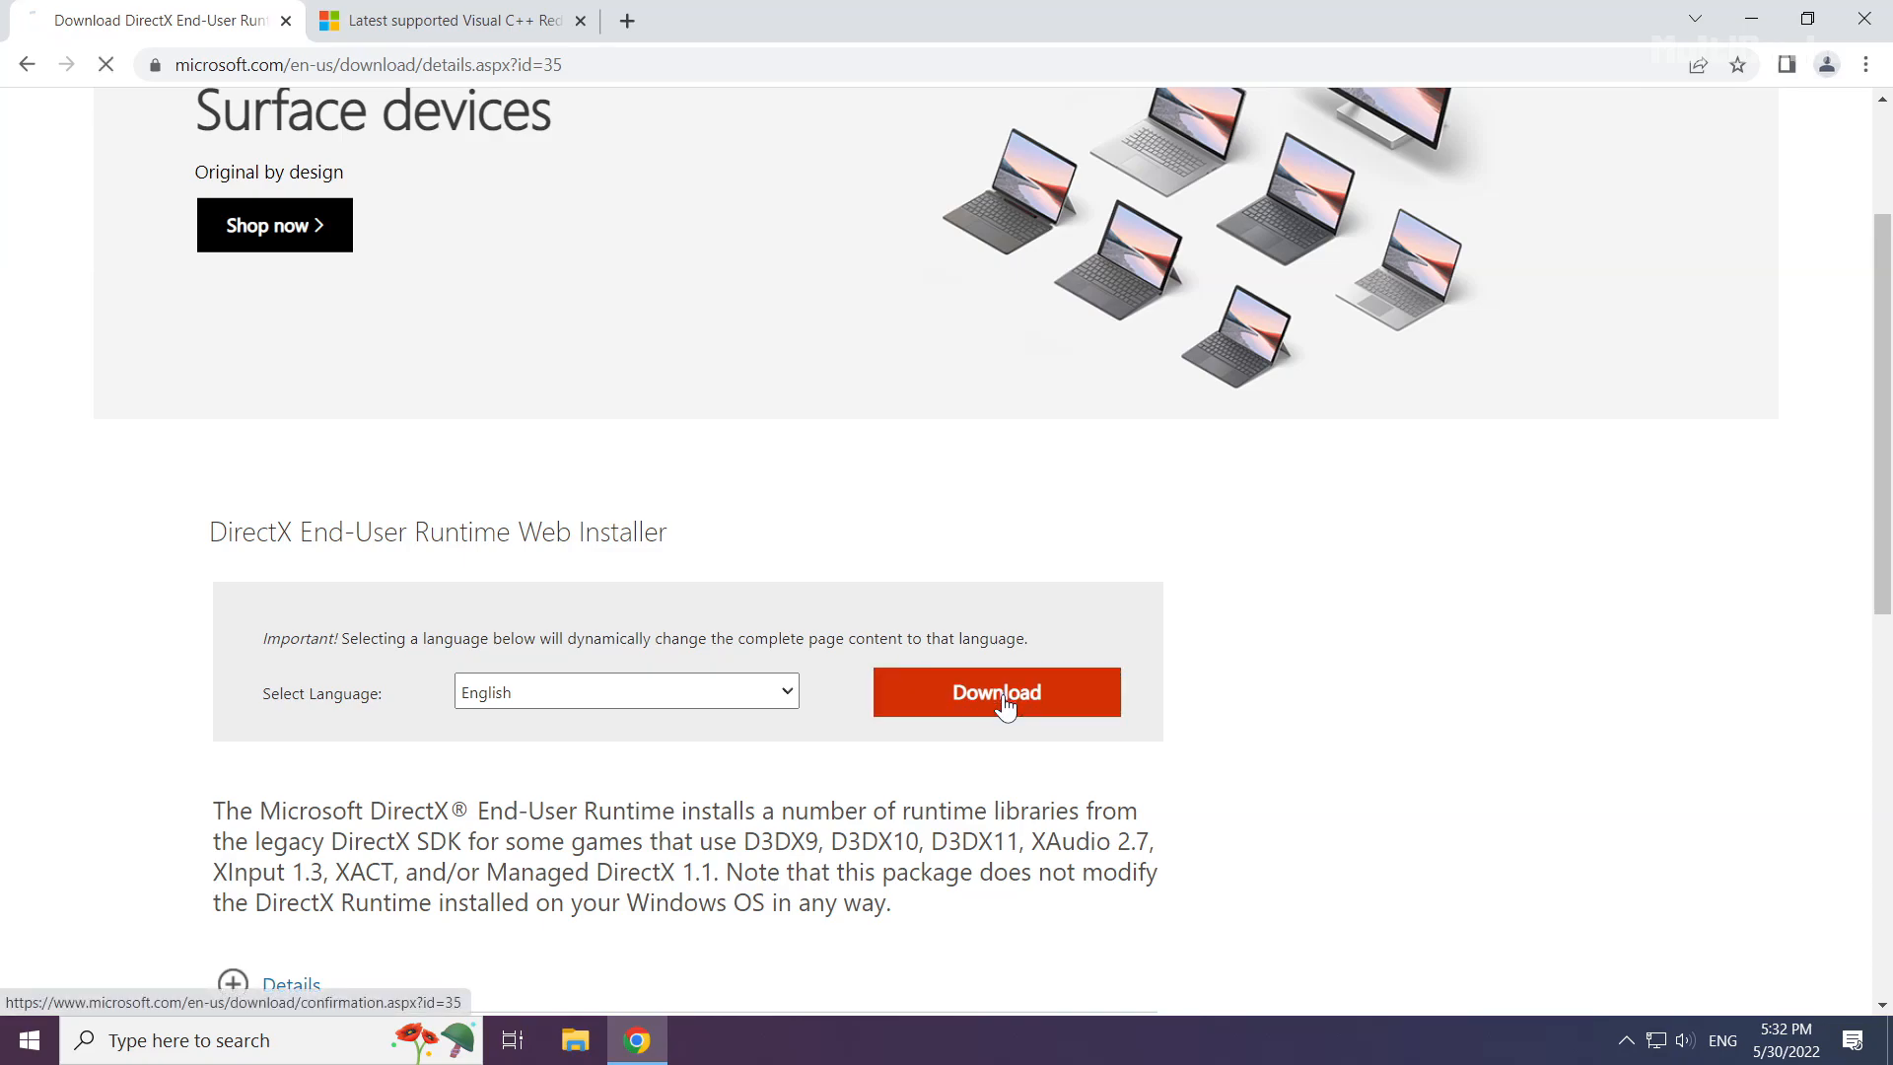
pyautogui.click(994, 693)
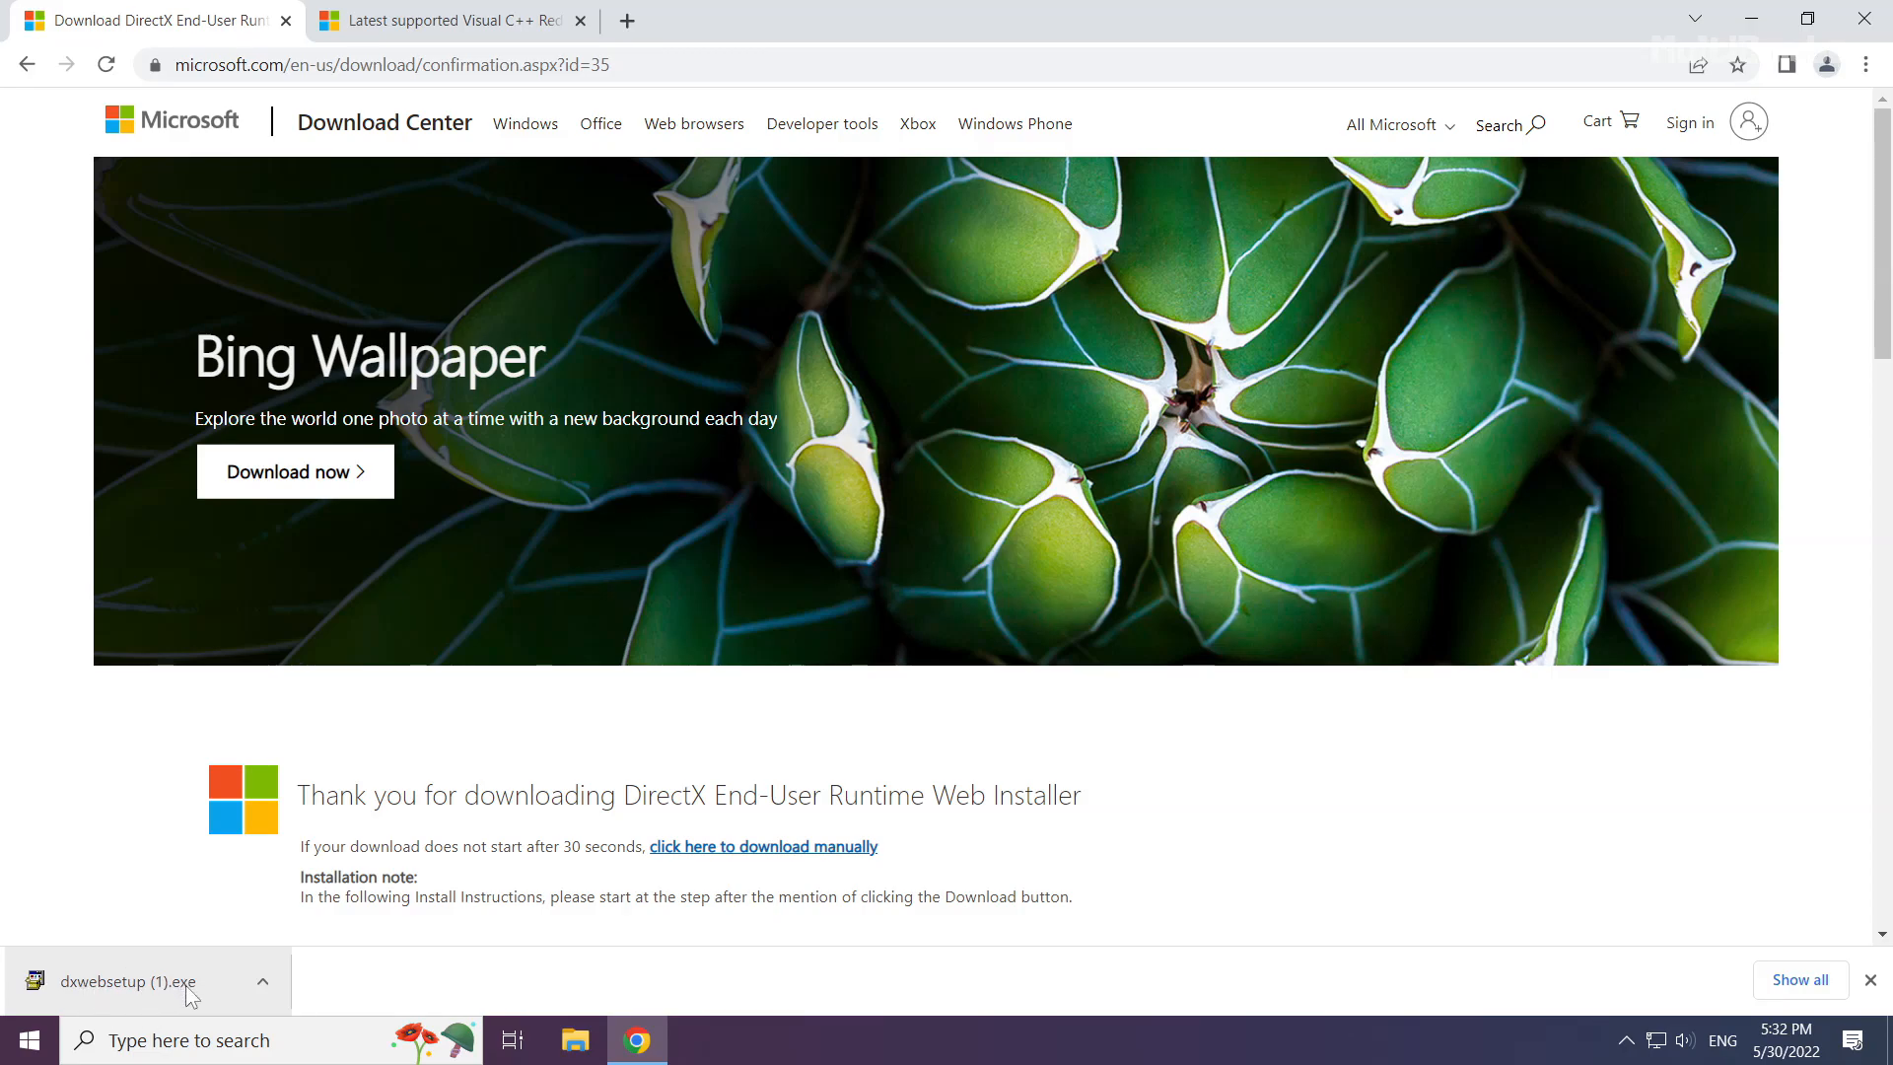
# Launch the downloaded dxwebsetup (1).exe from the download bar
pyautogui.click(132, 980)
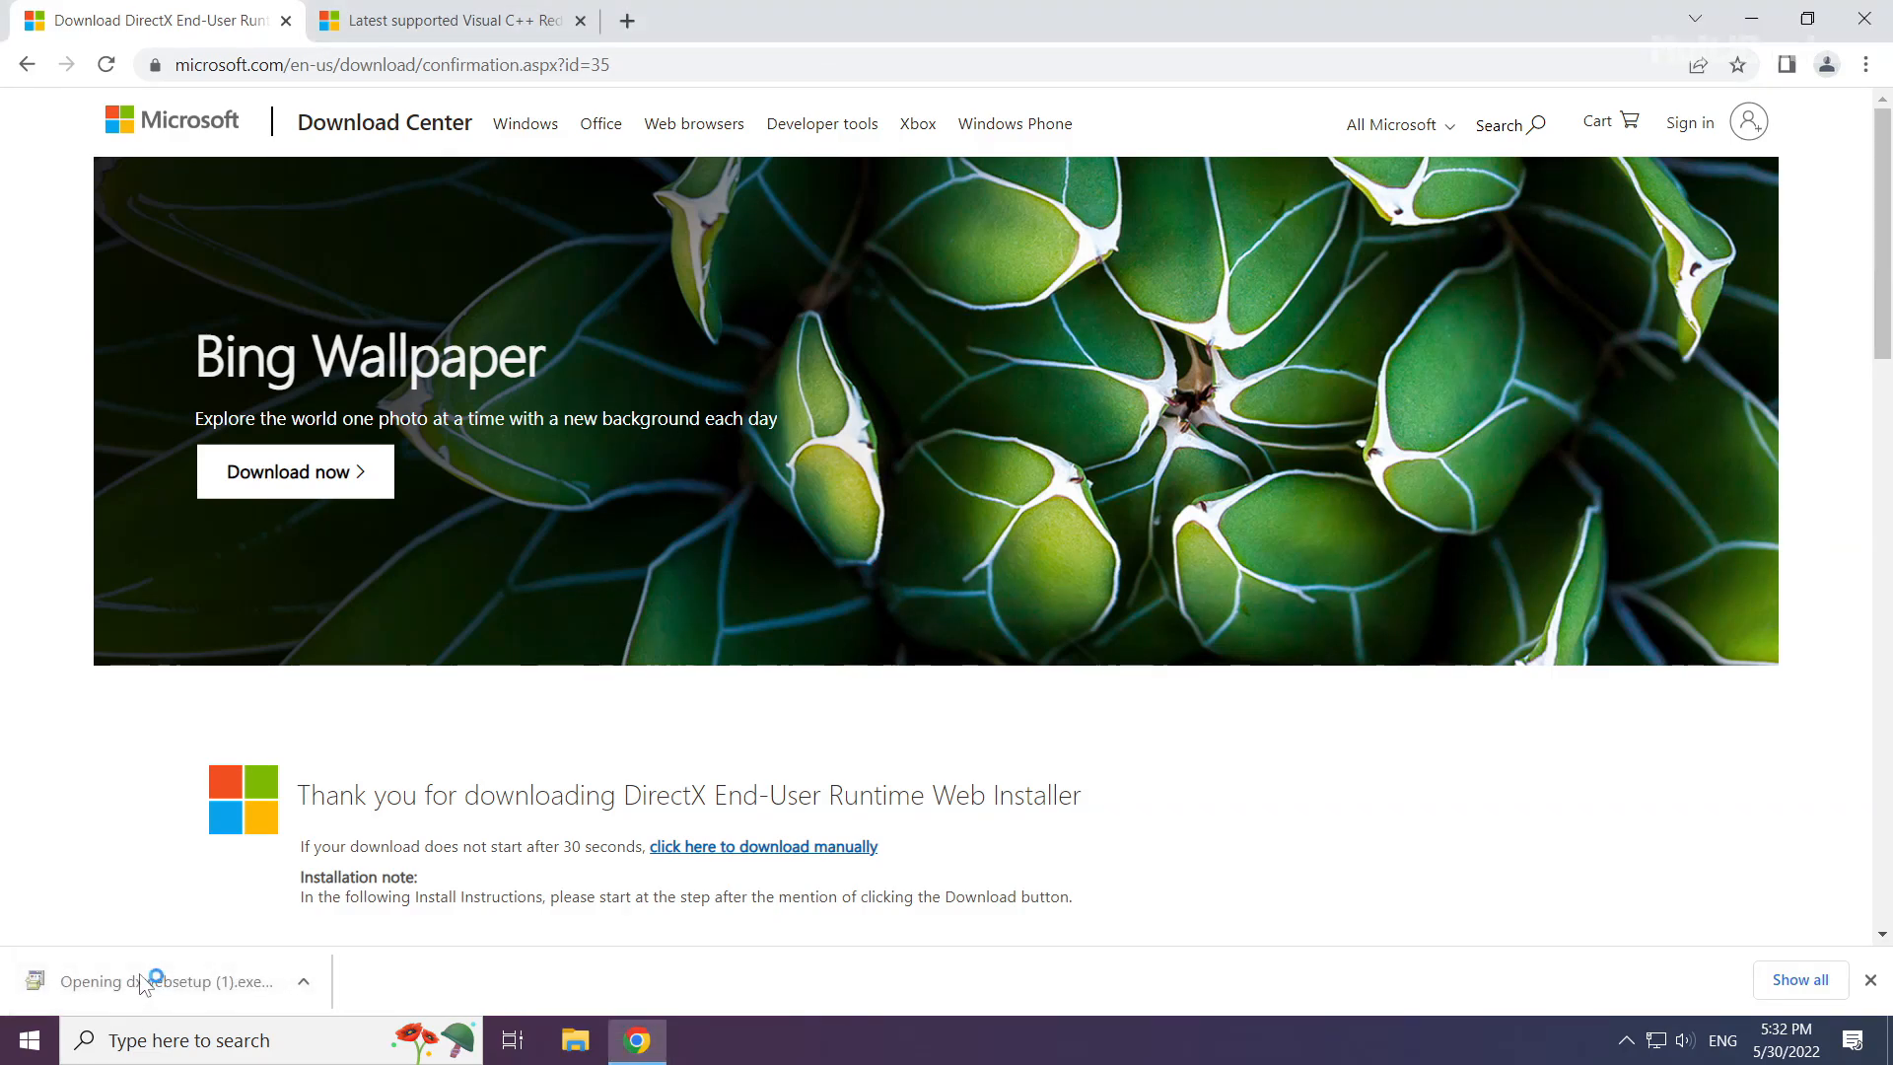
pyautogui.click(144, 980)
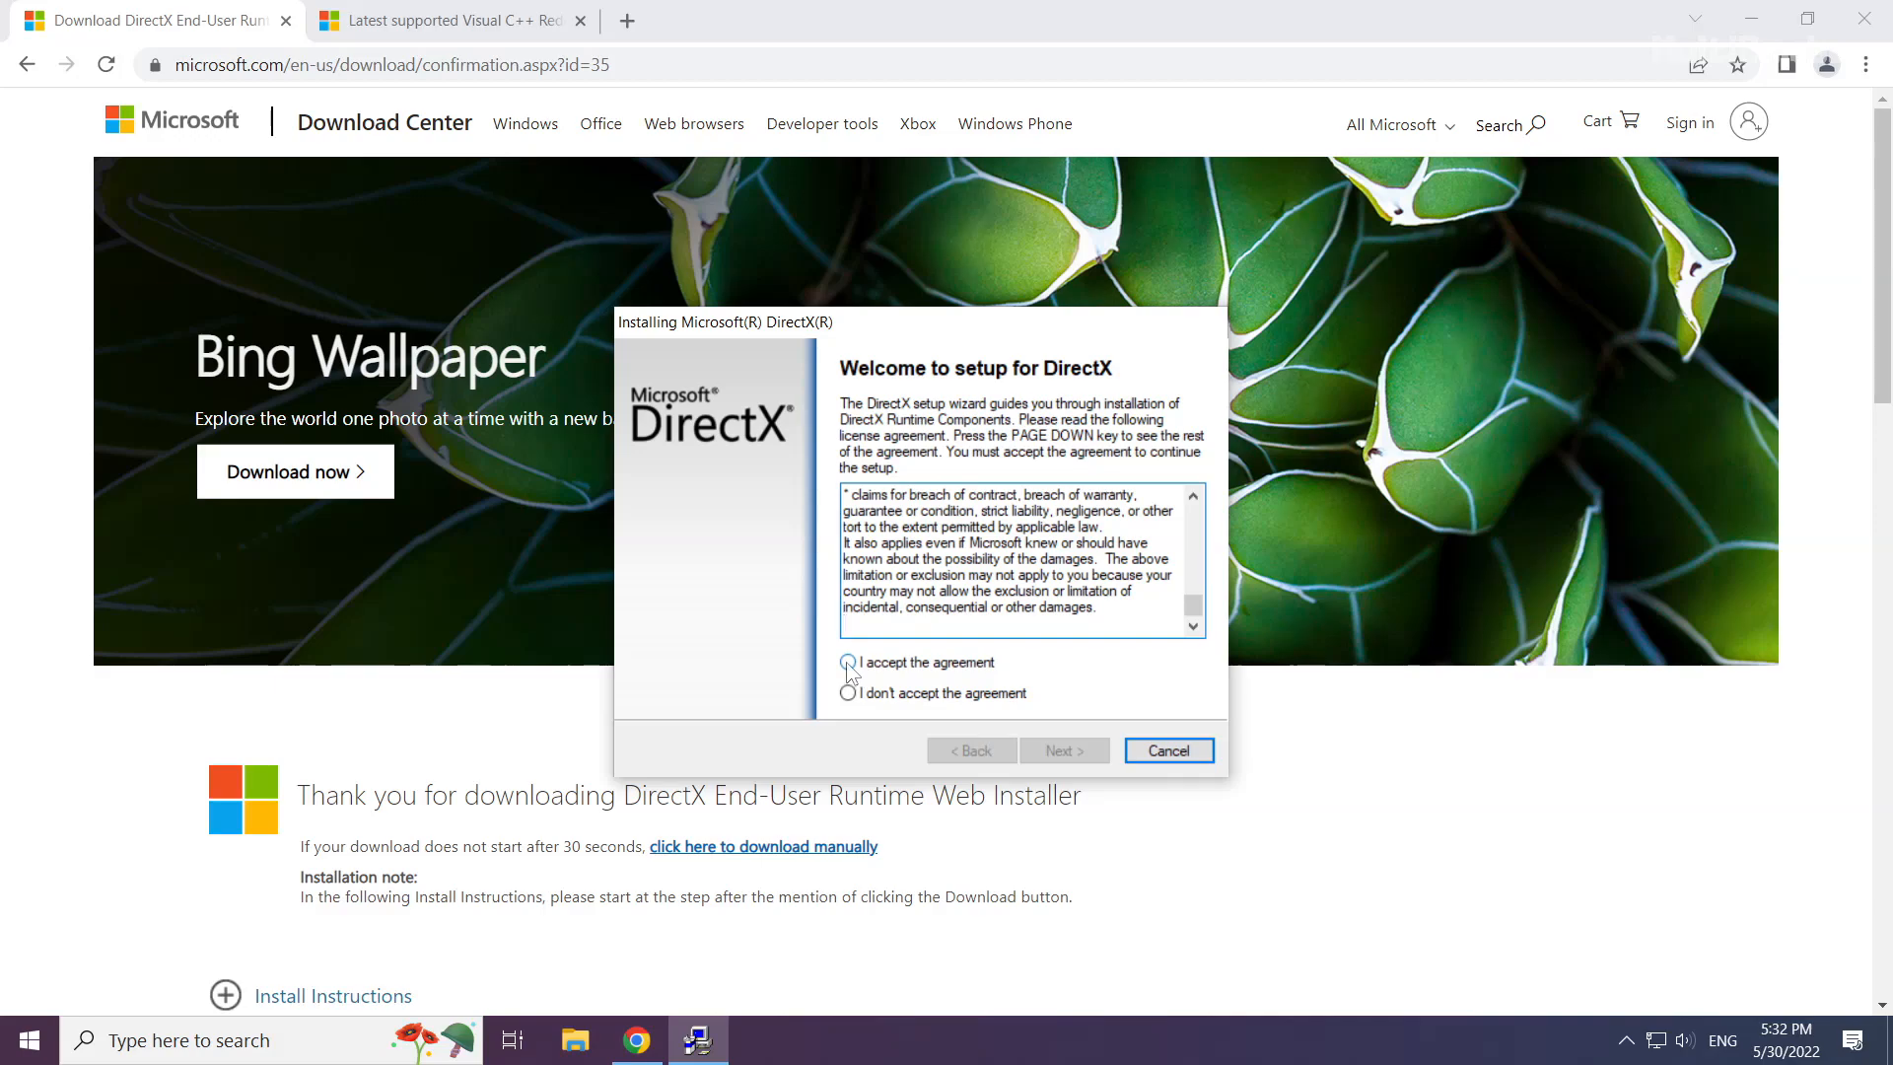
# Accept the DirectX license, untick the Bing Bar, and finish once DirectX is reported up to date
pyautogui.click(848, 662)
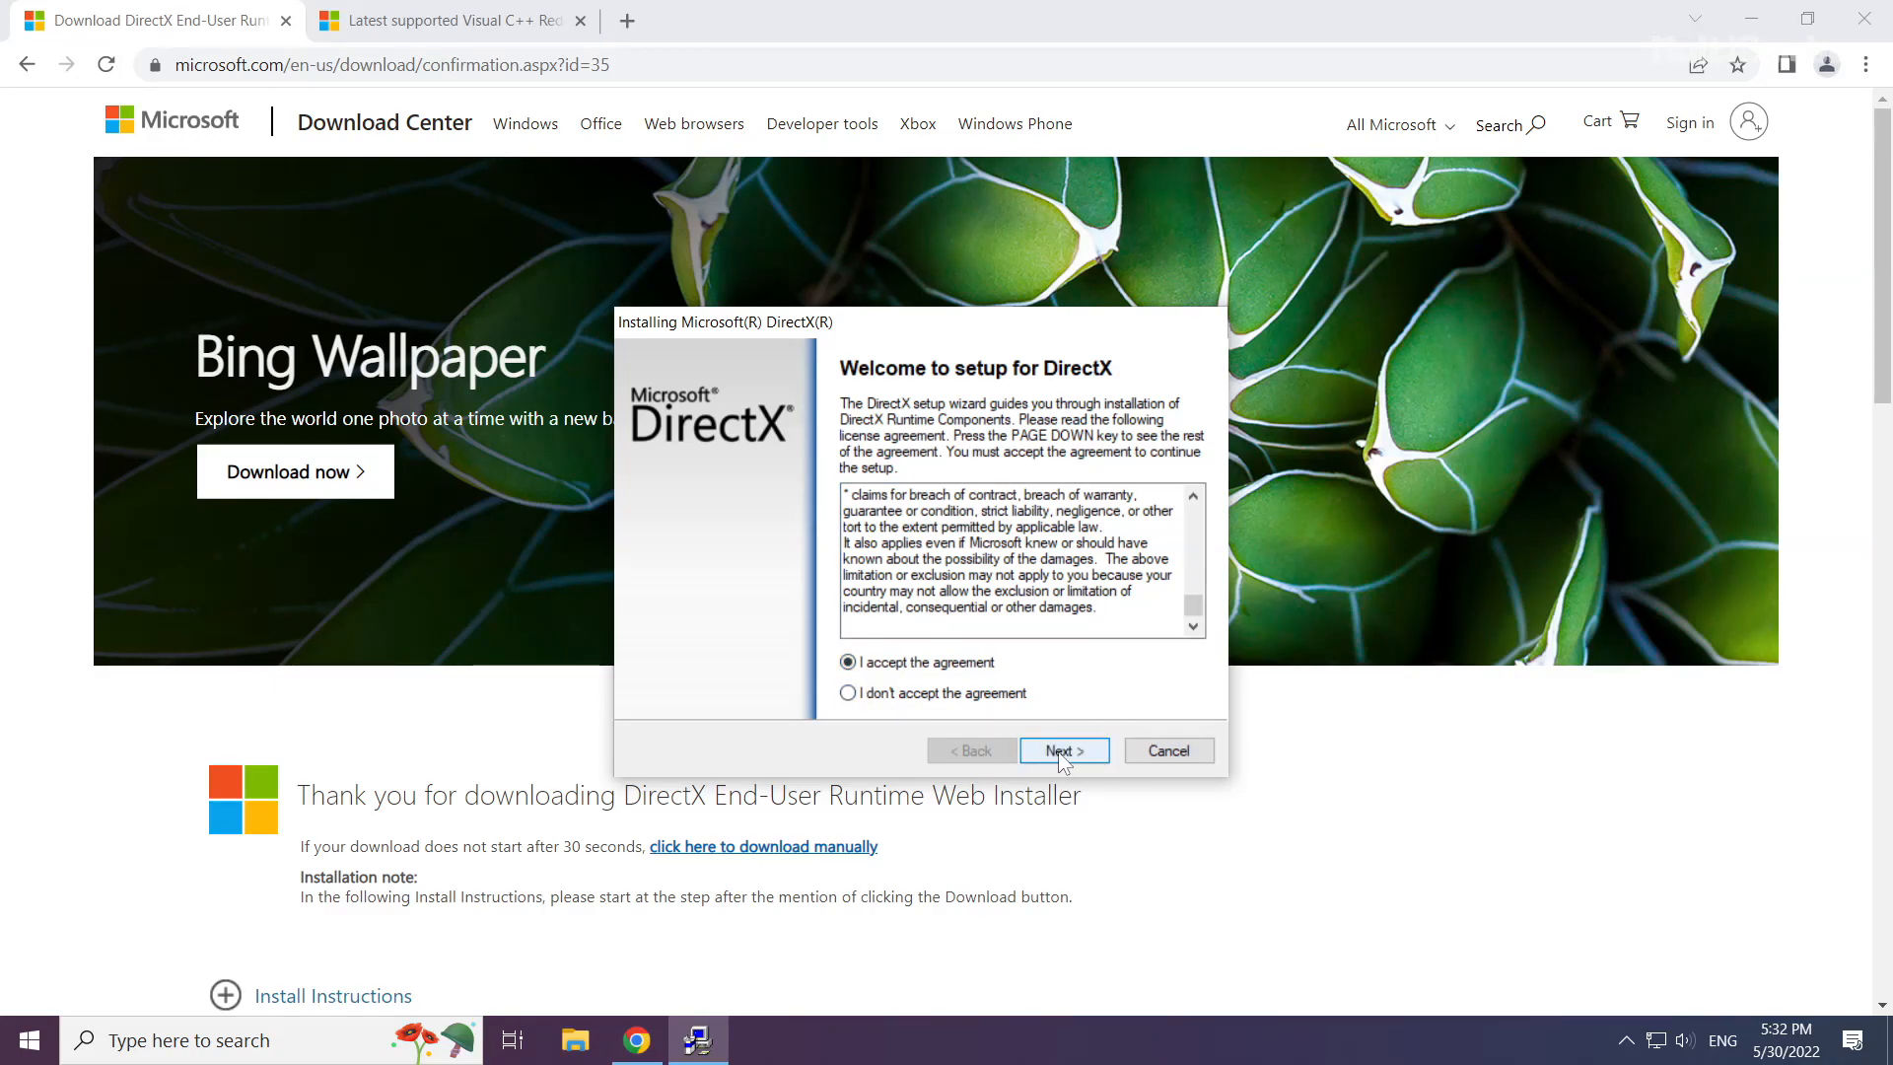
pyautogui.click(1063, 749)
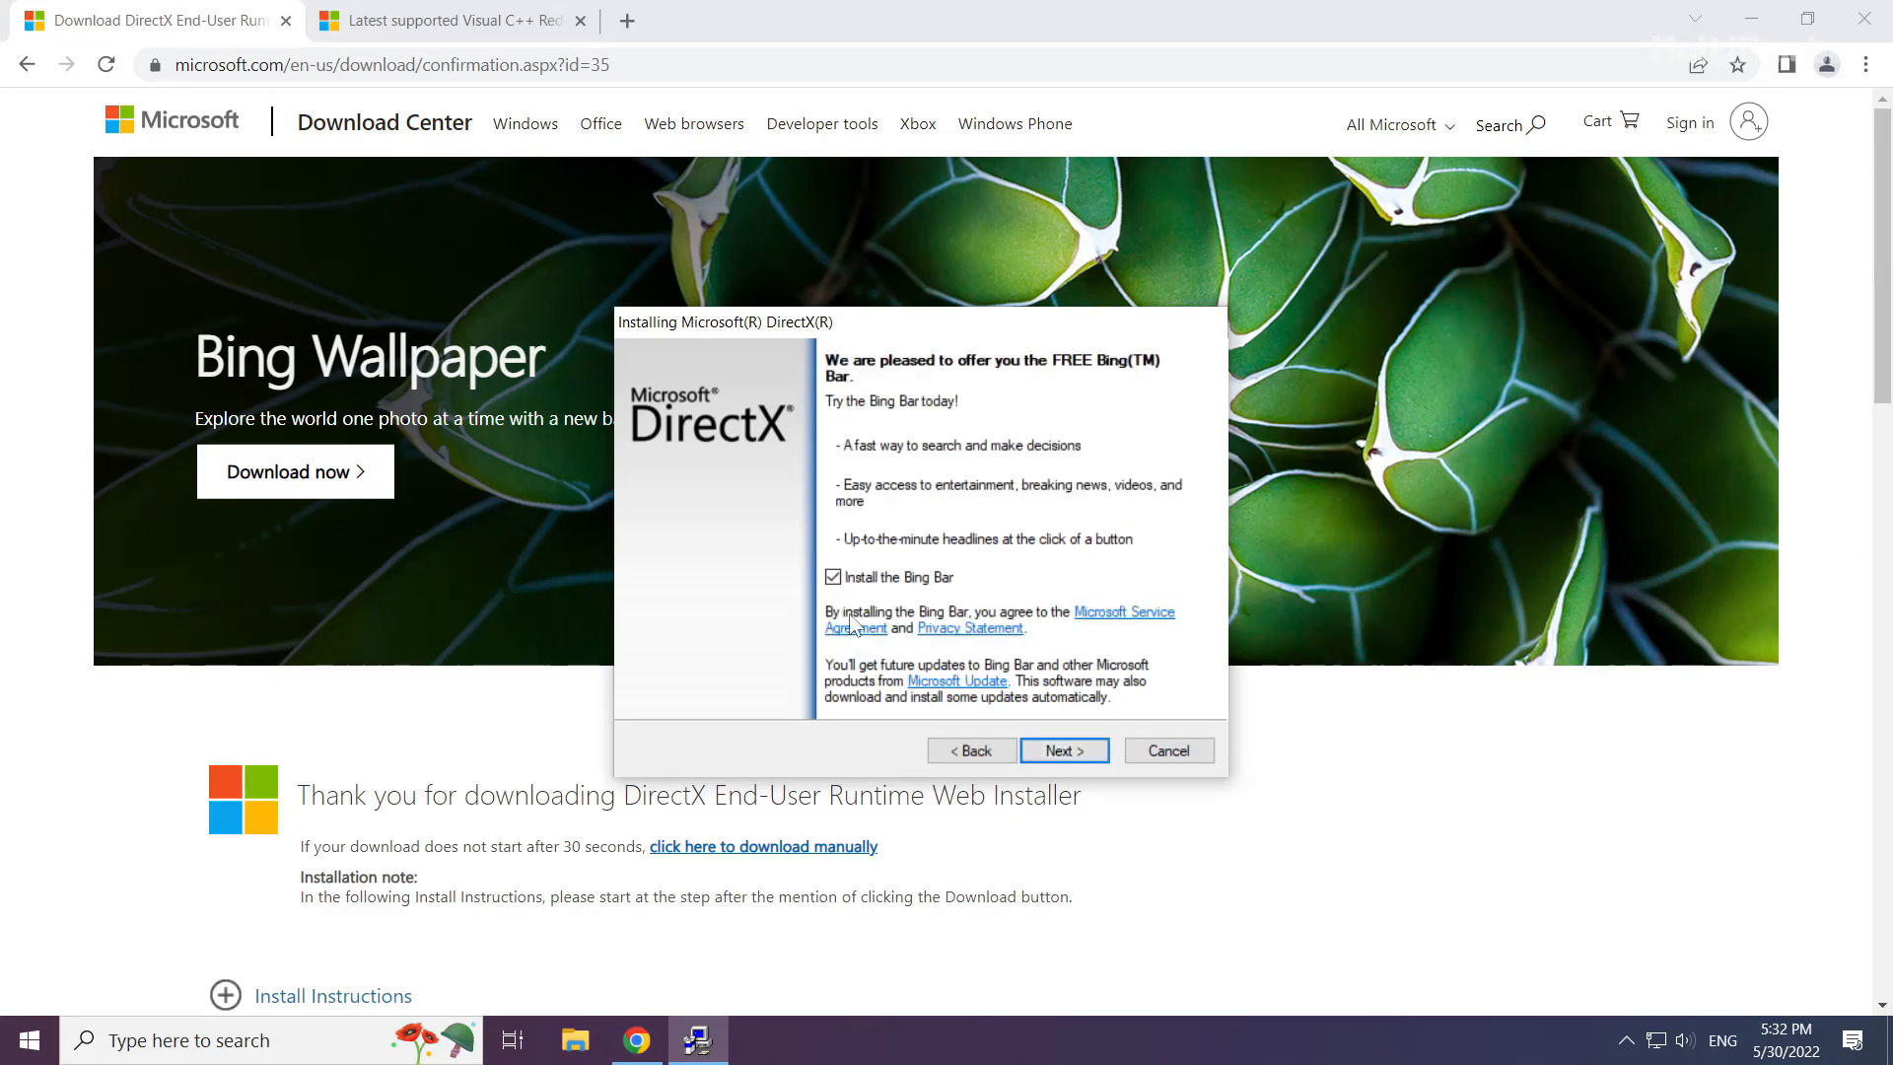
pyautogui.click(833, 578)
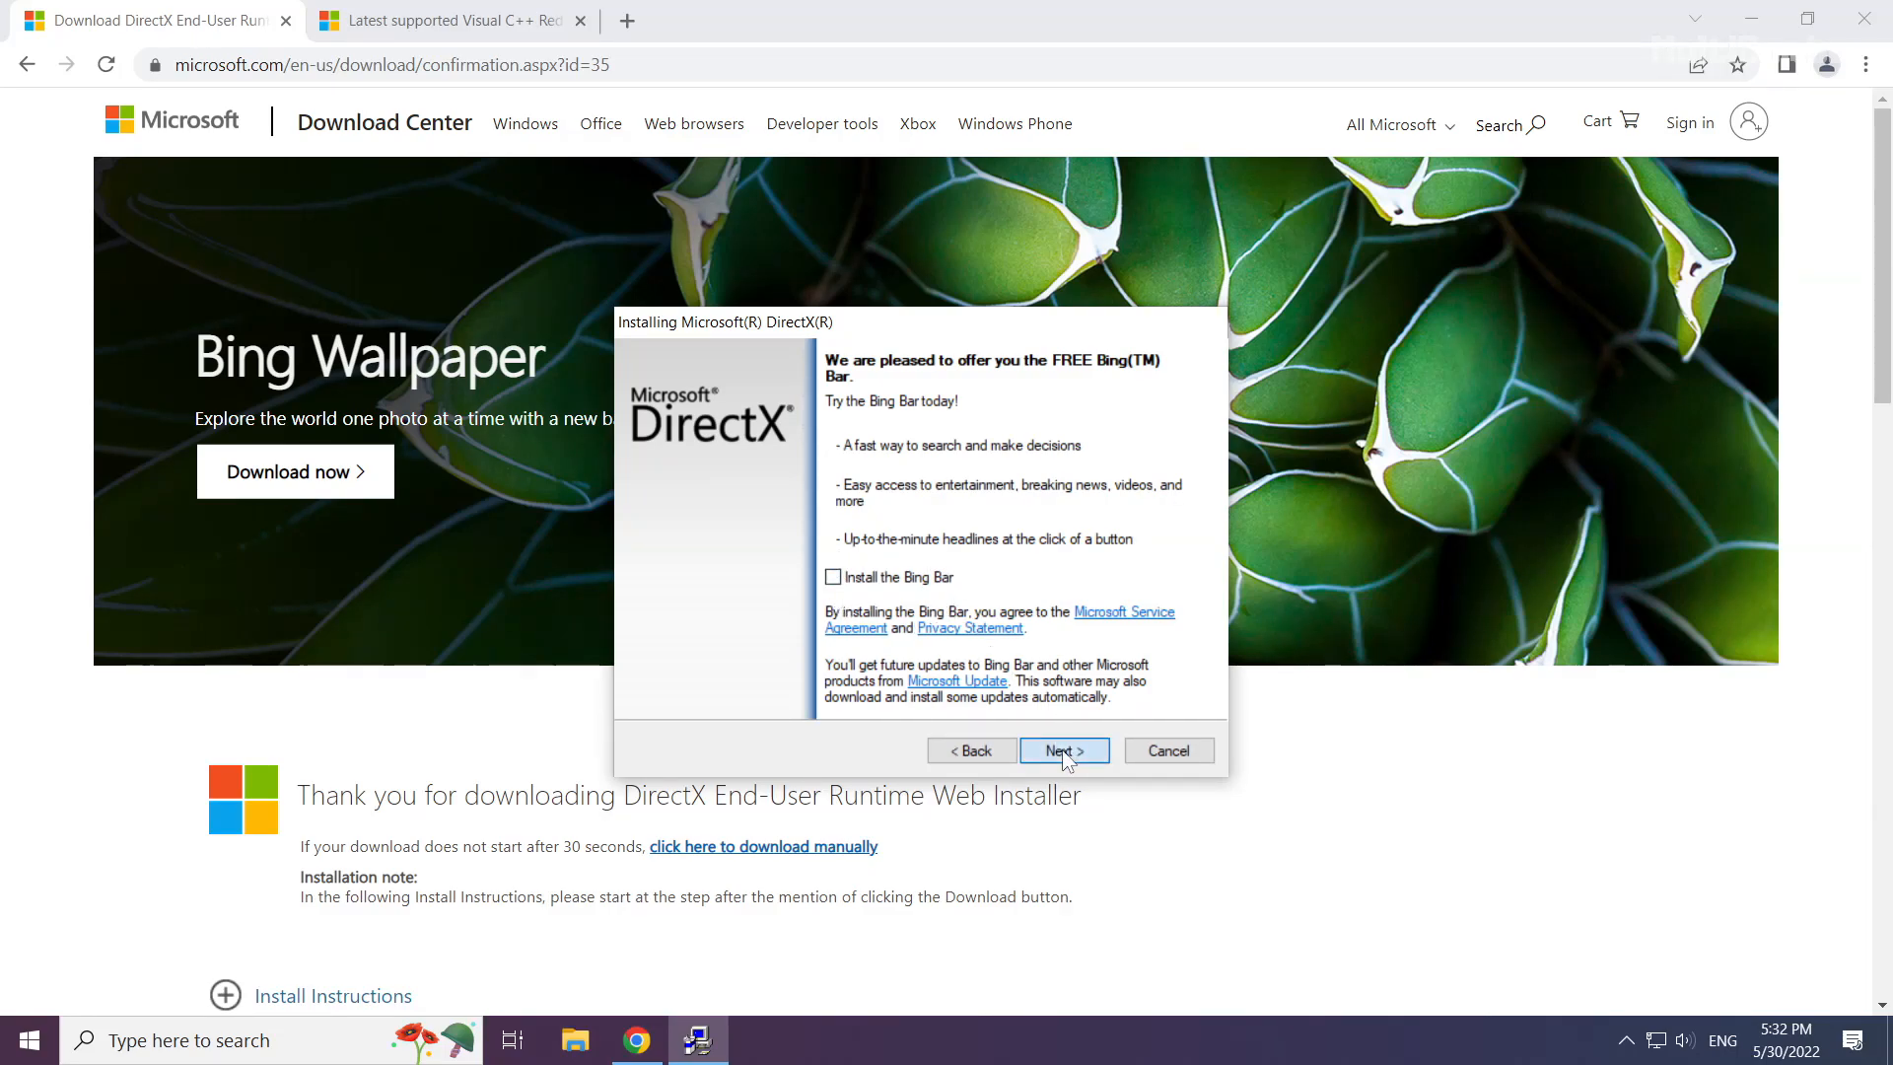
pyautogui.click(1063, 749)
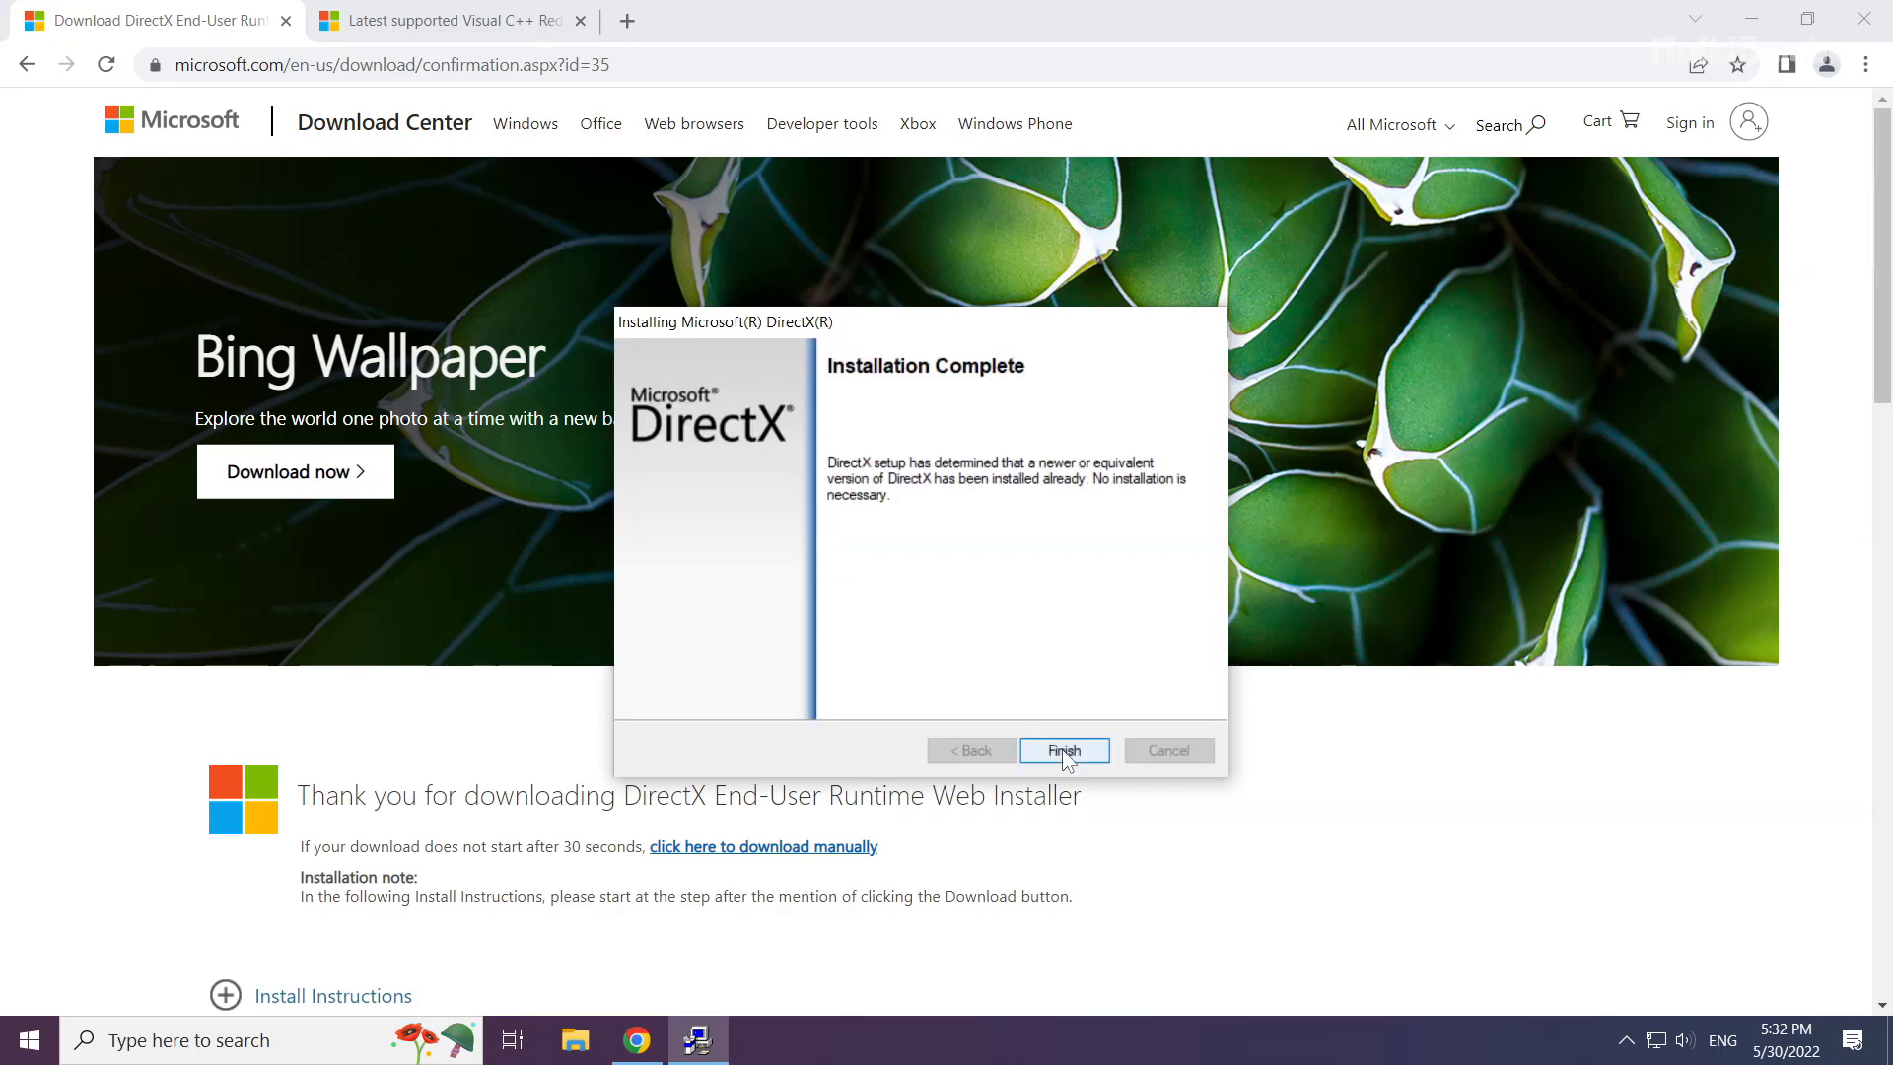
pyautogui.click(1063, 749)
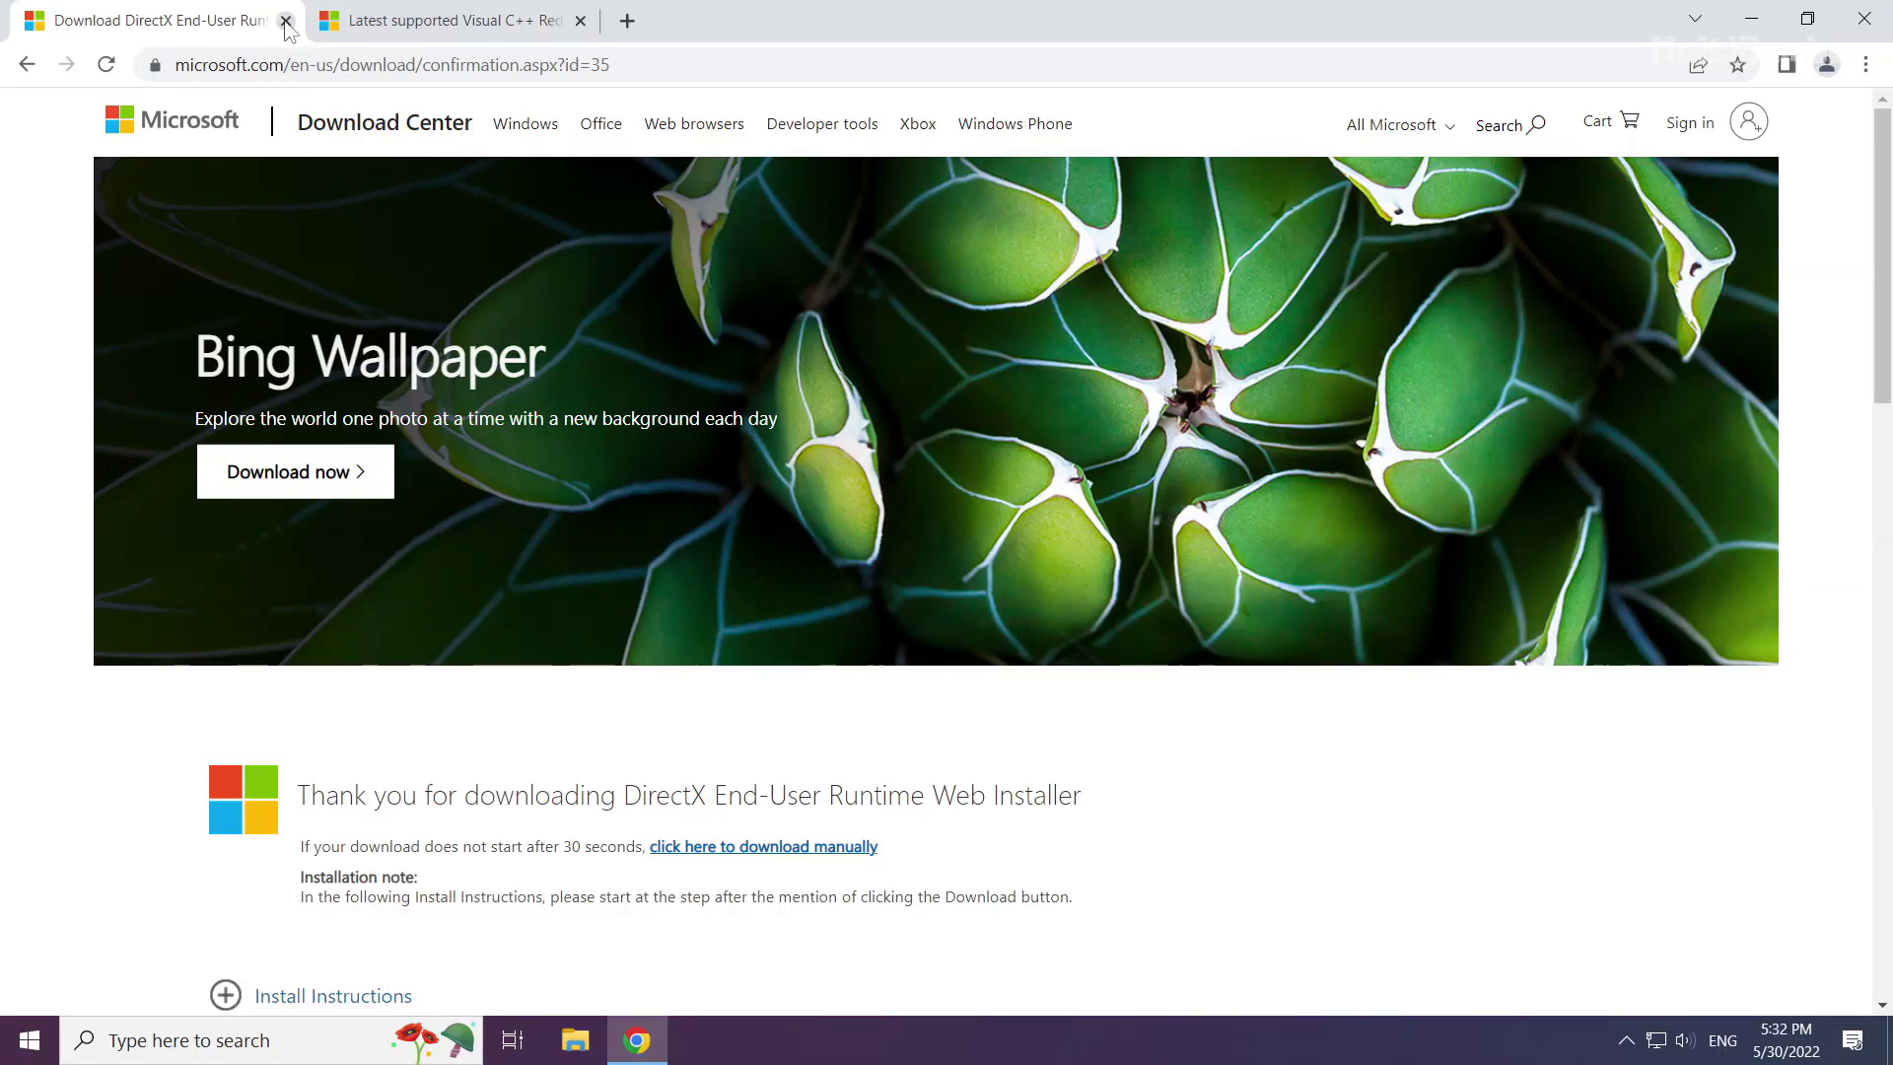
# Close the DirectX tab and download the ARM64 and x86 vc_redist installers
pyautogui.click(286, 19)
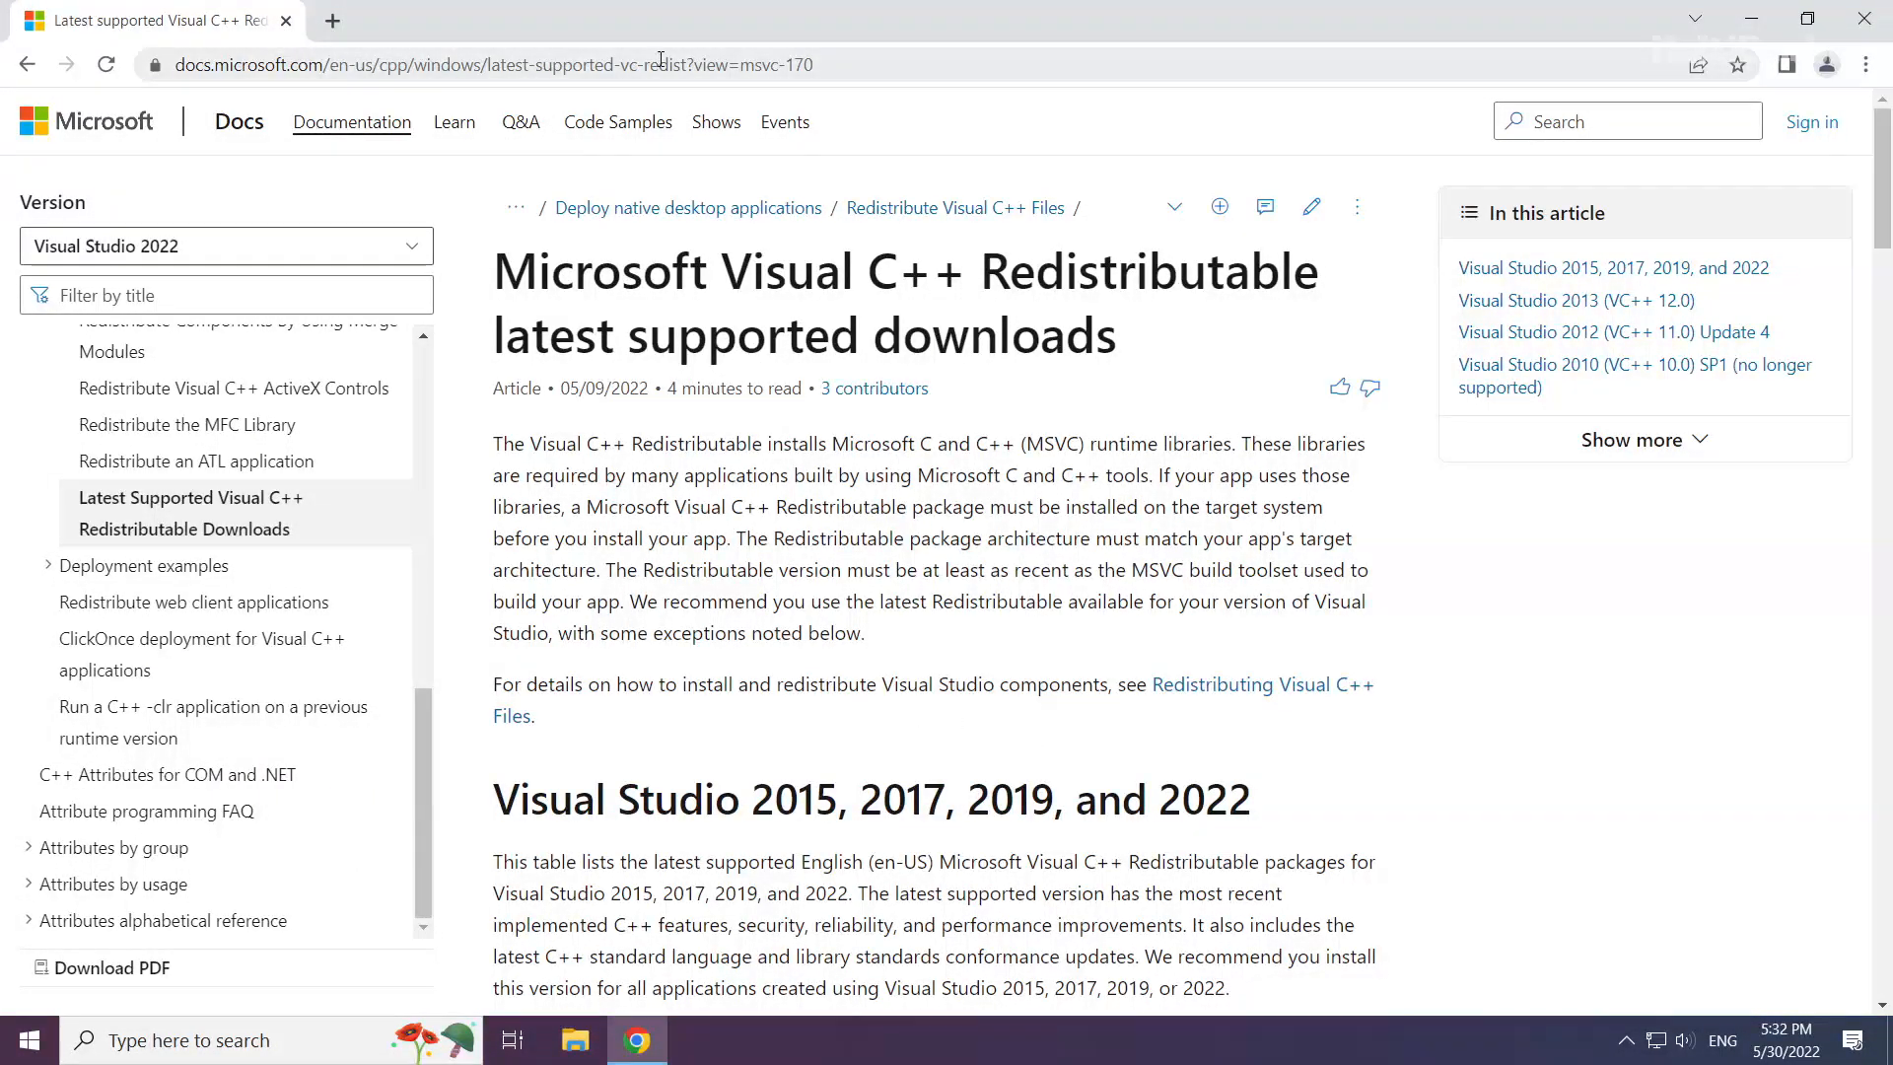
pyautogui.click(483, 63)
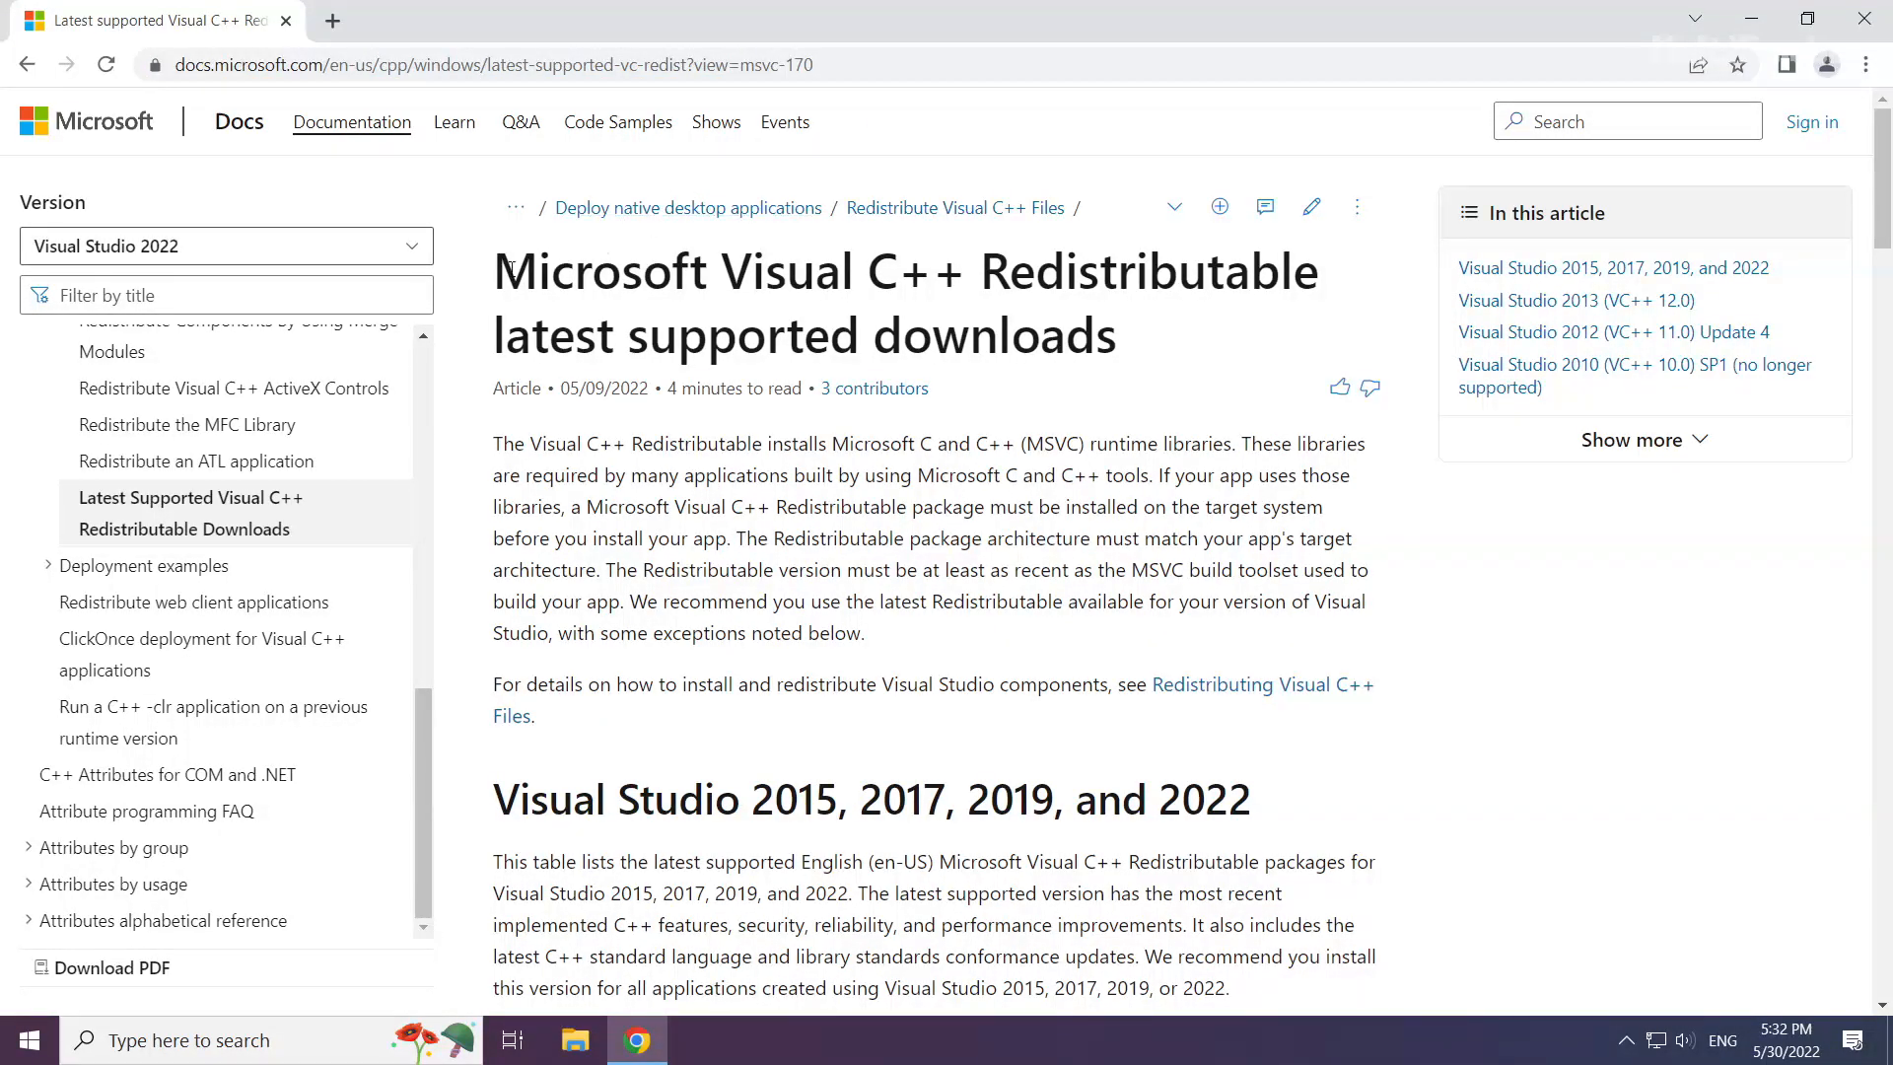
pyautogui.moveTo(736, 466)
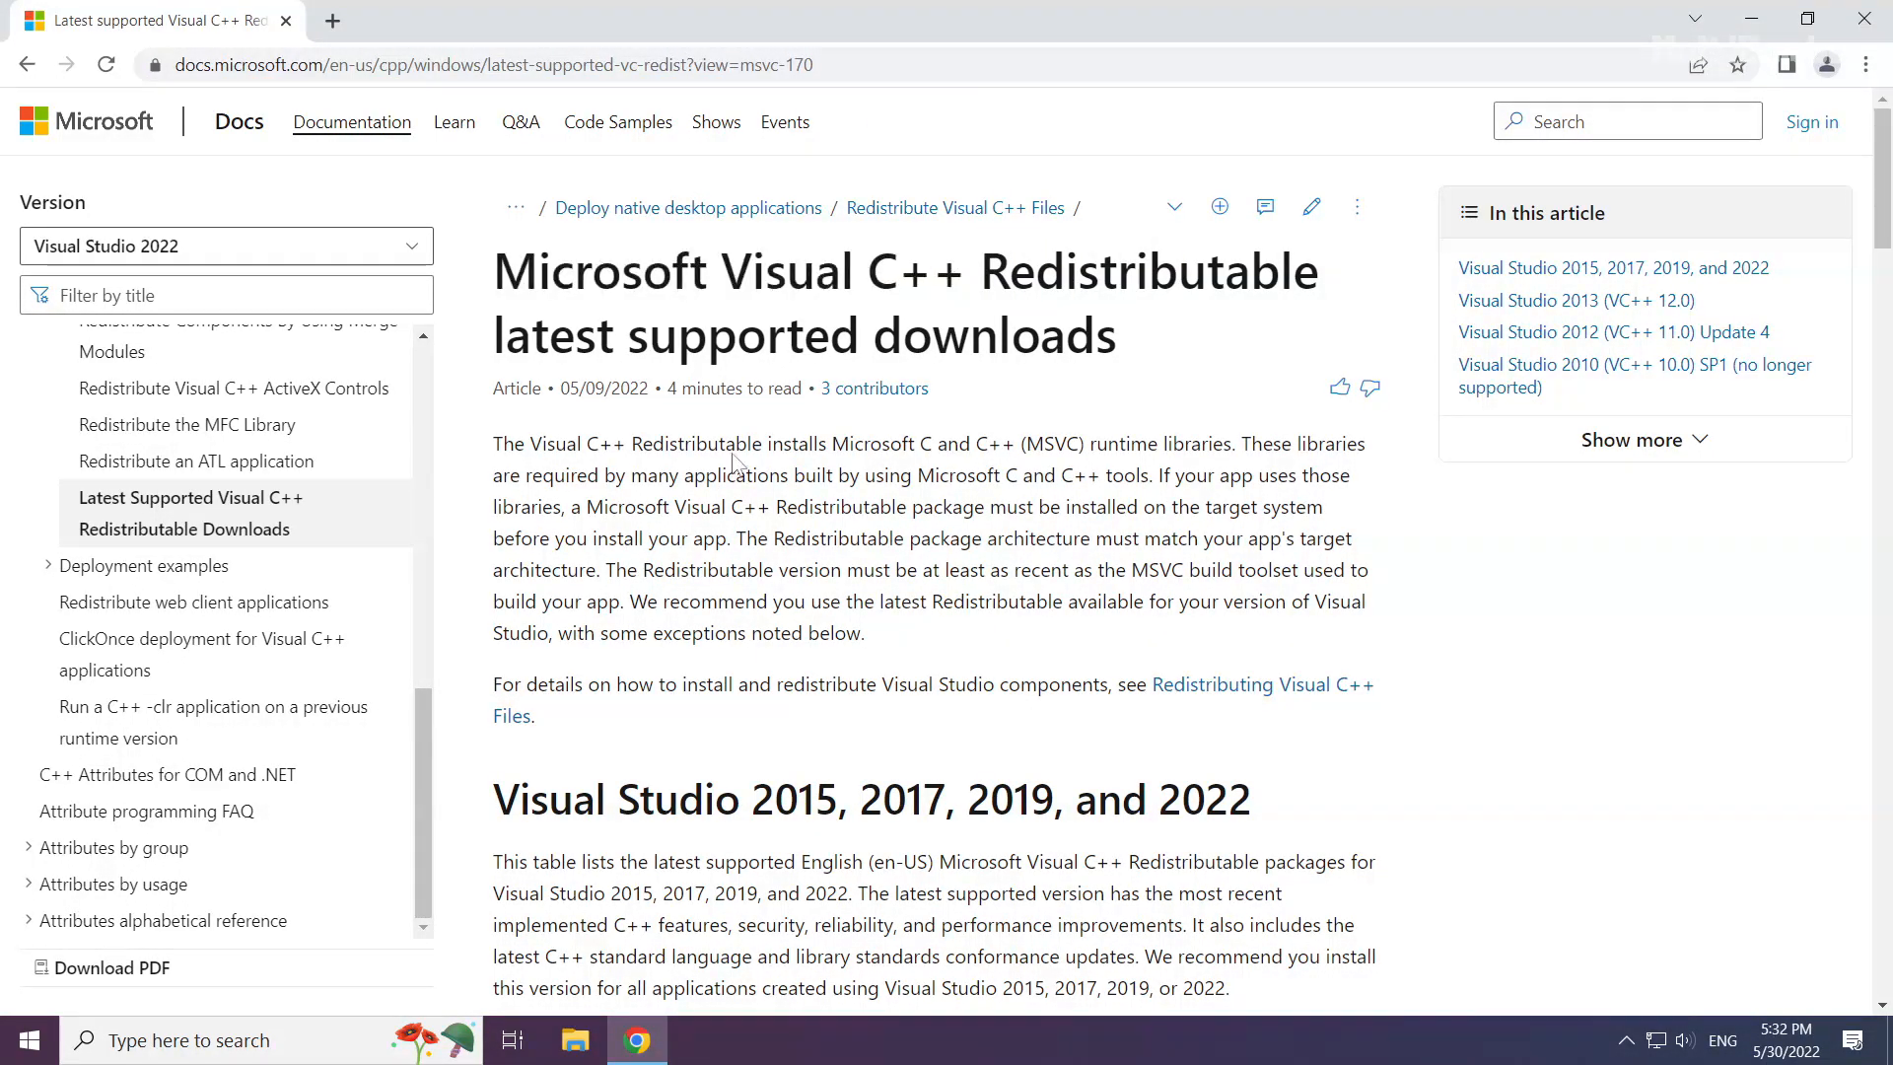
pyautogui.scroll(-3)
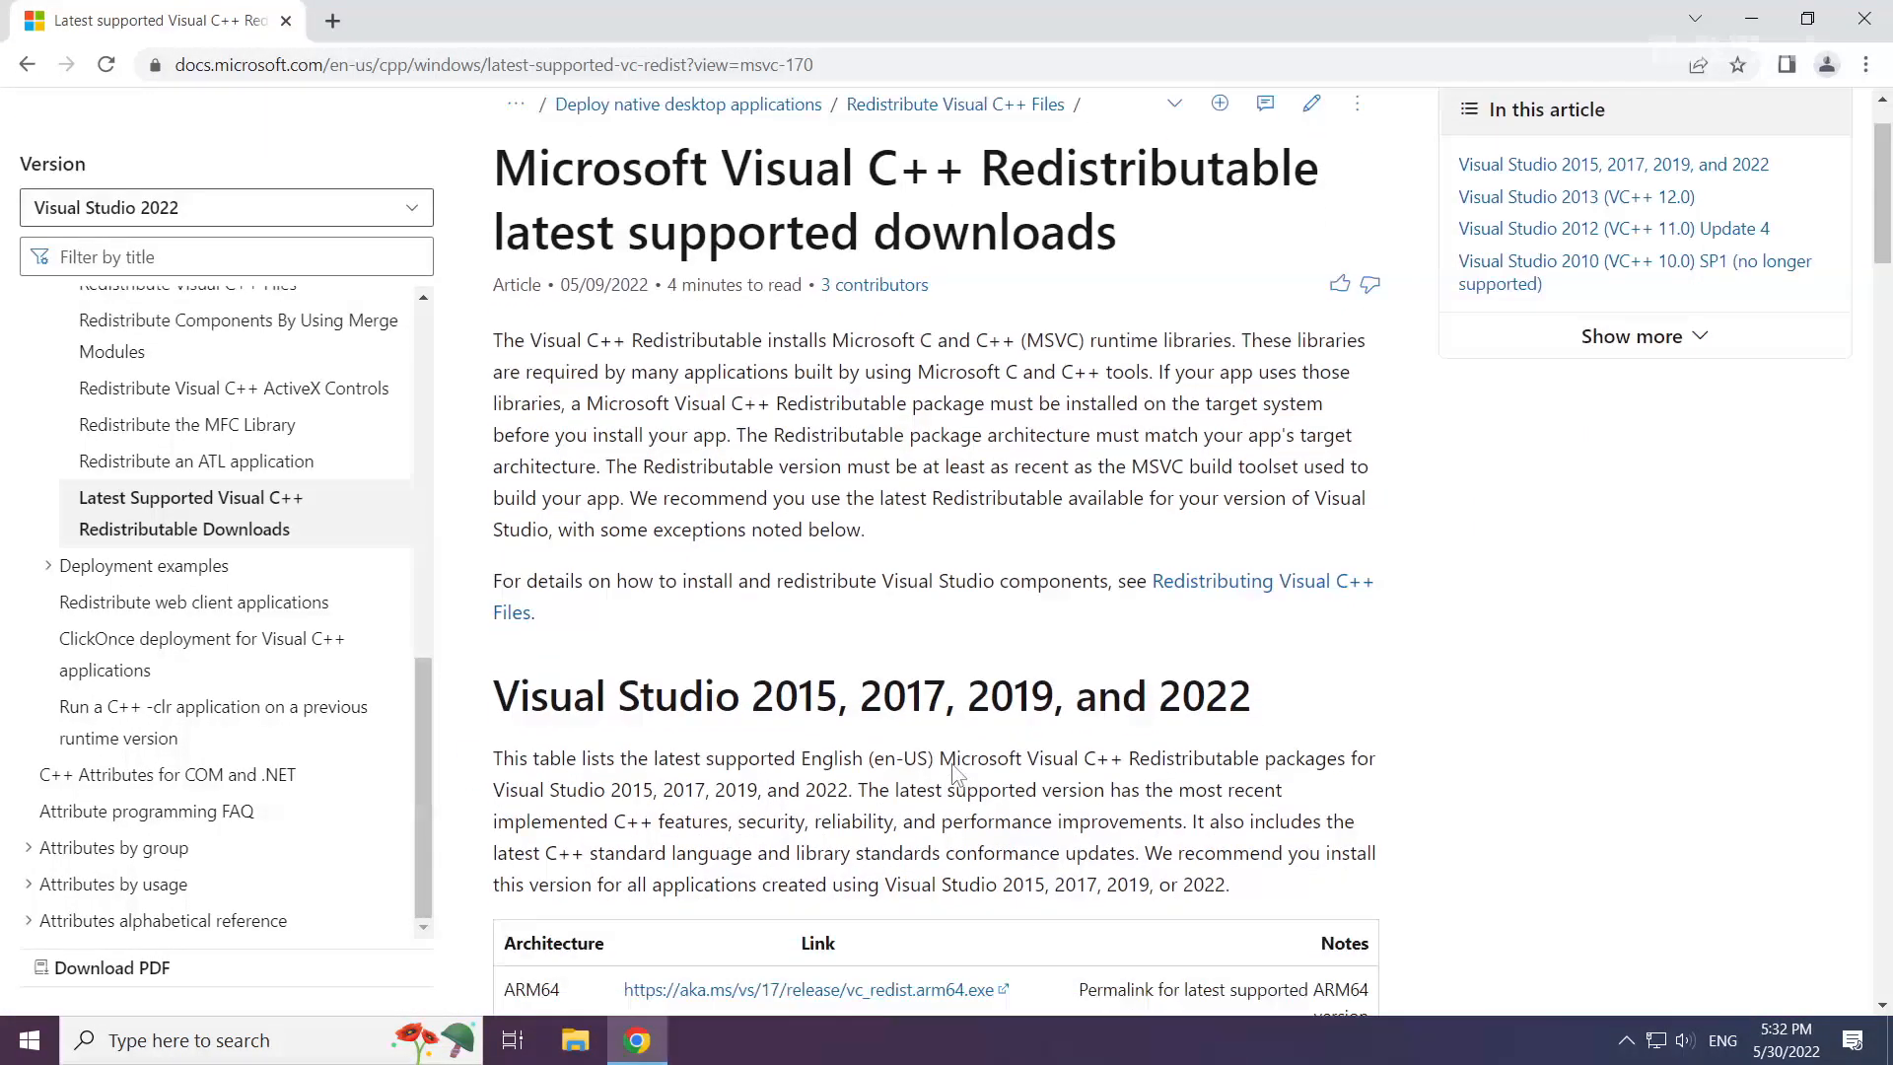
pyautogui.scroll(-3)
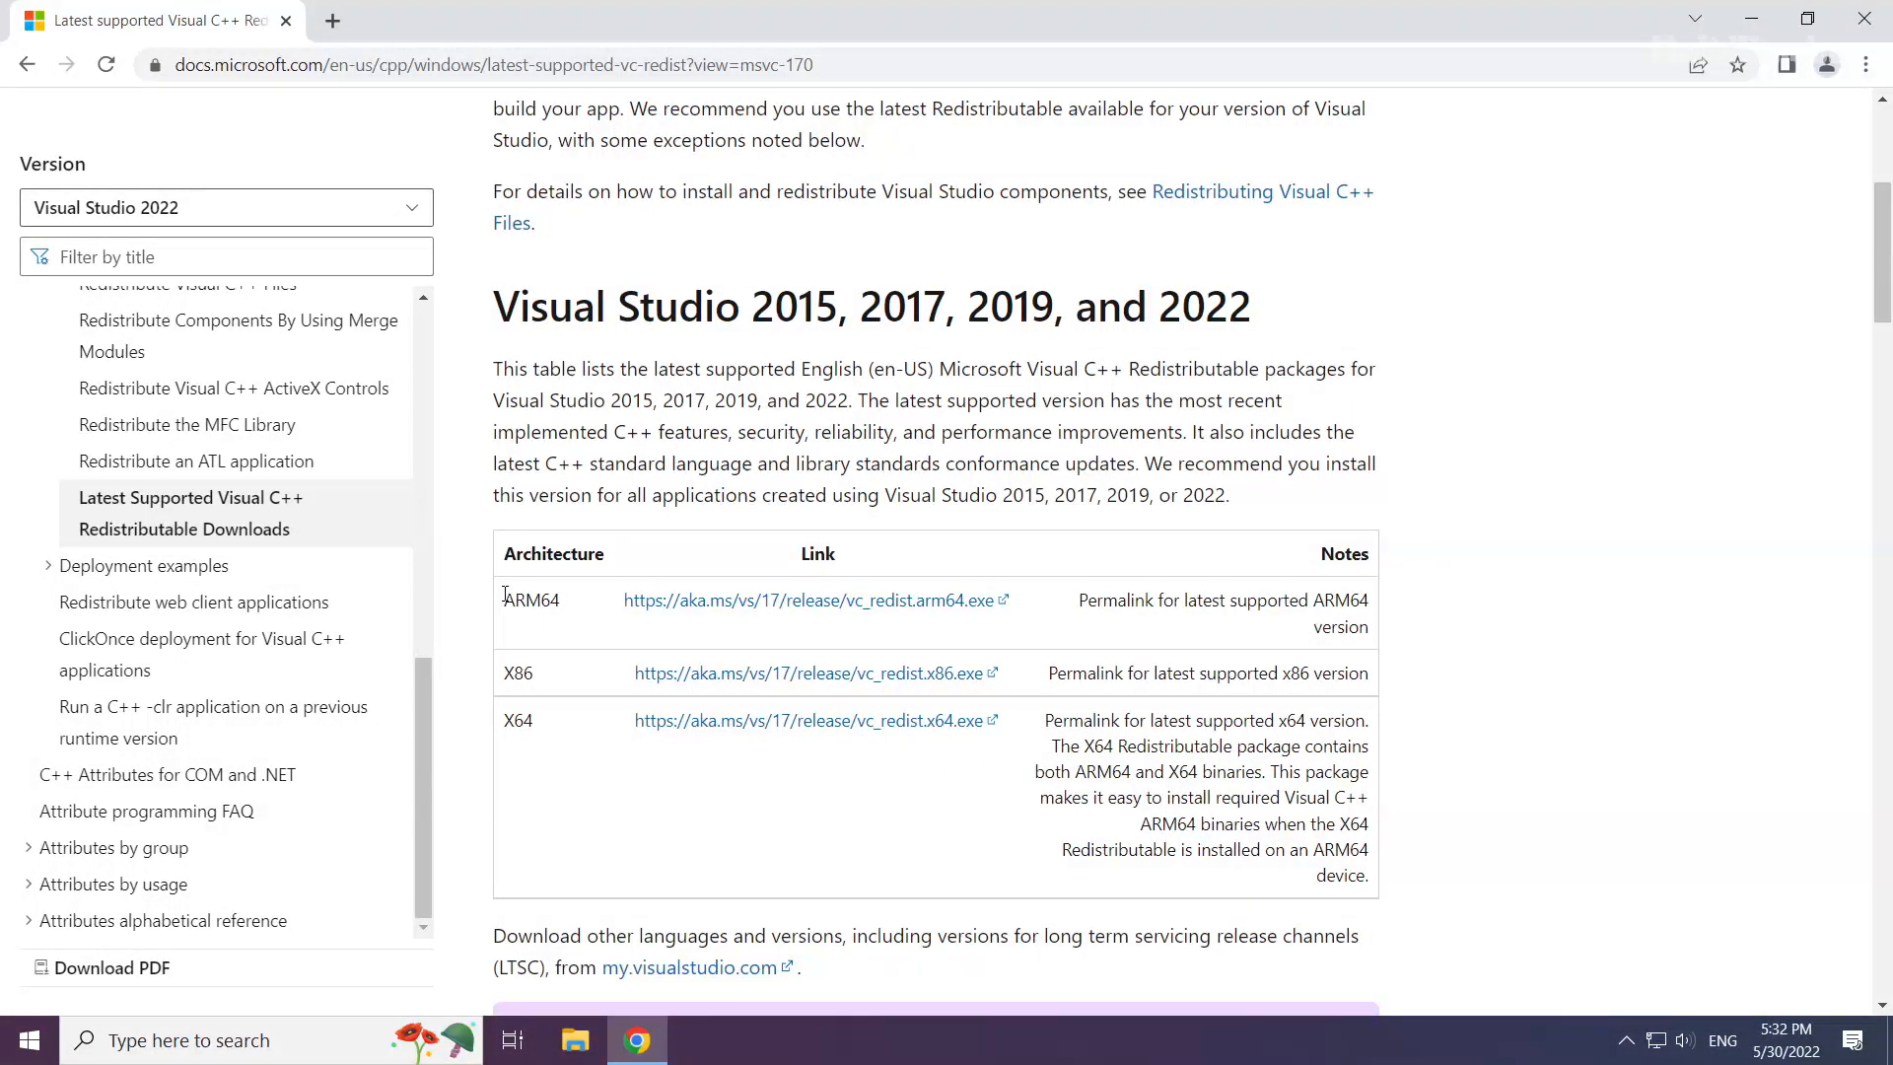
pyautogui.moveTo(815, 673)
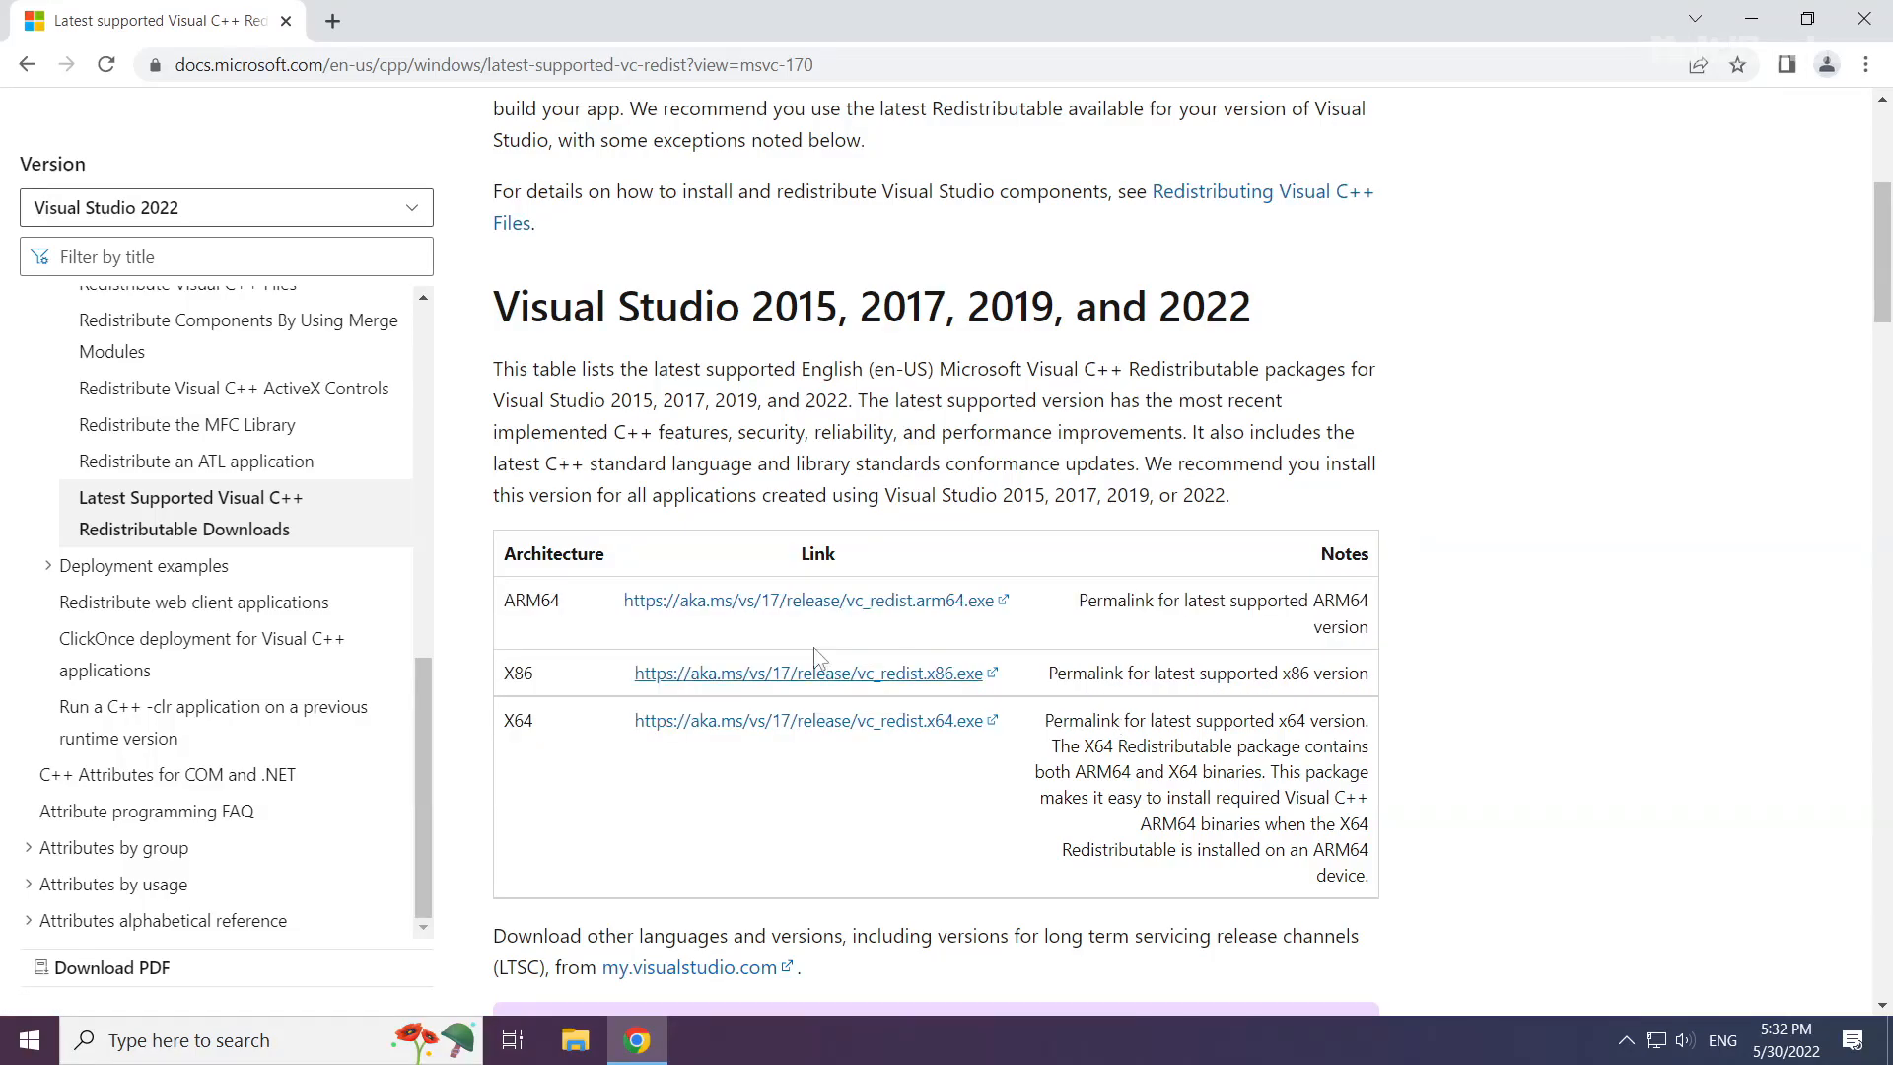
pyautogui.moveTo(758, 610)
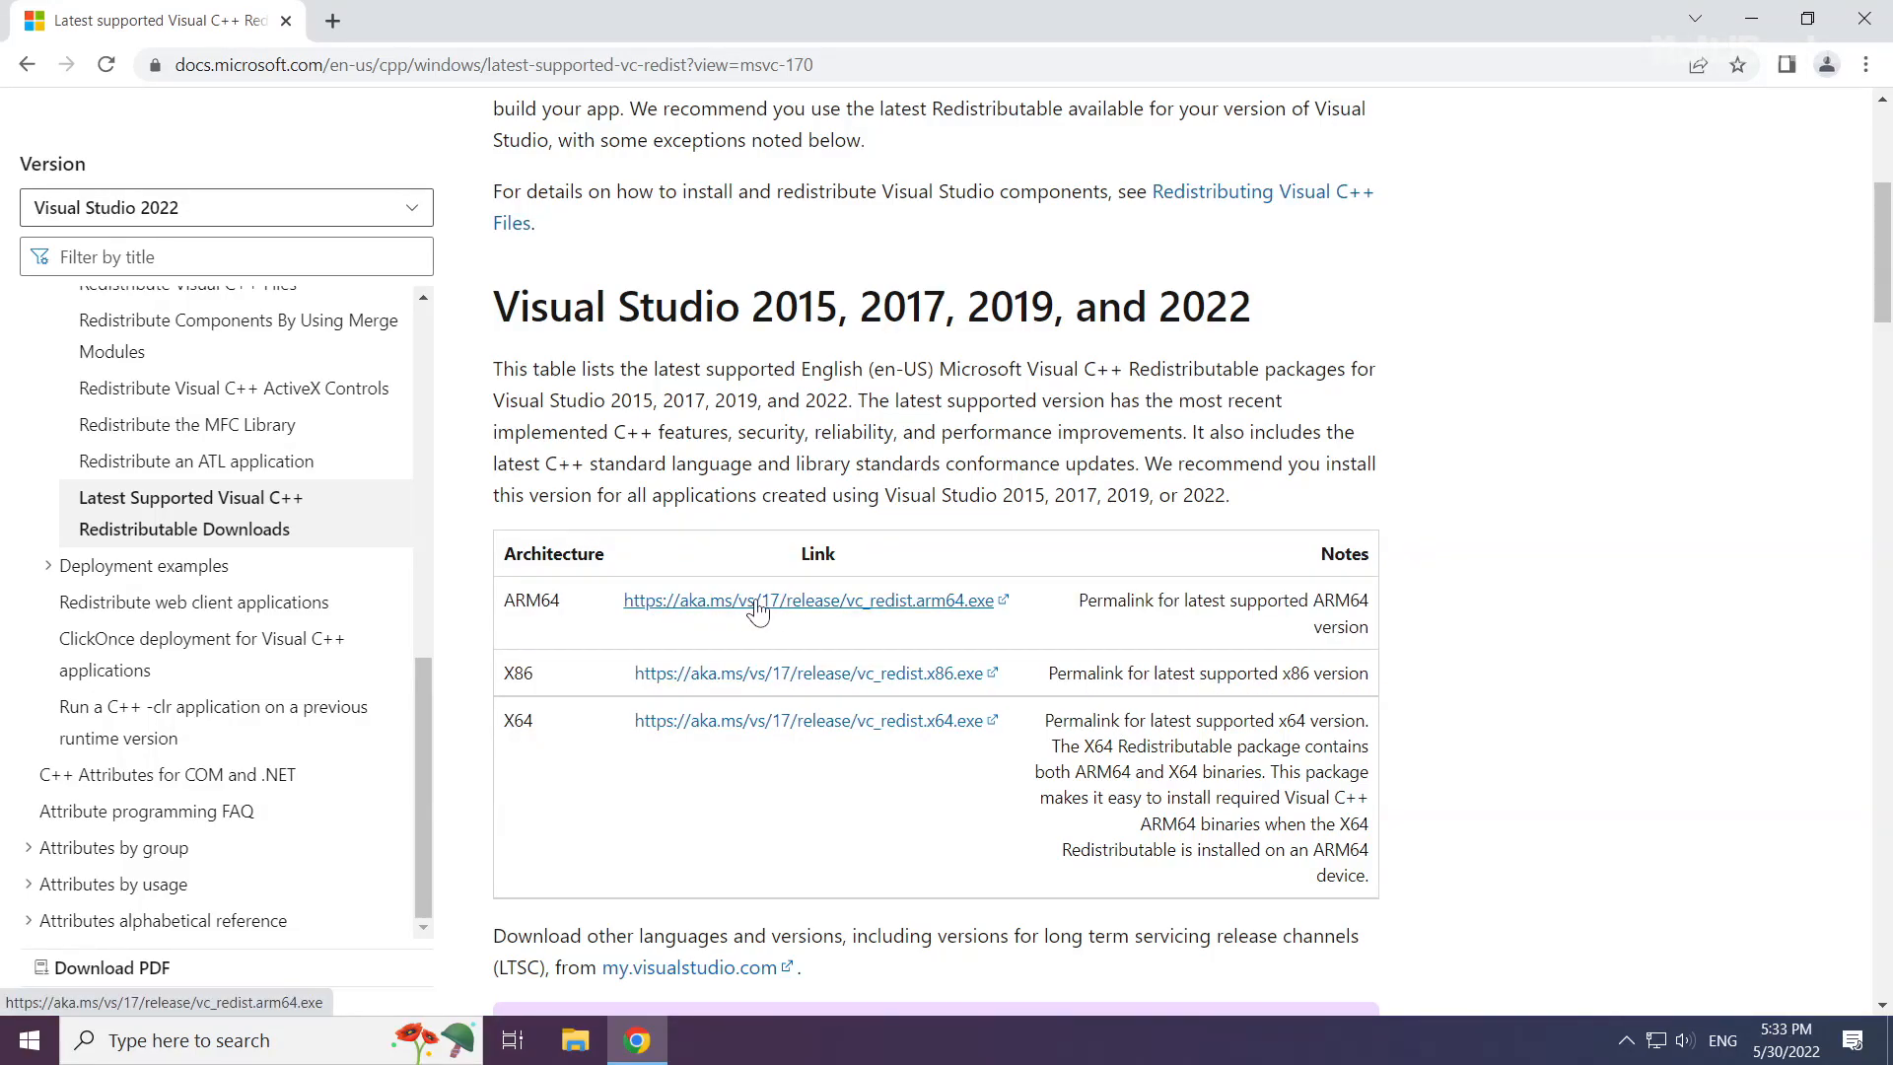
pyautogui.click(757, 599)
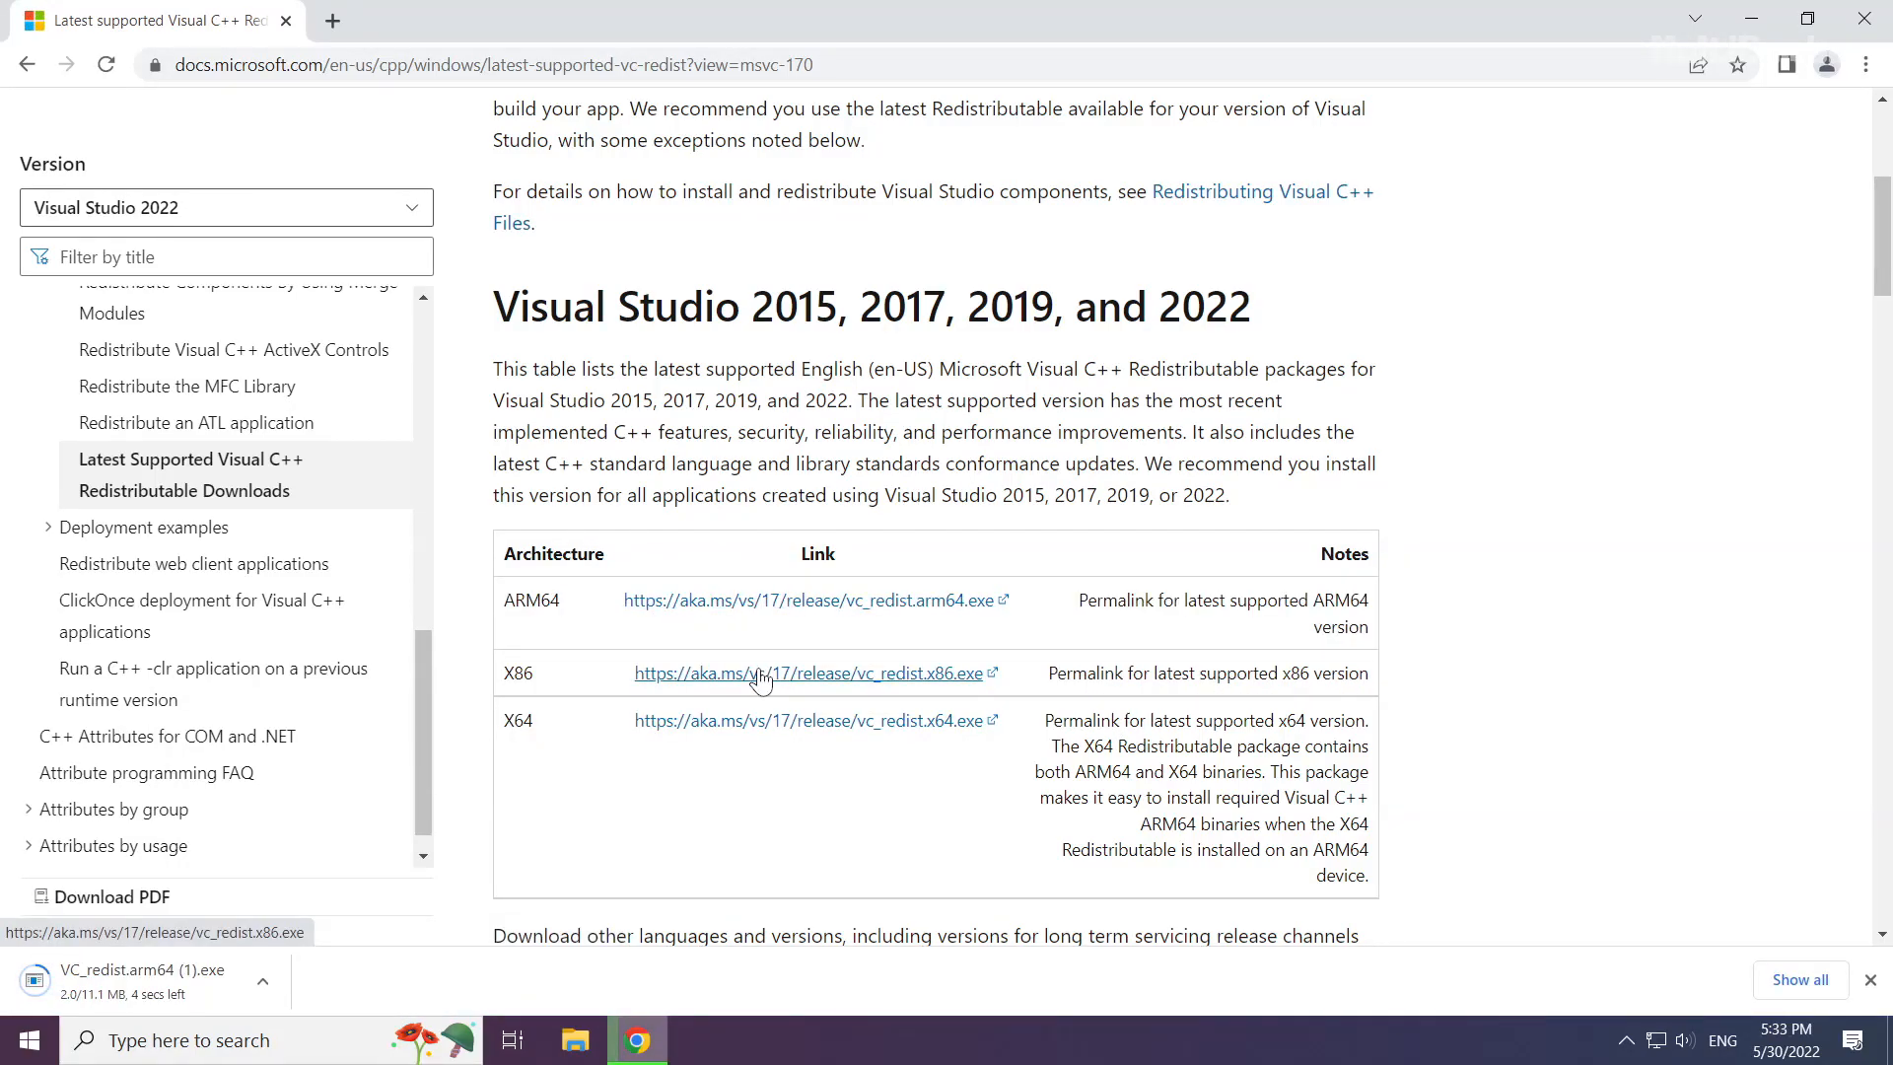
pyautogui.click(810, 672)
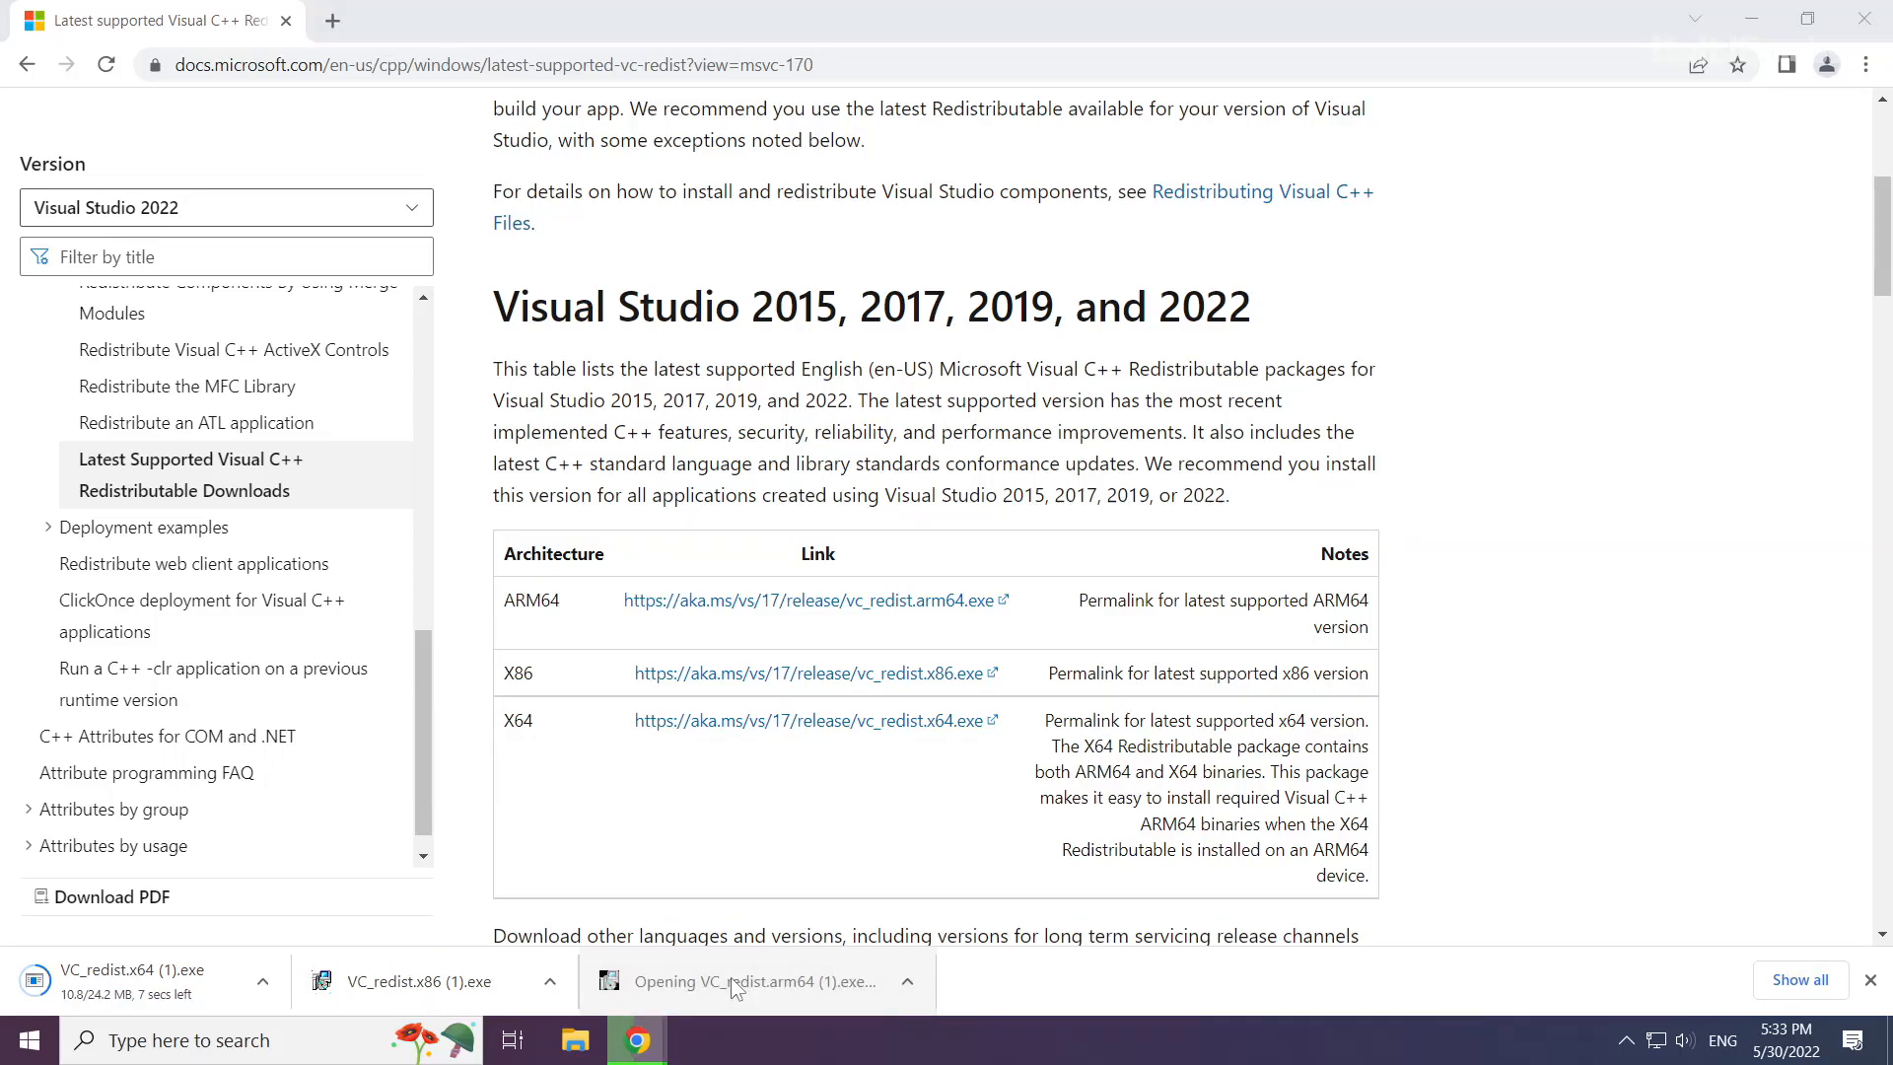
# Accept the ARM64 Visual C++ 2022 Redistributable license, install it, and bring up the x86 setup
pyautogui.click(749, 980)
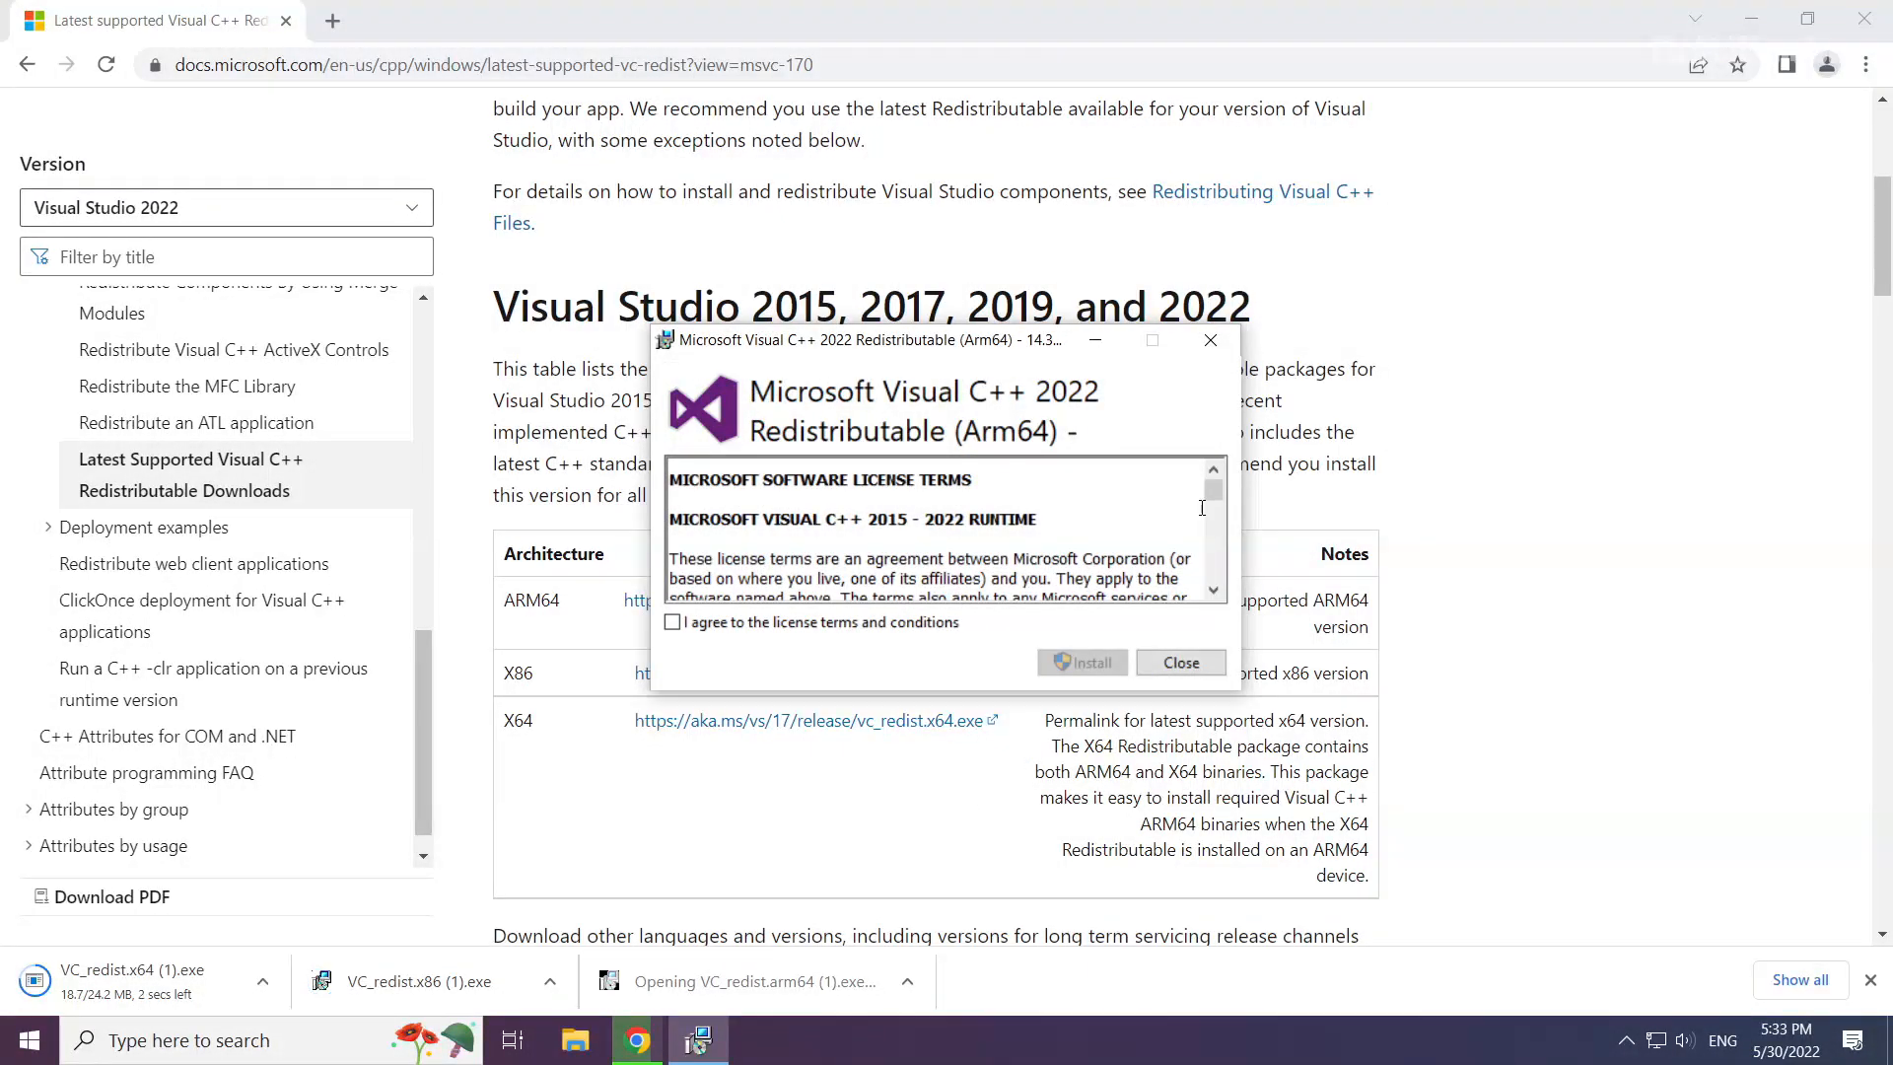
pyautogui.scroll(-3)
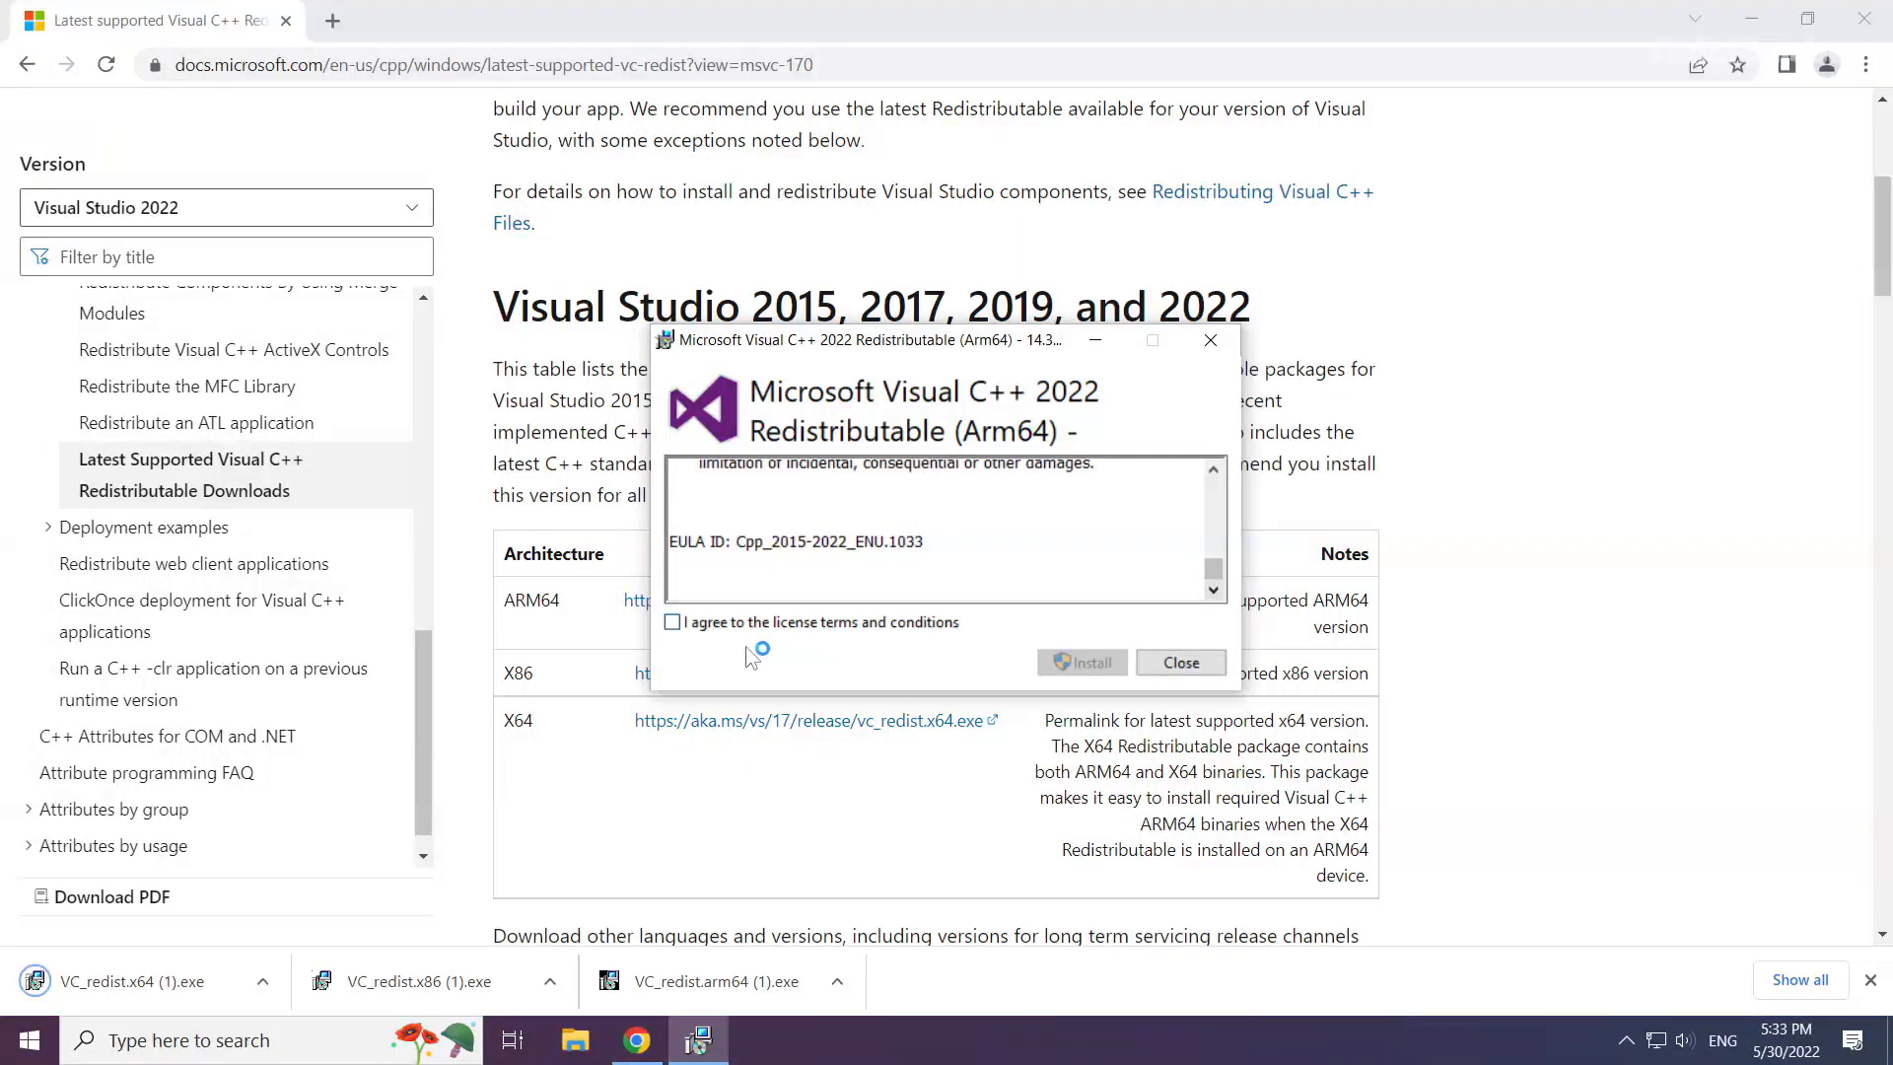
pyautogui.click(673, 622)
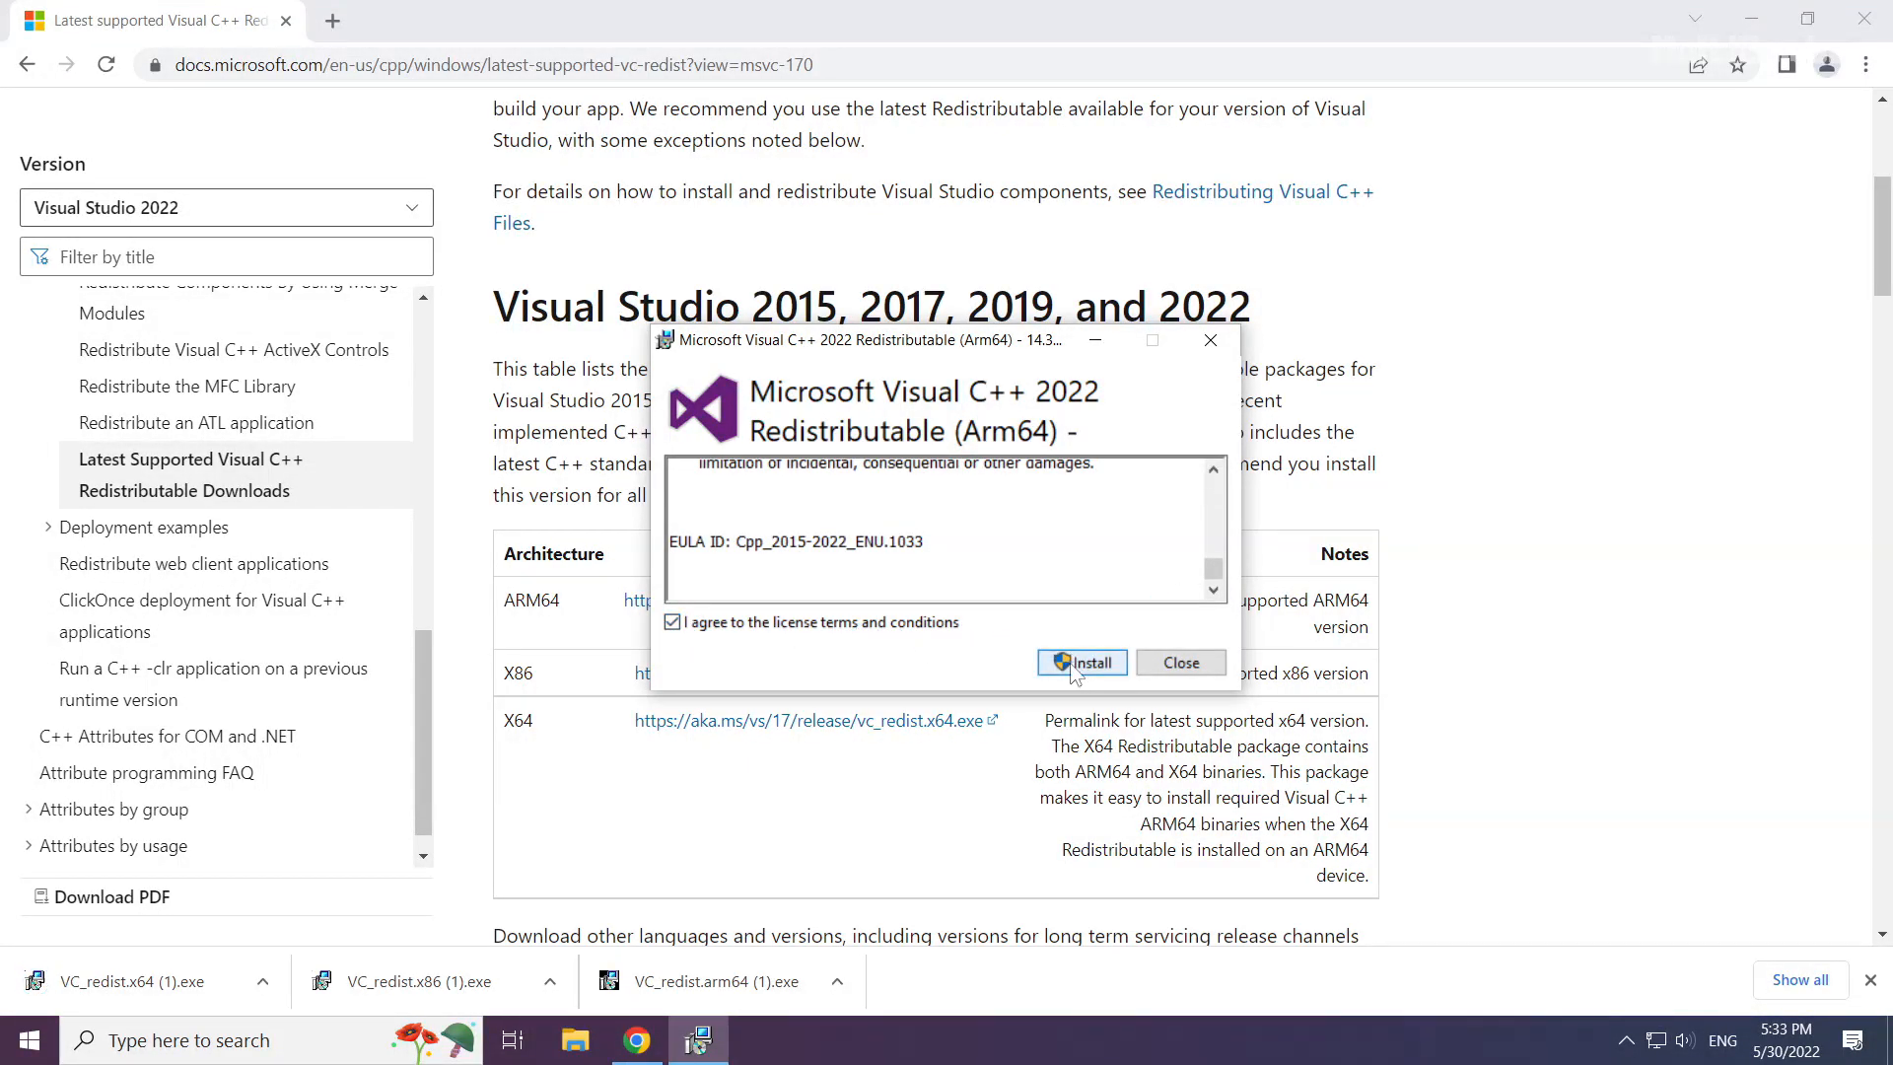
pyautogui.click(1081, 663)
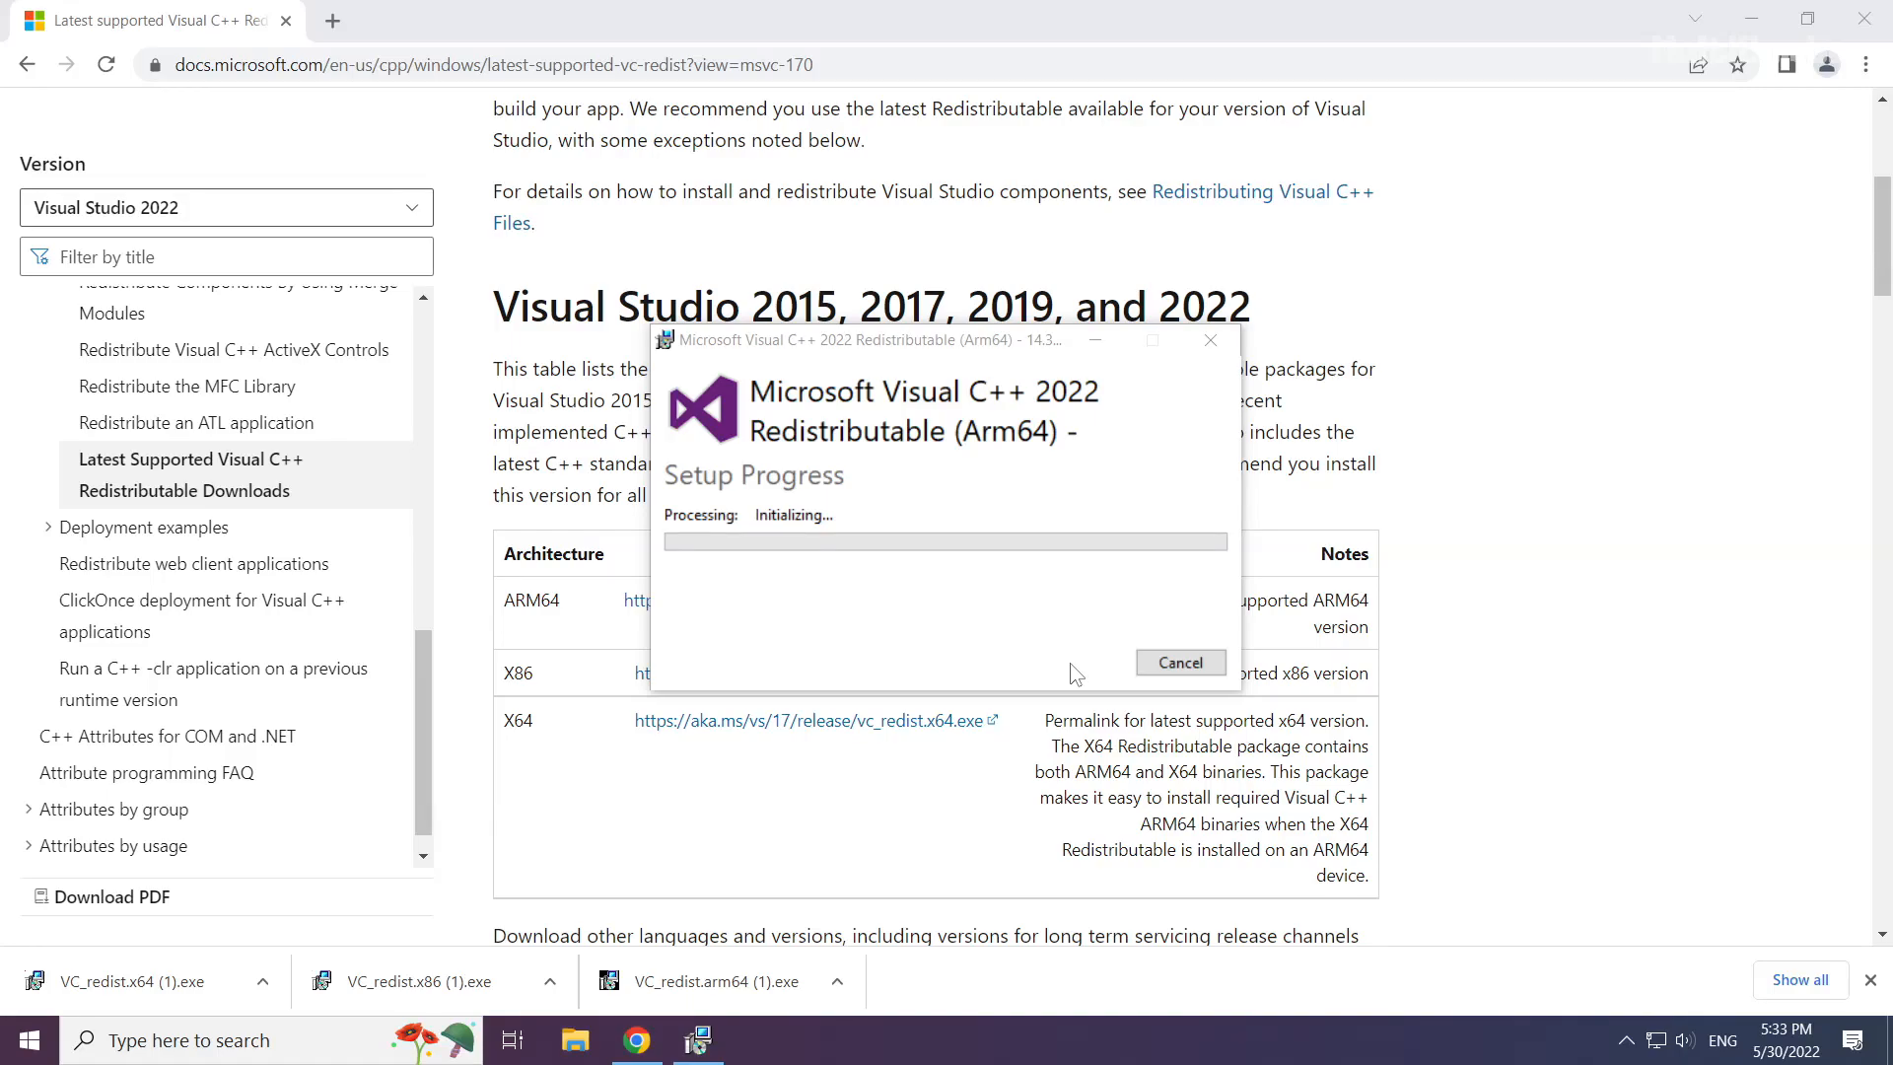
pyautogui.click(1179, 663)
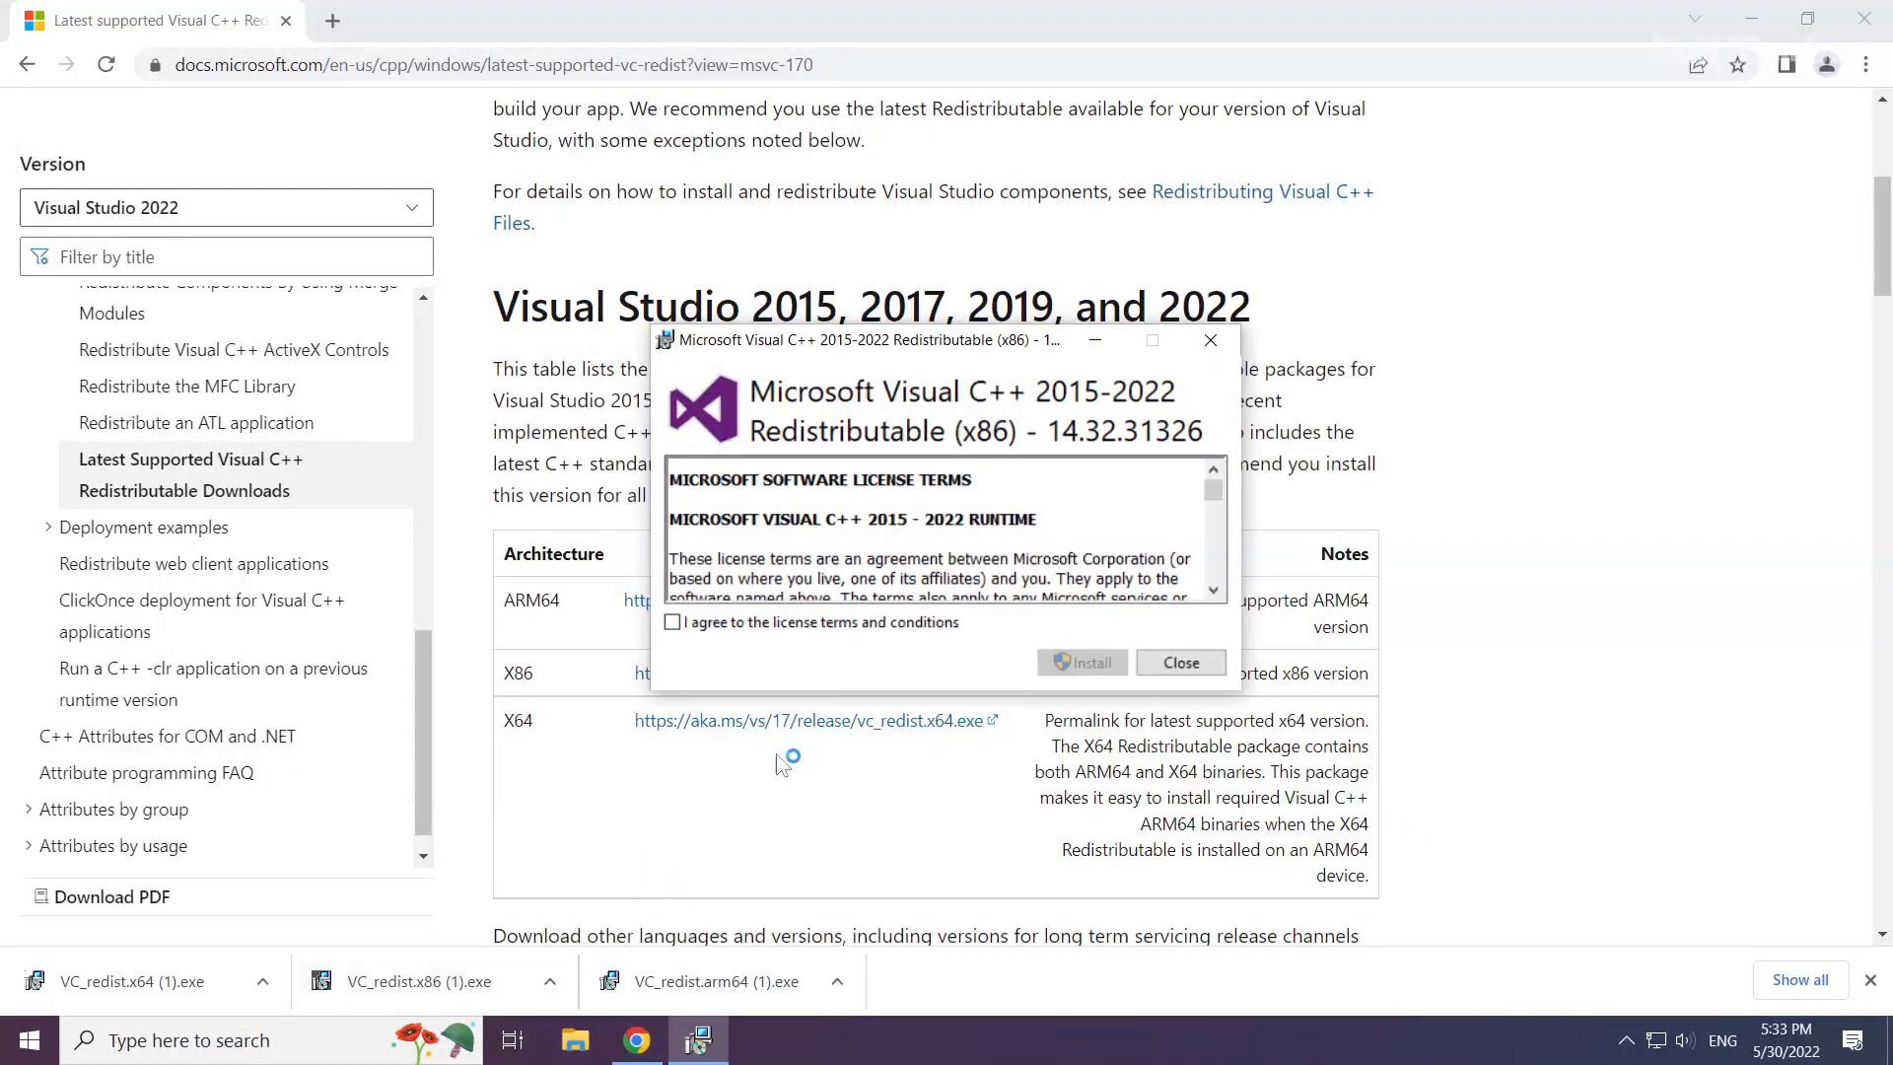
# Accept the license, install the x86 Visual C++ 2015-2022 Redistributable, and close without restarting
pyautogui.scroll(-3)
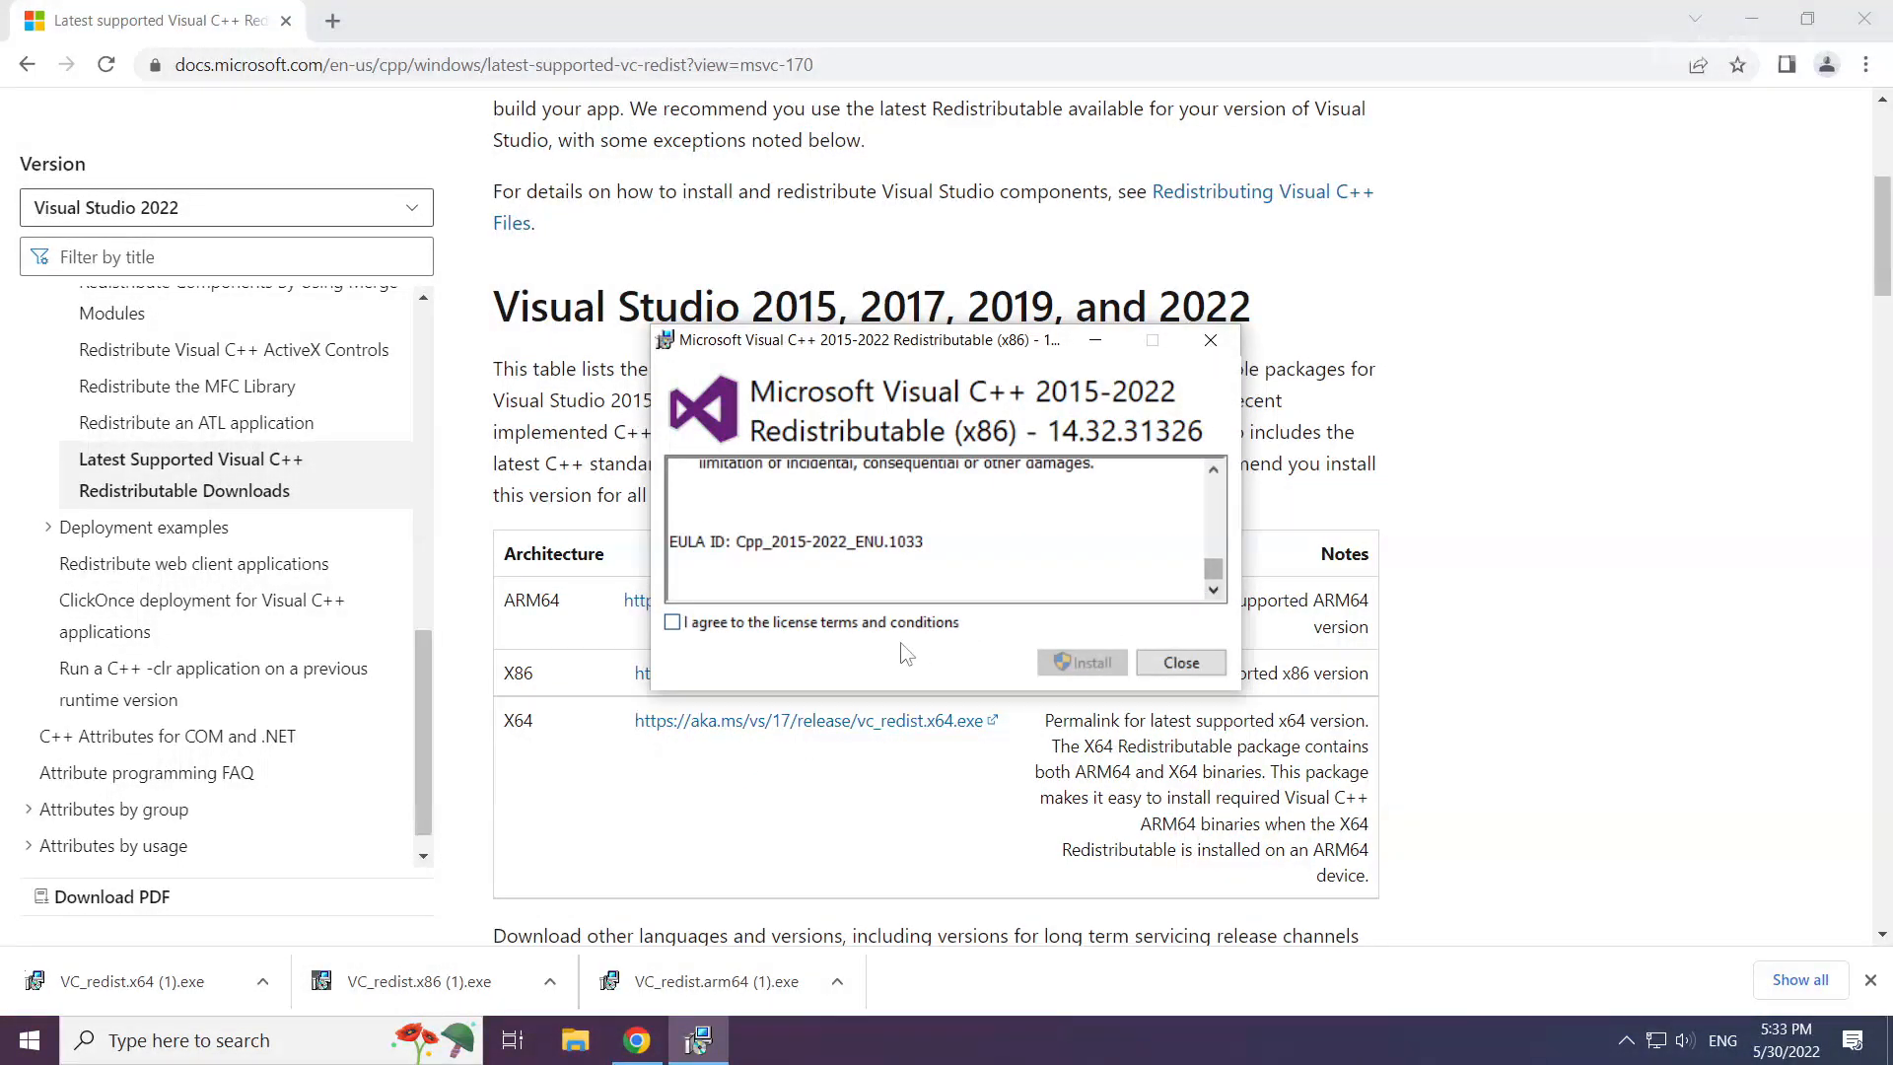
pyautogui.click(673, 622)
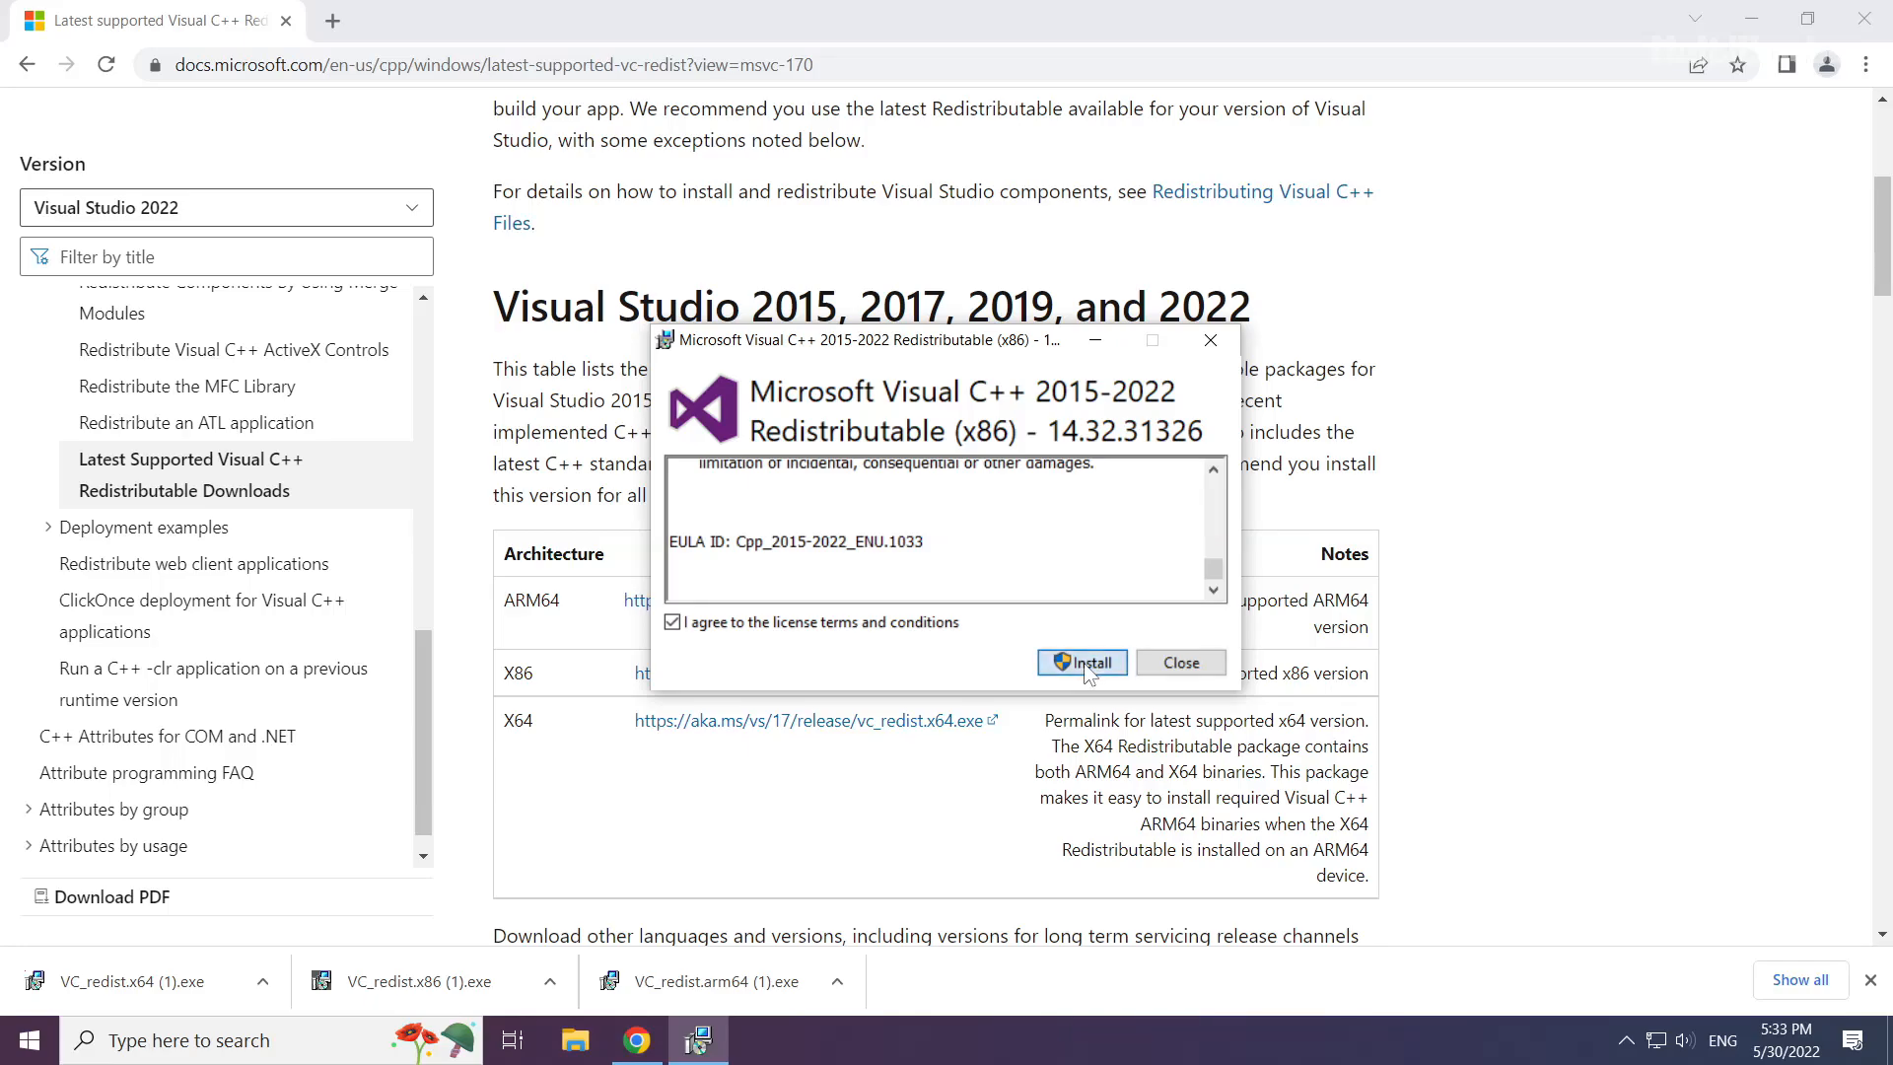
pyautogui.click(1081, 662)
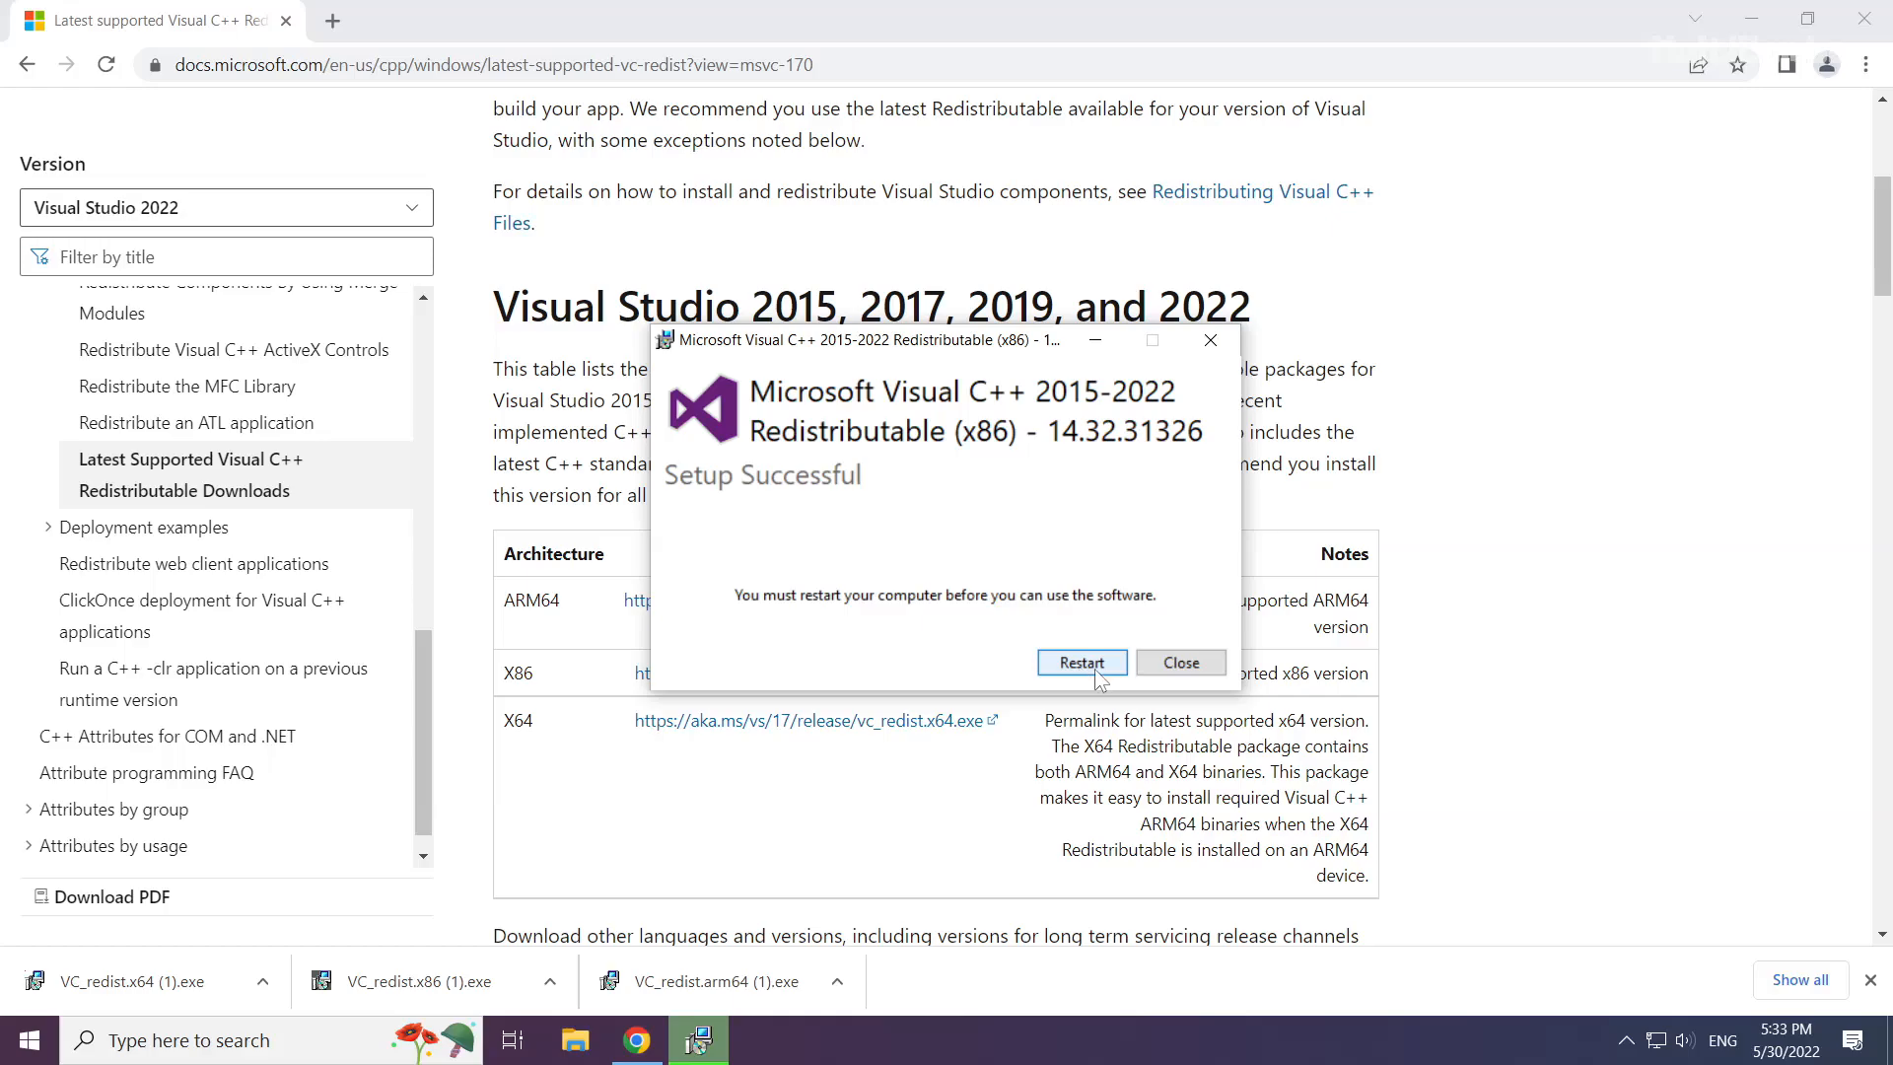
pyautogui.click(1179, 662)
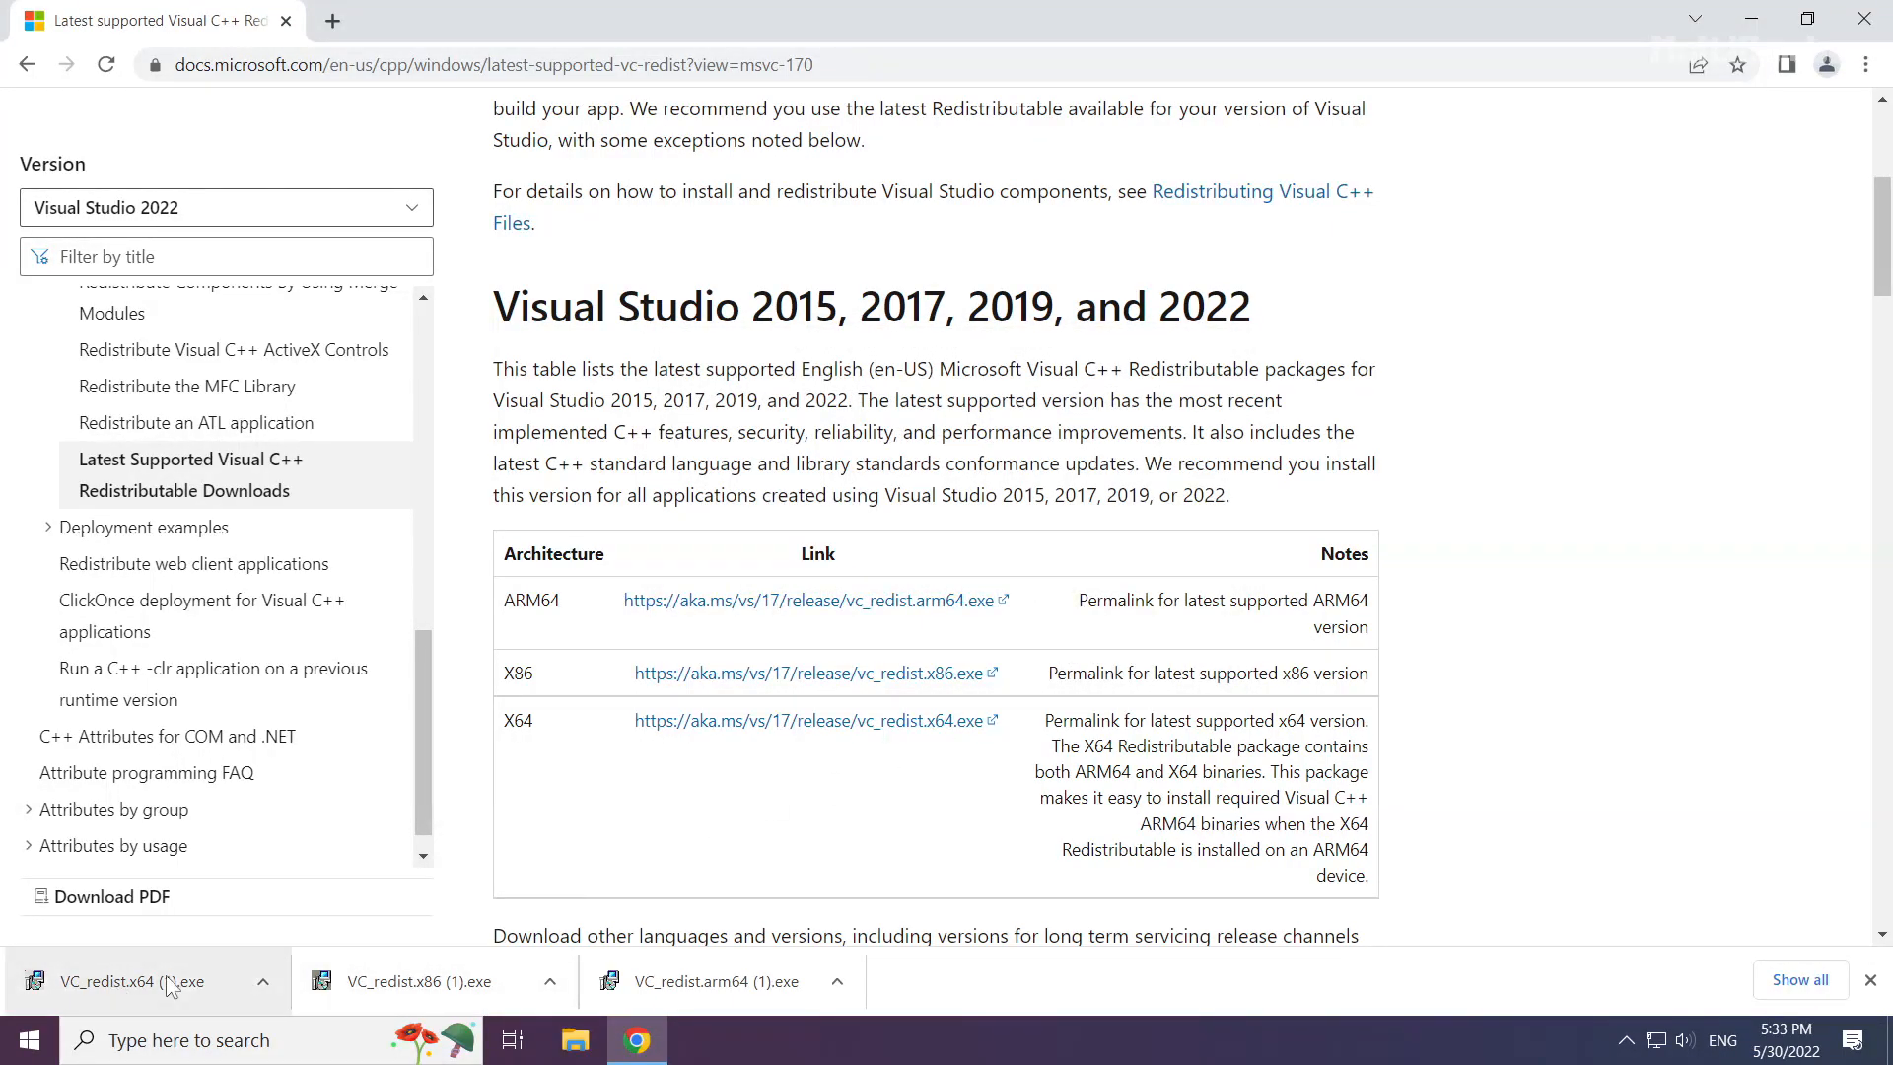
# Run VC_redist.x64, accept the license, install it, and close without restarting
pyautogui.click(136, 980)
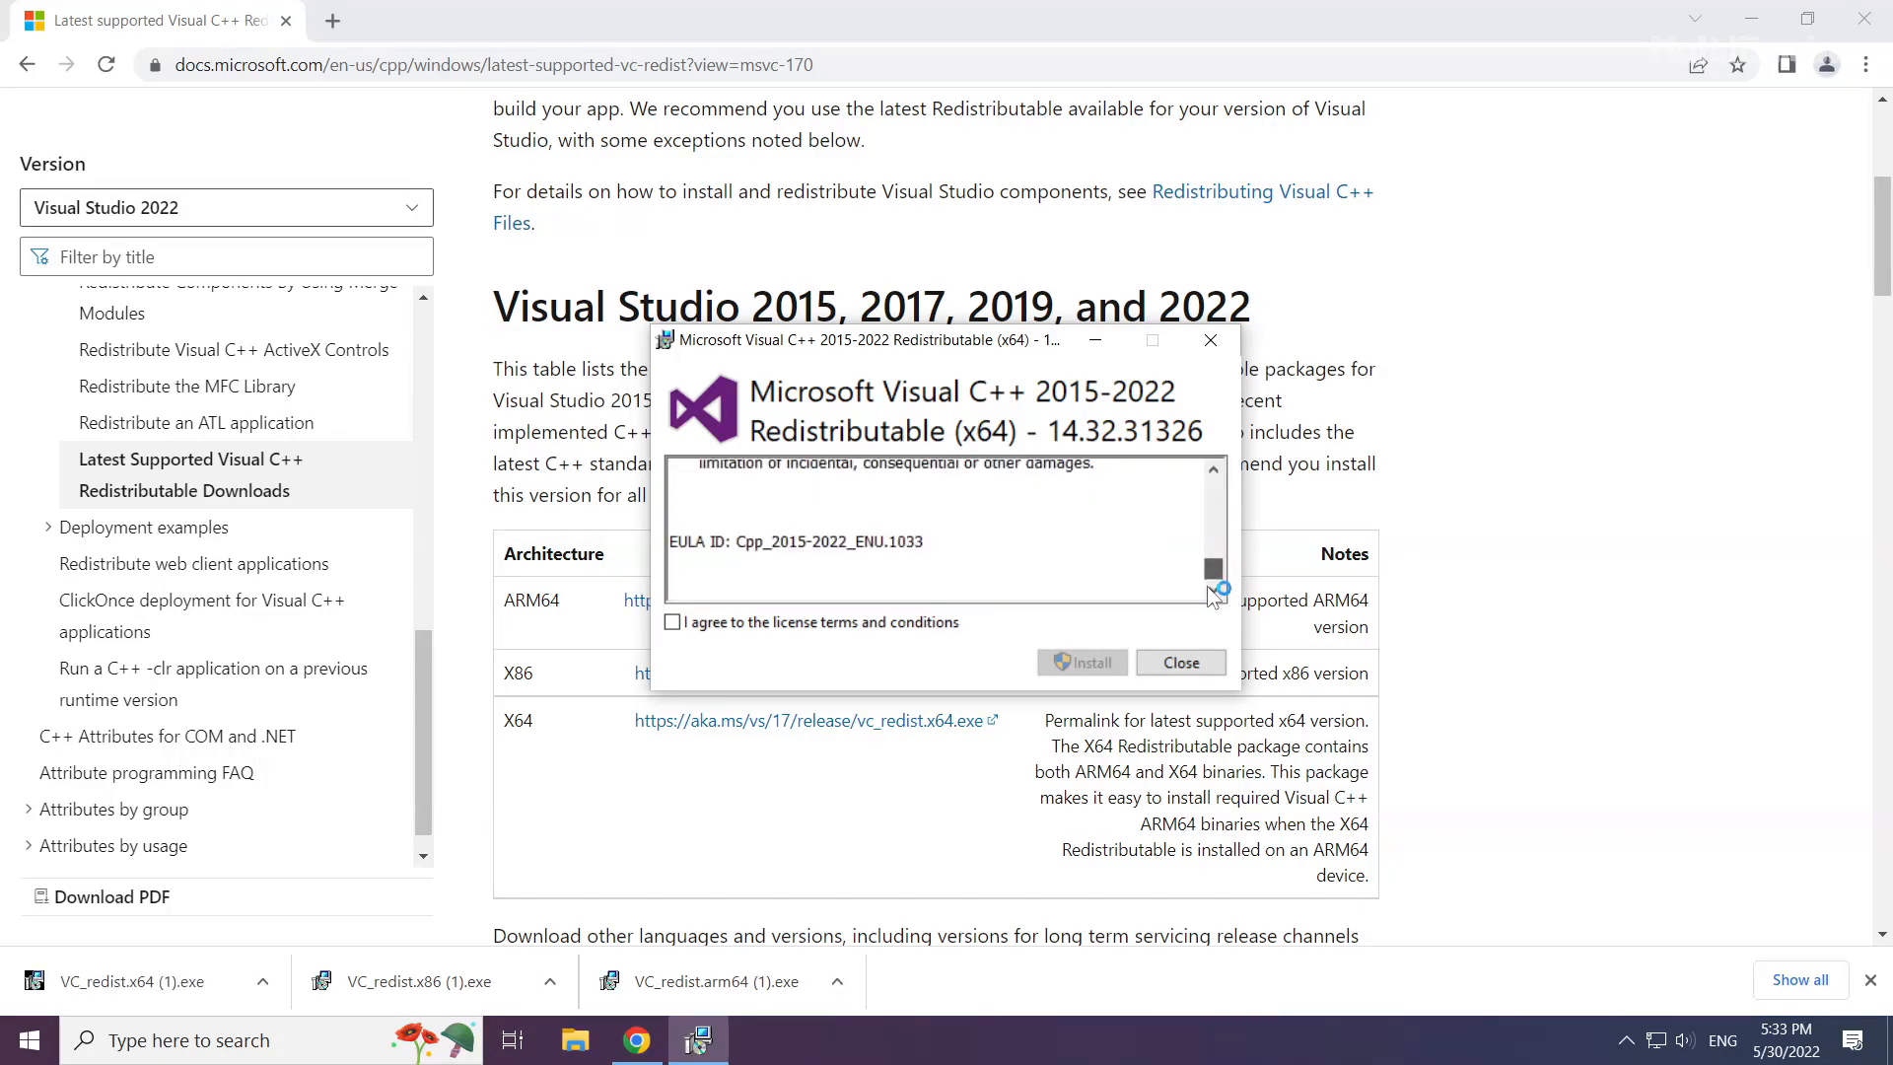
pyautogui.click(673, 621)
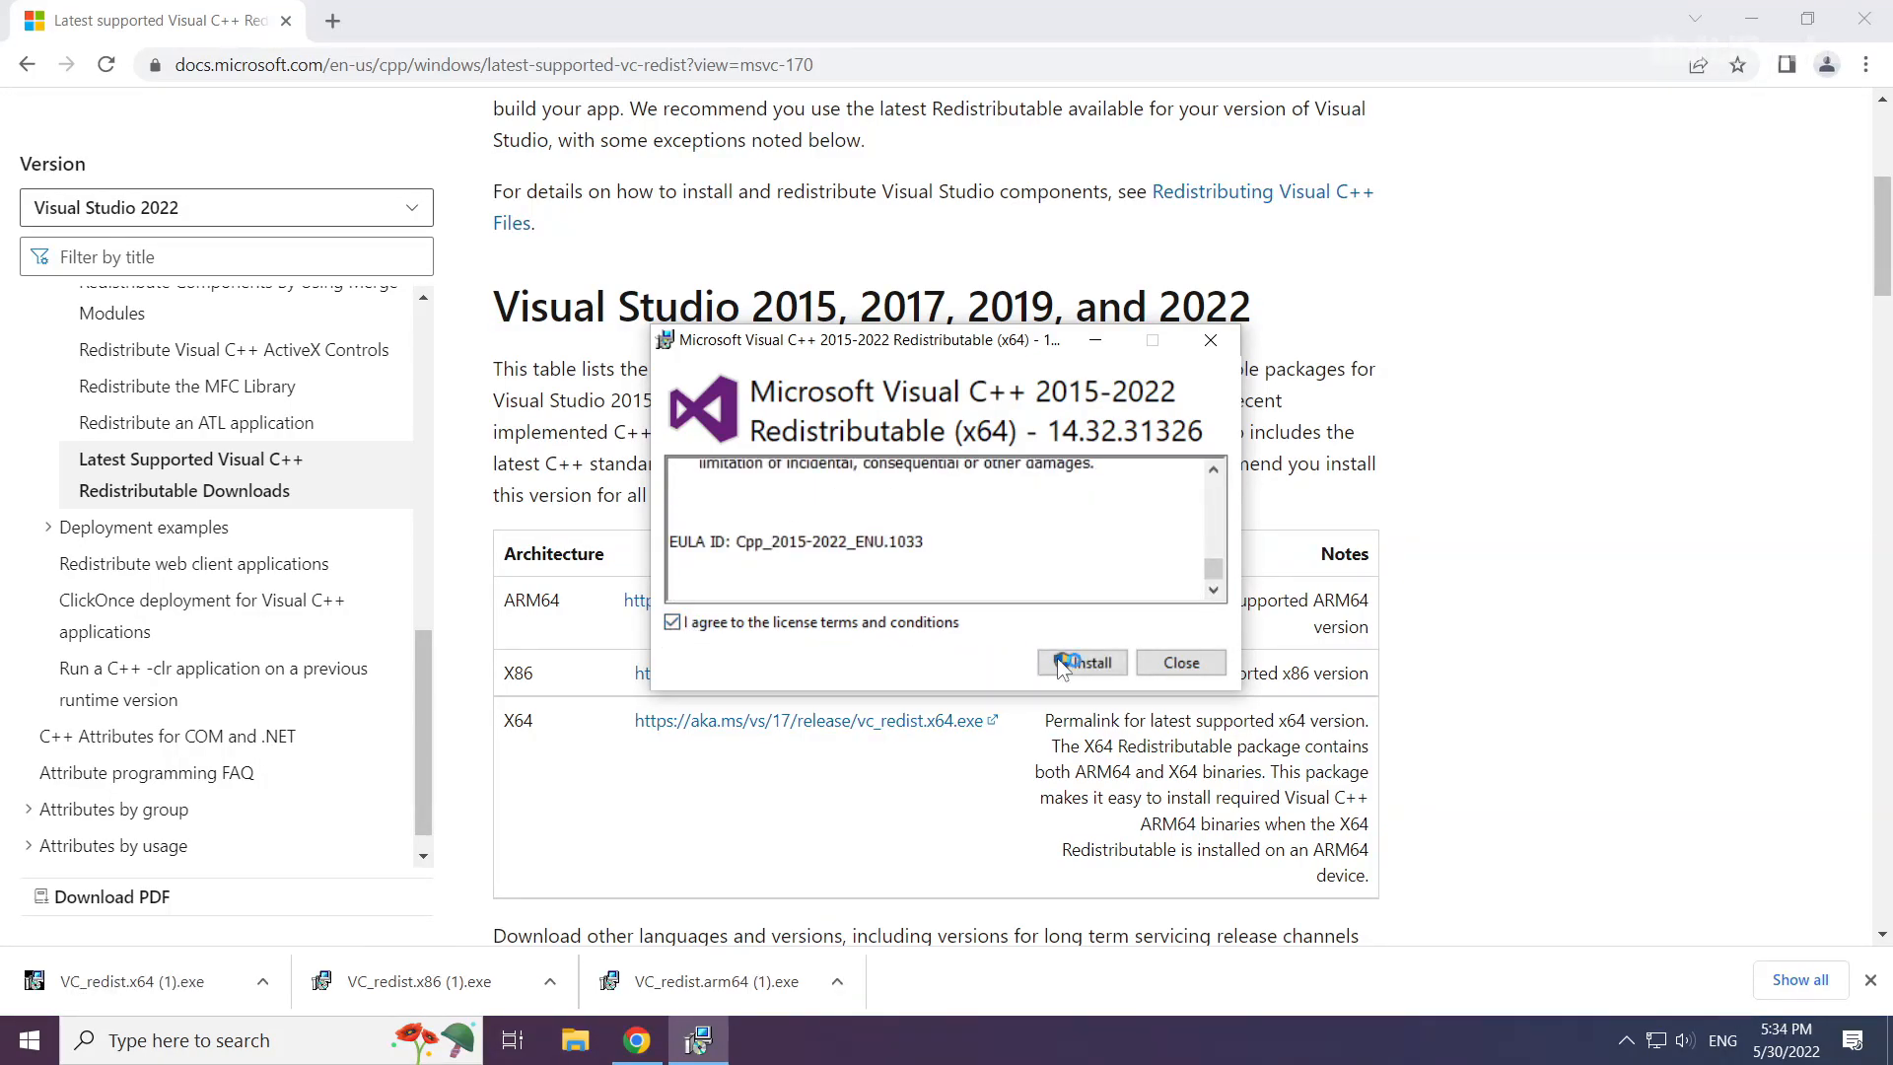
pyautogui.click(1081, 663)
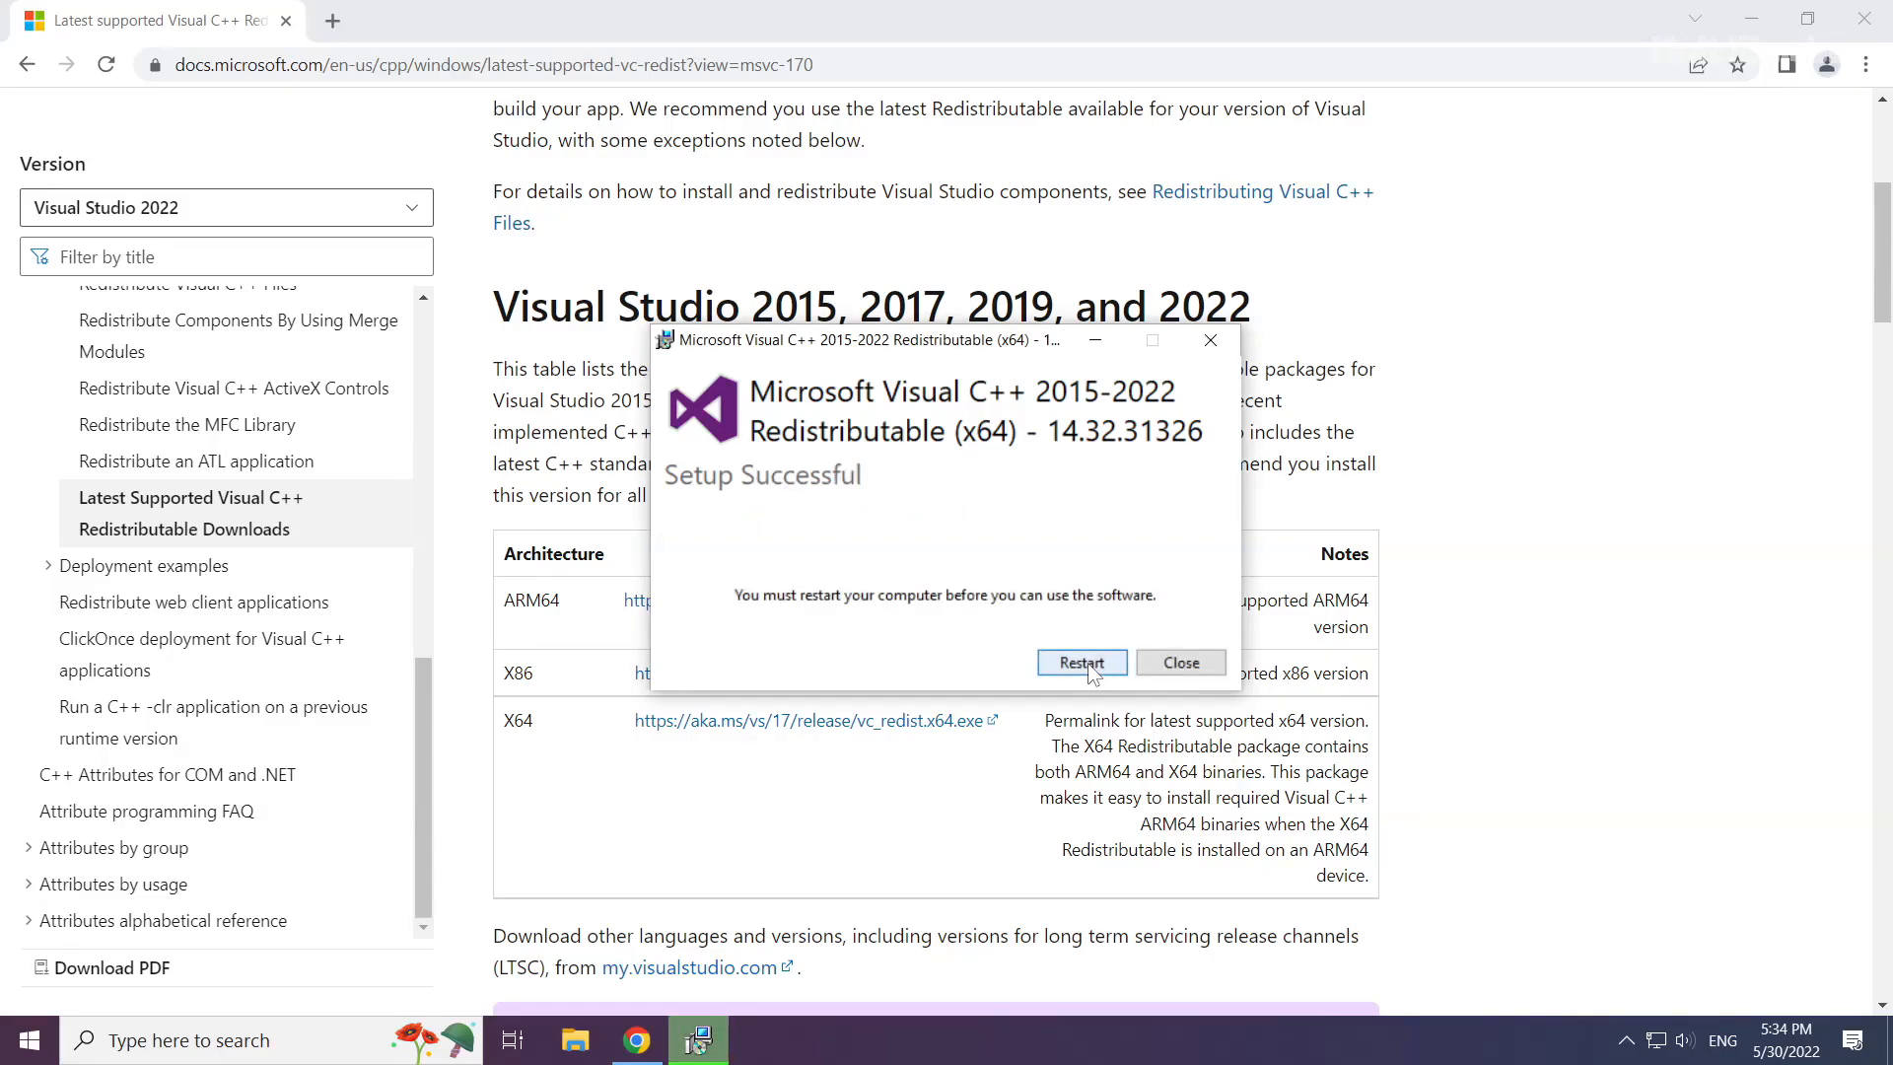
pyautogui.moveTo(1181, 662)
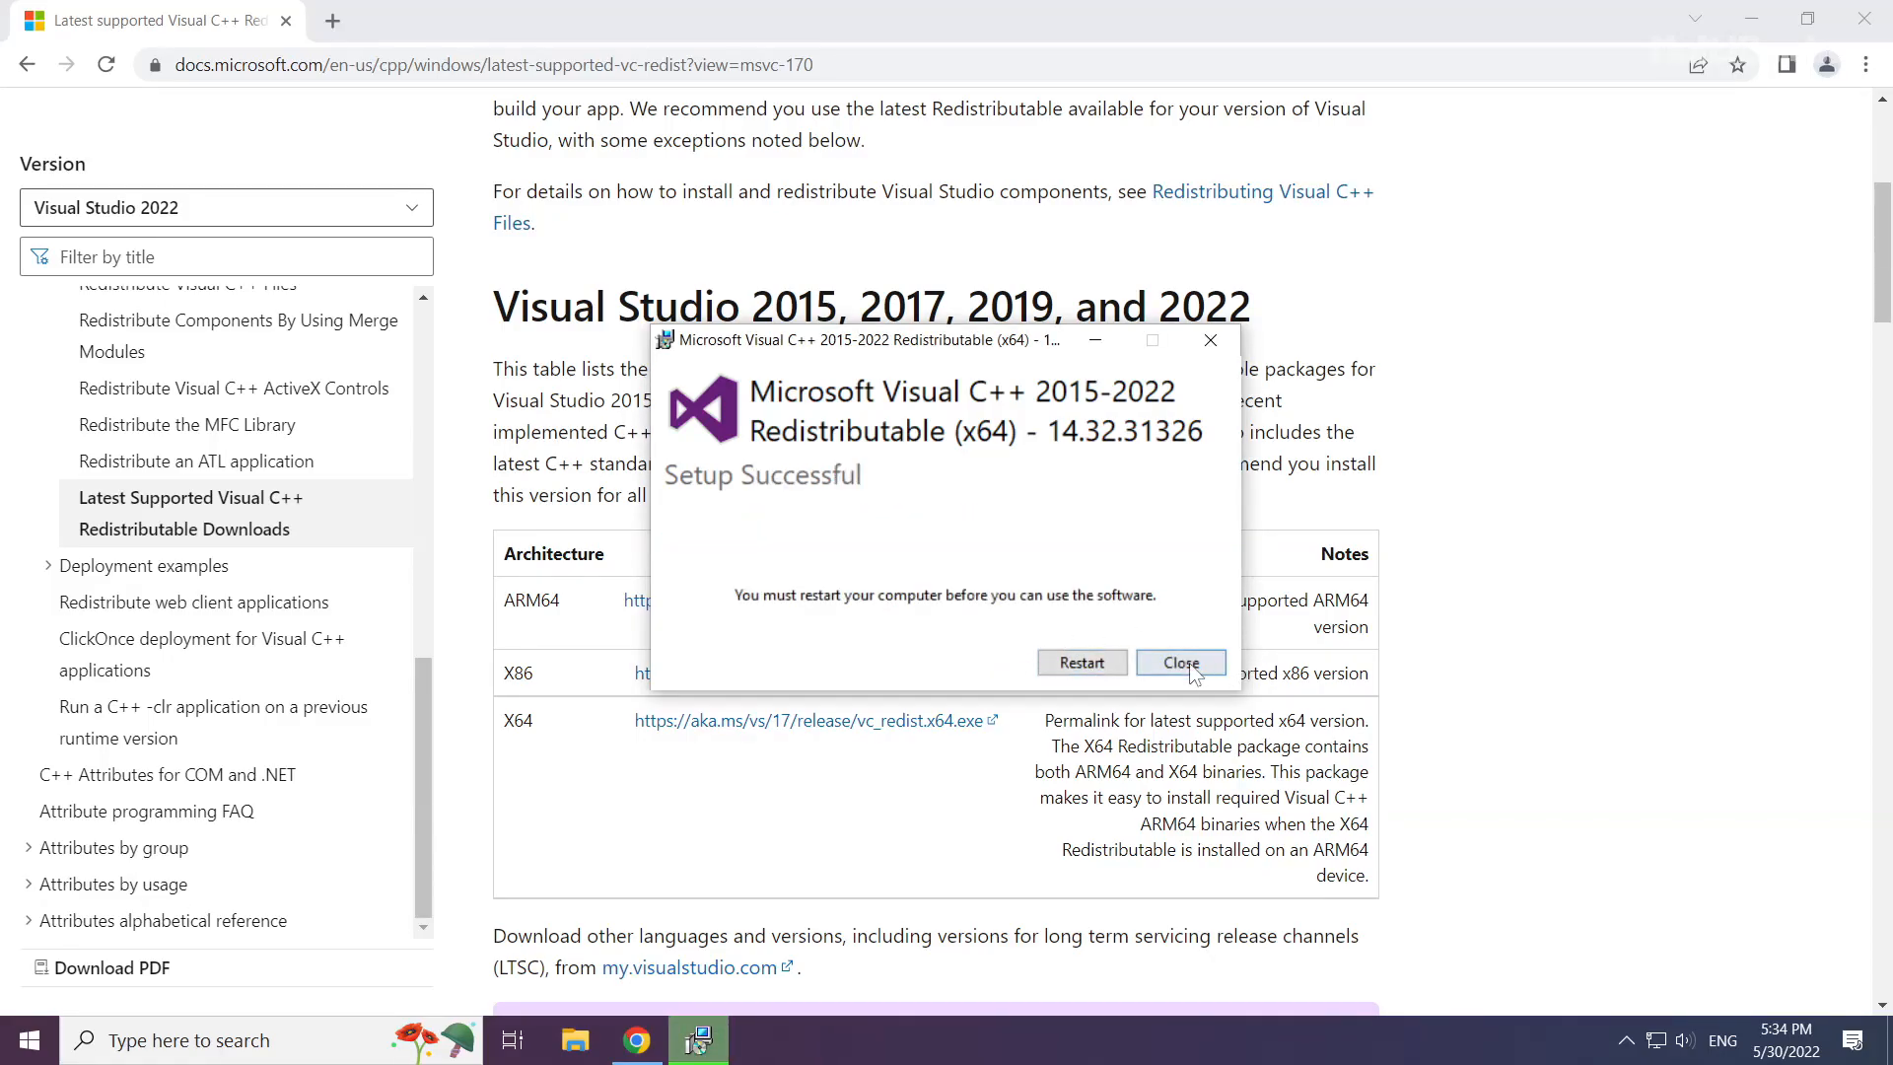
pyautogui.click(1179, 663)
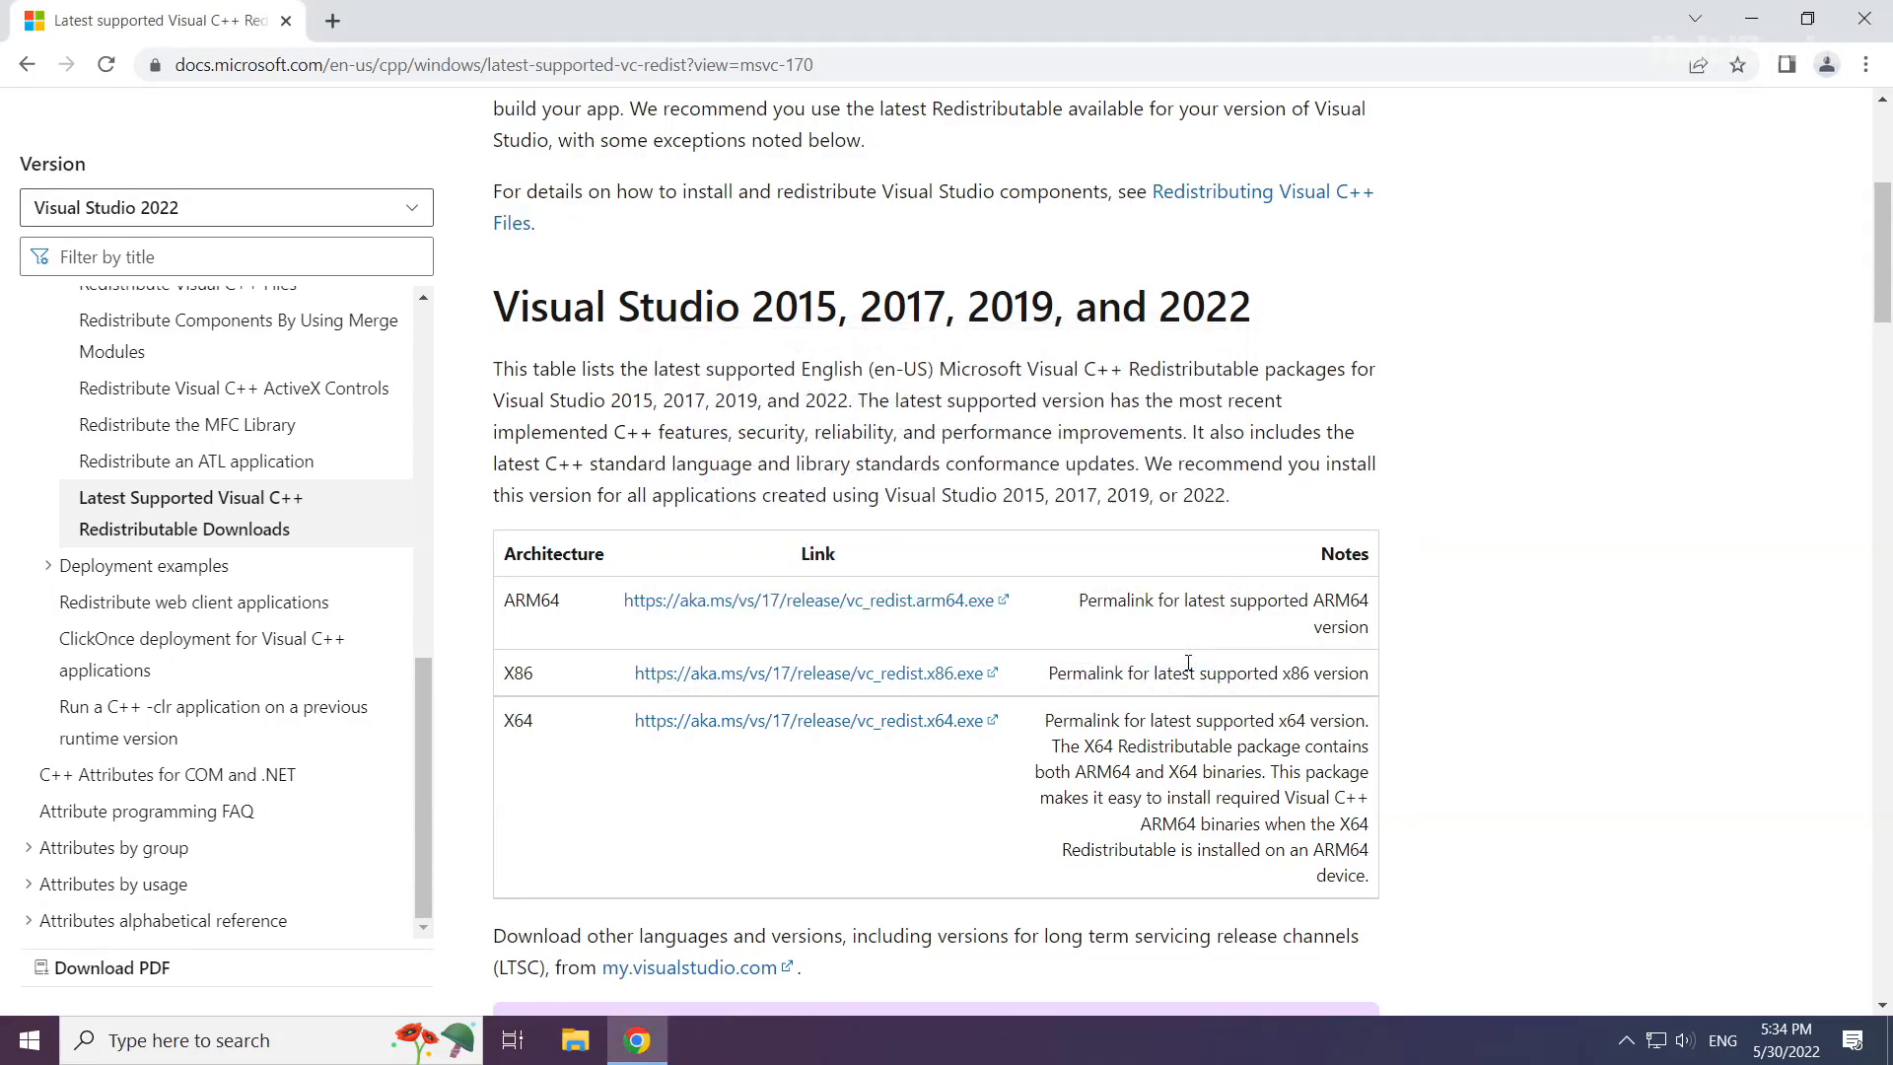
pyautogui.moveTo(1812, 138)
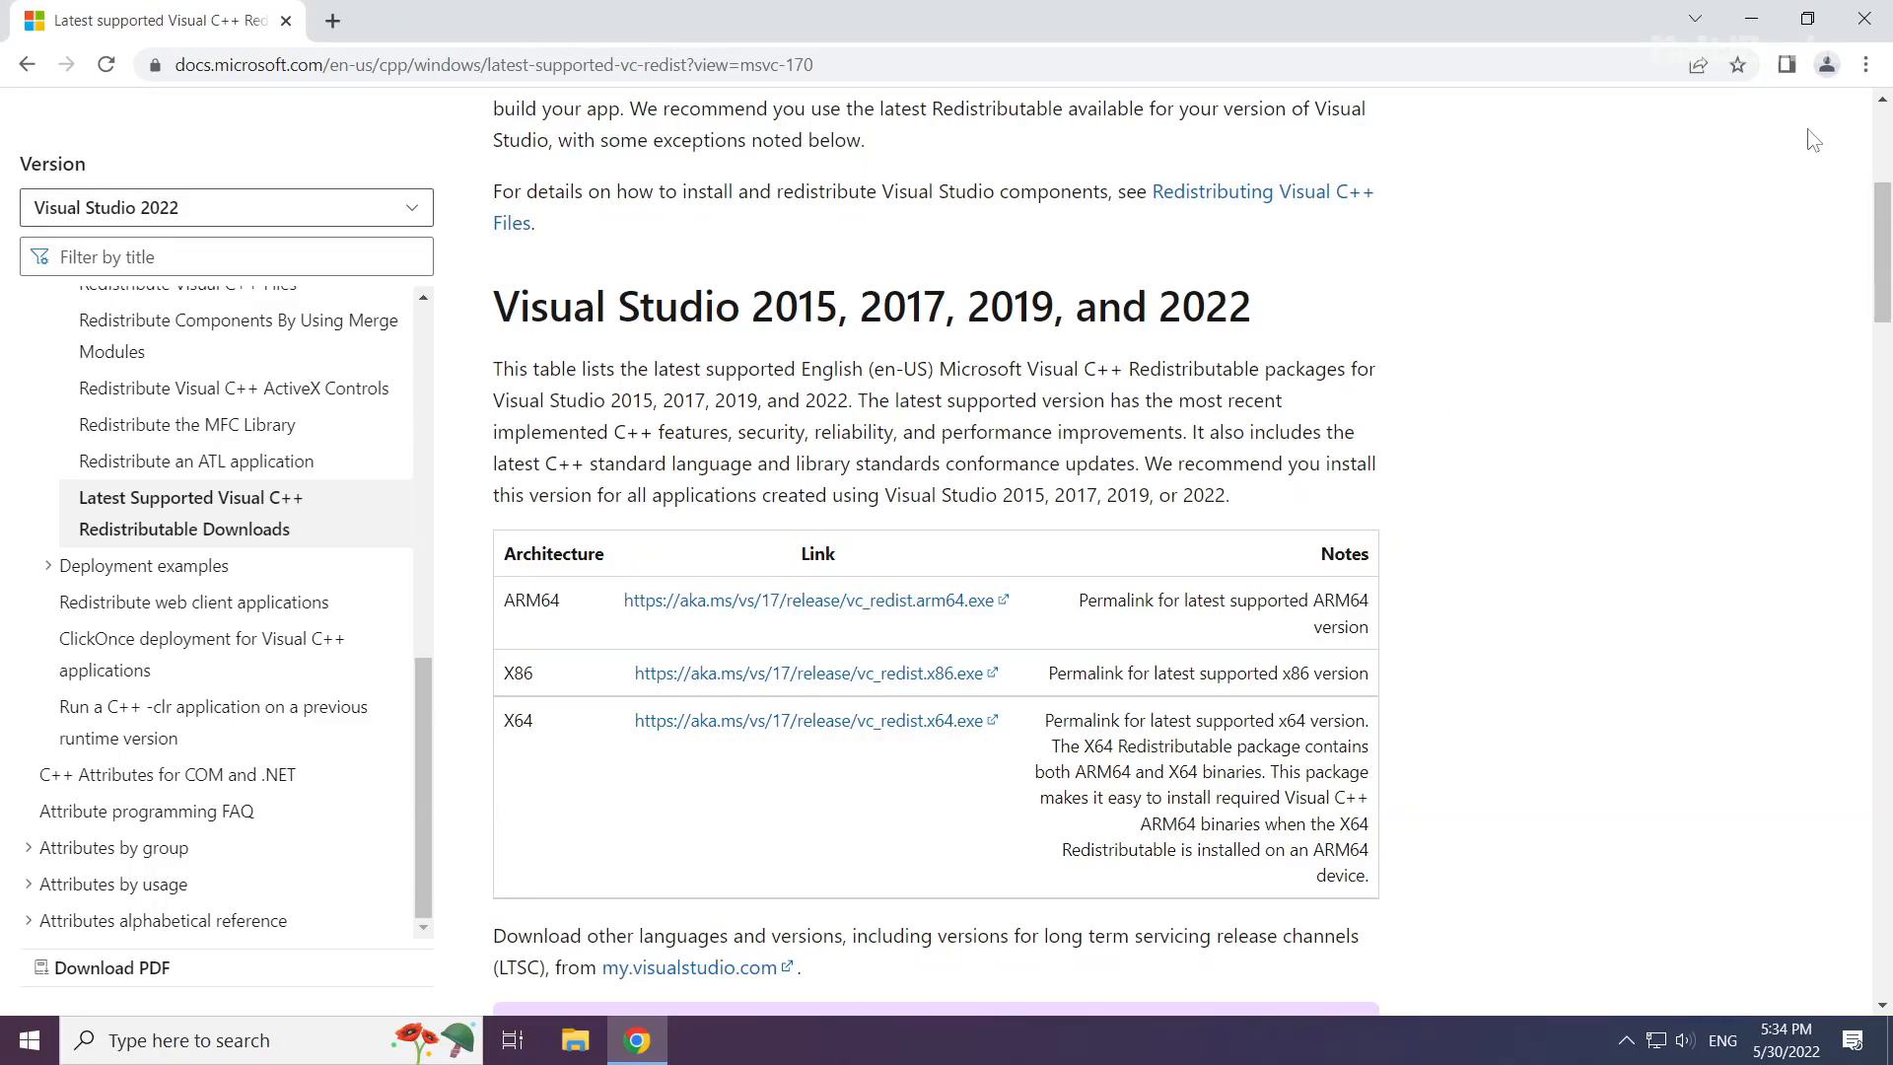
pyautogui.moveTo(1865, 22)
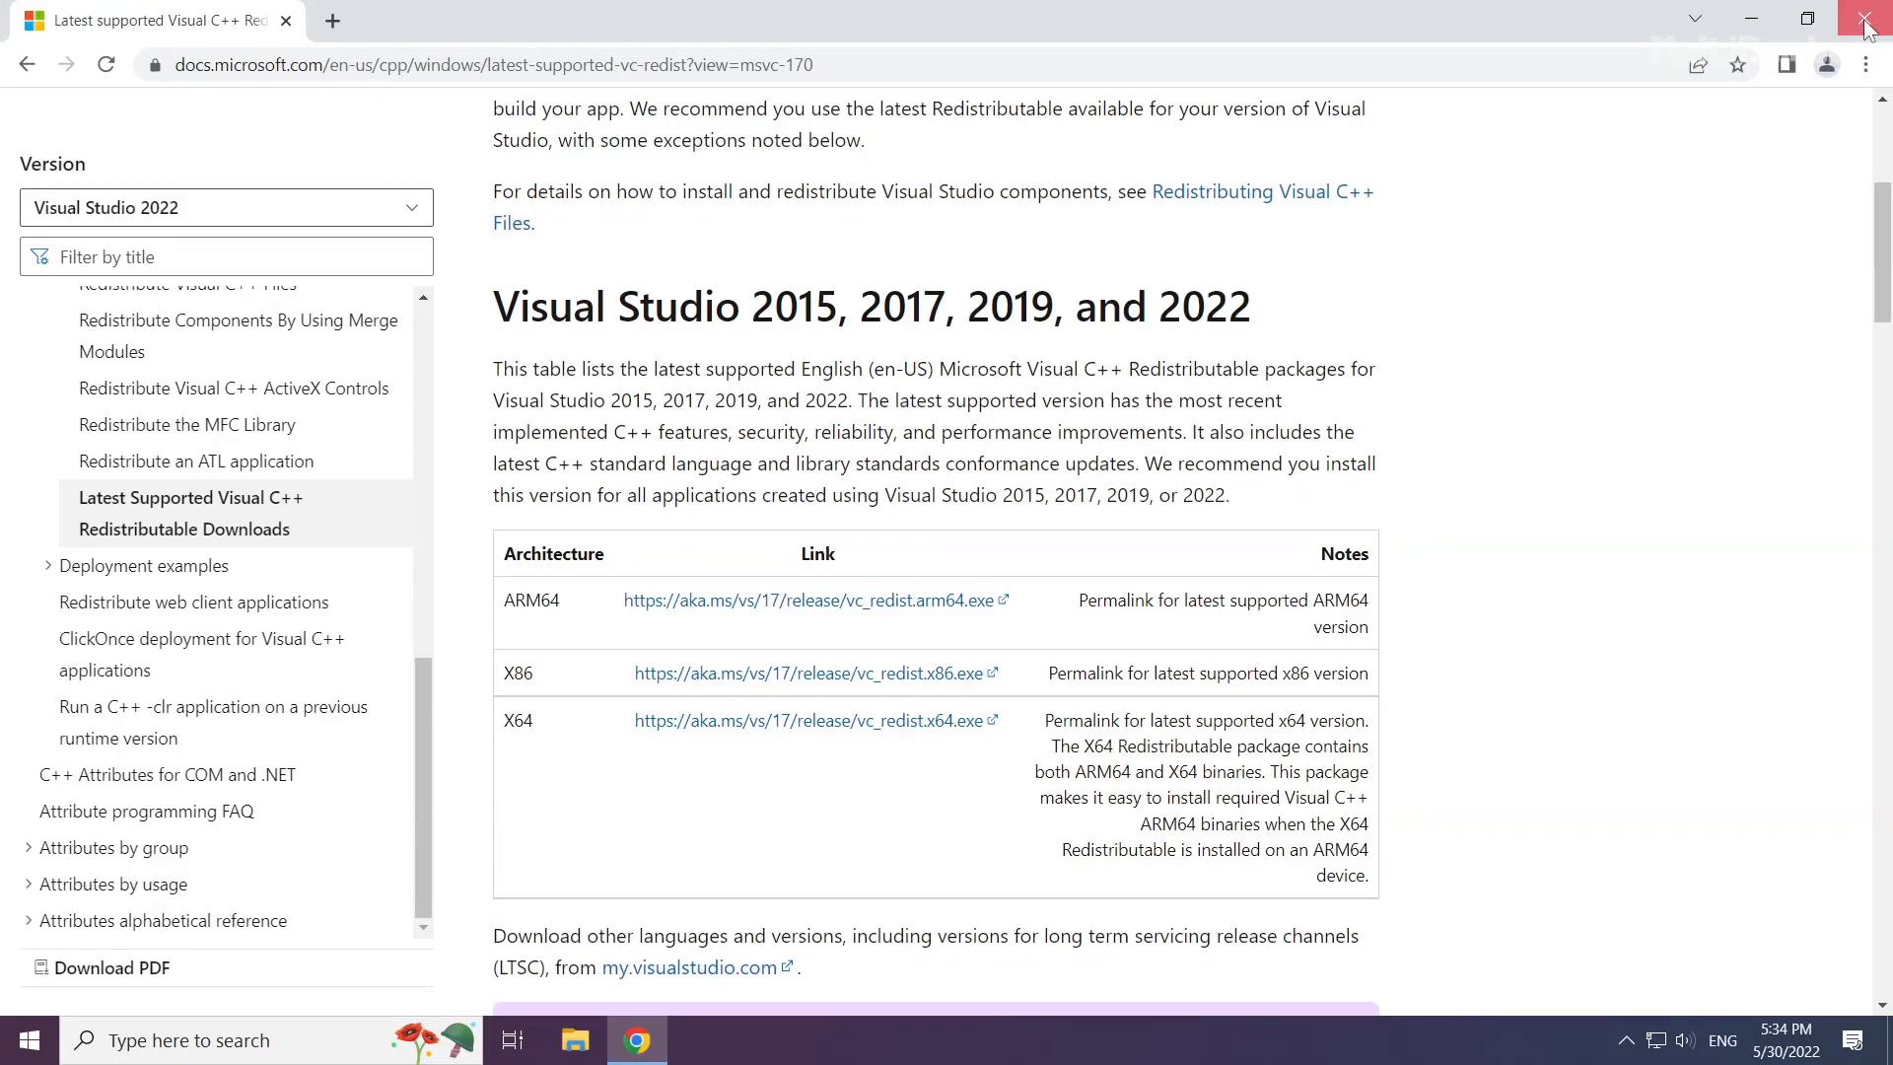
# Close Chrome and launch Task Manager from the Start button menu, expanded to More details
pyautogui.click(1866, 22)
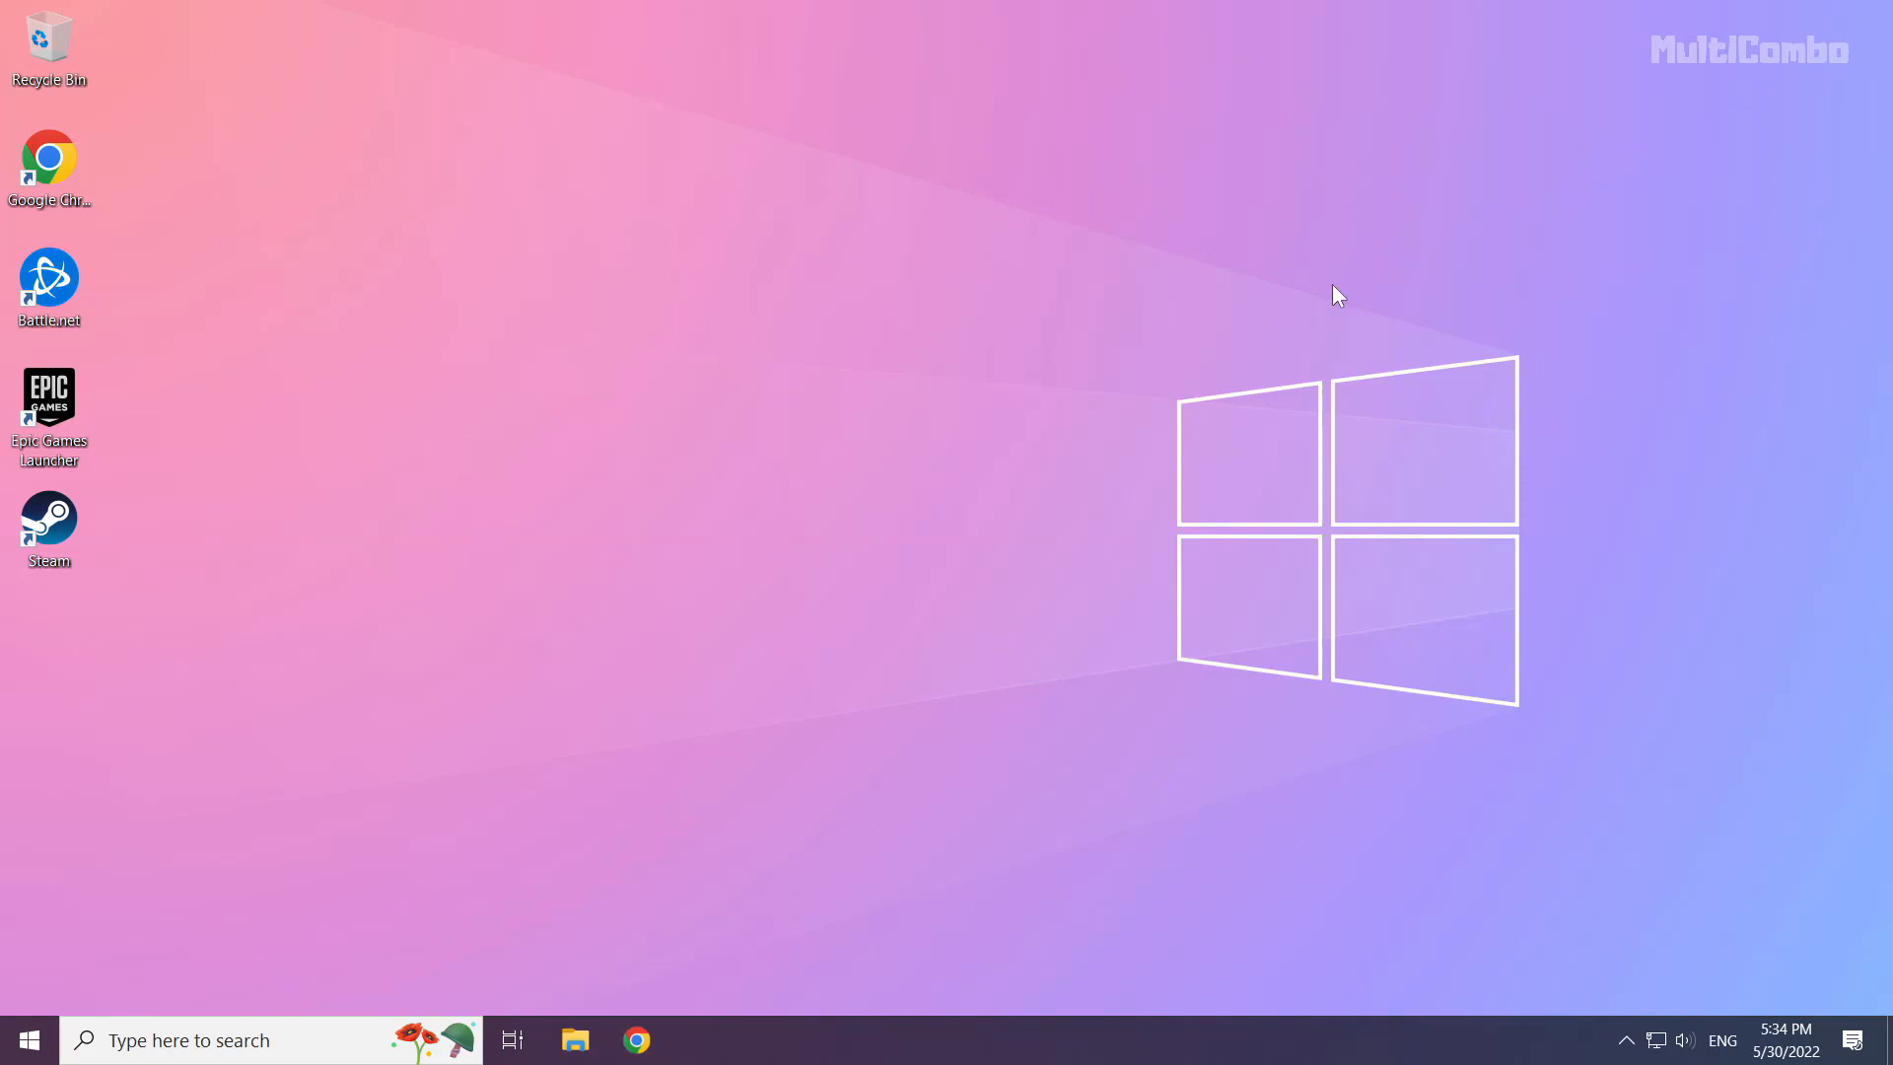
pyautogui.moveTo(29, 1039)
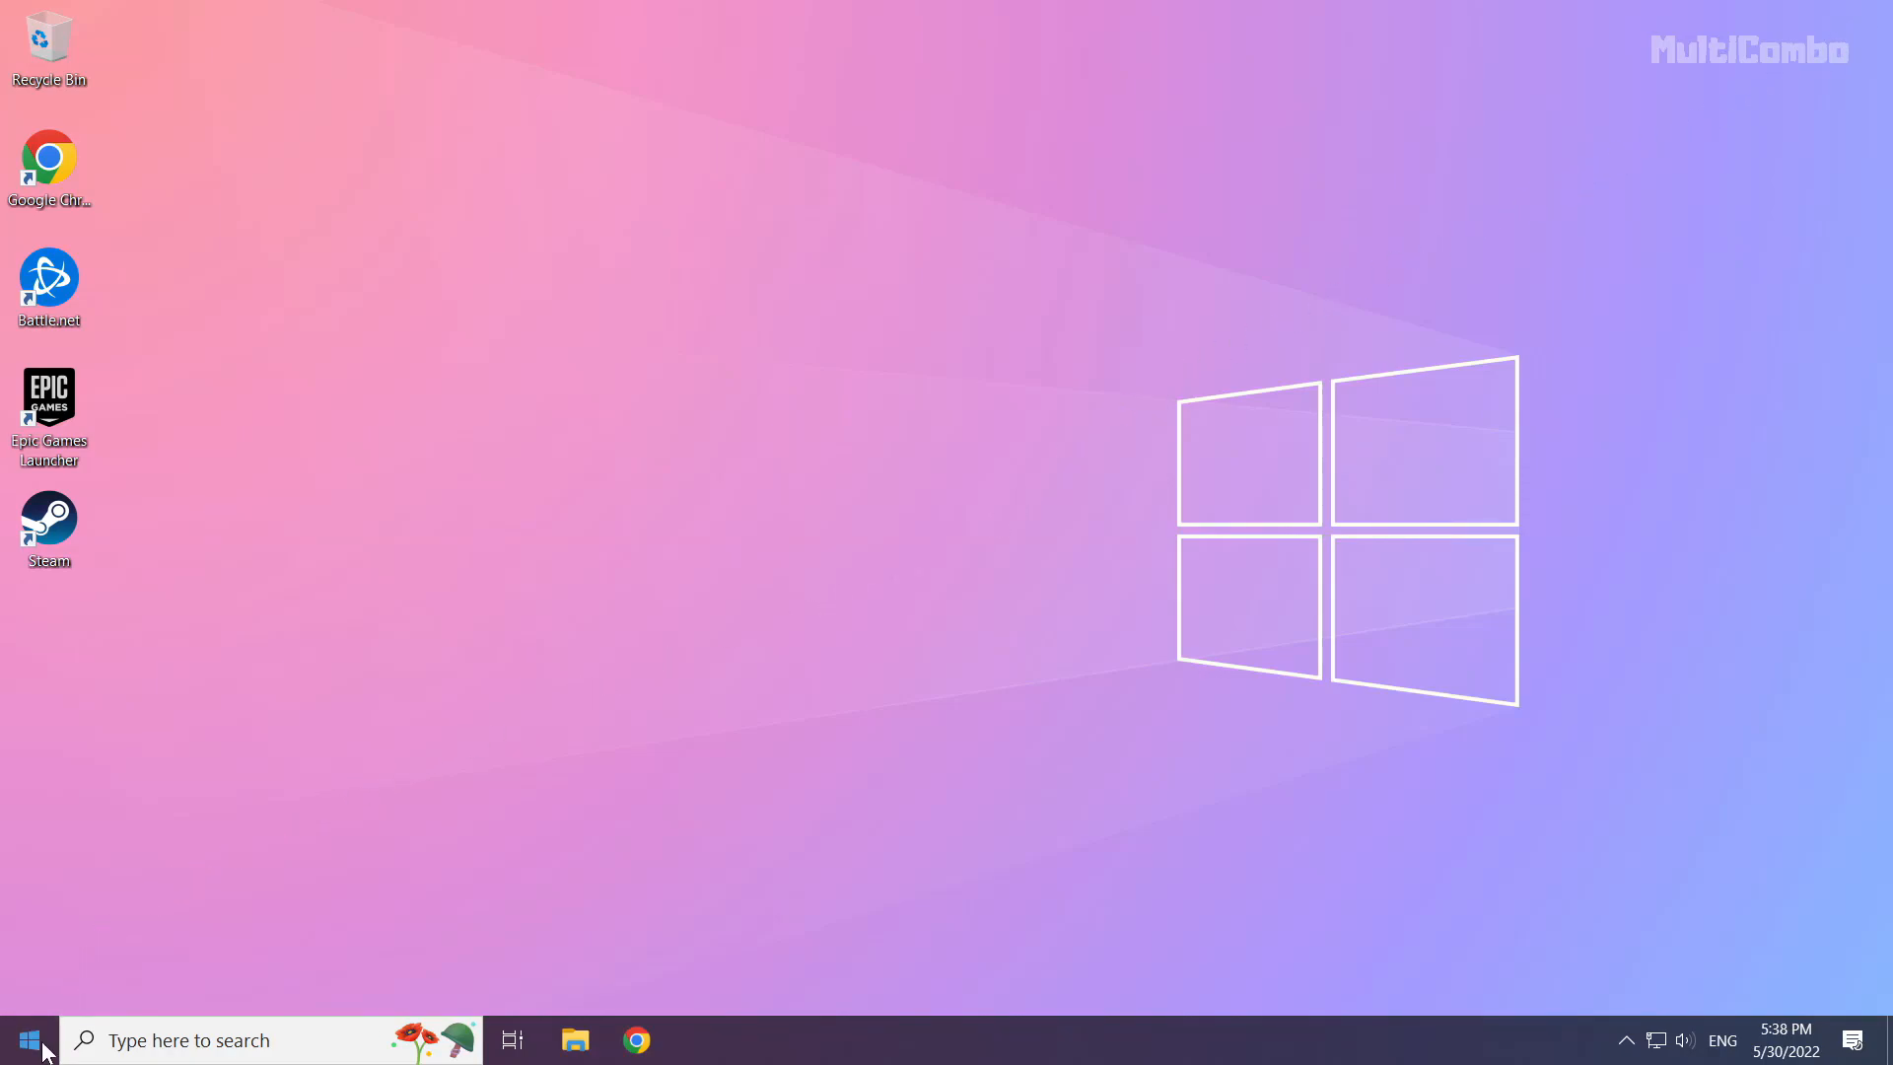
pyautogui.rightClick(24, 1039)
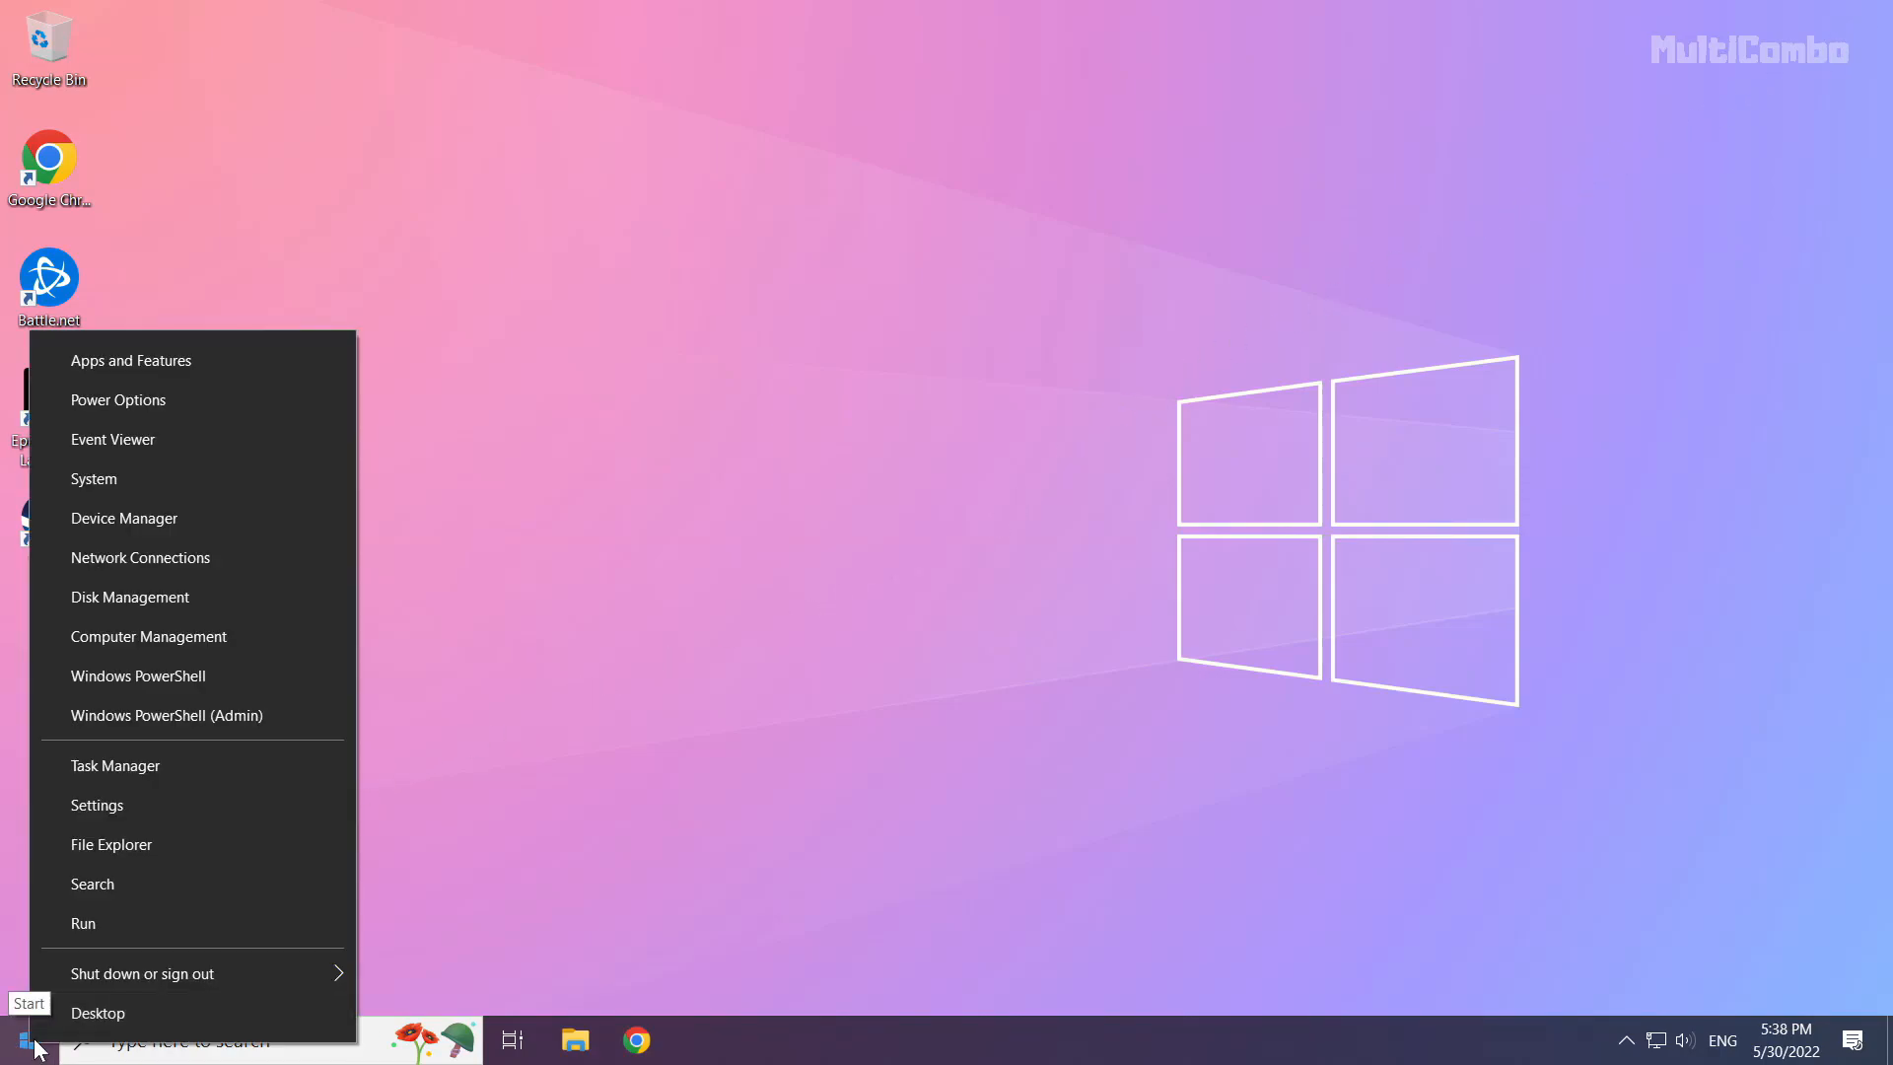
pyautogui.moveTo(115, 765)
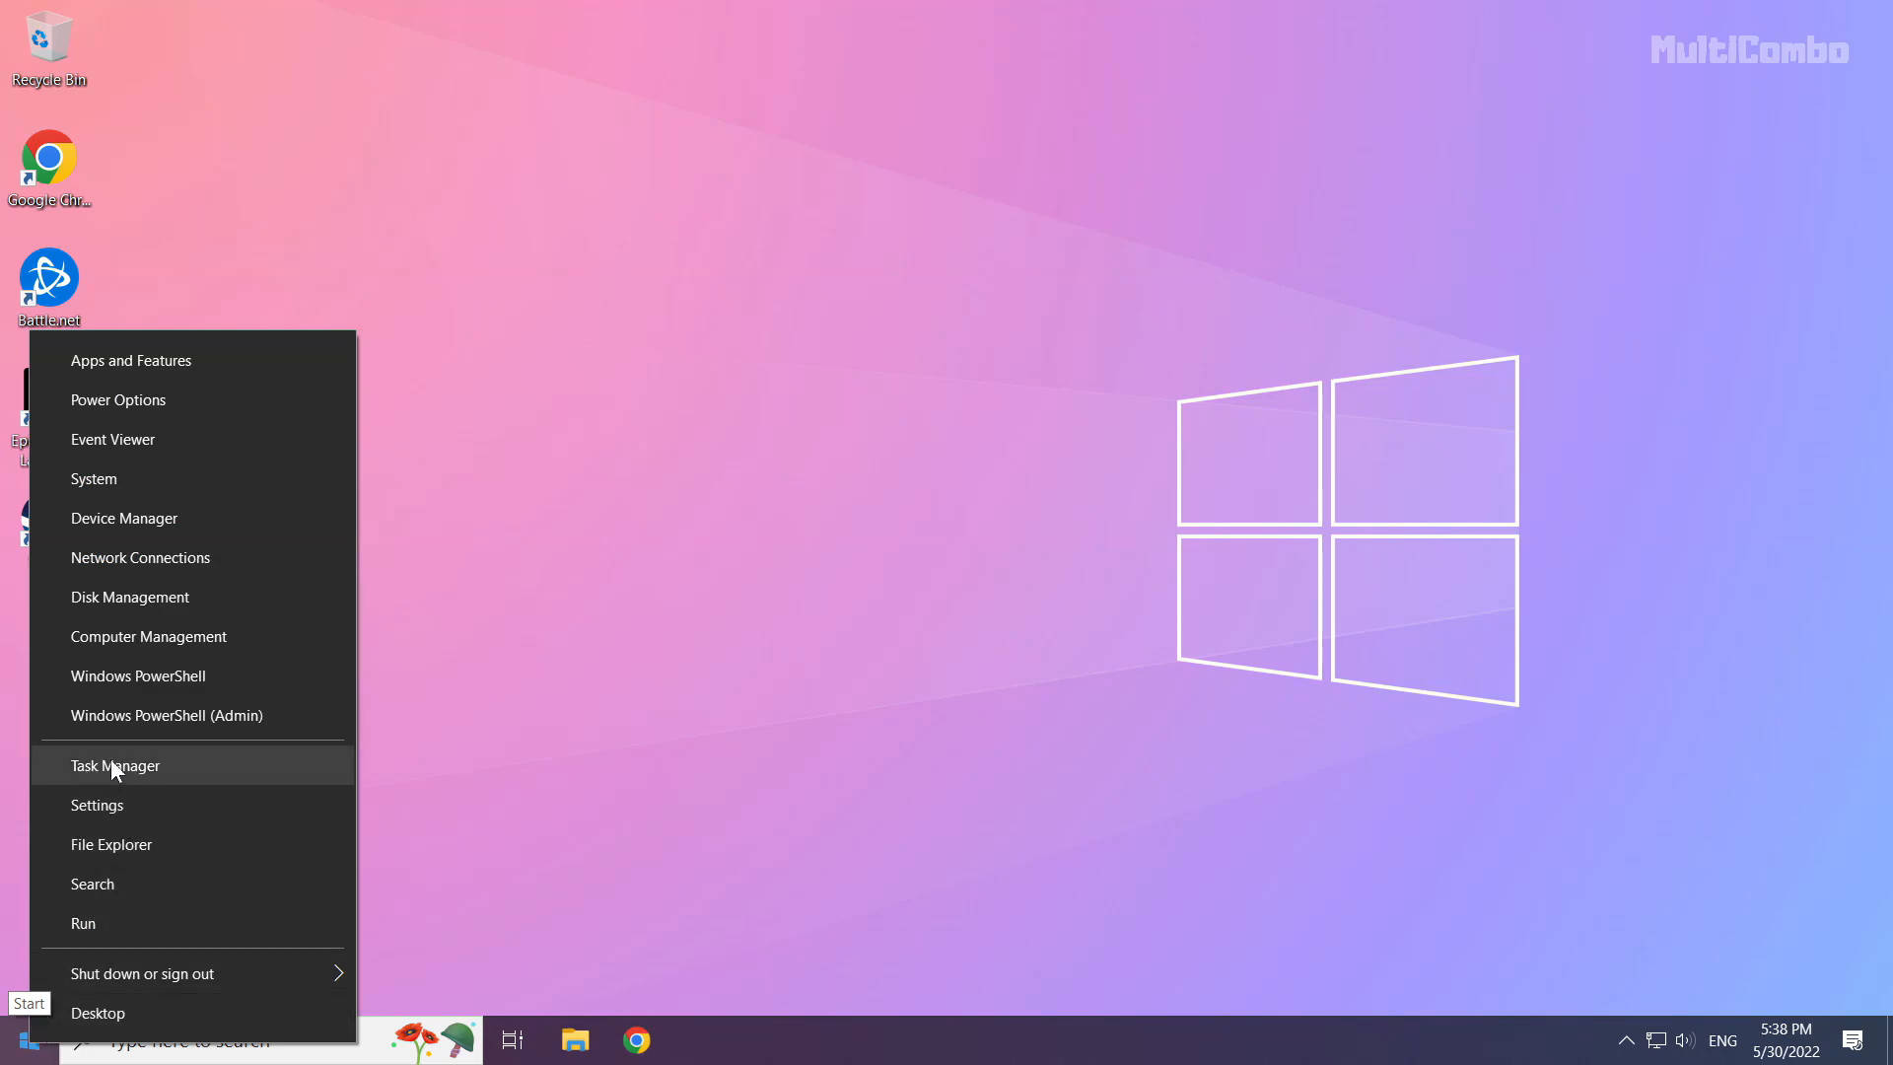
pyautogui.moveTo(148, 773)
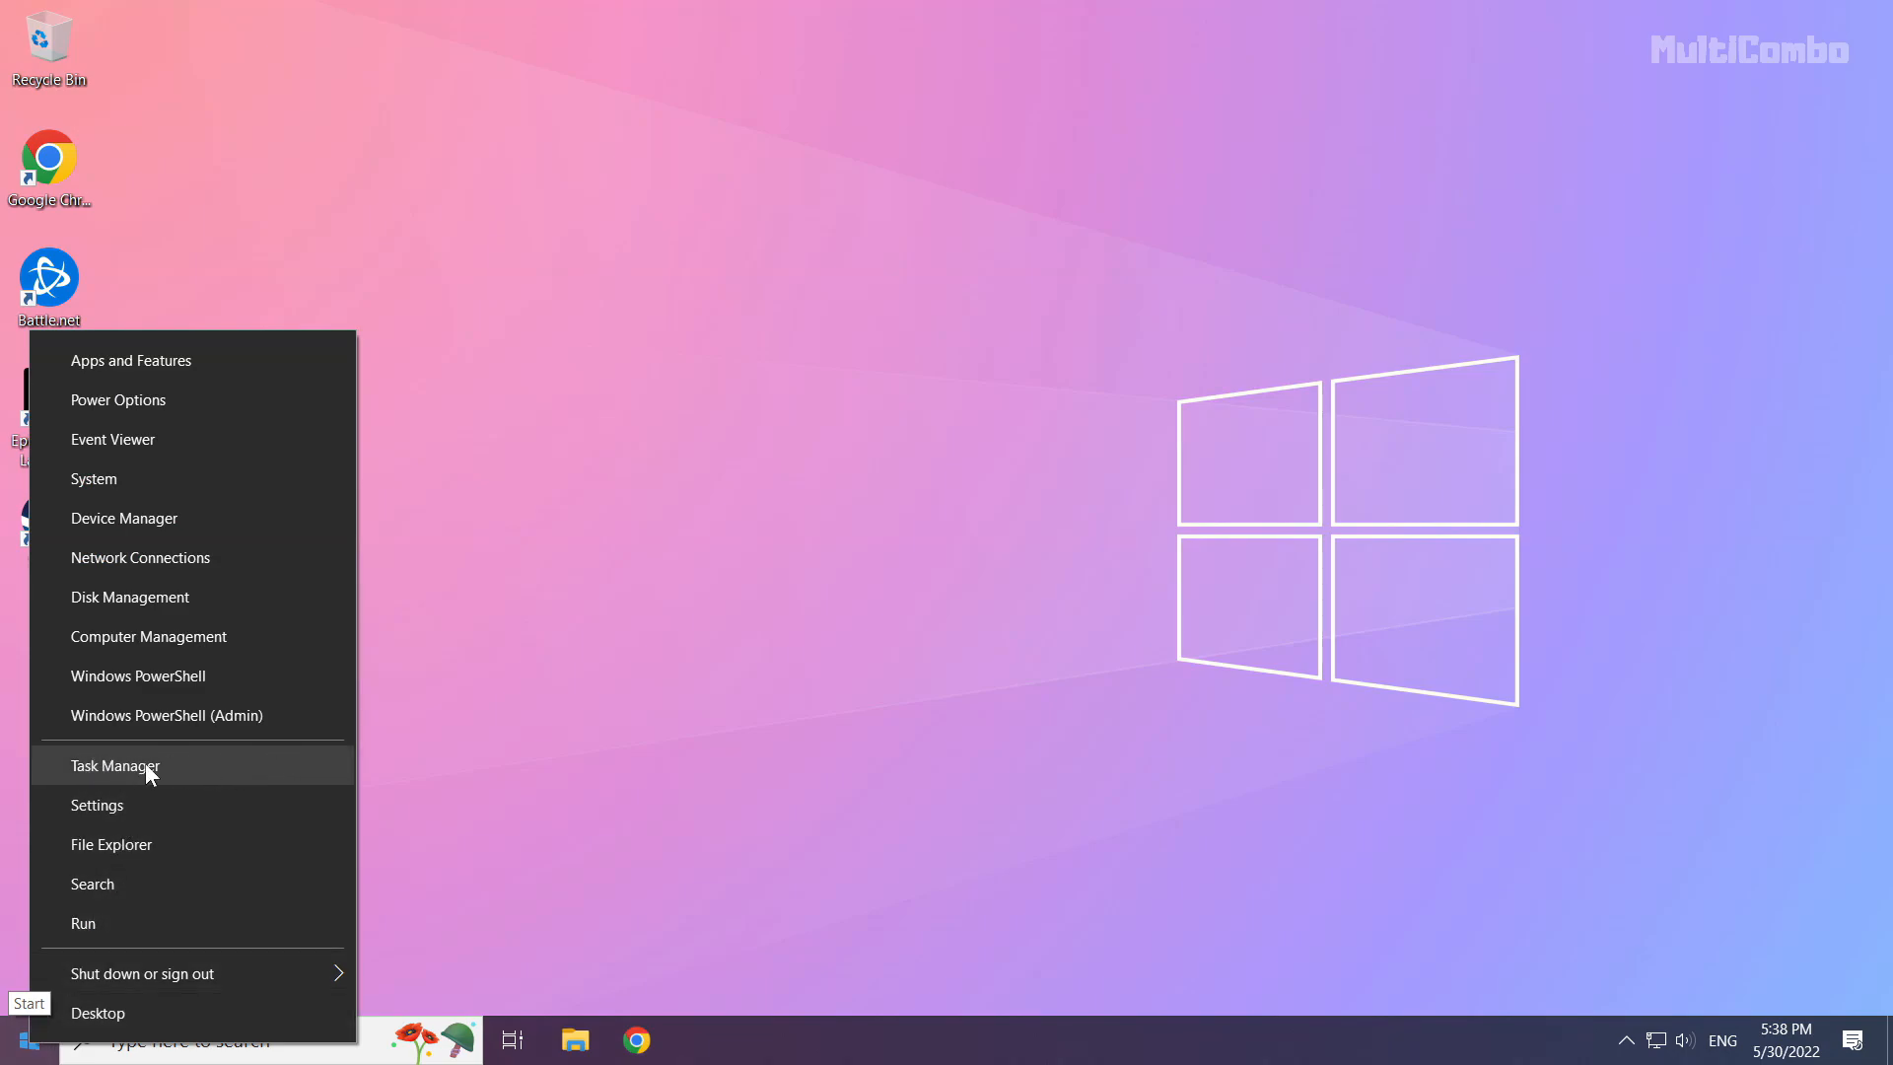
pyautogui.click(114, 766)
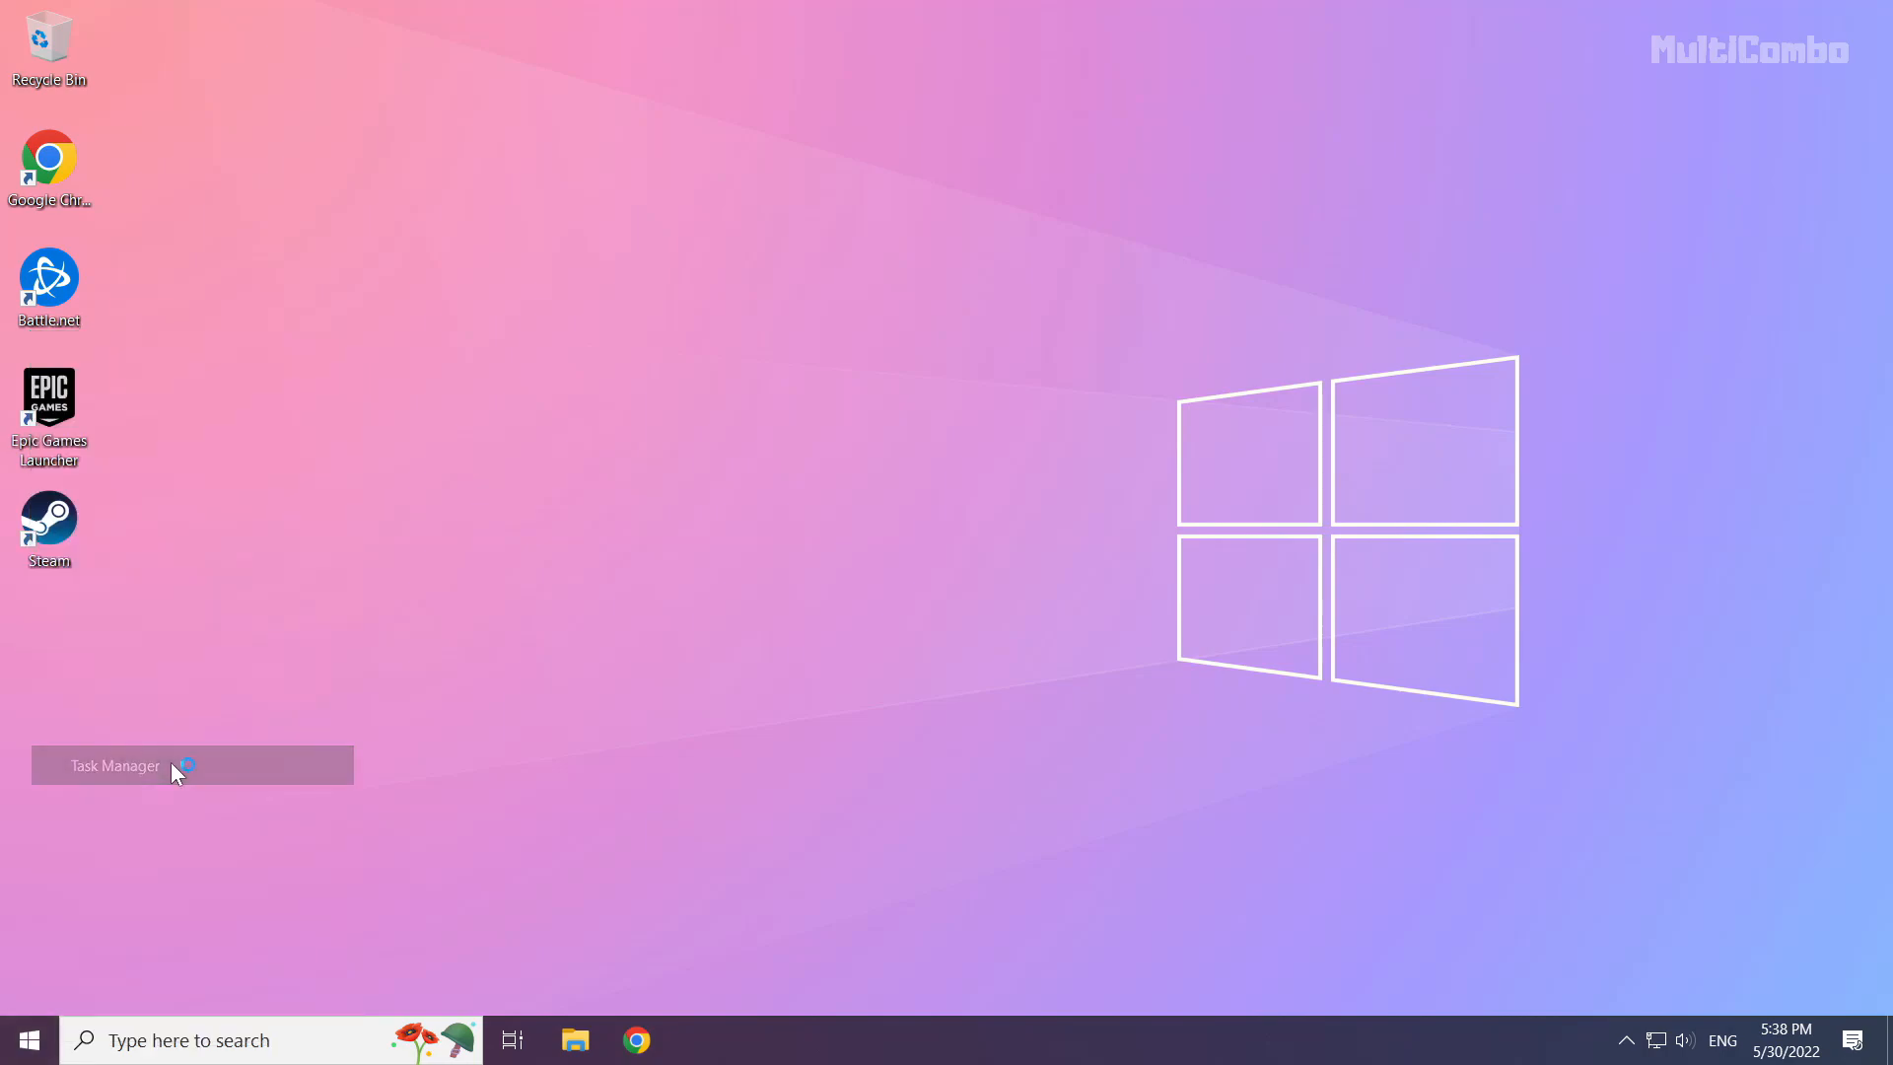
pyautogui.click(116, 766)
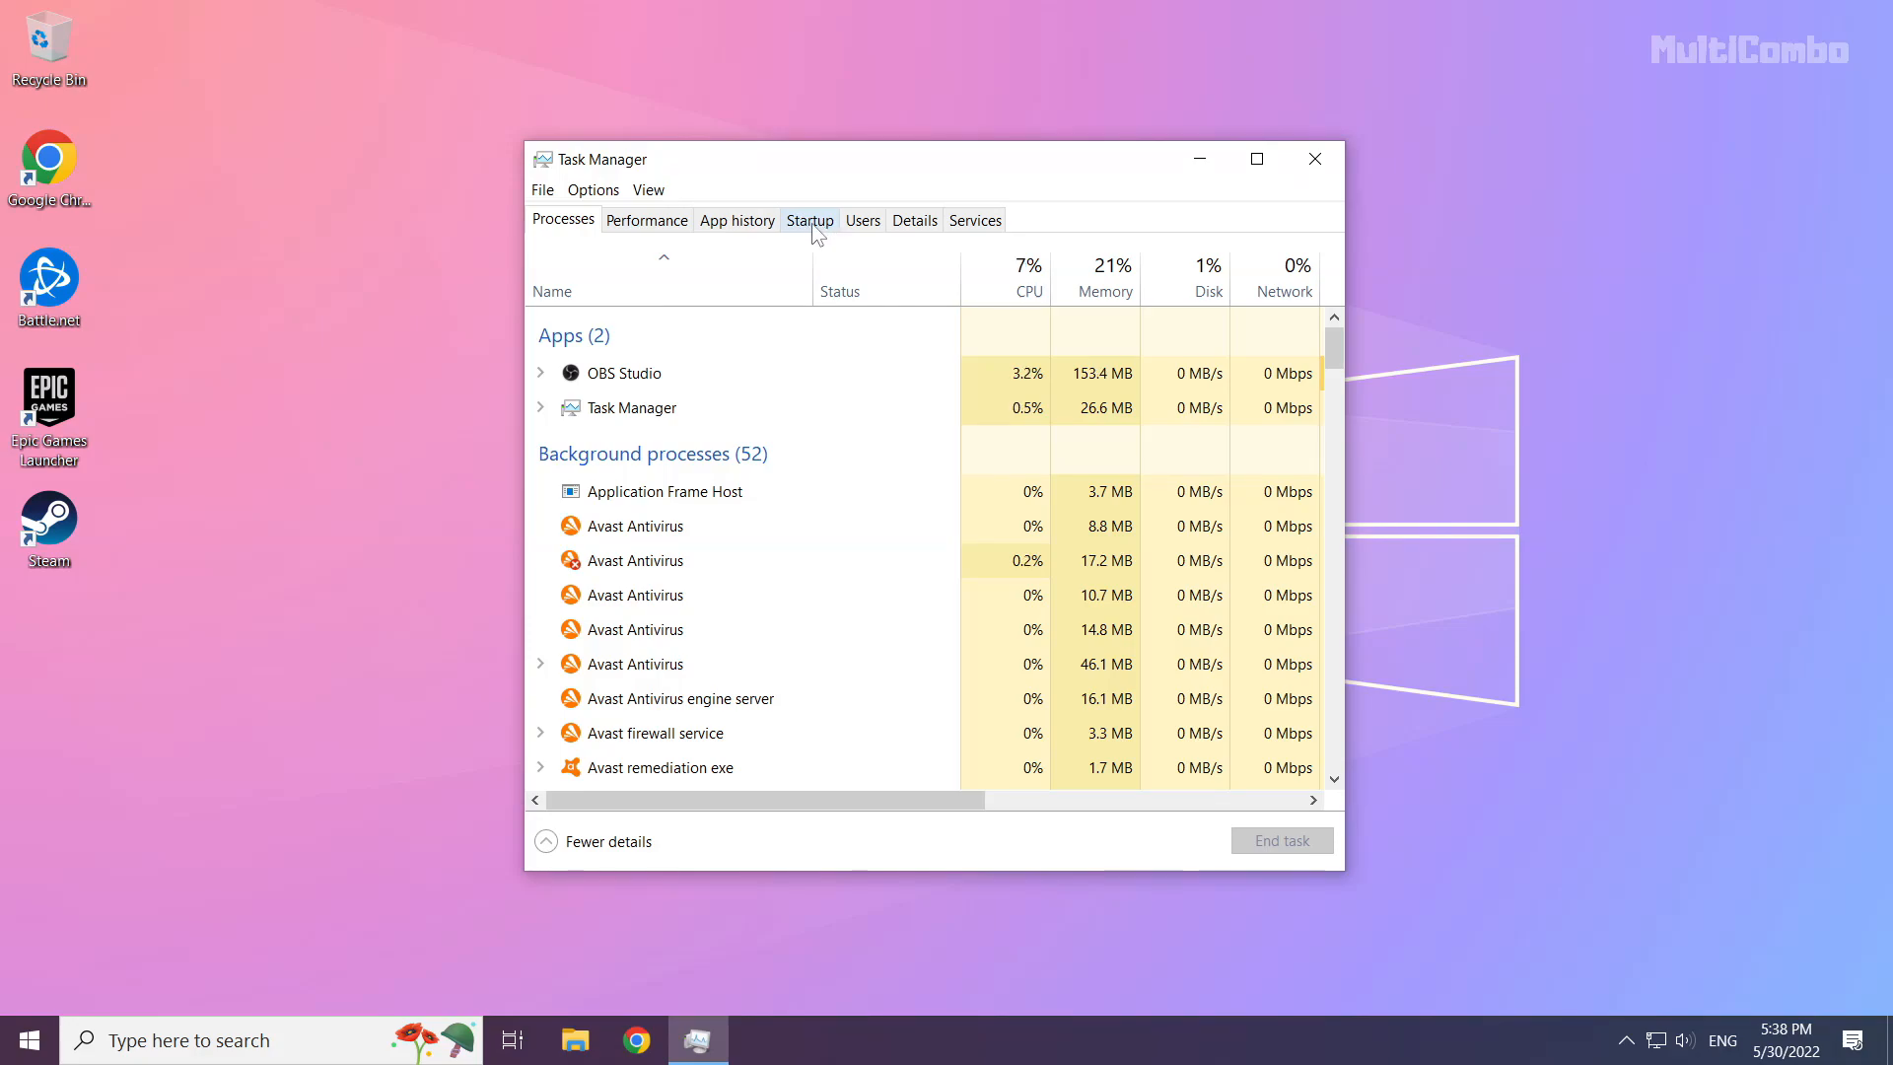
# Disable Microsoft Edge and Java Update Scheduler in the Startup list
pyautogui.click(810, 219)
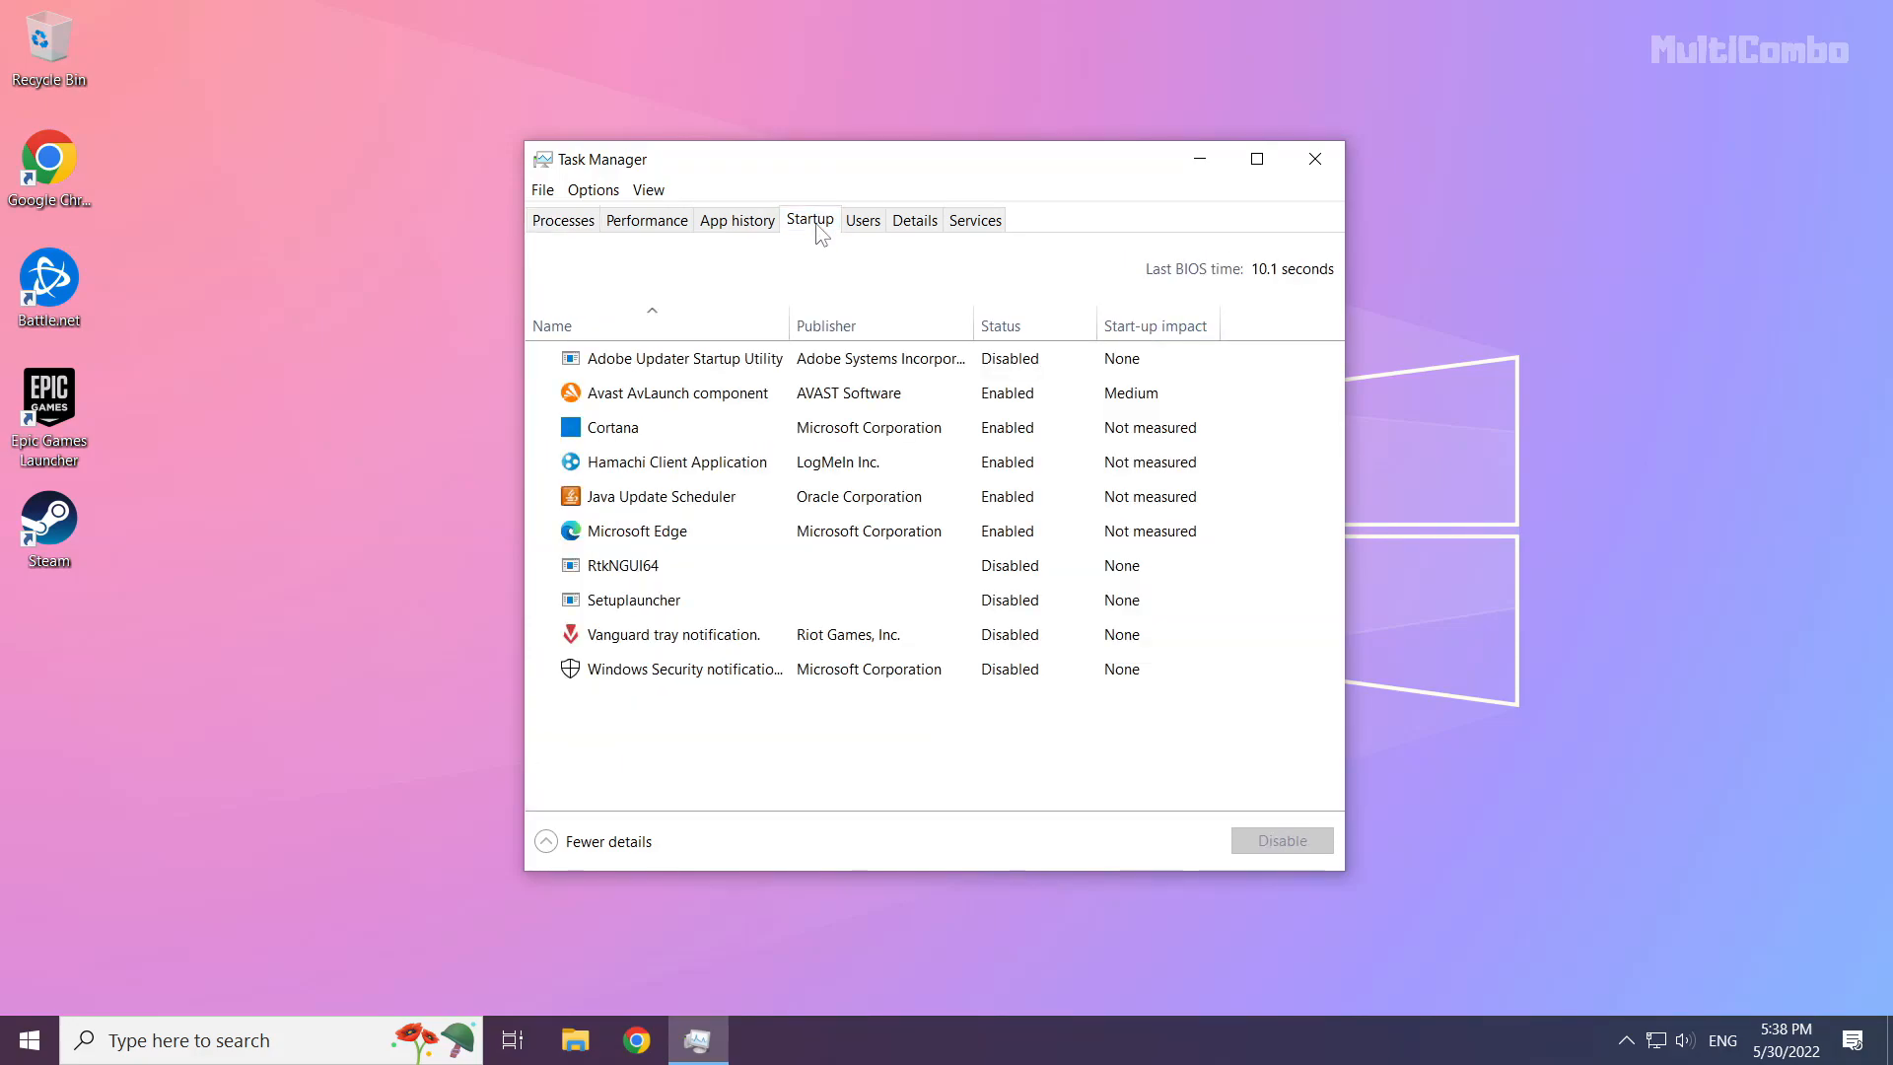
pyautogui.click(677, 462)
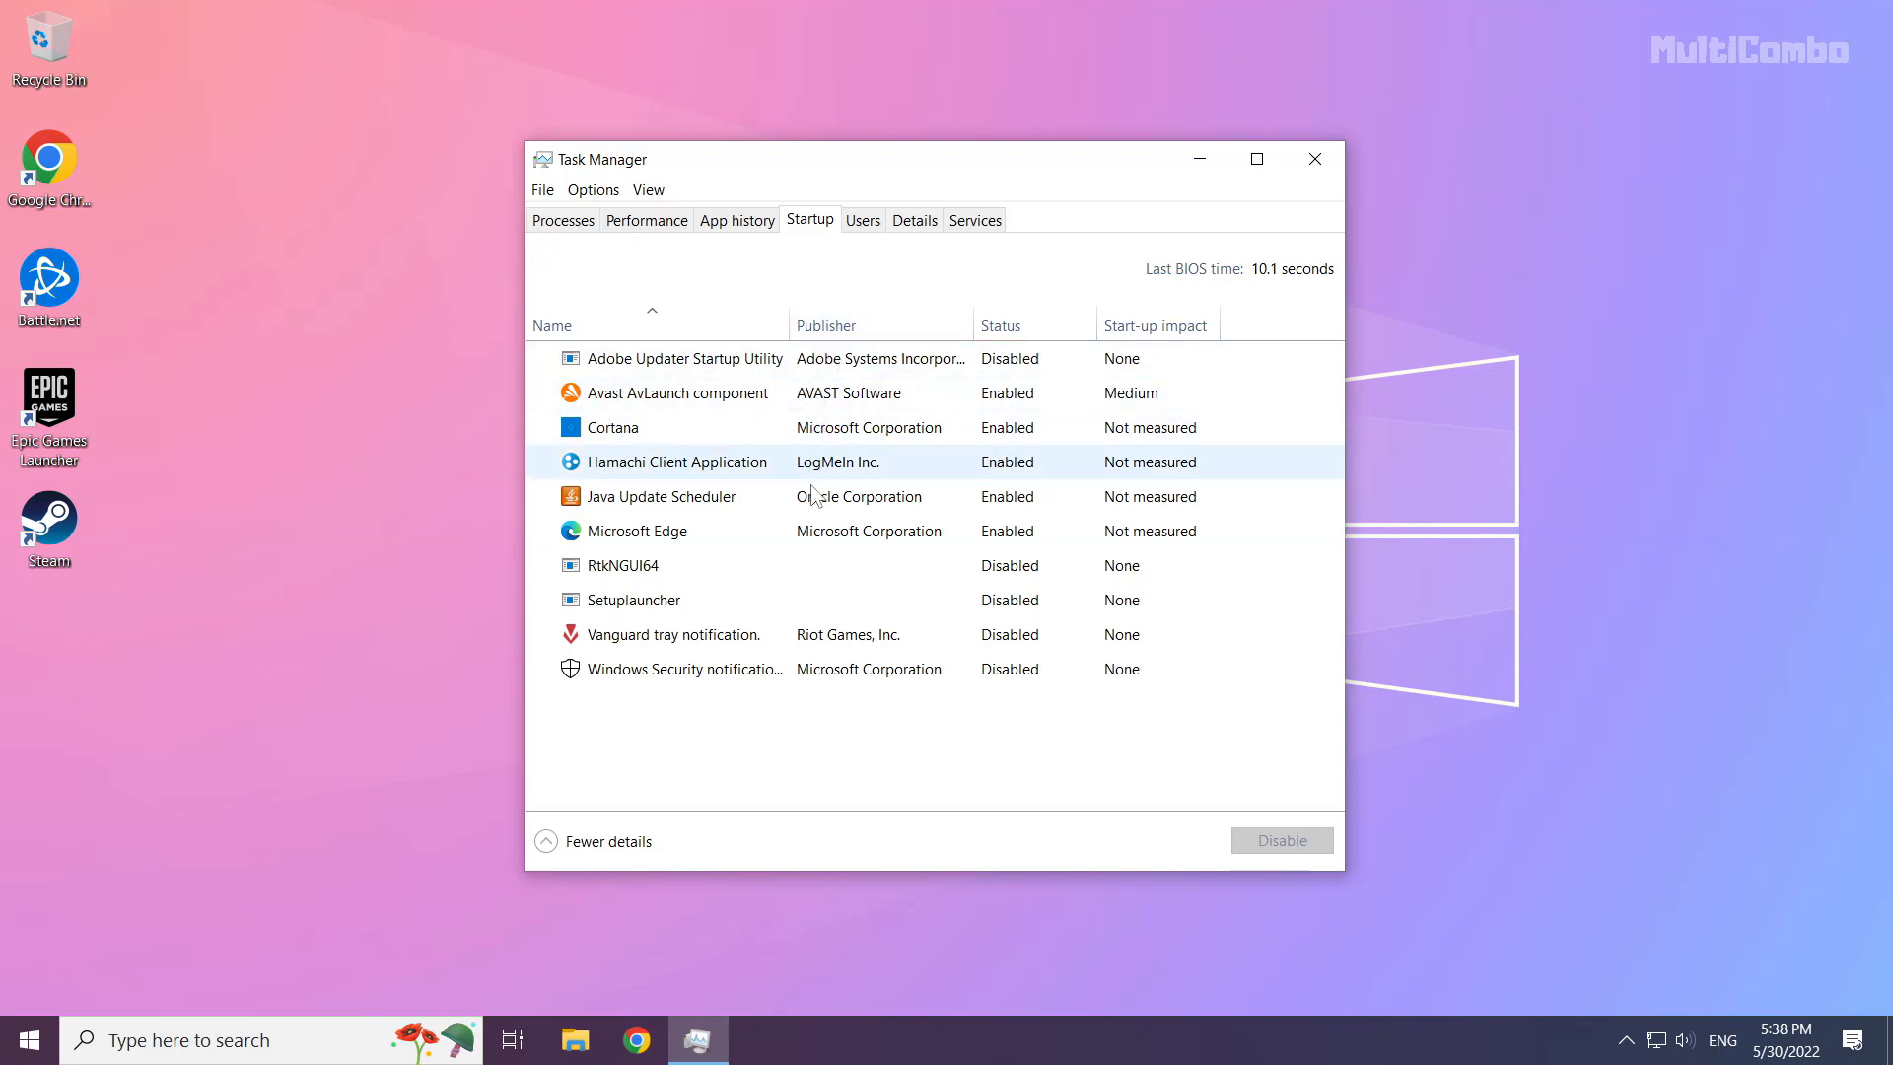
pyautogui.click(633, 530)
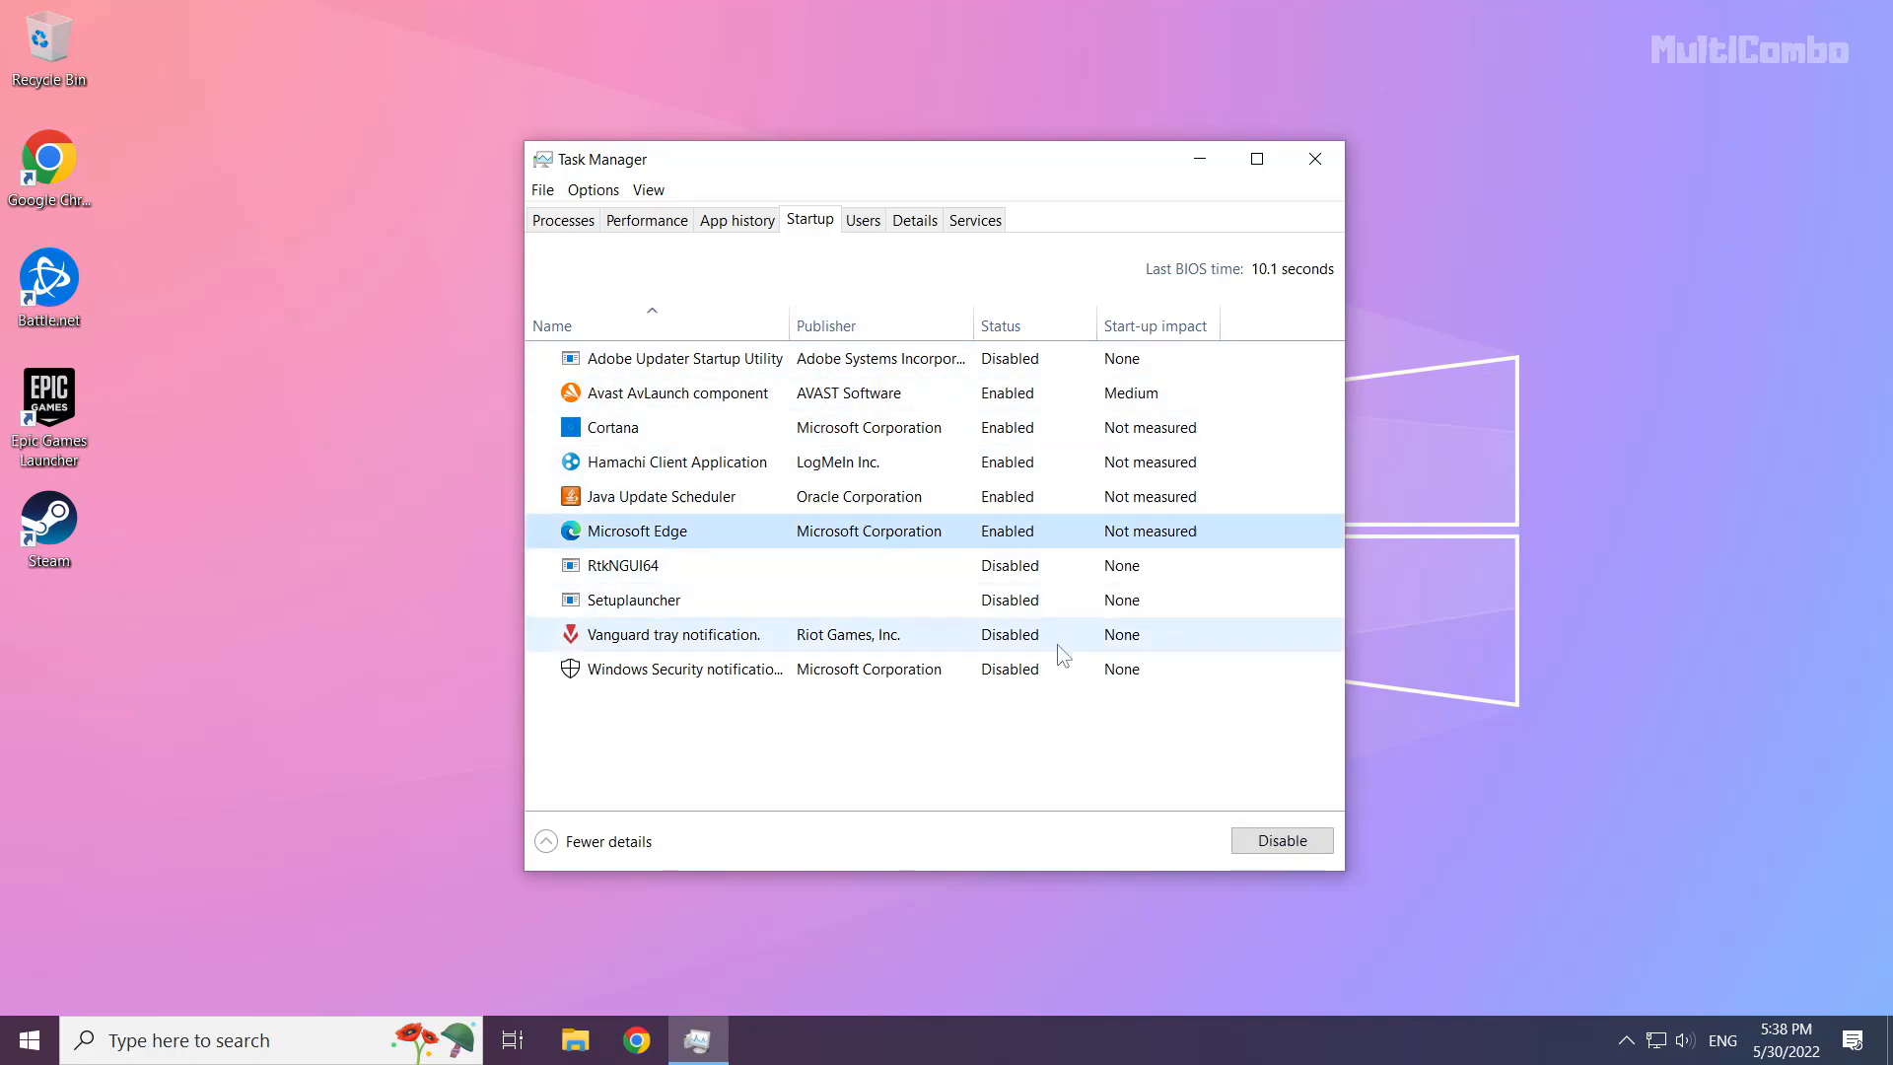
pyautogui.click(1280, 840)
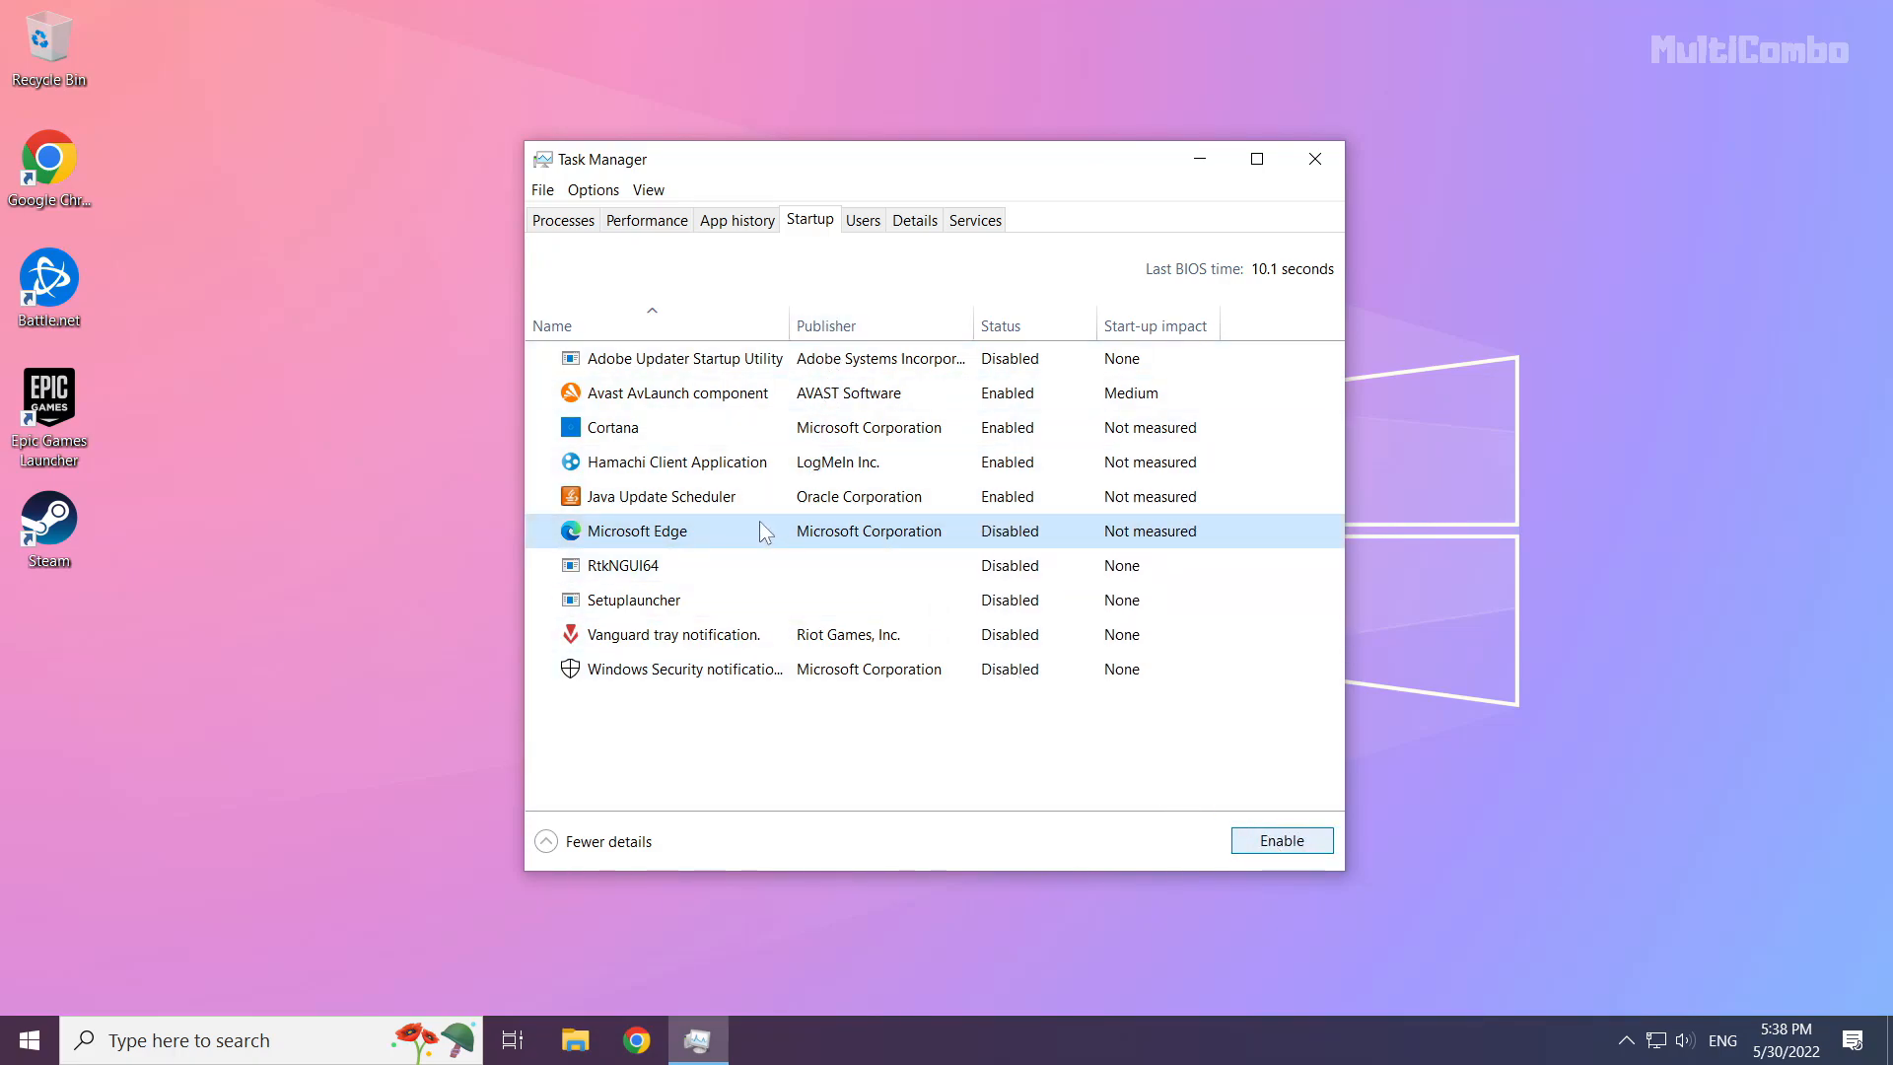
pyautogui.click(661, 497)
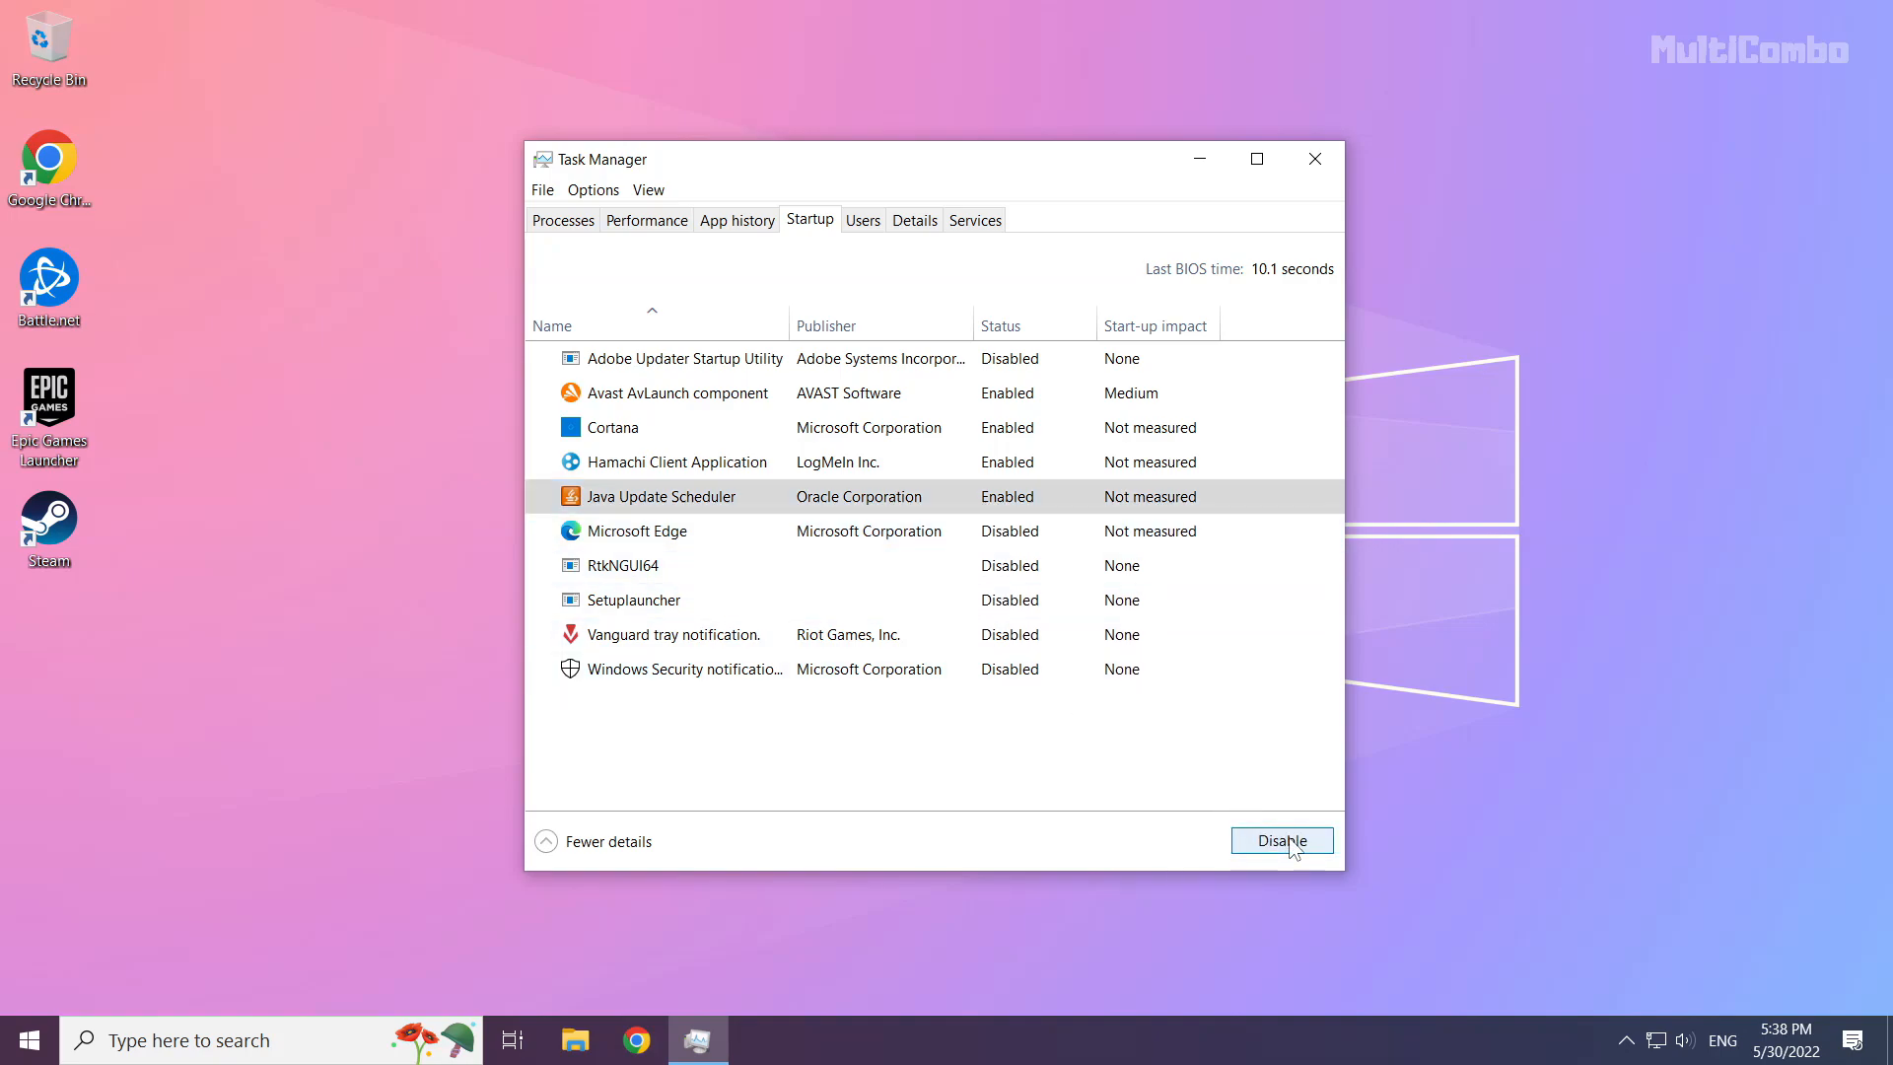
pyautogui.click(1281, 840)
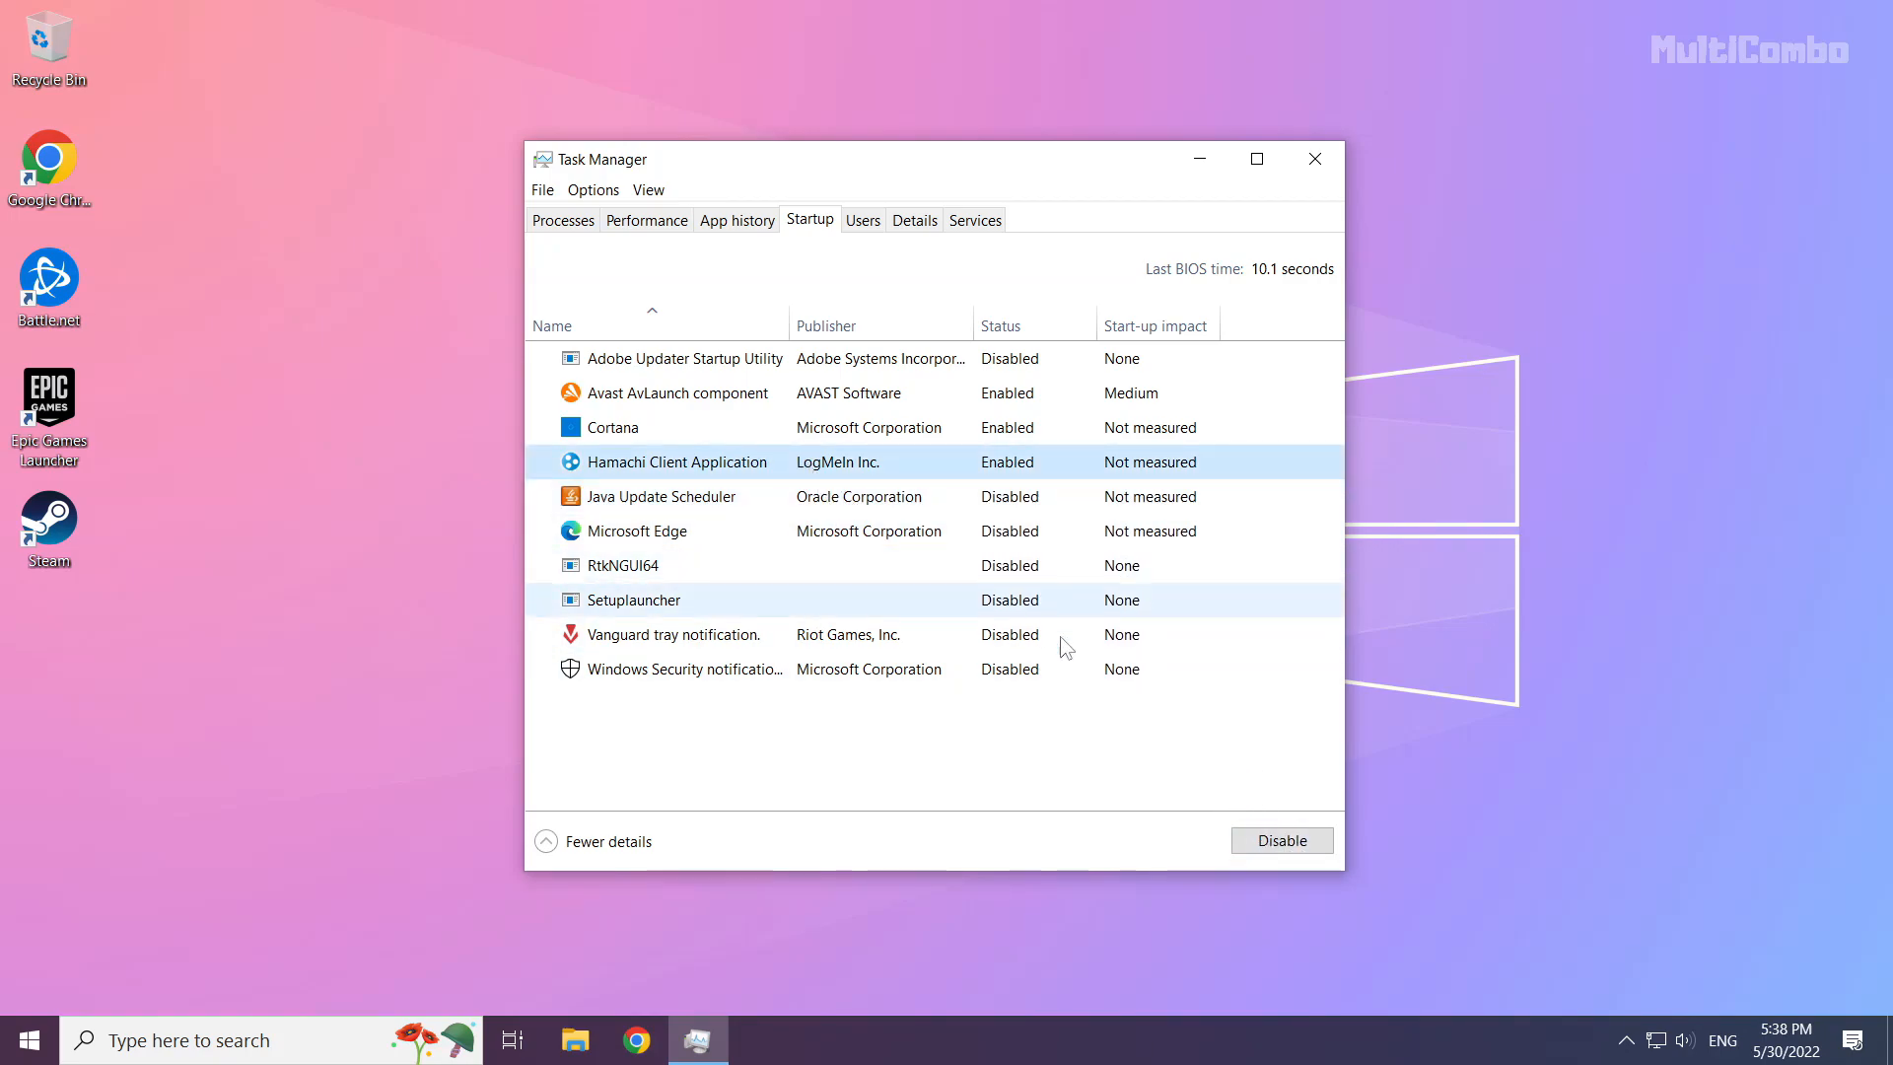
# Disable Hamachi Client Application and Cortana at startup, then close Task Manager
pyautogui.click(1282, 840)
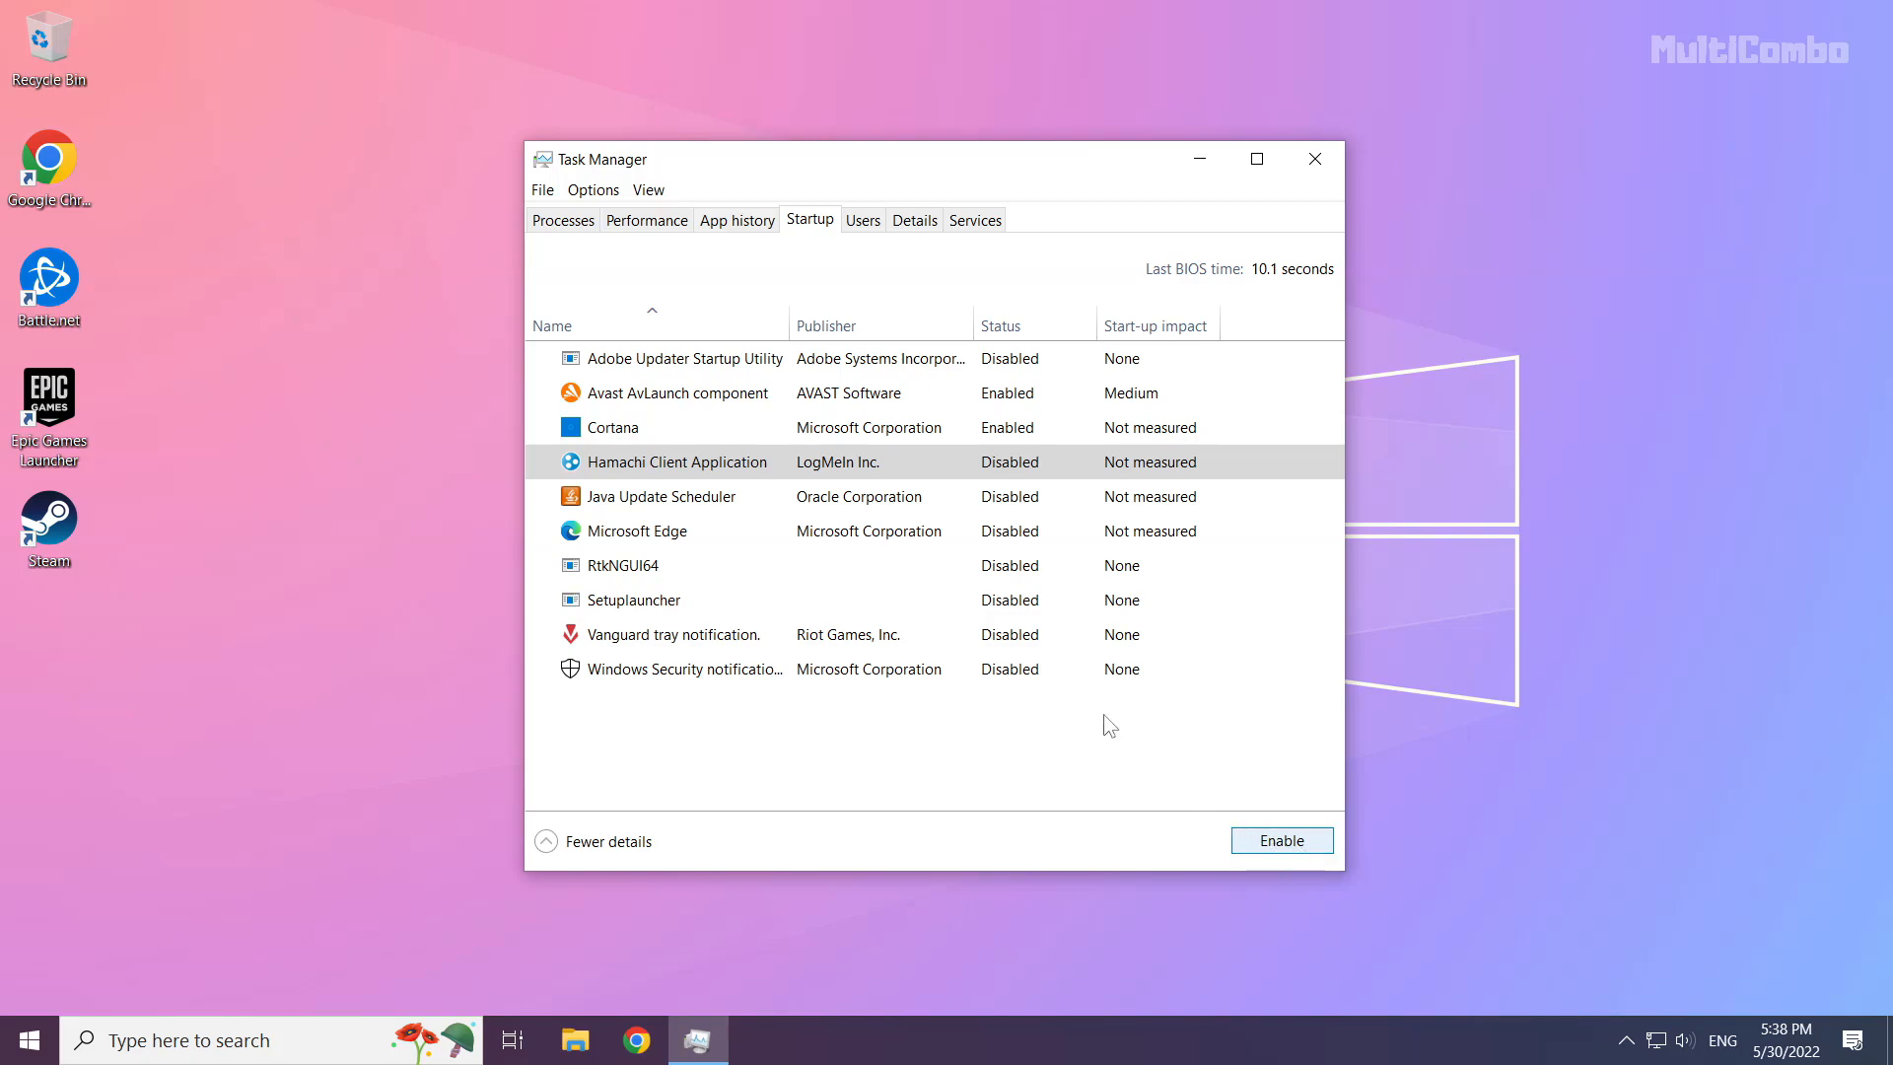
pyautogui.click(614, 426)
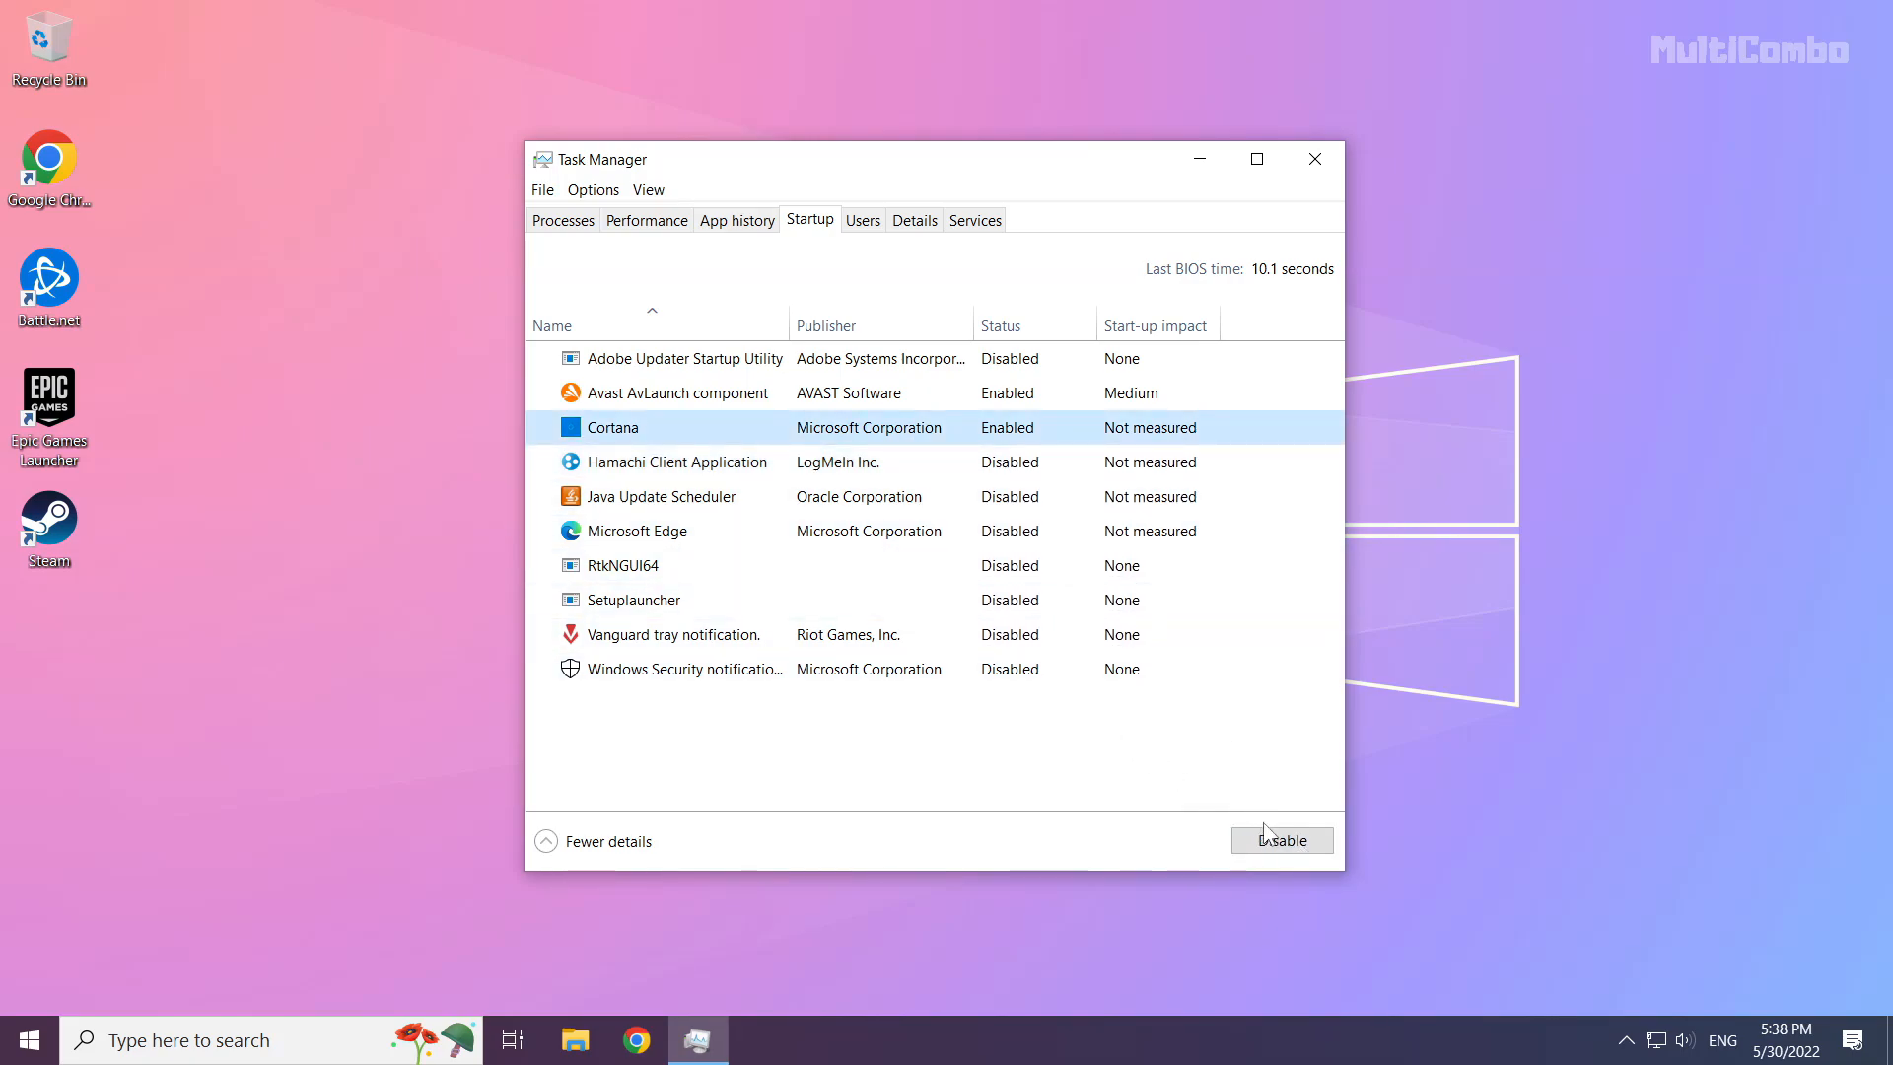
pyautogui.click(1282, 840)
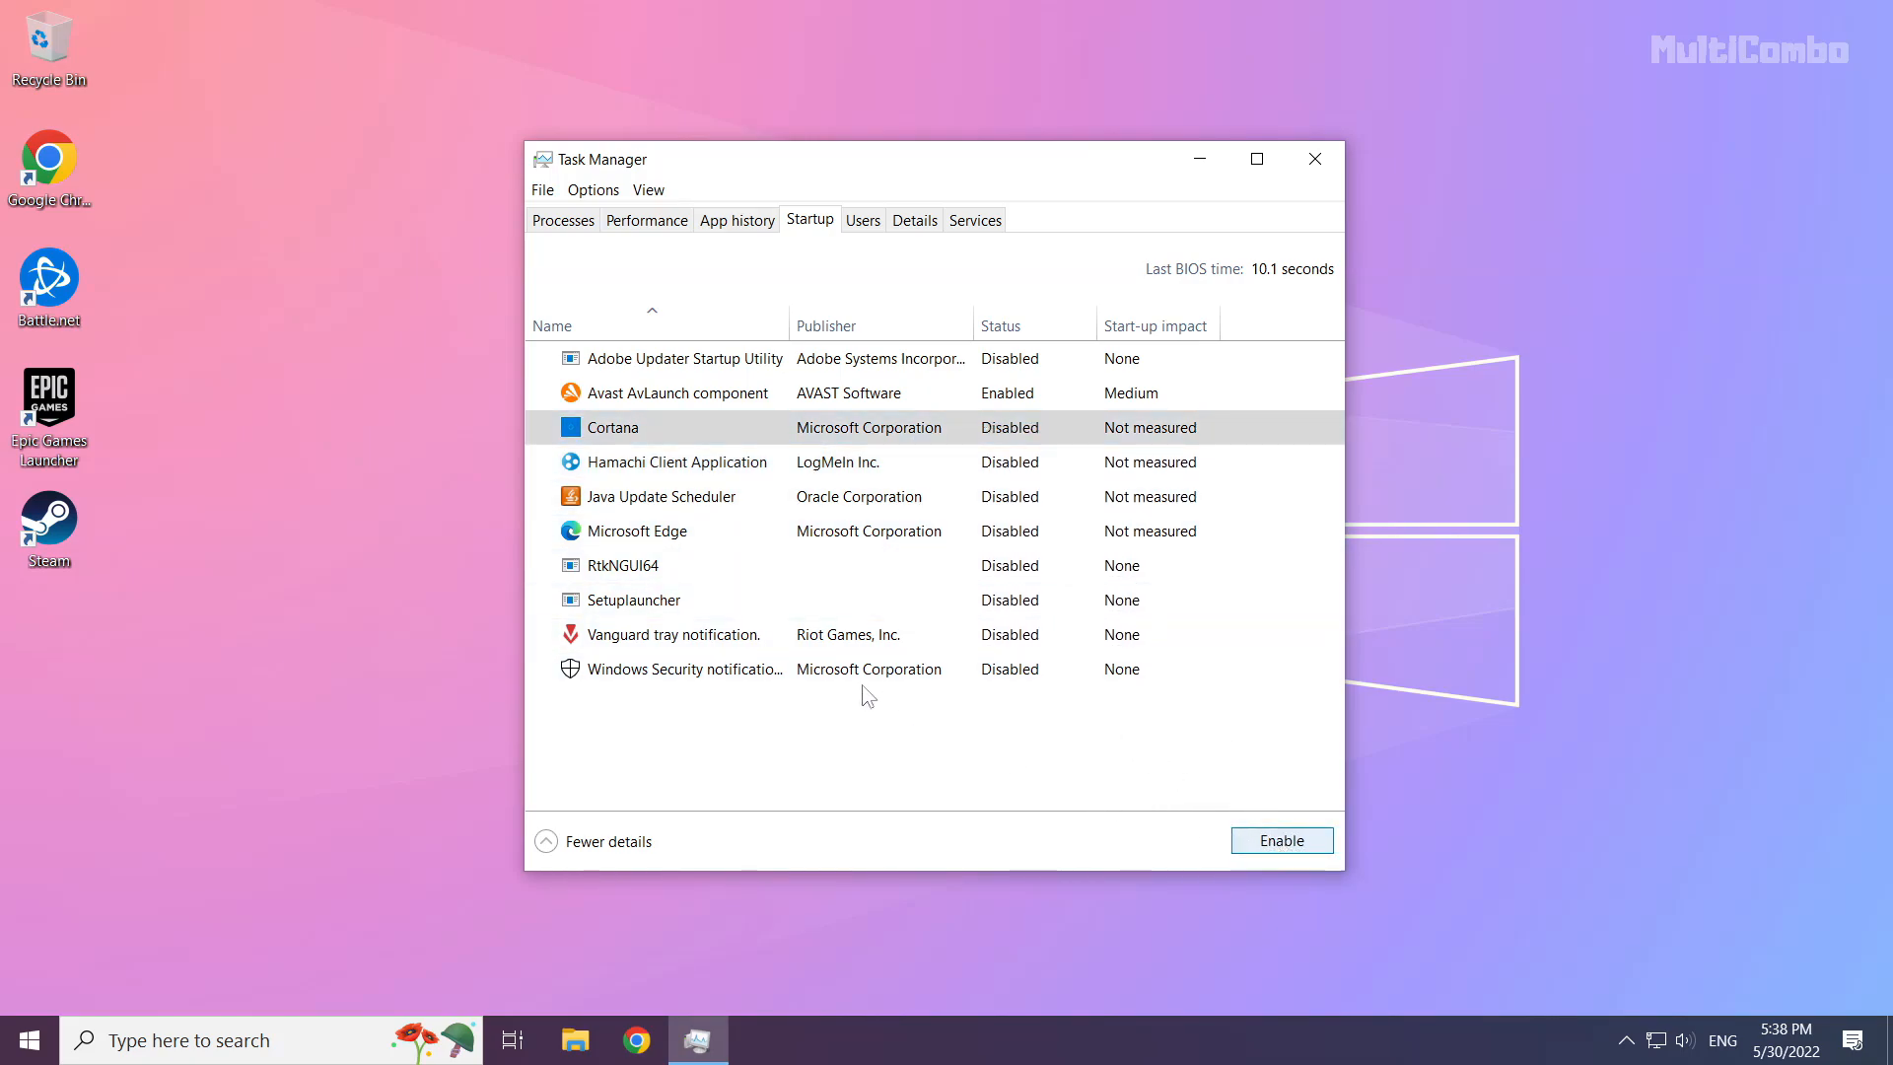
pyautogui.moveTo(1316, 158)
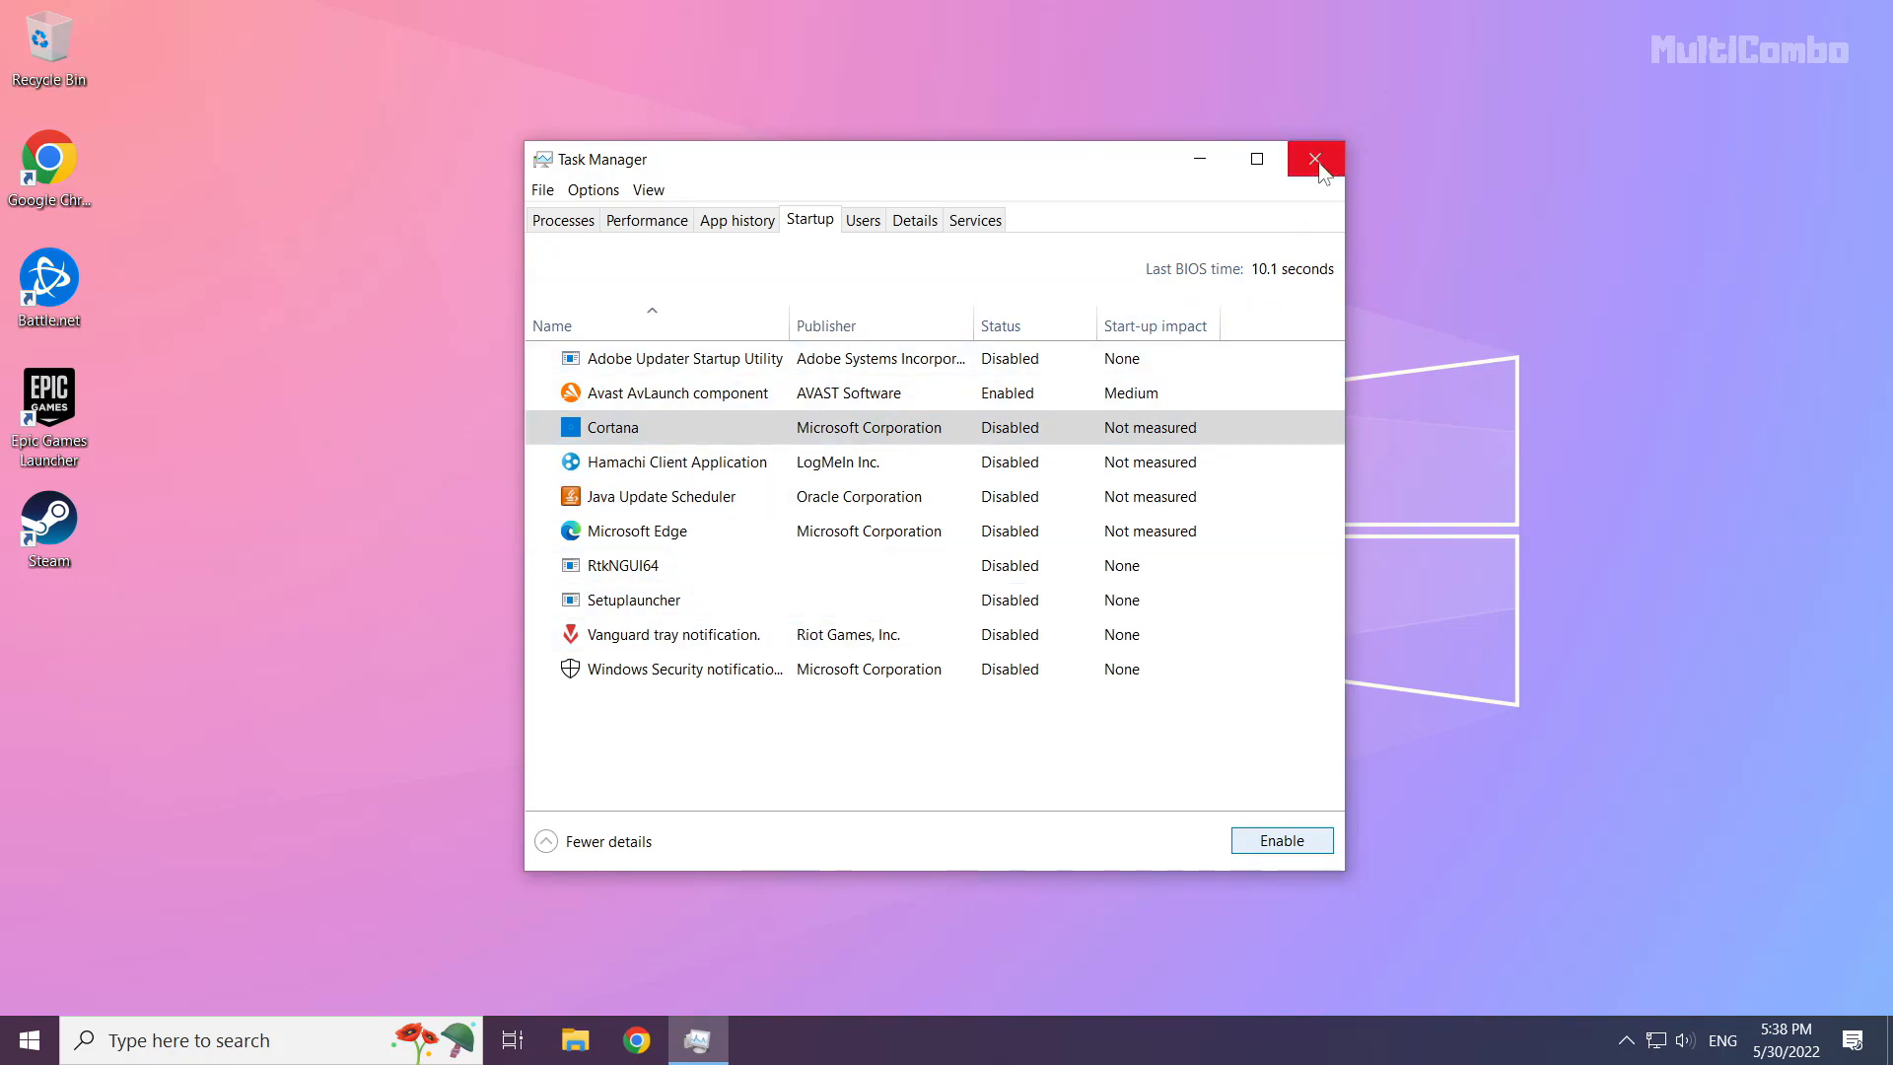
pyautogui.click(1316, 158)
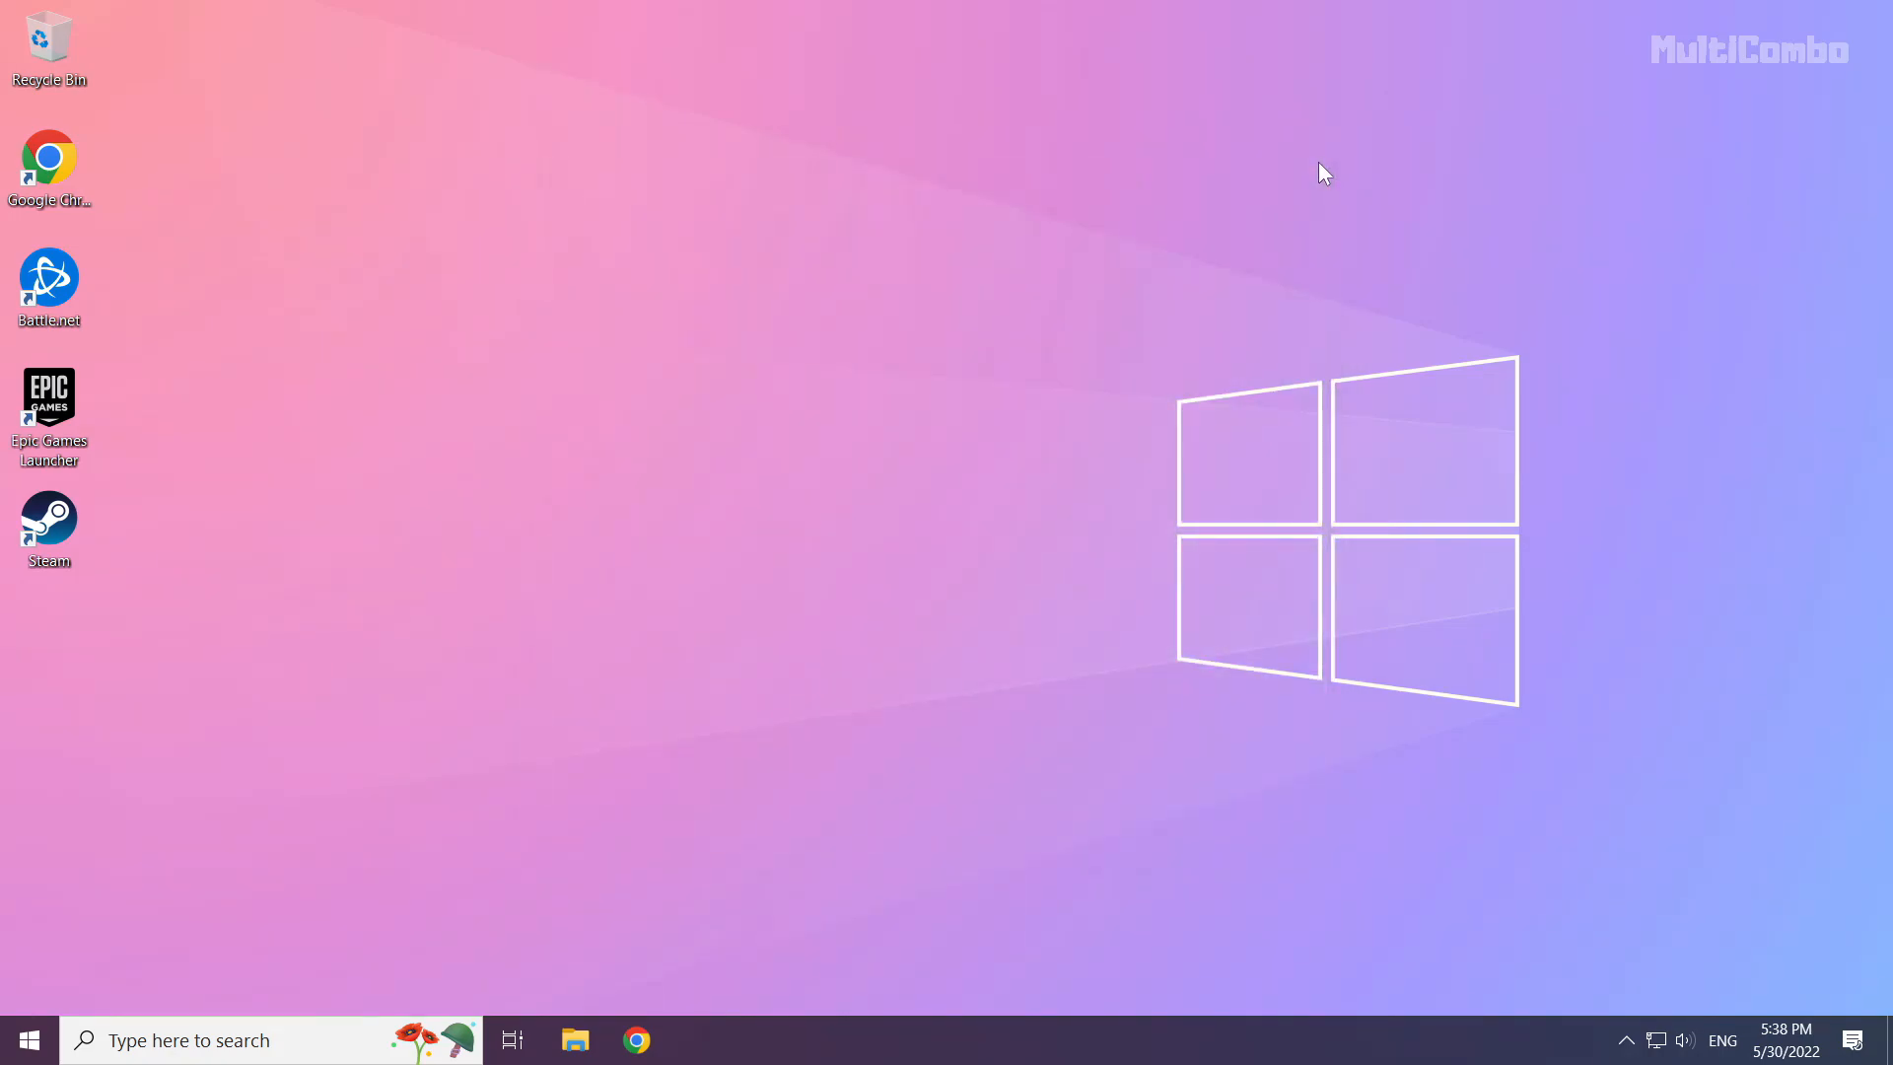
pyautogui.moveTo(294, 814)
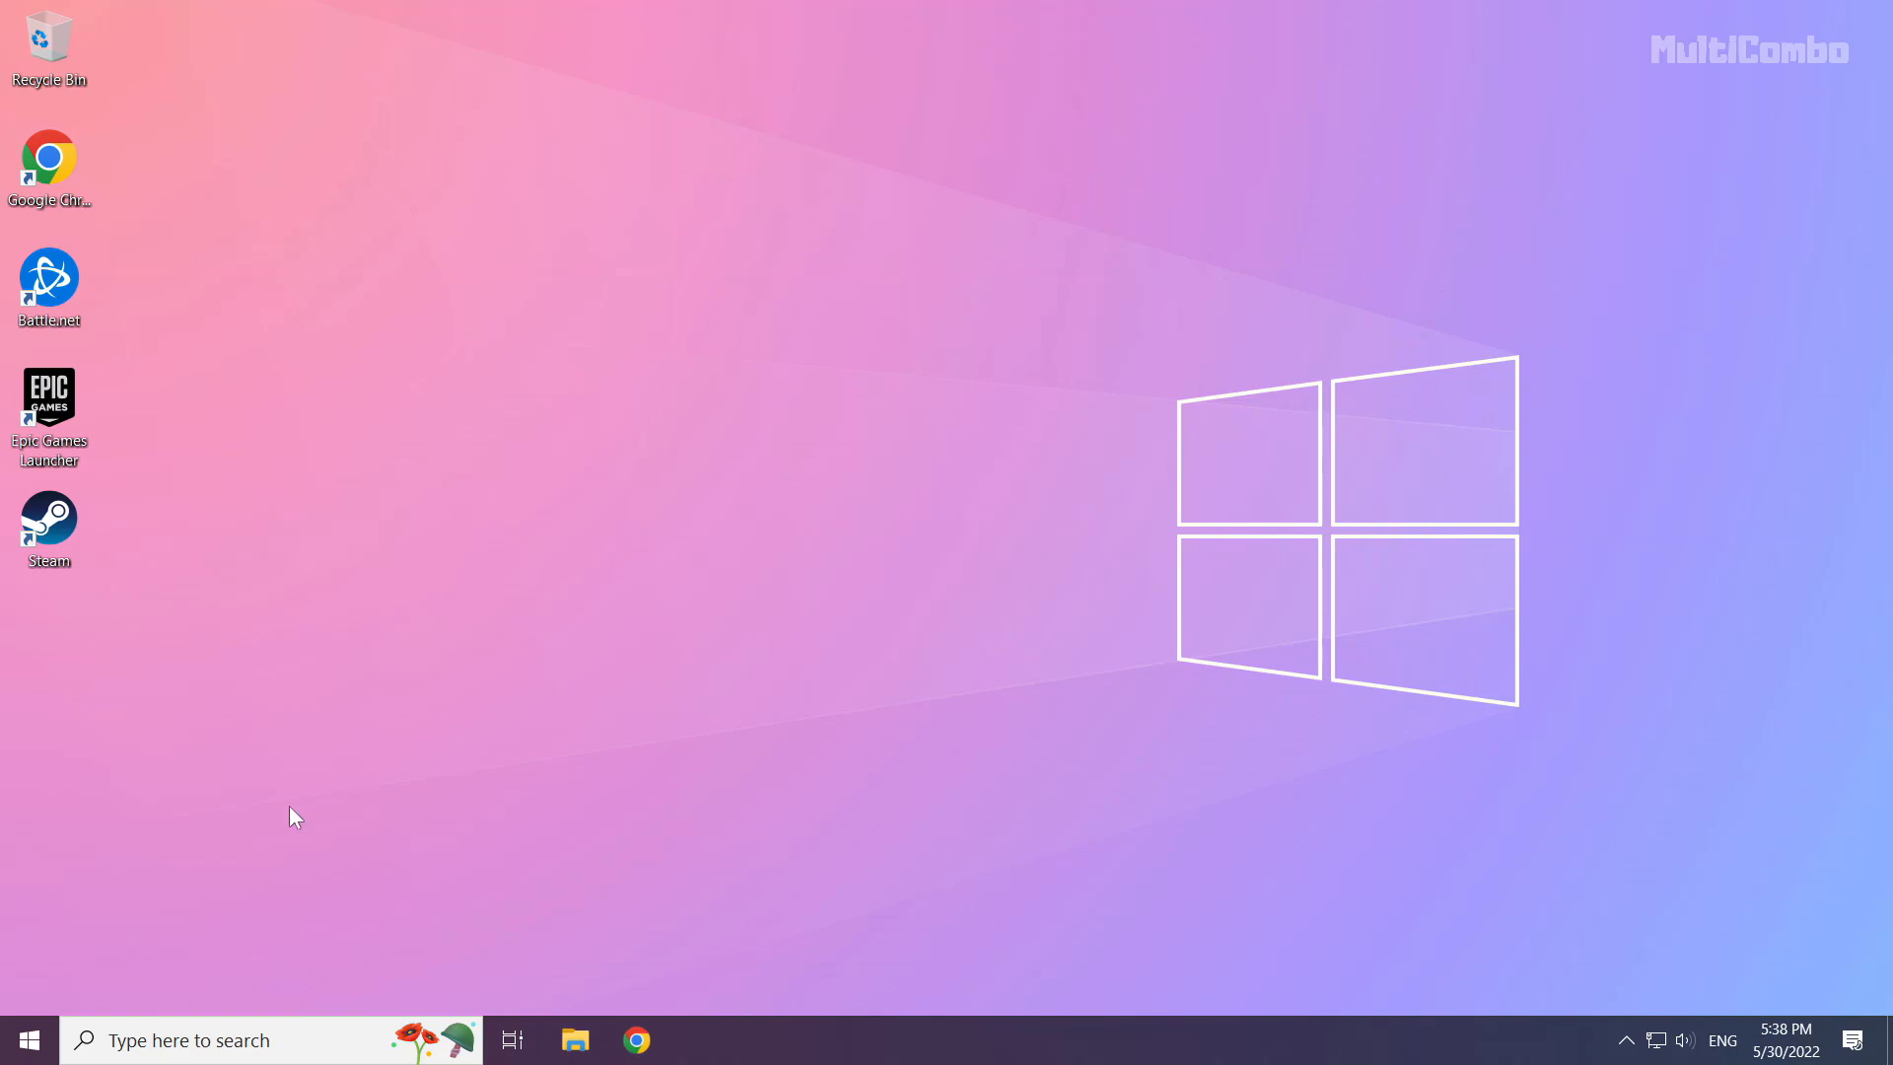
pyautogui.moveTo(30, 1039)
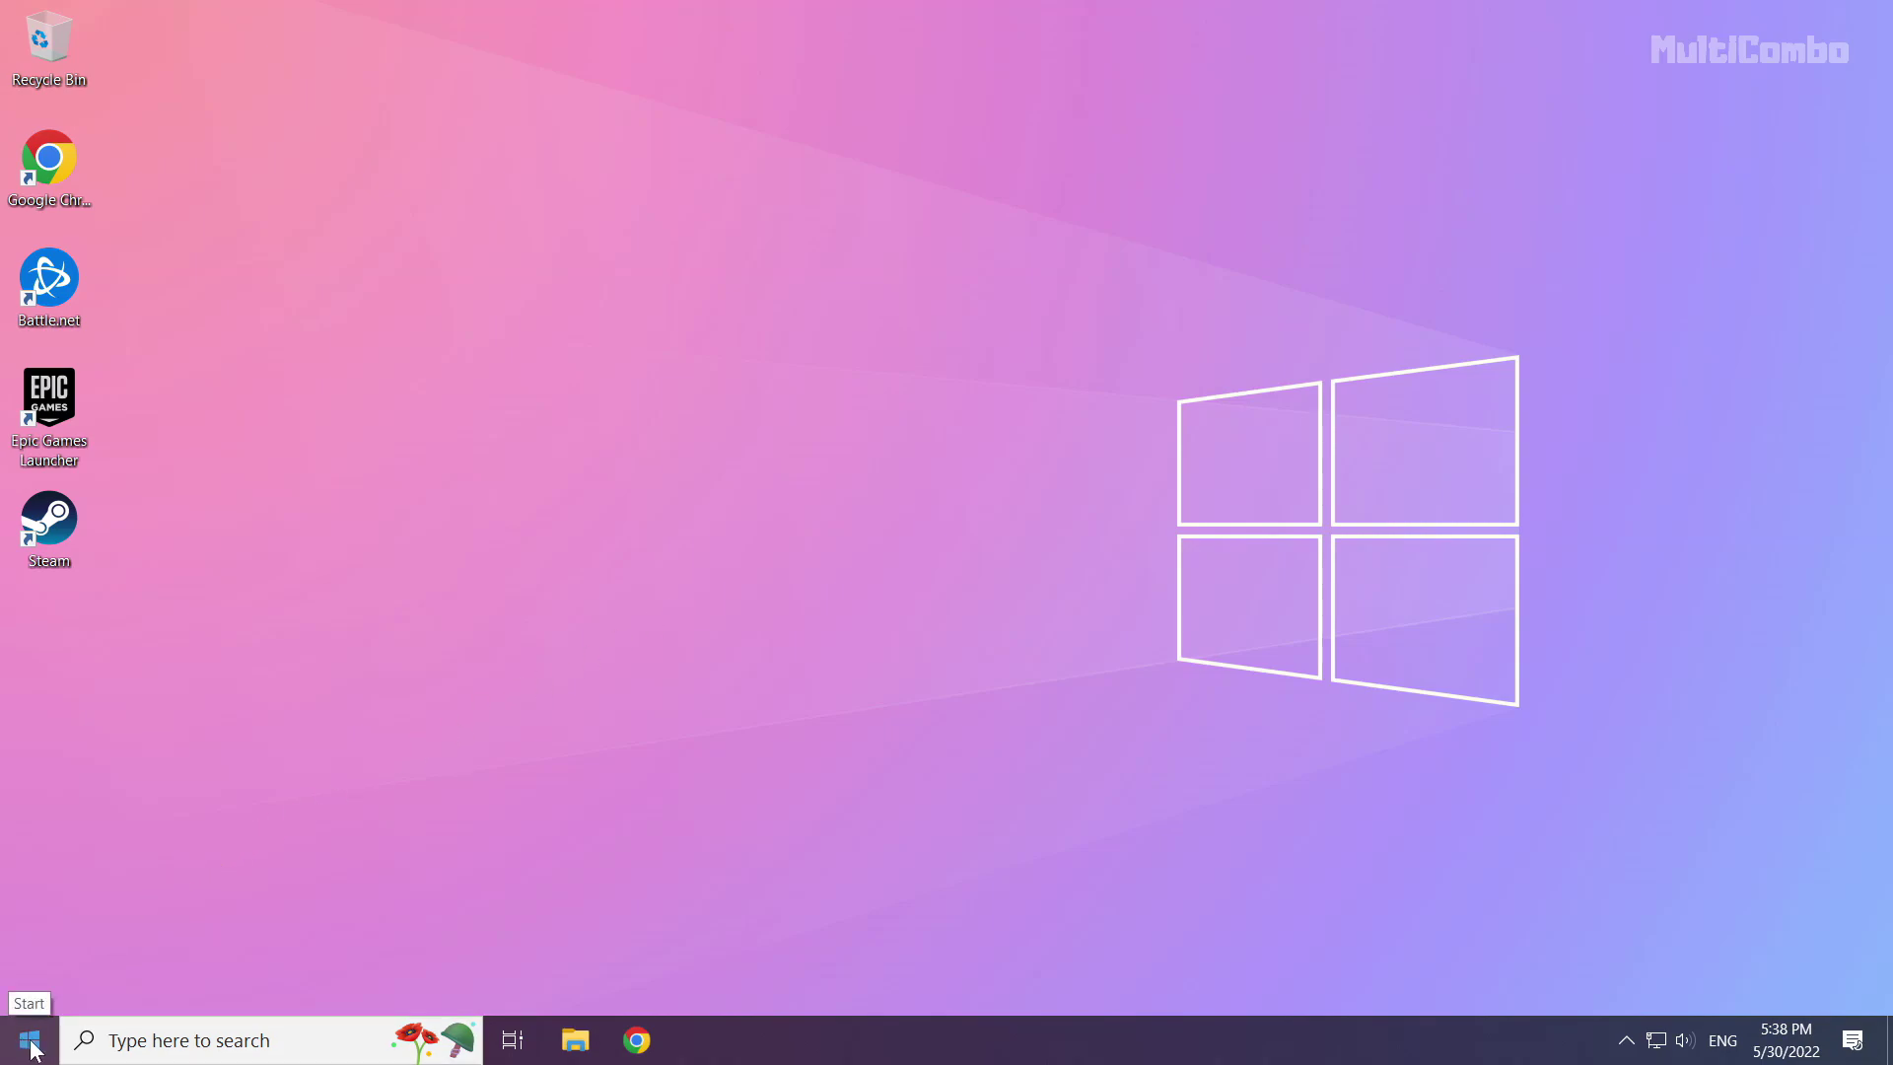
# Bring up the Start menu's power options to restart the PC
pyautogui.click(30, 1039)
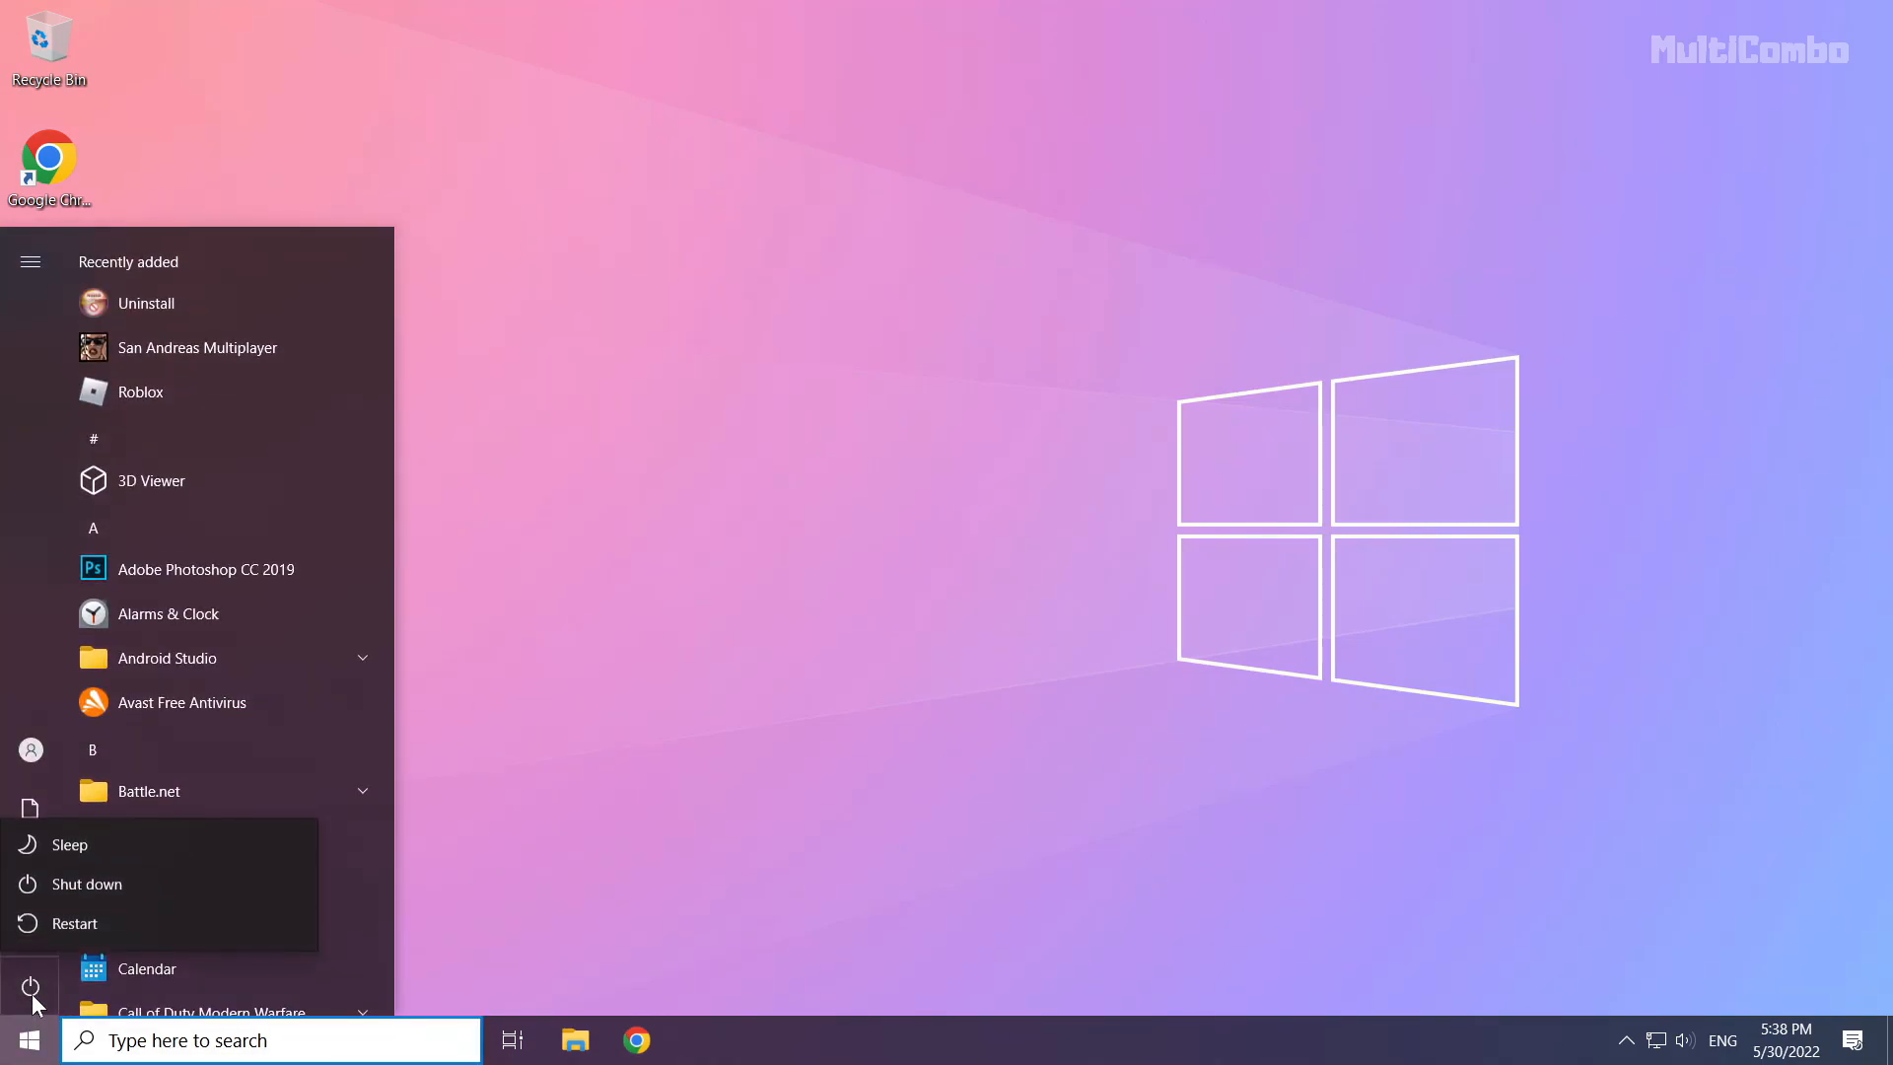
pyautogui.moveTo(130, 923)
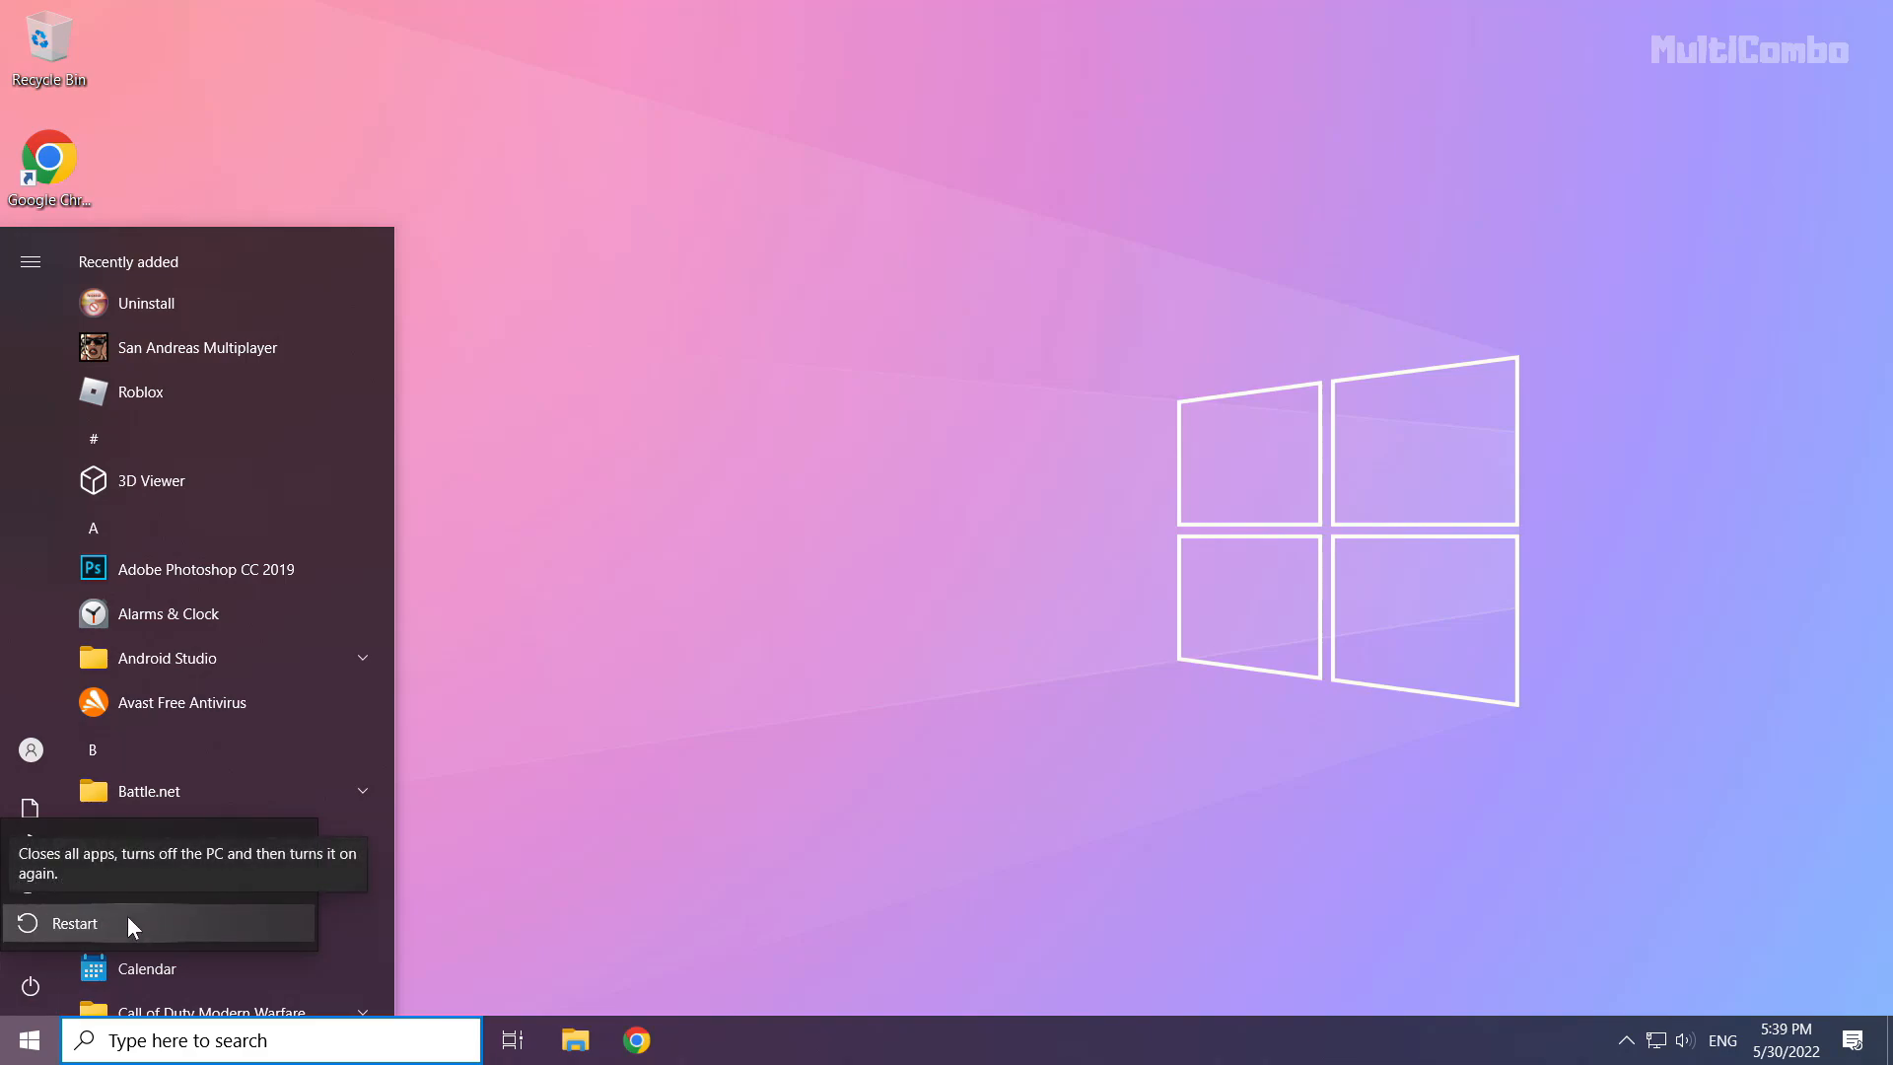
pyautogui.moveTo(176, 925)
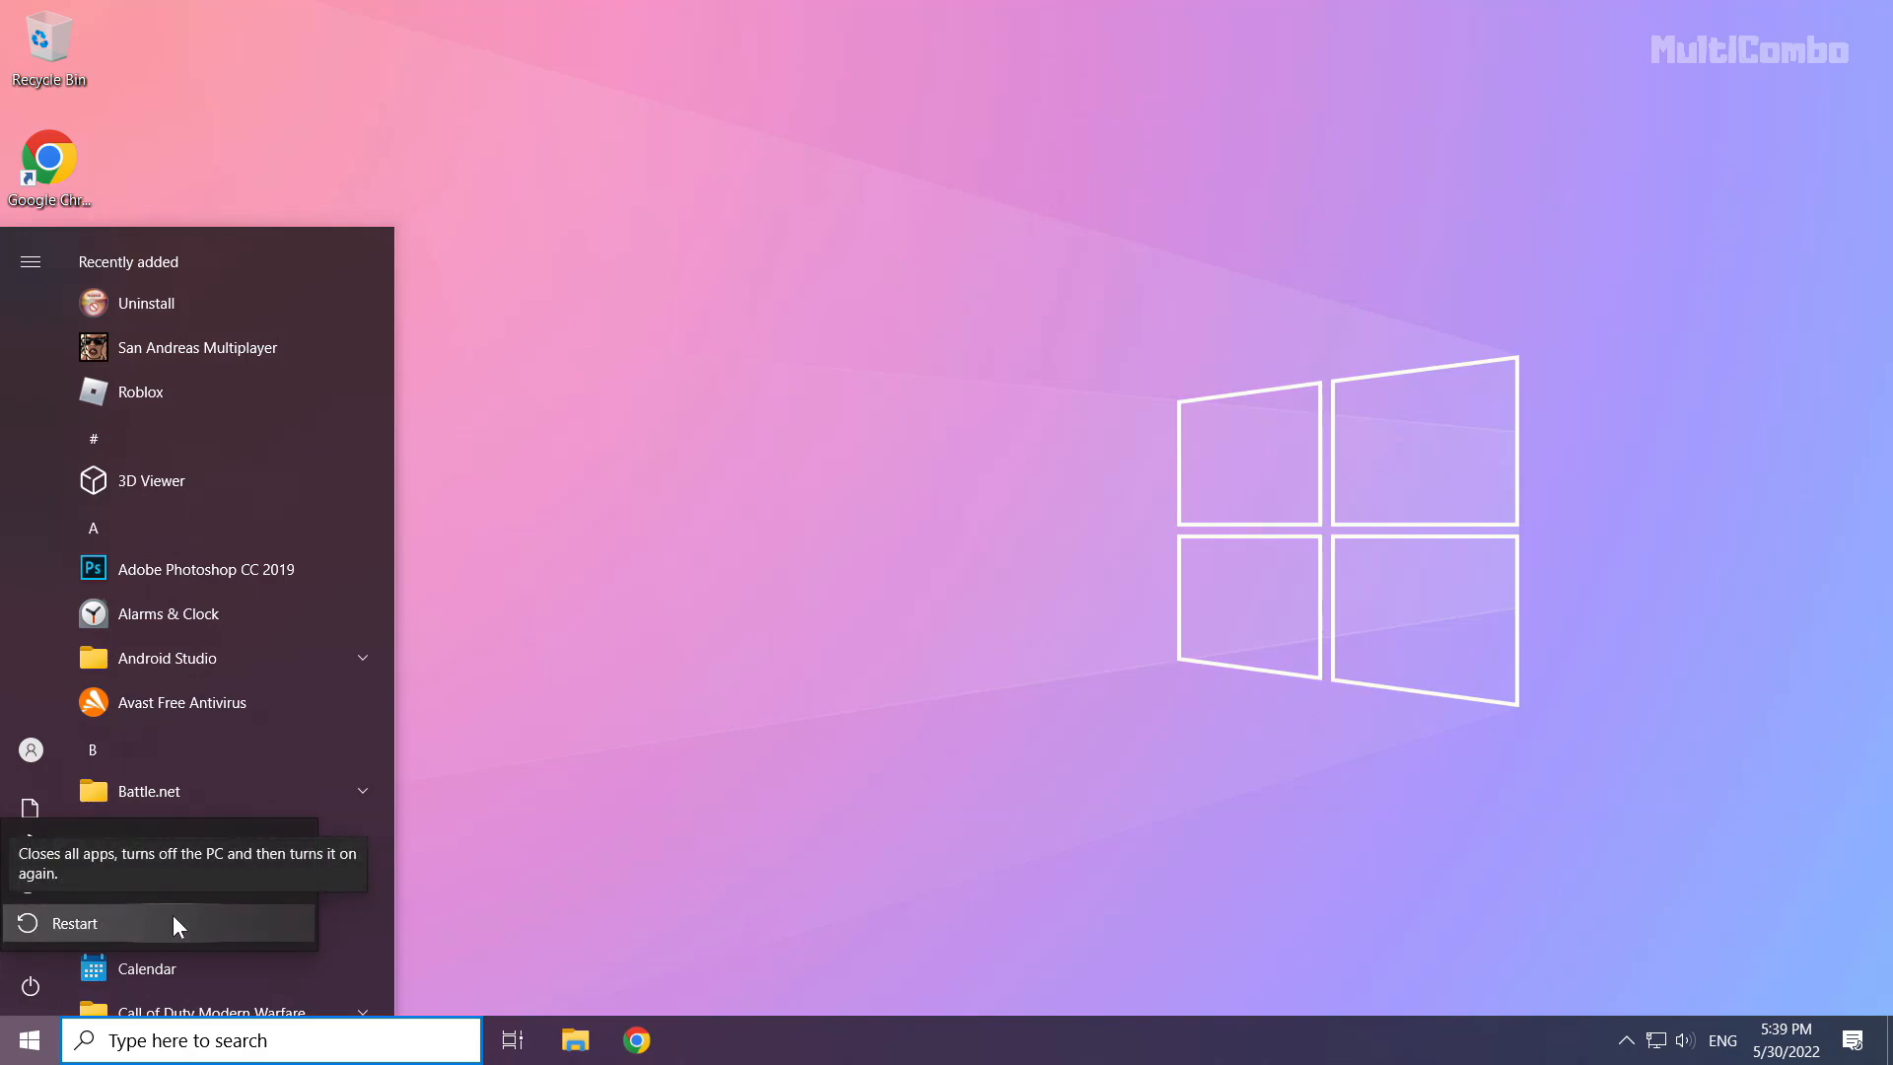